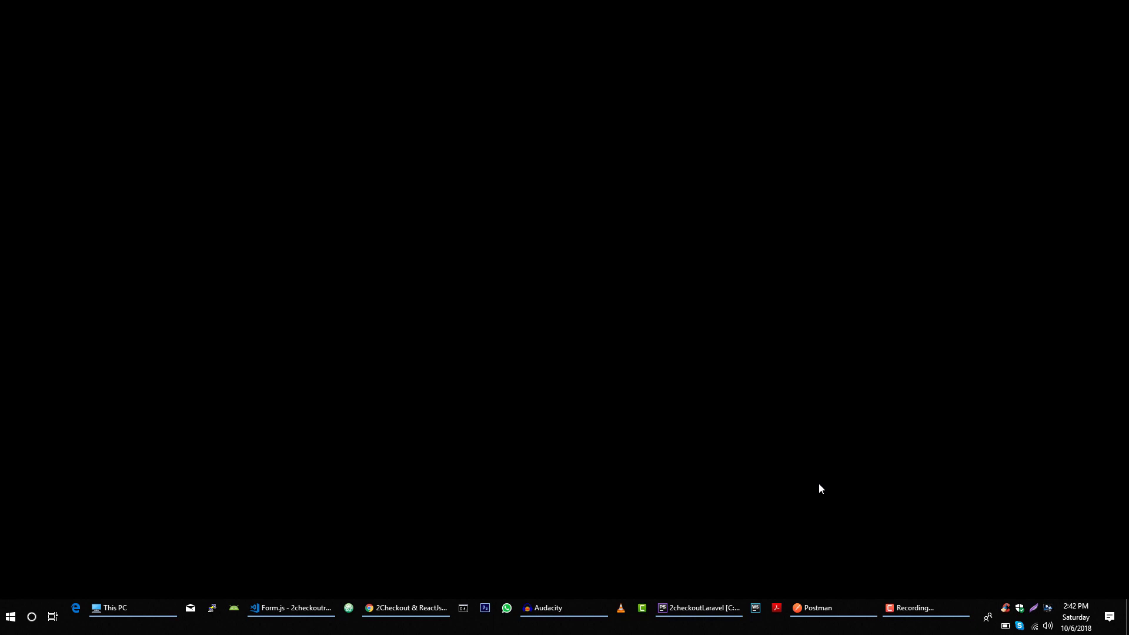
{"action": "mouse_move", "coordinate": [667, 506]}
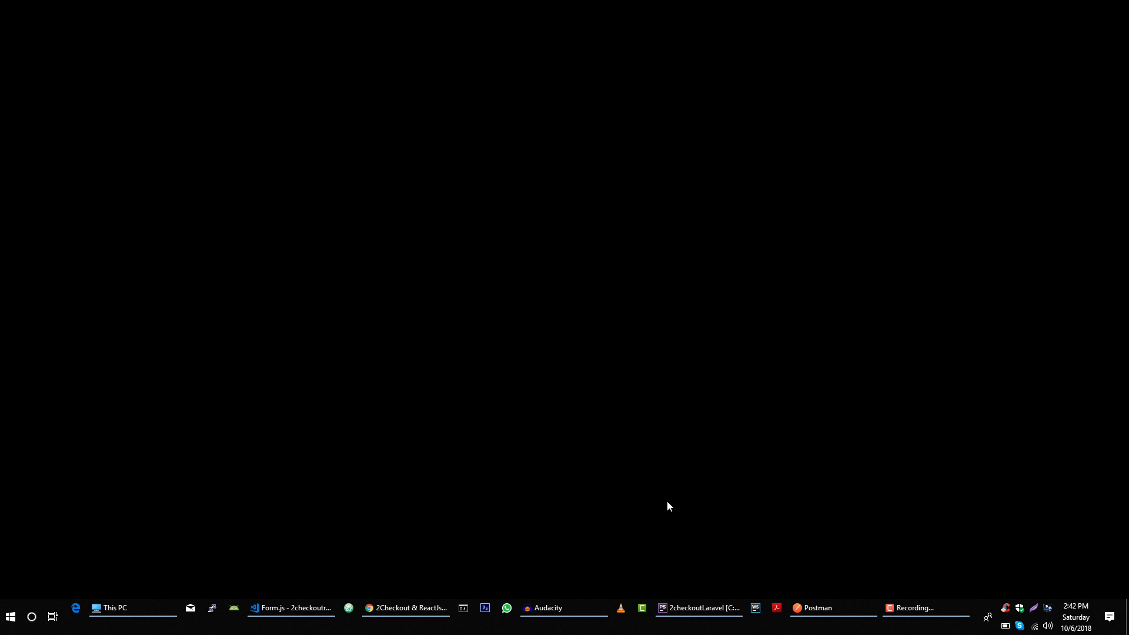
{"action": "mouse_move", "coordinate": [863, 618]}
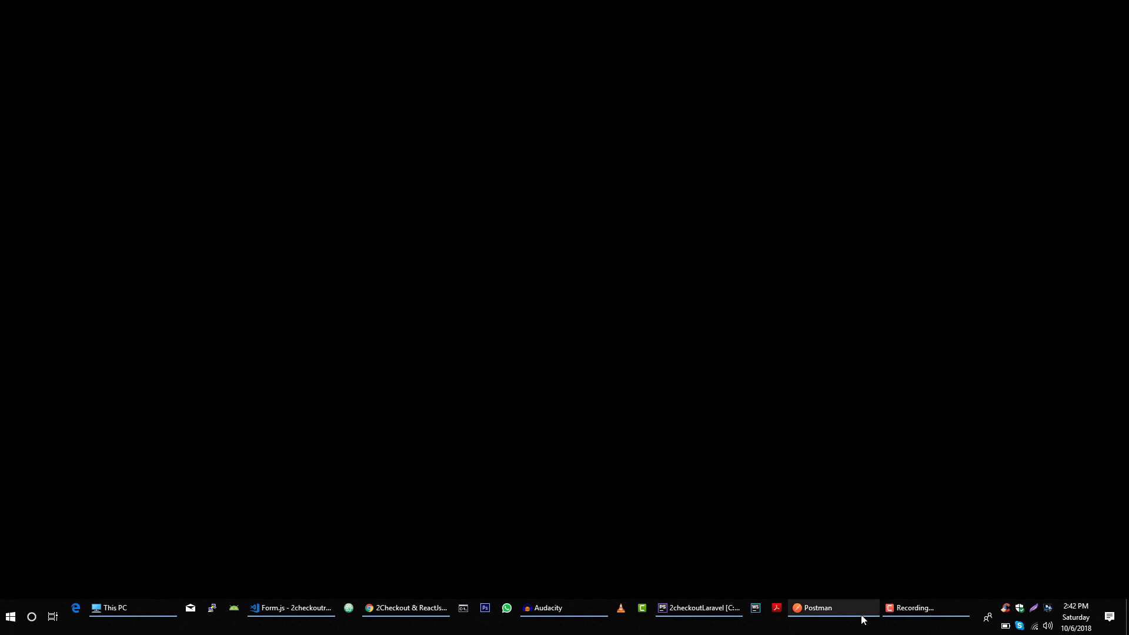
Step: Bring up Postman's POST /api/payment/pay request with its token and address JSON body
{"action": "left_click", "coordinate": [834, 607]}
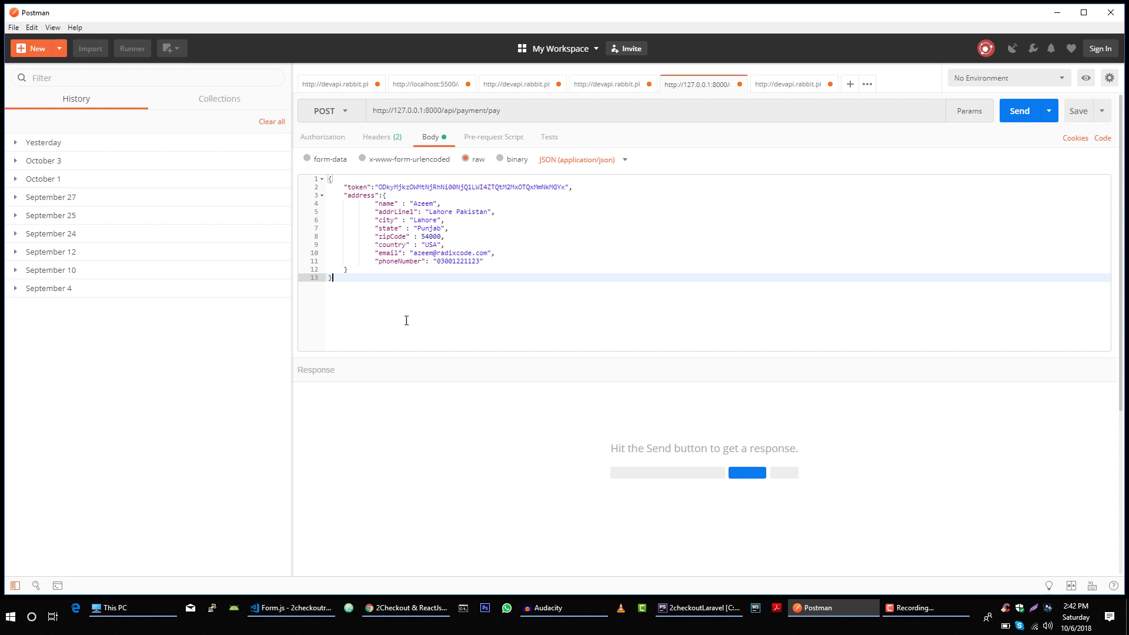
{"action": "mouse_move", "coordinate": [499, 521]}
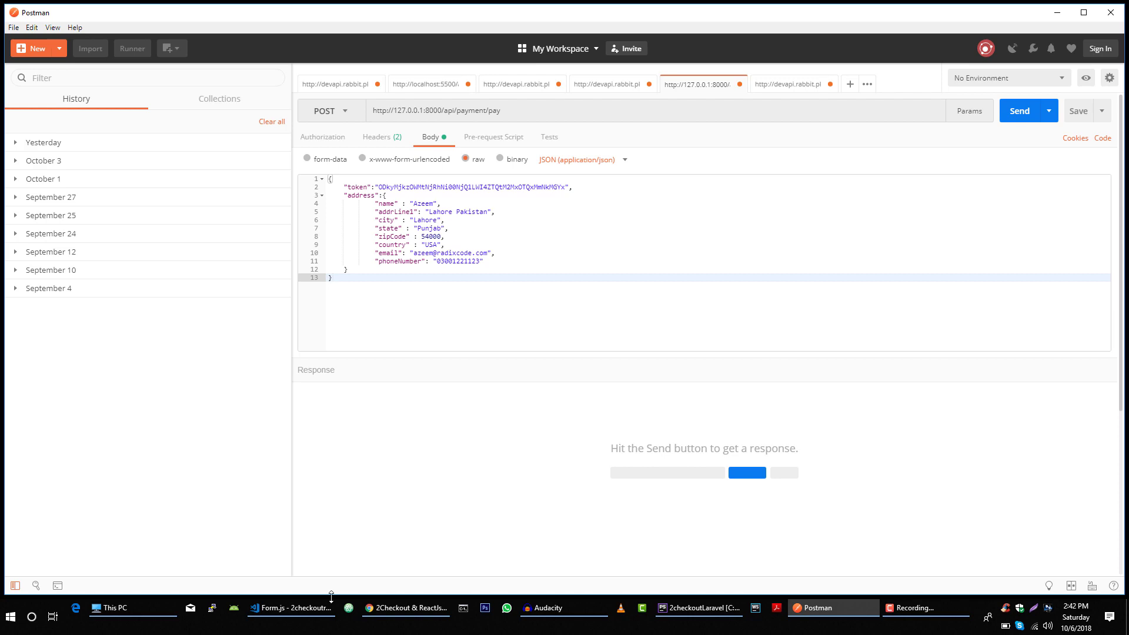
{"action": "left_click", "coordinate": [405, 607]}
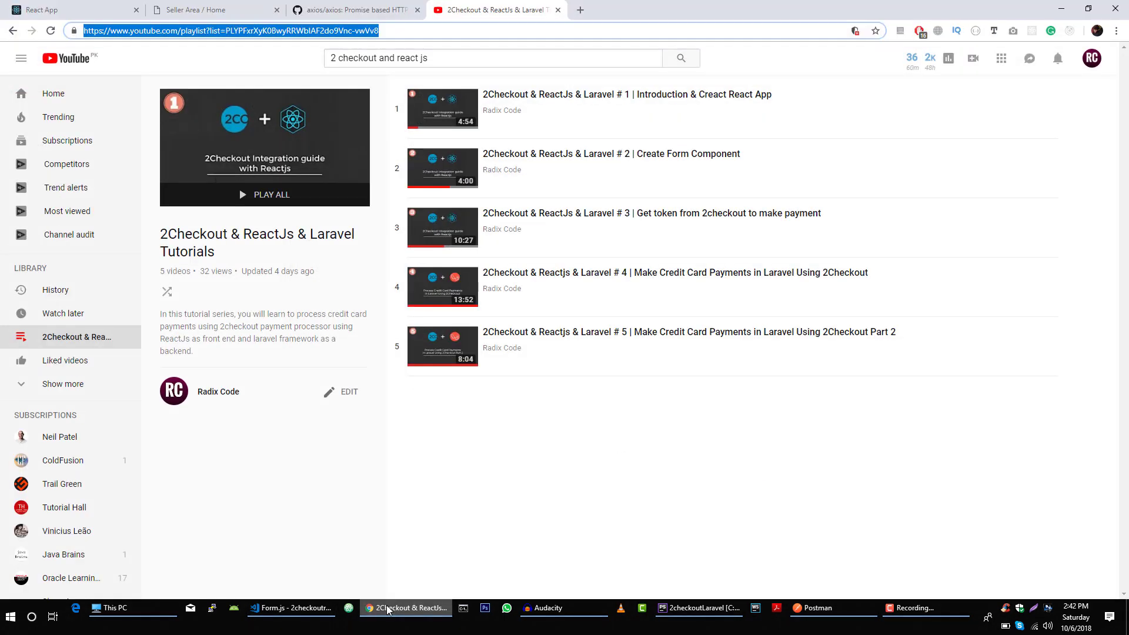
{"action": "mouse_move", "coordinate": [187, 10]}
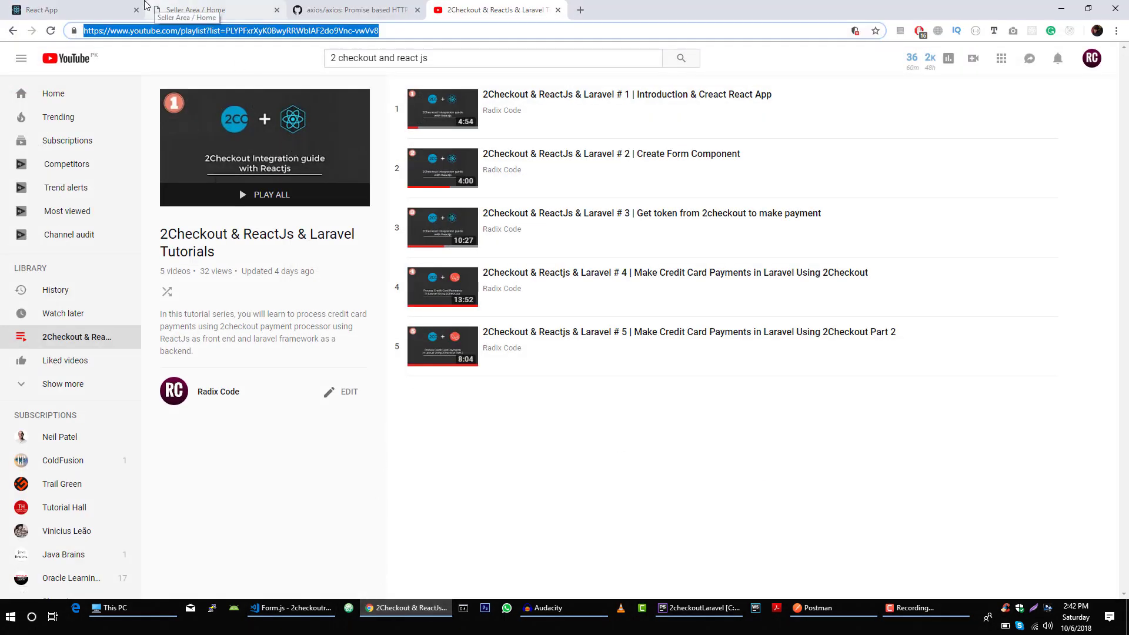
{"action": "left_click", "coordinate": [71, 9]}
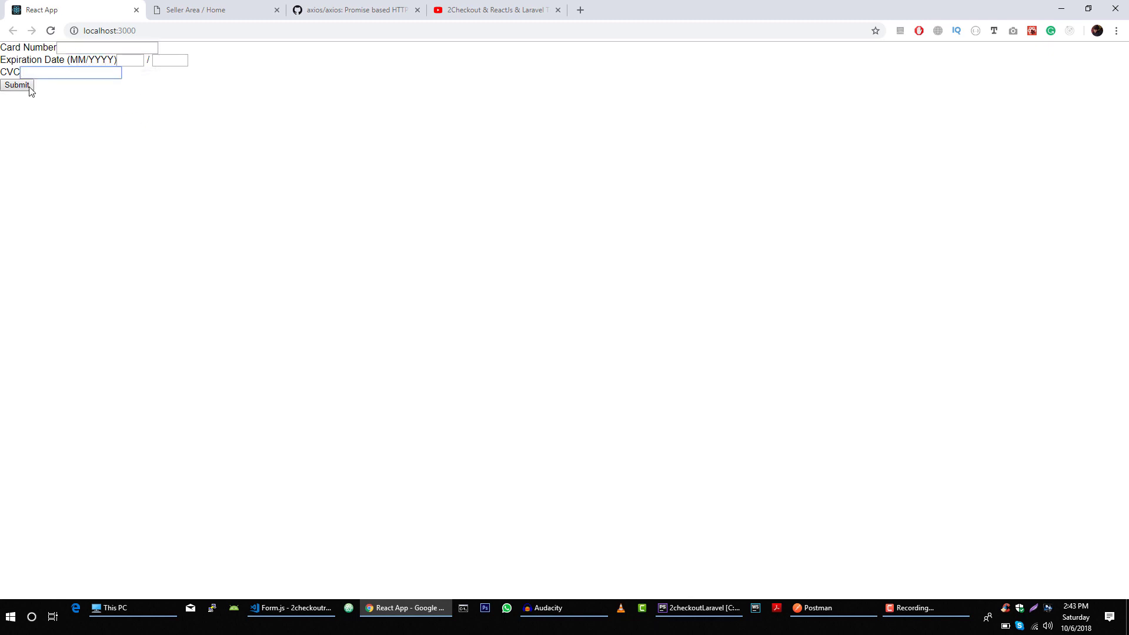
{"action": "mouse_move", "coordinate": [63, 96]}
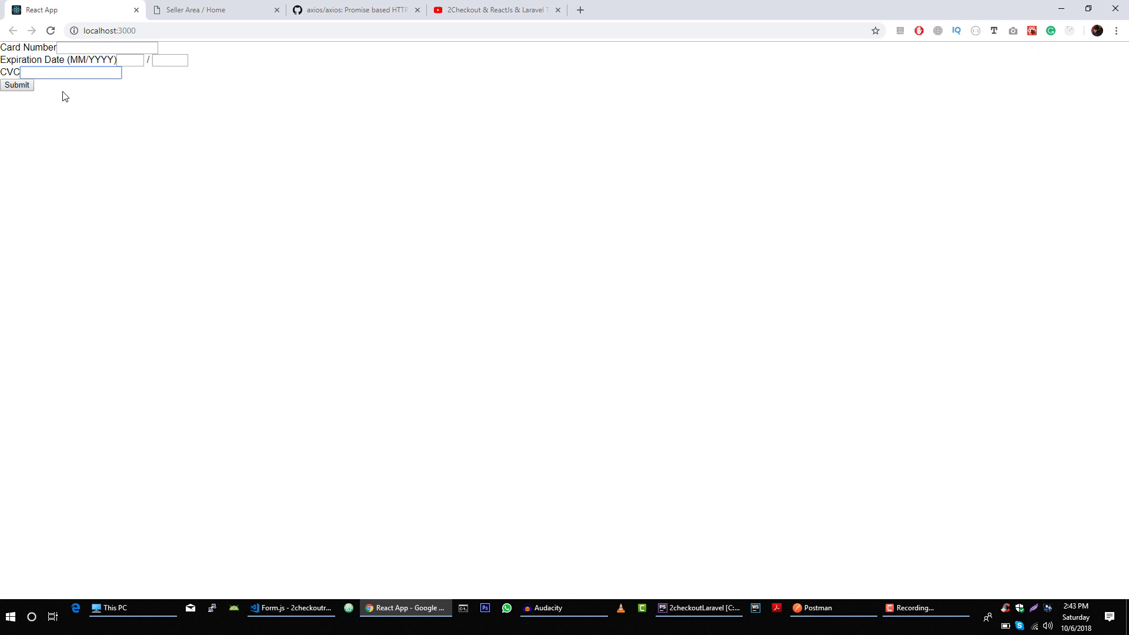
{"action": "mouse_move", "coordinate": [772, 563]}
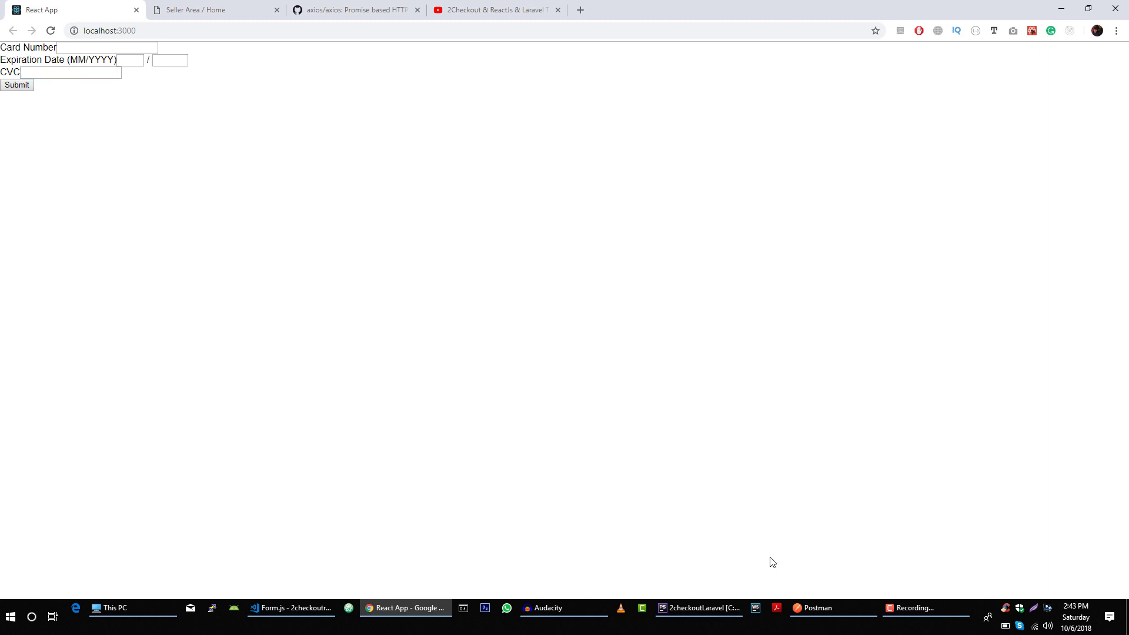
{"action": "left_click", "coordinate": [70, 72]}
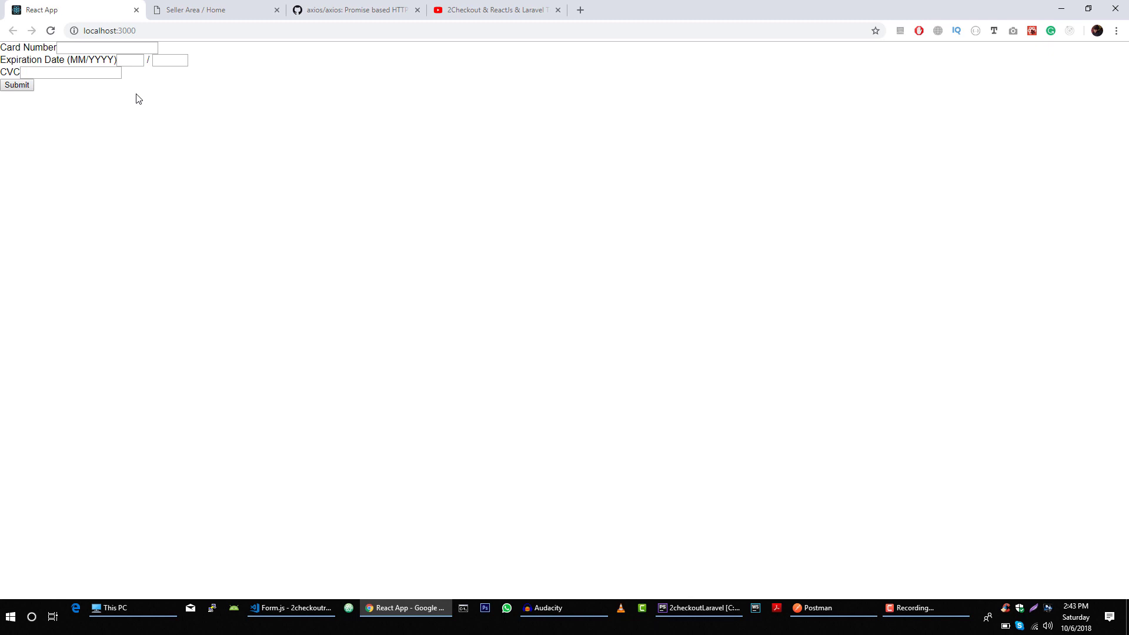
{"action": "mouse_move", "coordinate": [51, 100]}
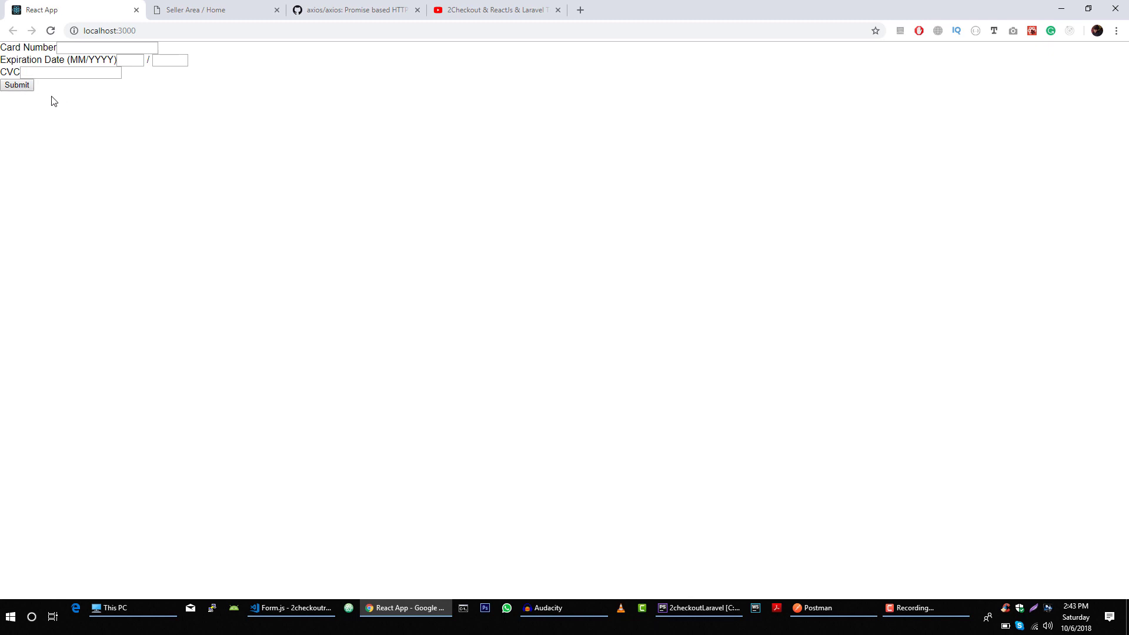
{"action": "mouse_move", "coordinate": [59, 109]}
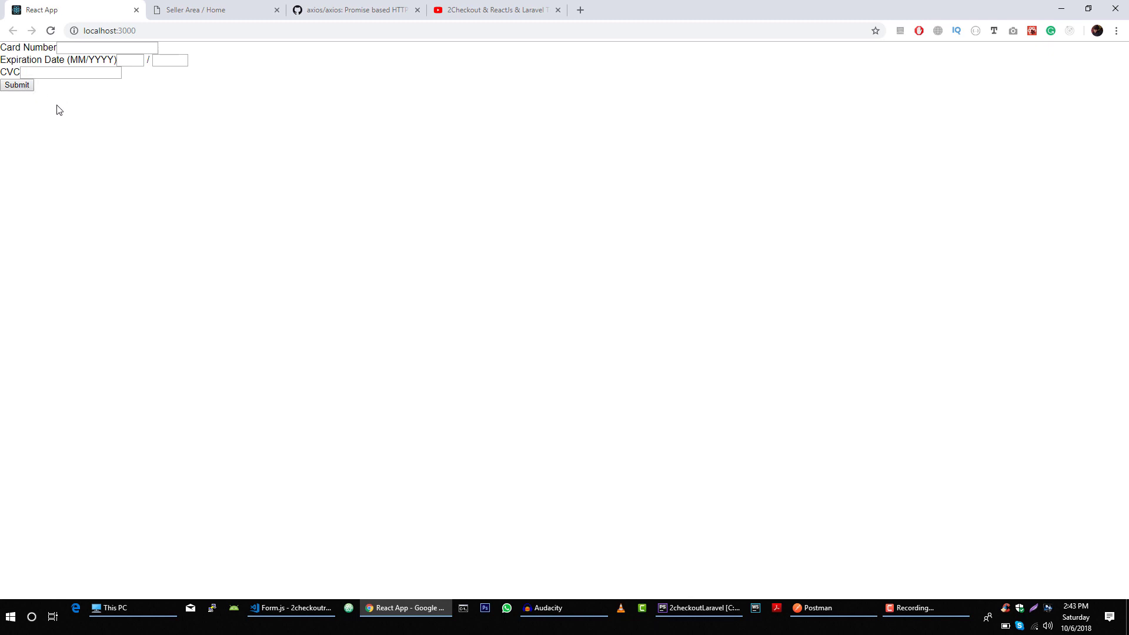
{"action": "mouse_move", "coordinate": [627, 520]}
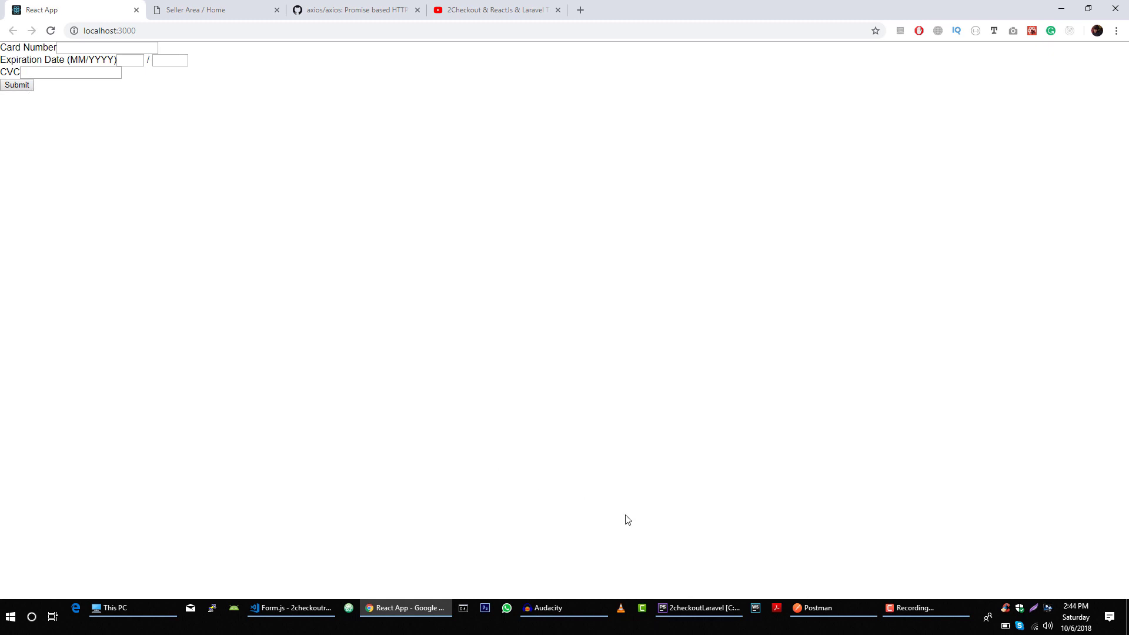
{"action": "left_click", "coordinate": [812, 607]}
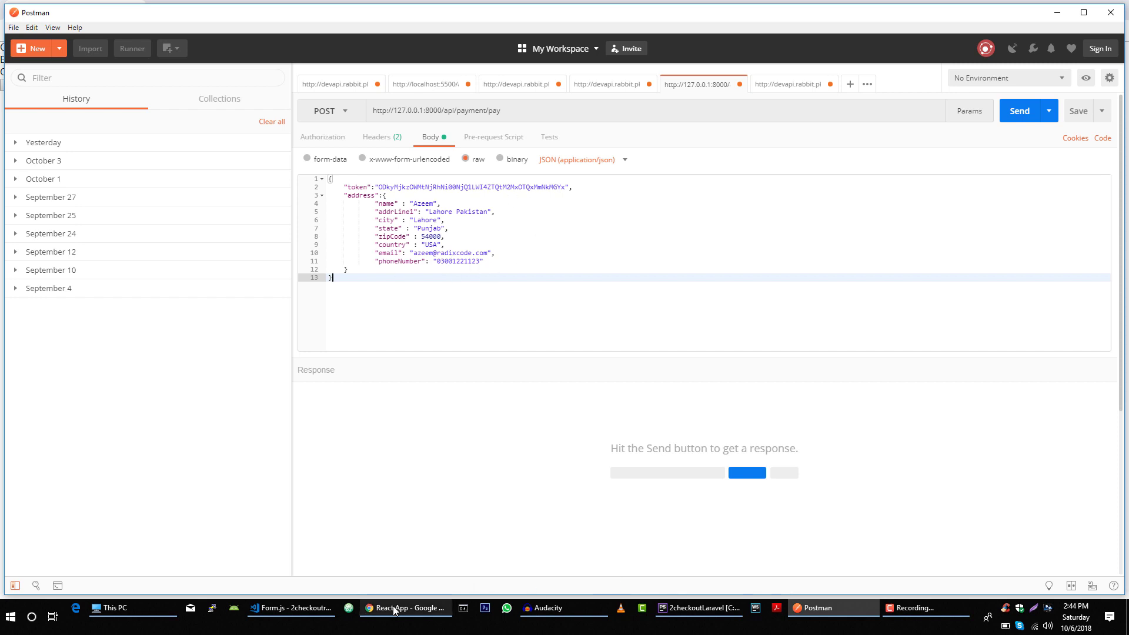
Step: In Form.js, insert blank lines after the cvv: "" entry in state
{"action": "left_click", "coordinate": [292, 607]}
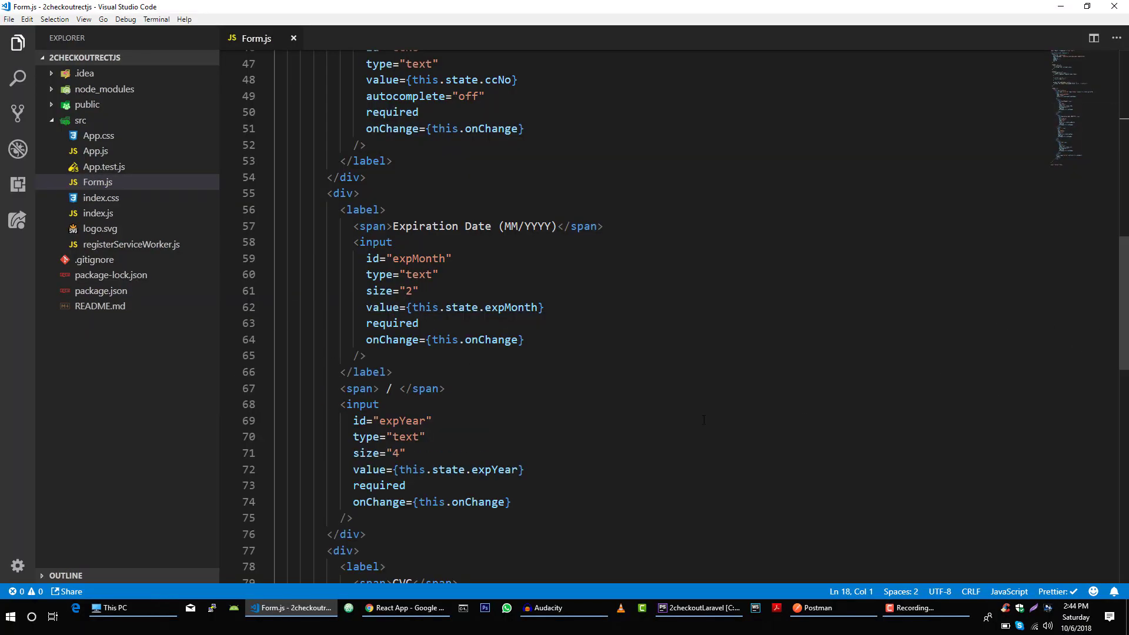
{"action": "scroll", "scroll_direction": "up", "scroll_amount": 3}
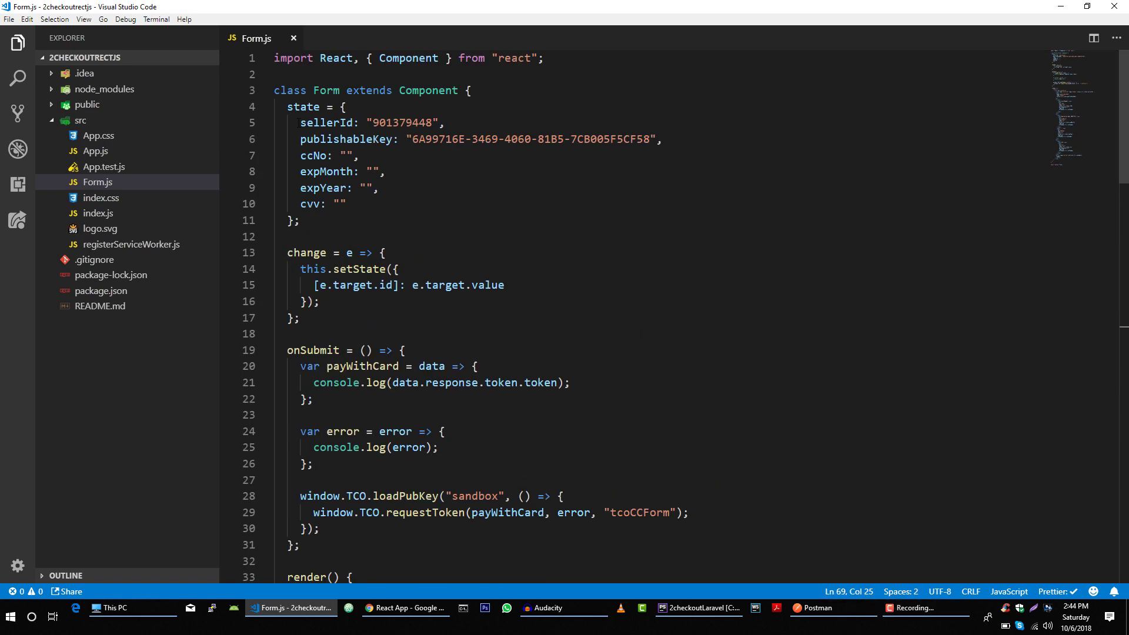
{"action": "left_click", "coordinate": [407, 204]}
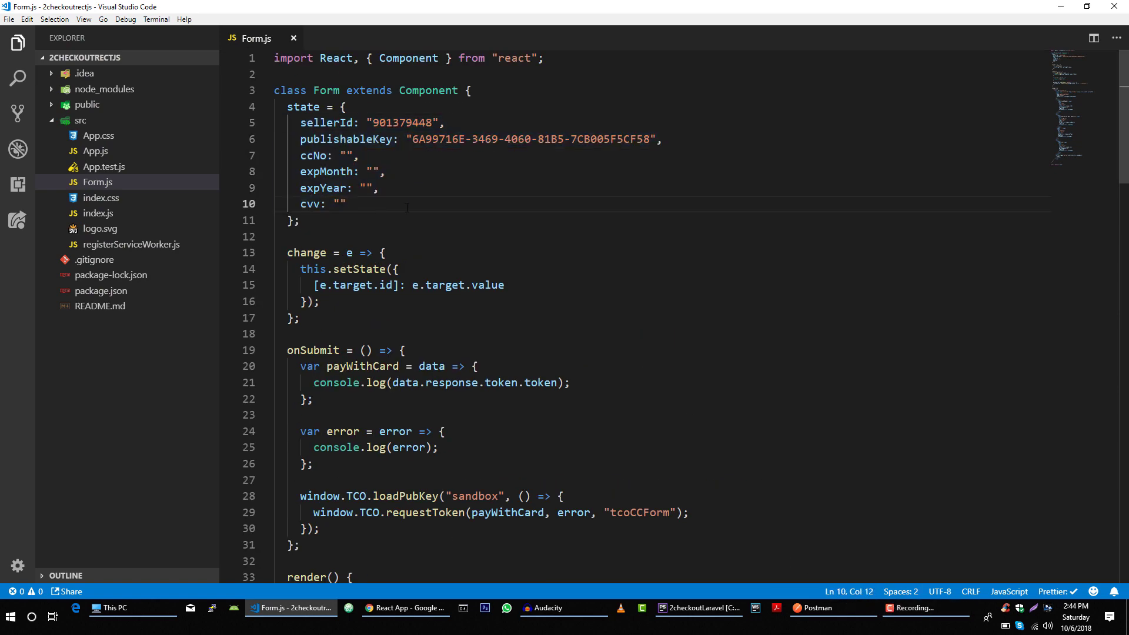
{"action": "key", "text": "Enter"}
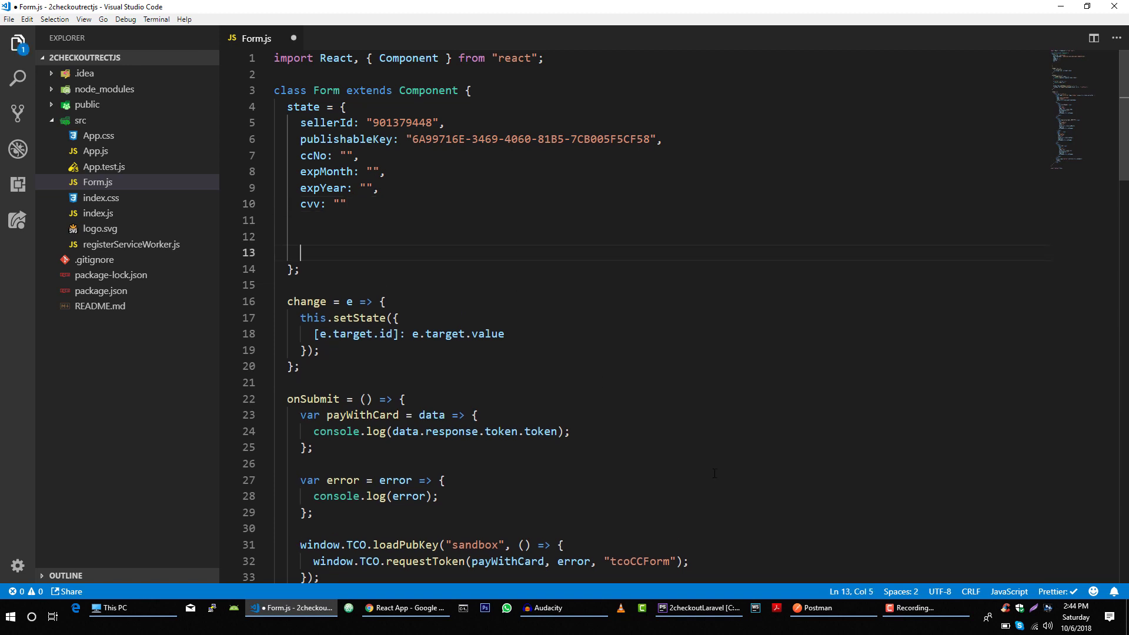
{"action": "mouse_move", "coordinate": [814, 545]}
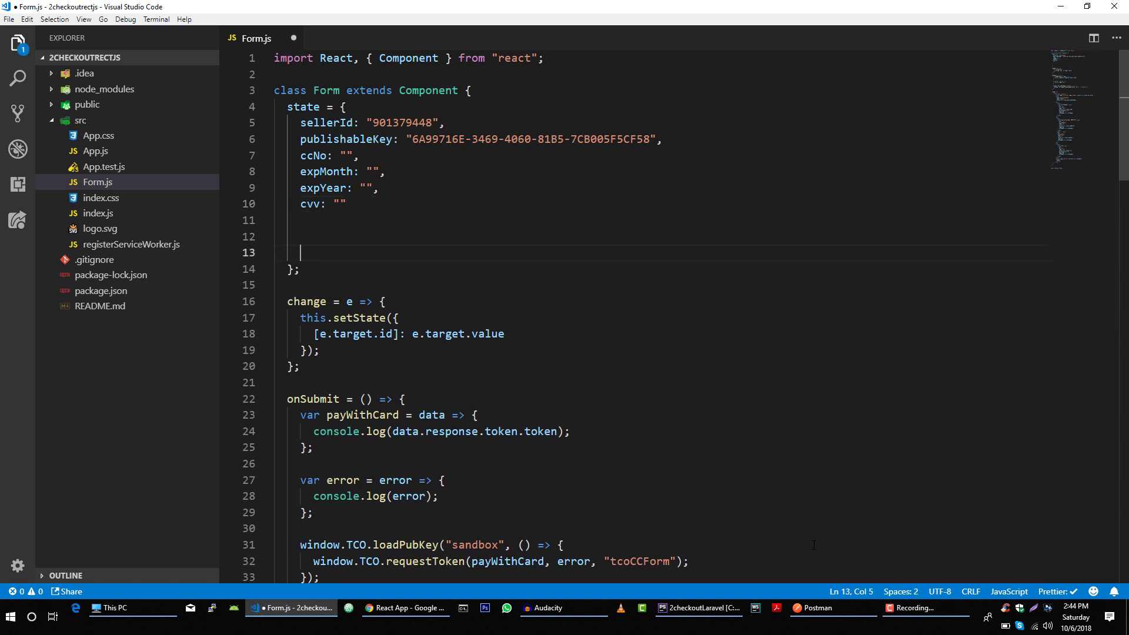
Step: Select the address fields name through phoneNumber in Postman's JSON request body
{"action": "left_click", "coordinate": [815, 608]}
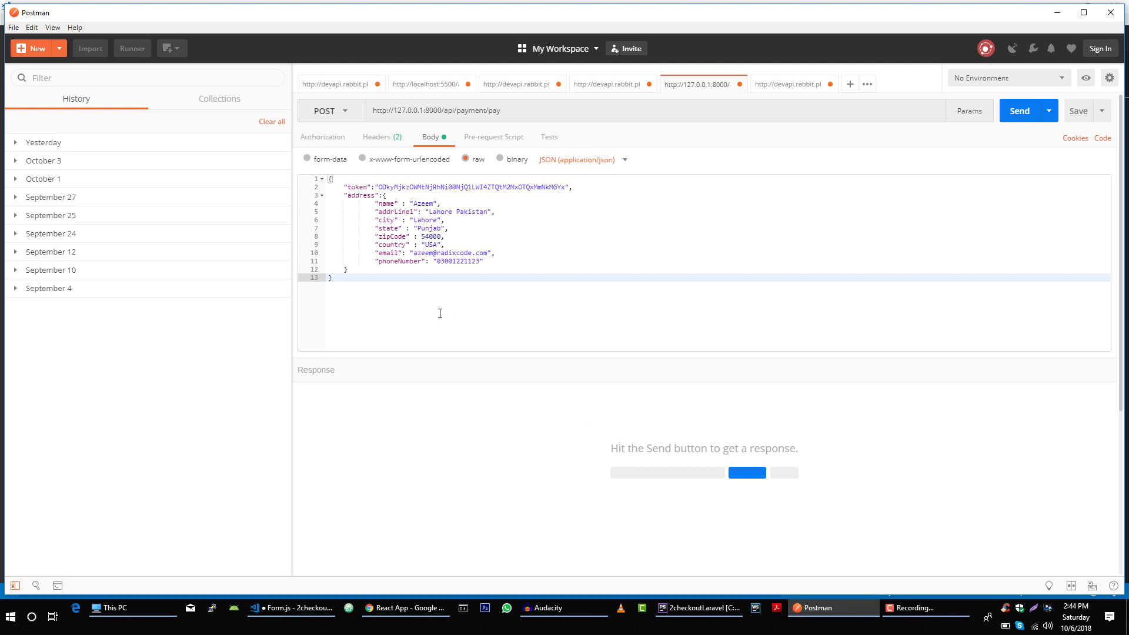
{"action": "left_click", "coordinate": [340, 195]}
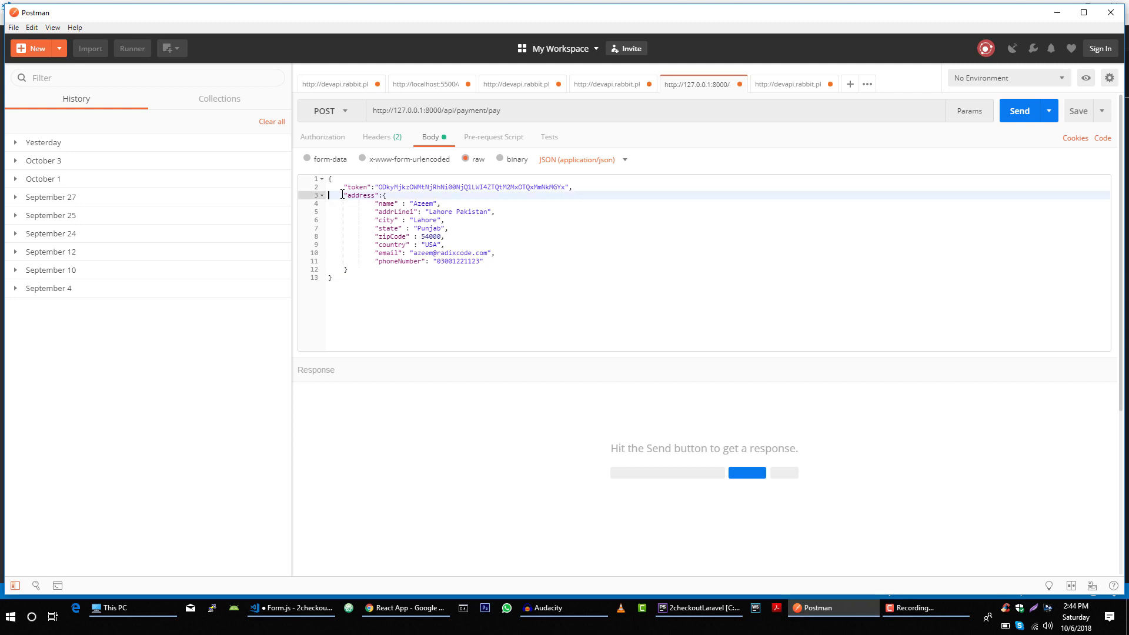
{"action": "left_click_drag", "start_coordinate": [343, 195], "coordinate": [437, 228]}
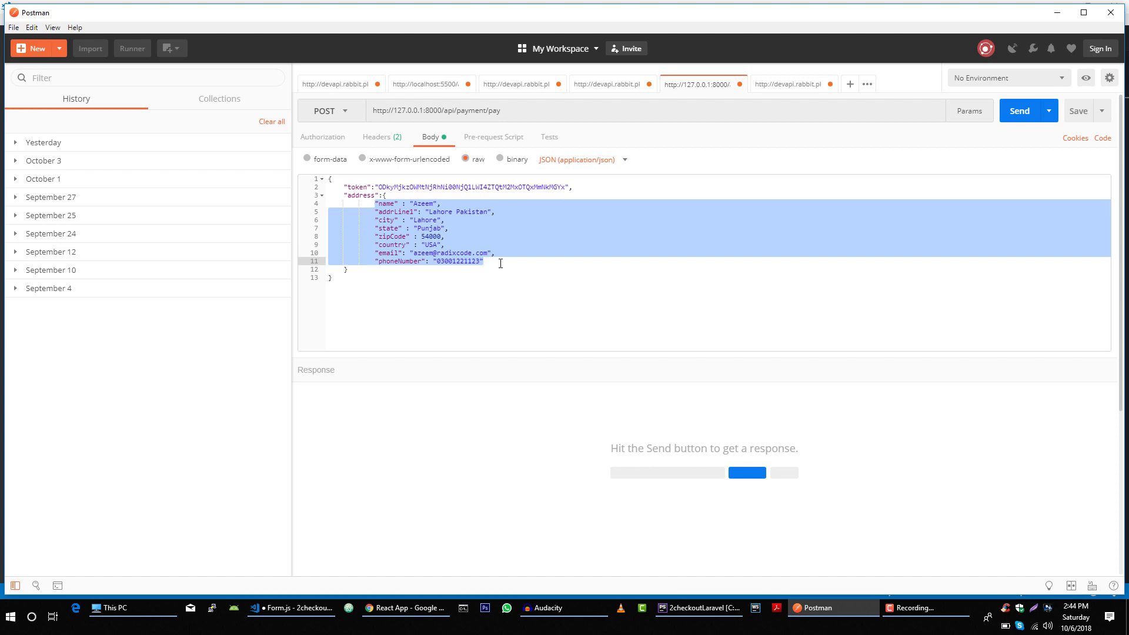
Step: Paste the copied address fields into Form.js state and clear their sample values
{"action": "left_click", "coordinate": [291, 608]}
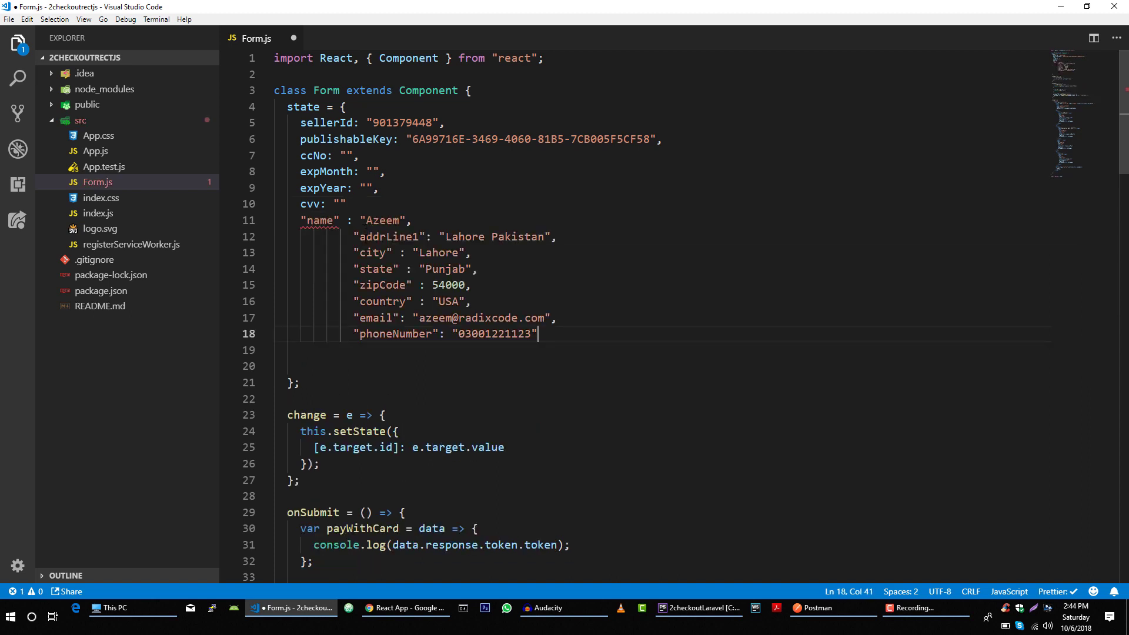
{"action": "key", "text": "ctrl+s"}
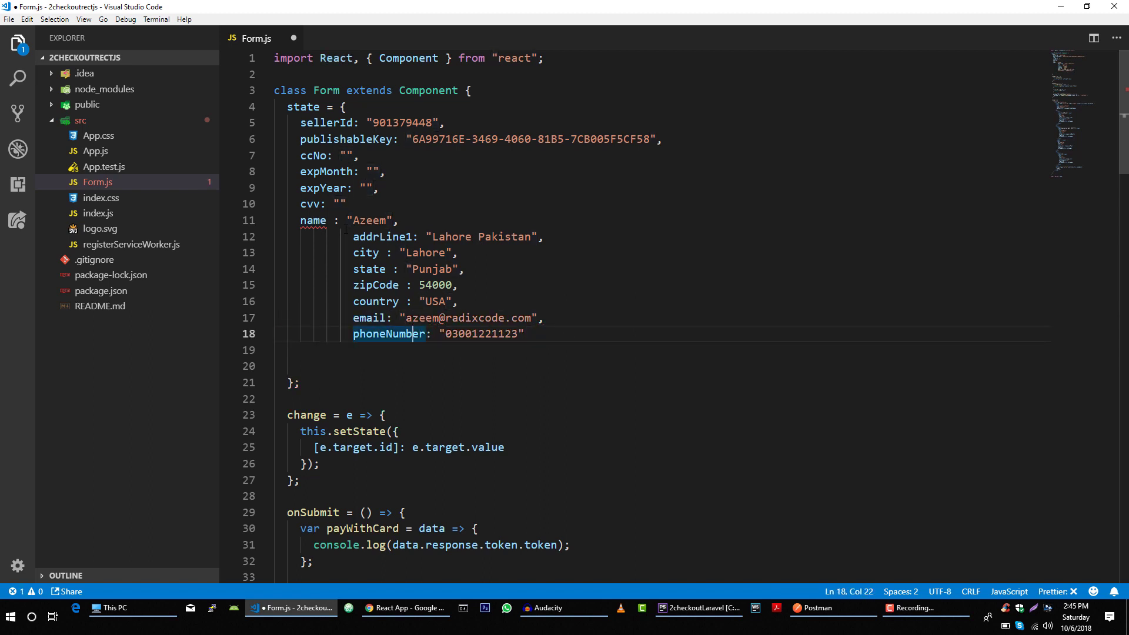
{"action": "left_click", "coordinate": [353, 204]}
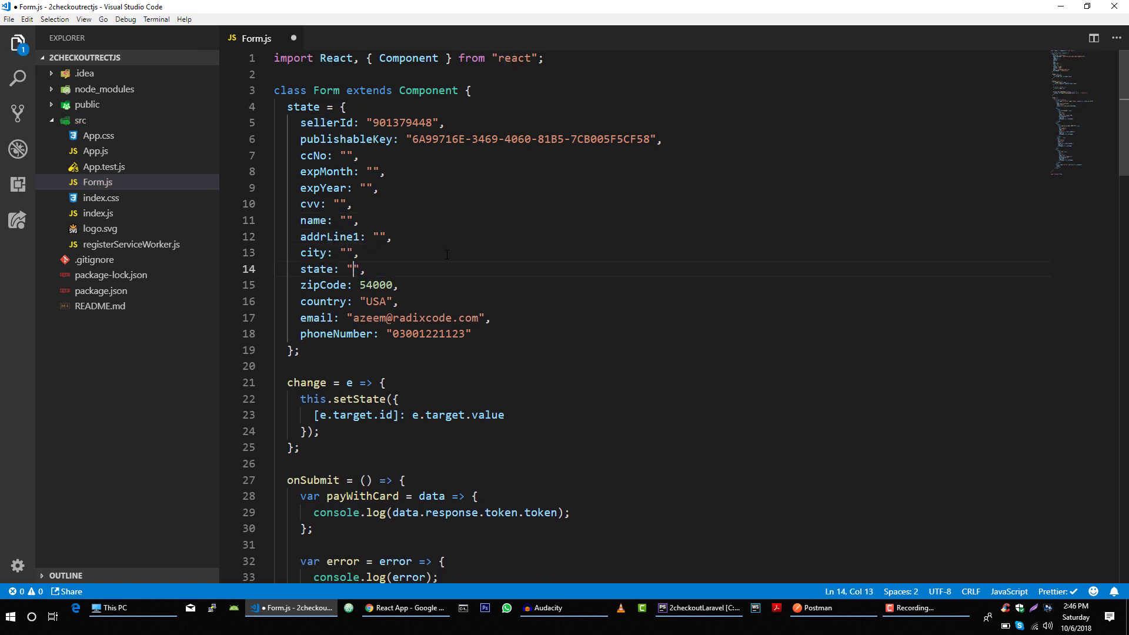
{"action": "double_click", "coordinate": [369, 285]}
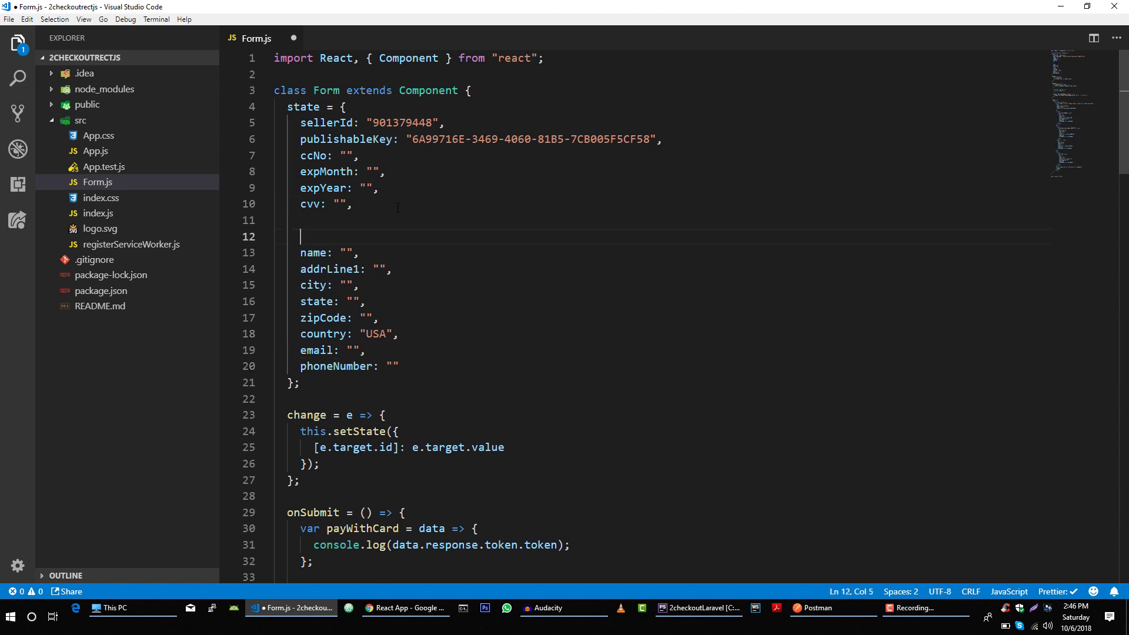
{"action": "mouse_move", "coordinate": [327, 269]}
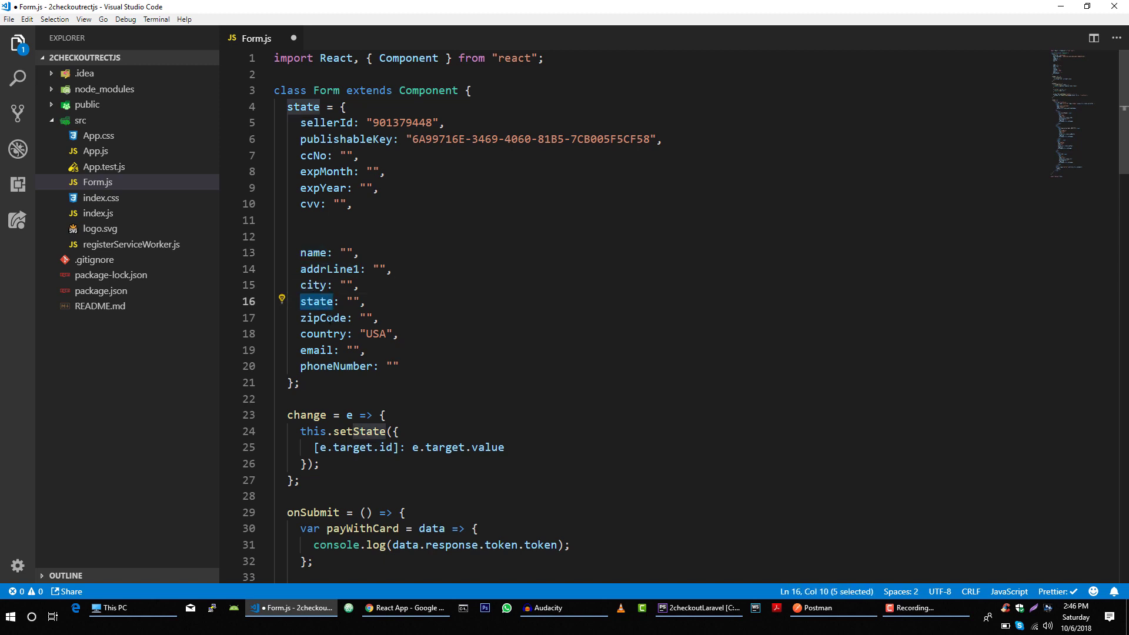
{"action": "left_click", "coordinate": [324, 350]}
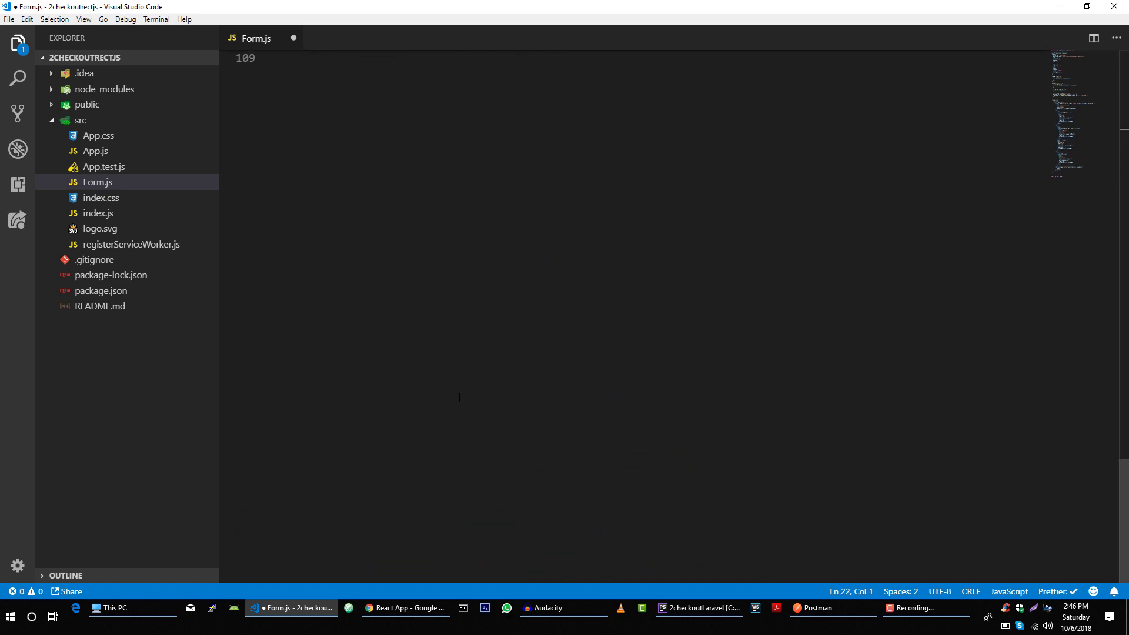
Step: Add a Name input field bound to this.state.name below the existing card fields
{"action": "scroll", "scroll_direction": "down", "scroll_amount": 3}
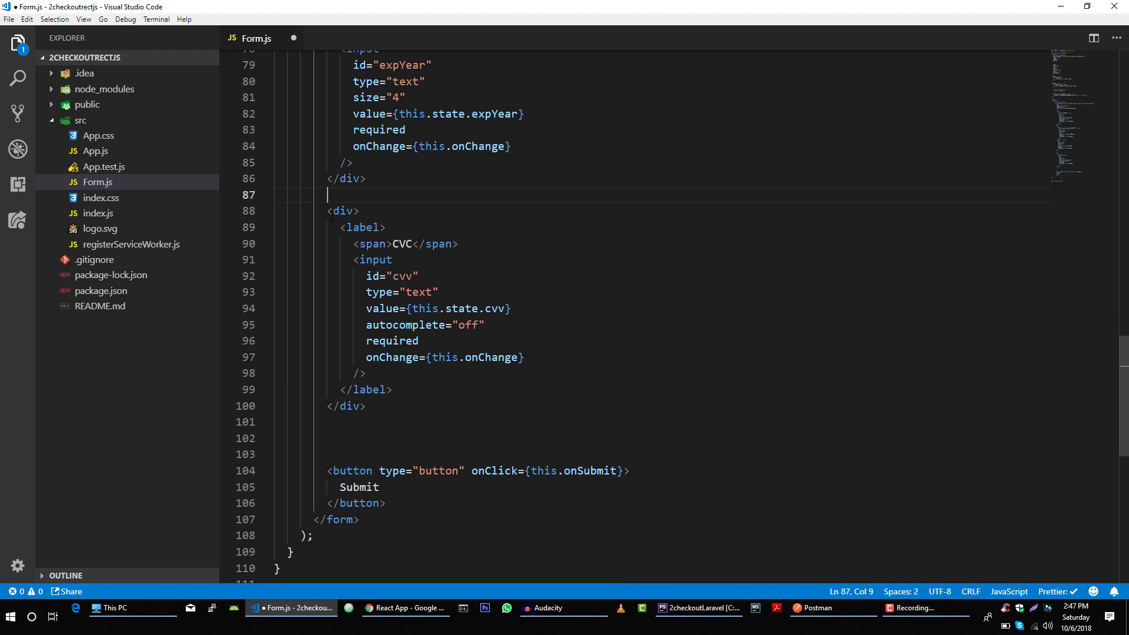
{"action": "left_click", "coordinate": [363, 405]}
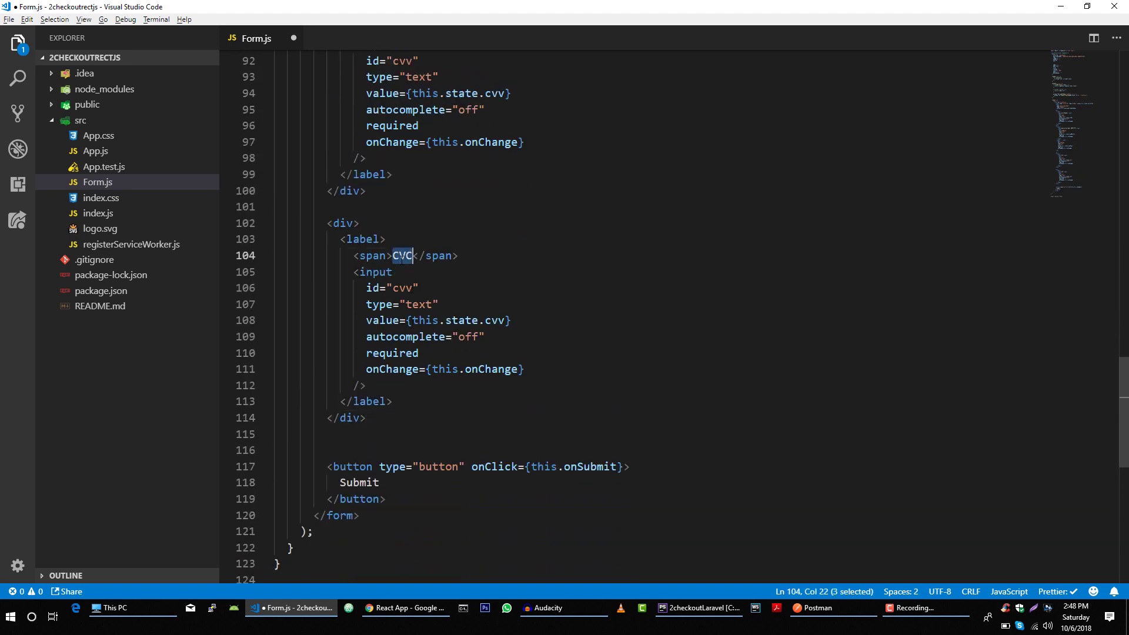
{"action": "type", "text": "Name"}
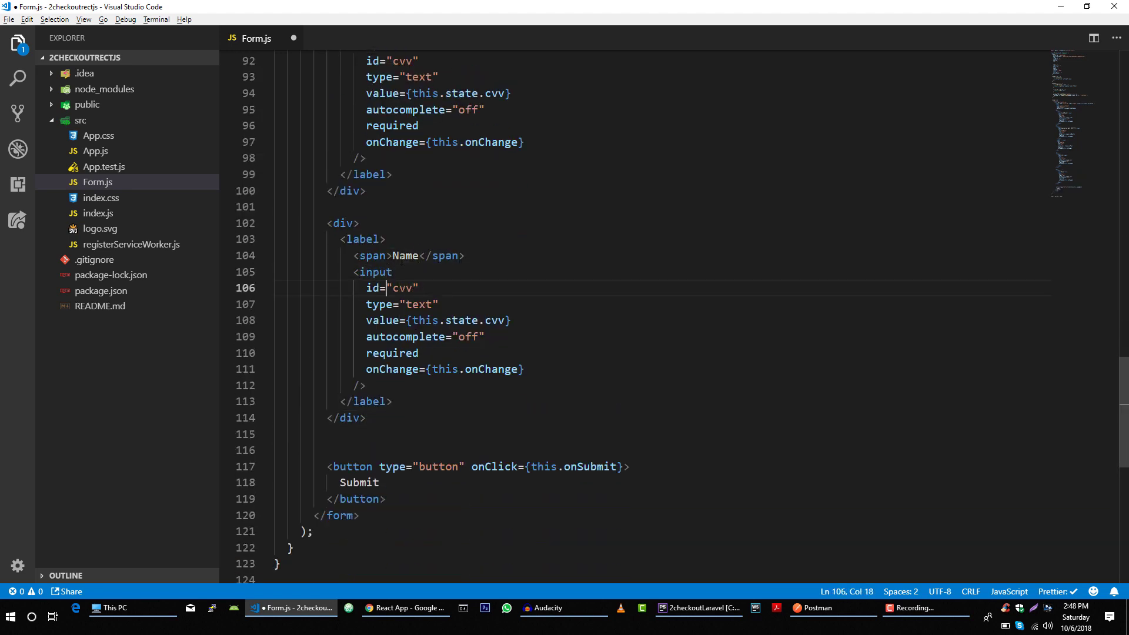
{"action": "type", "text": "name"}
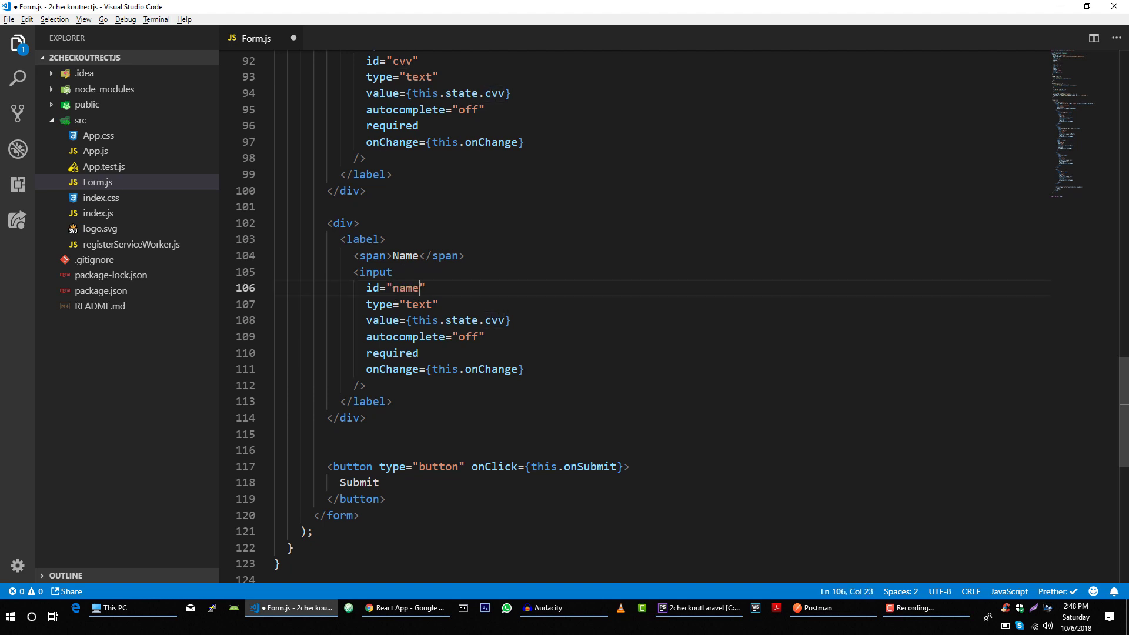
{"action": "double_click", "coordinate": [495, 321]}
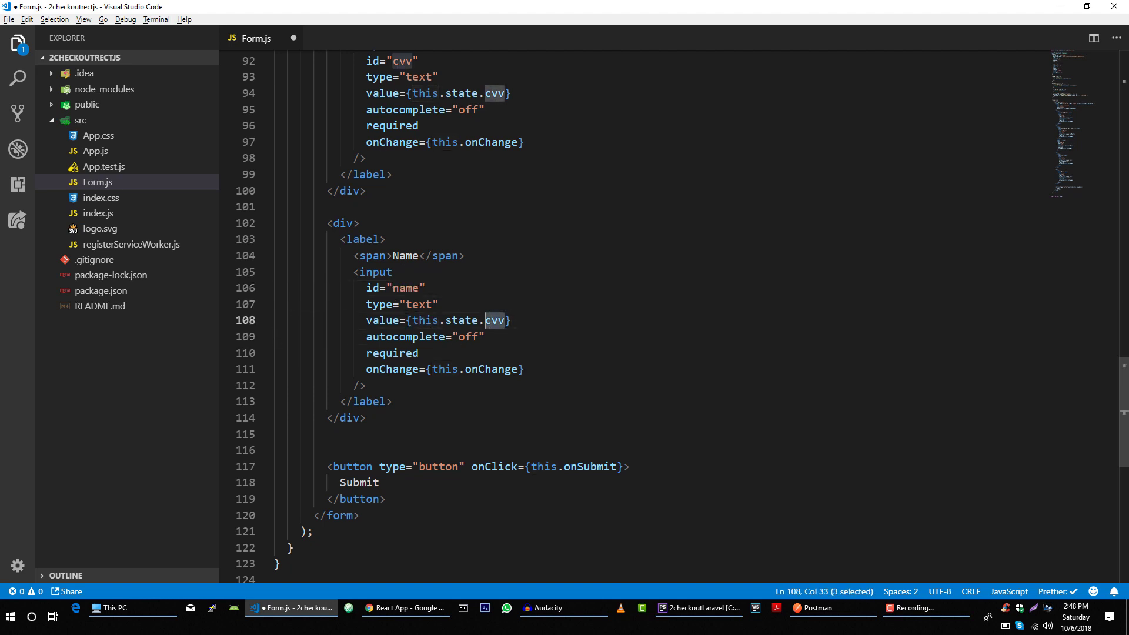
{"action": "type", "text": "name"}
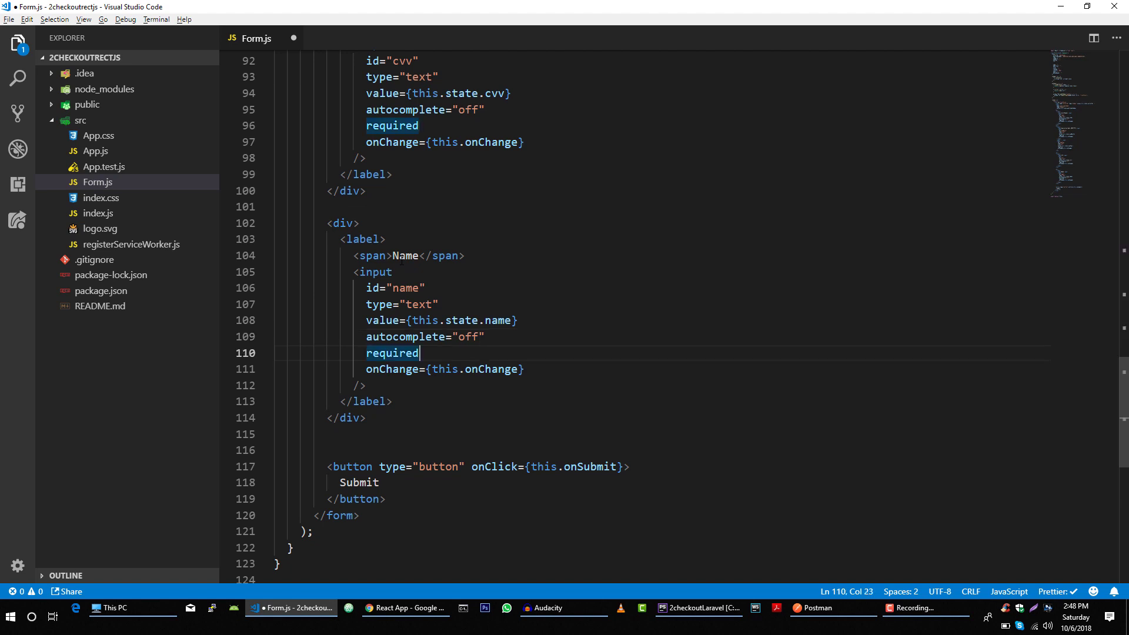
{"action": "key", "text": "Enter"}
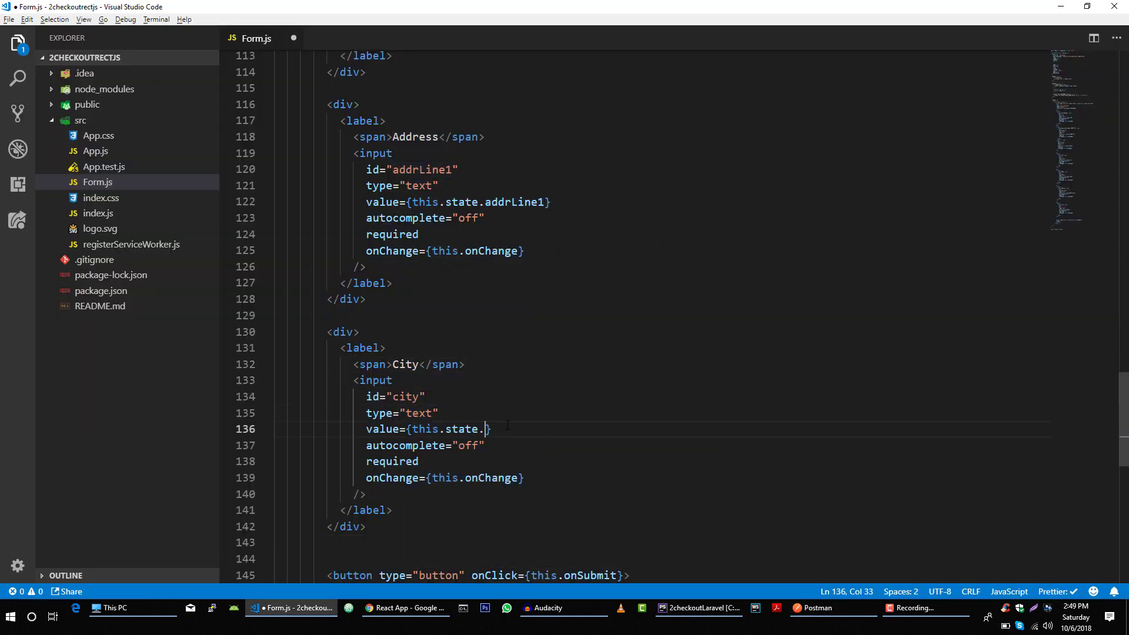
Step: Add City, State, Zip Code and Number input fields bound to their state values
{"action": "type", "text": "city"}
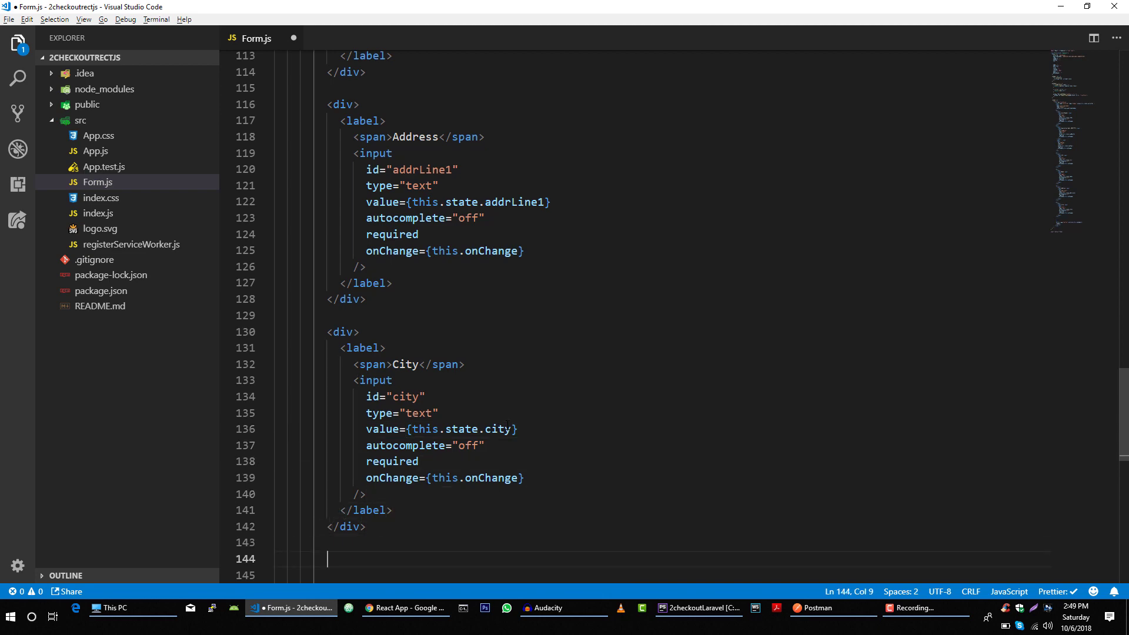
{"action": "key", "text": "alt+tab"}
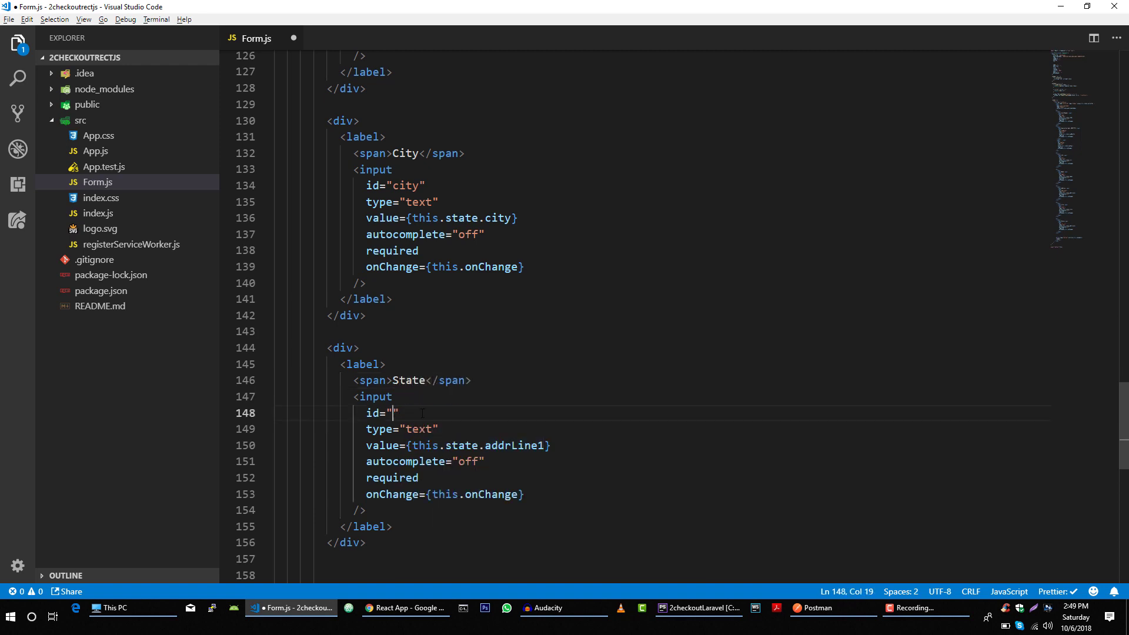
{"action": "type", "text": "state"}
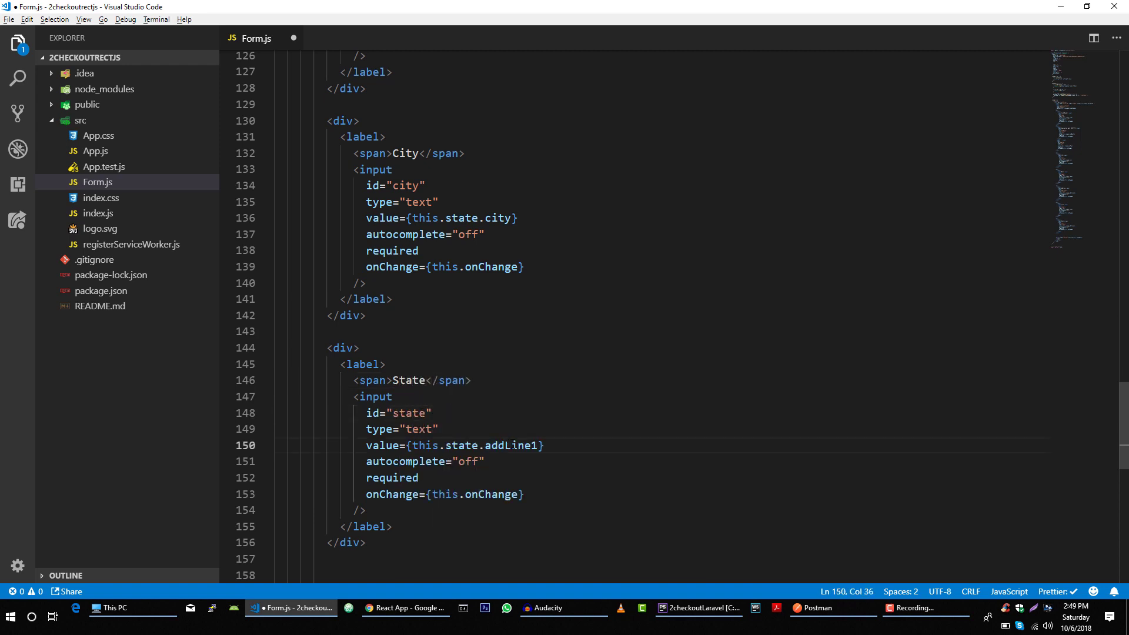
{"action": "type", "text": "state"}
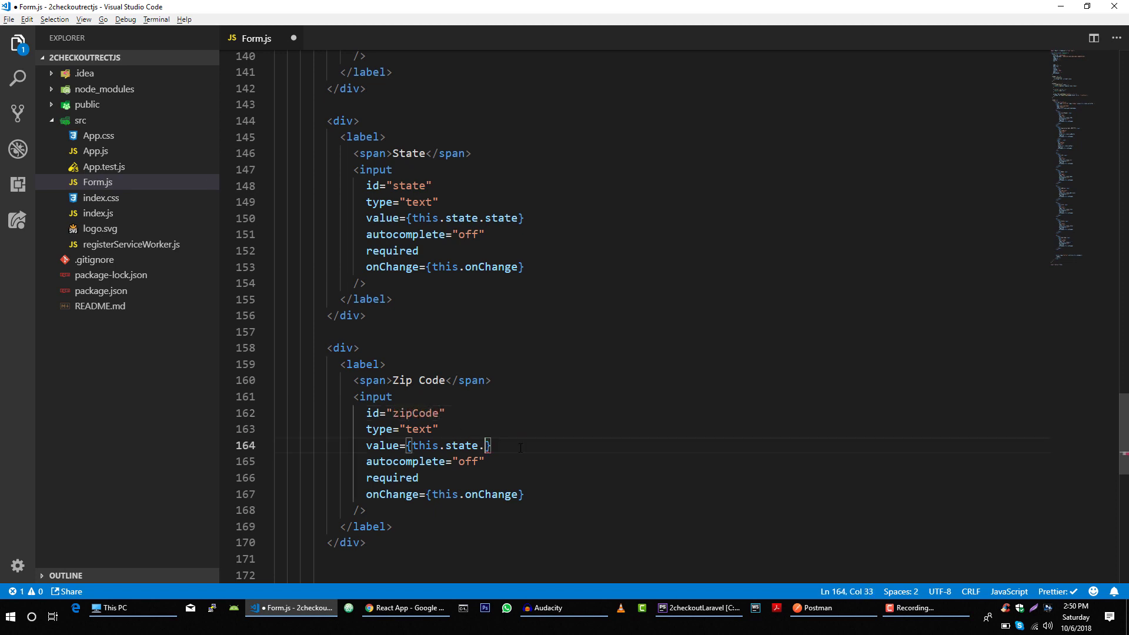
{"action": "type", "text": "zipCode"}
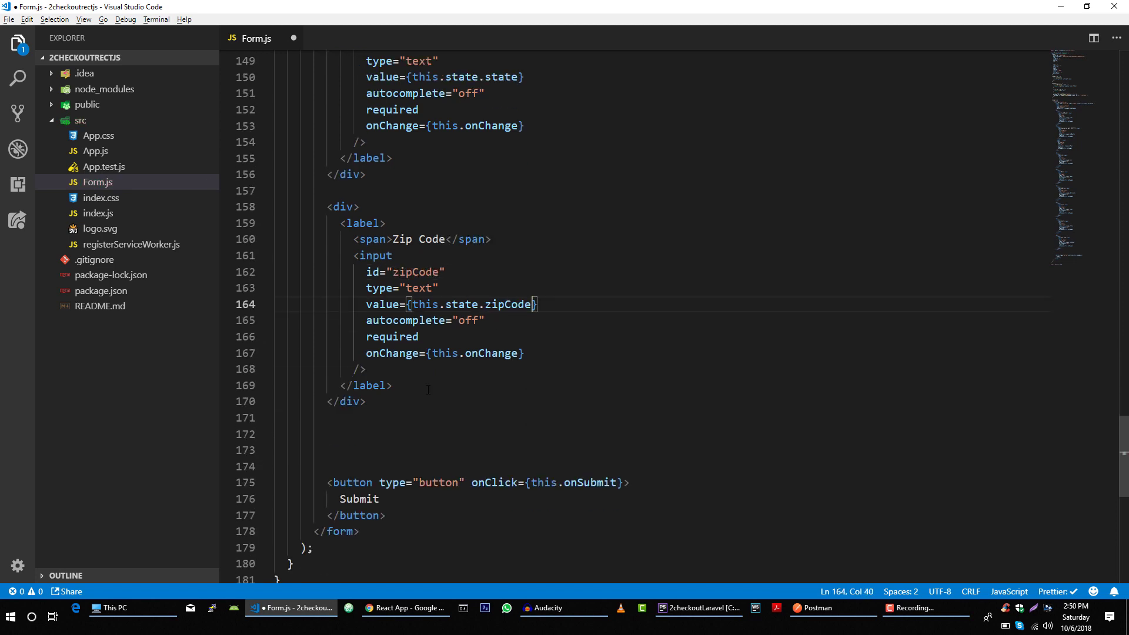
{"action": "double_click", "coordinate": [414, 381]}
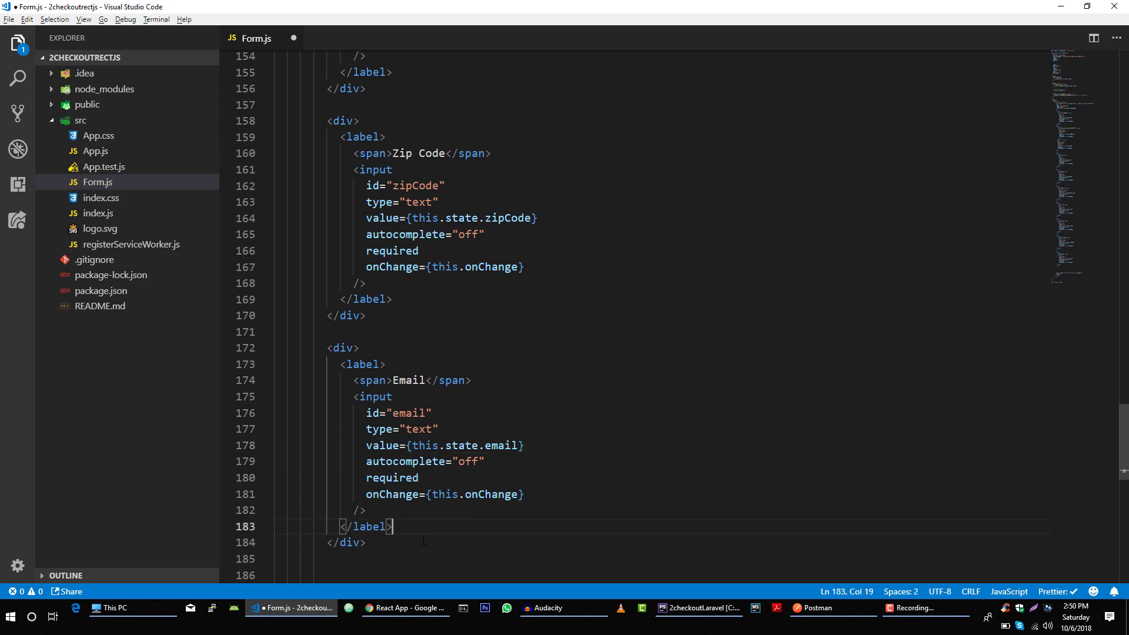
{"action": "type", "text": "Number</span>"}
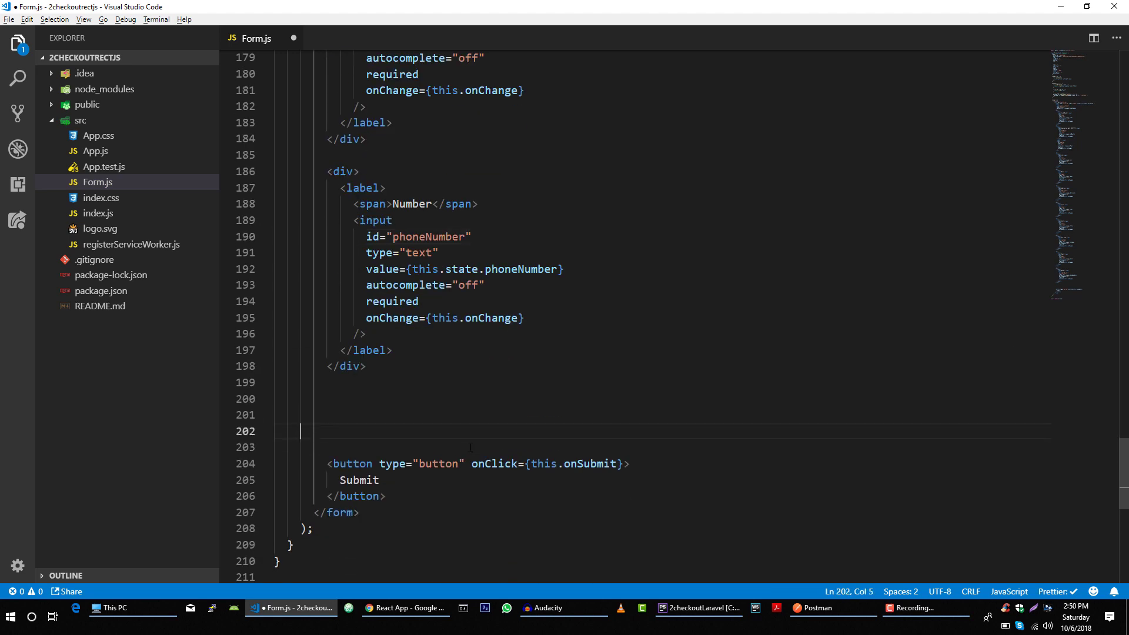
Step: Check the new fields in Chrome, browse reactstrap's Alerts docs, then open 2Checkout's dashboard
{"action": "left_click", "coordinate": [405, 608]}
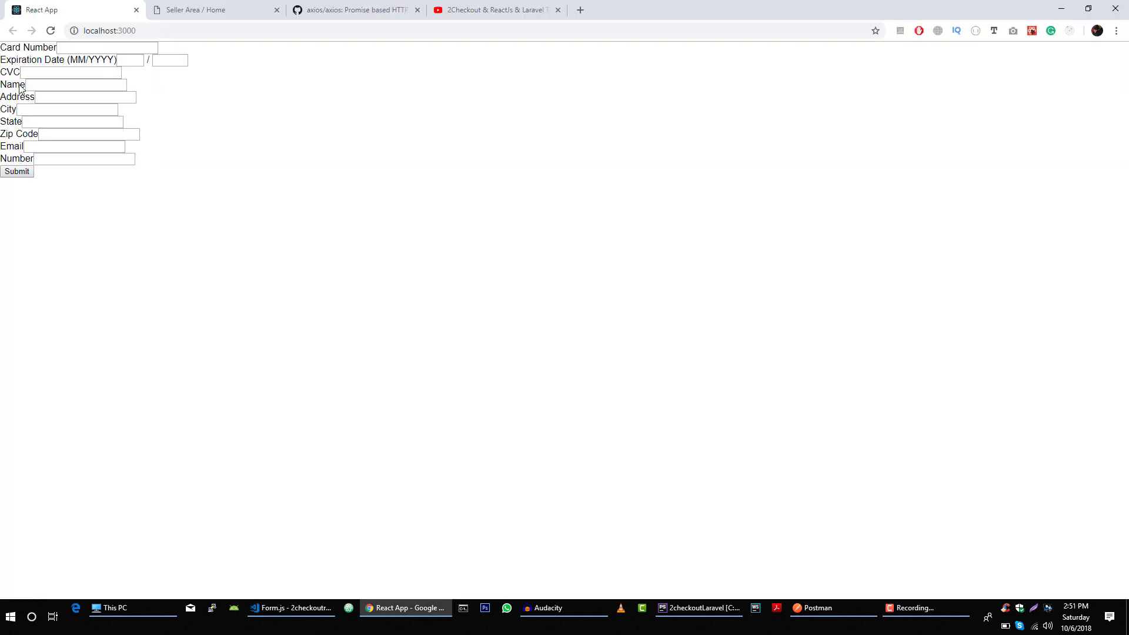
{"action": "mouse_move", "coordinate": [182, 202]}
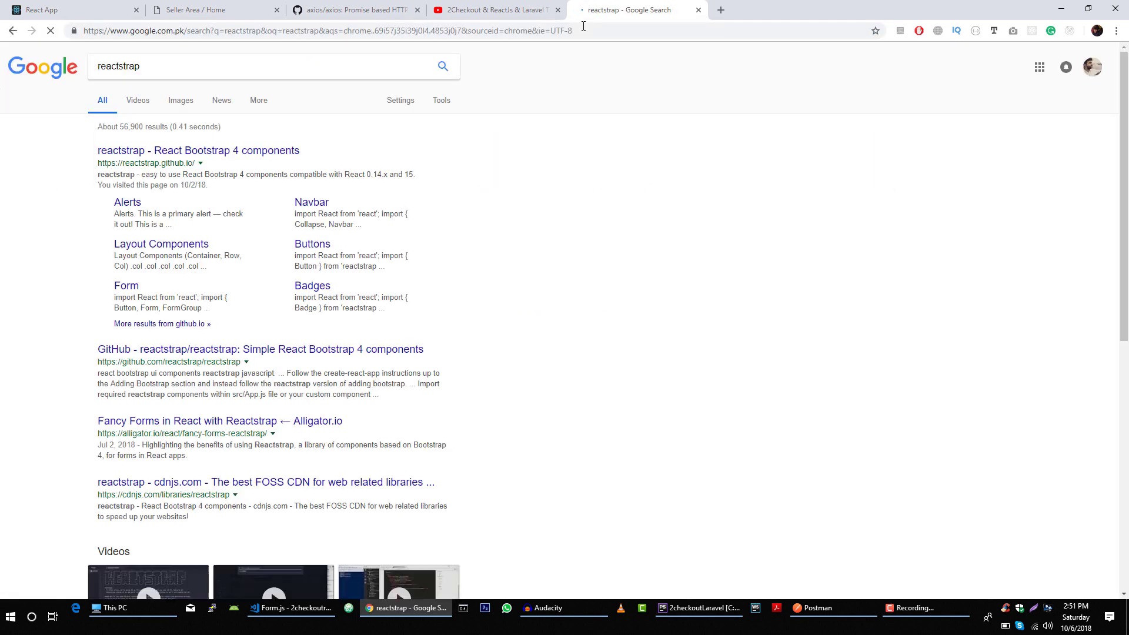
{"action": "left_click", "coordinate": [198, 150]}
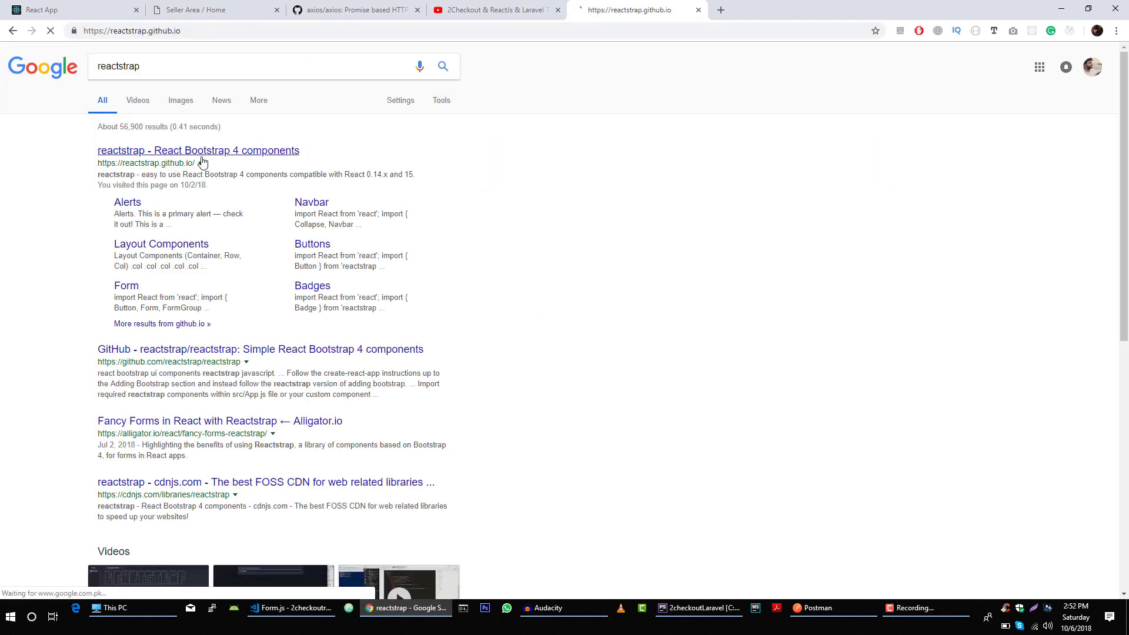
{"action": "left_click", "coordinate": [198, 150]}
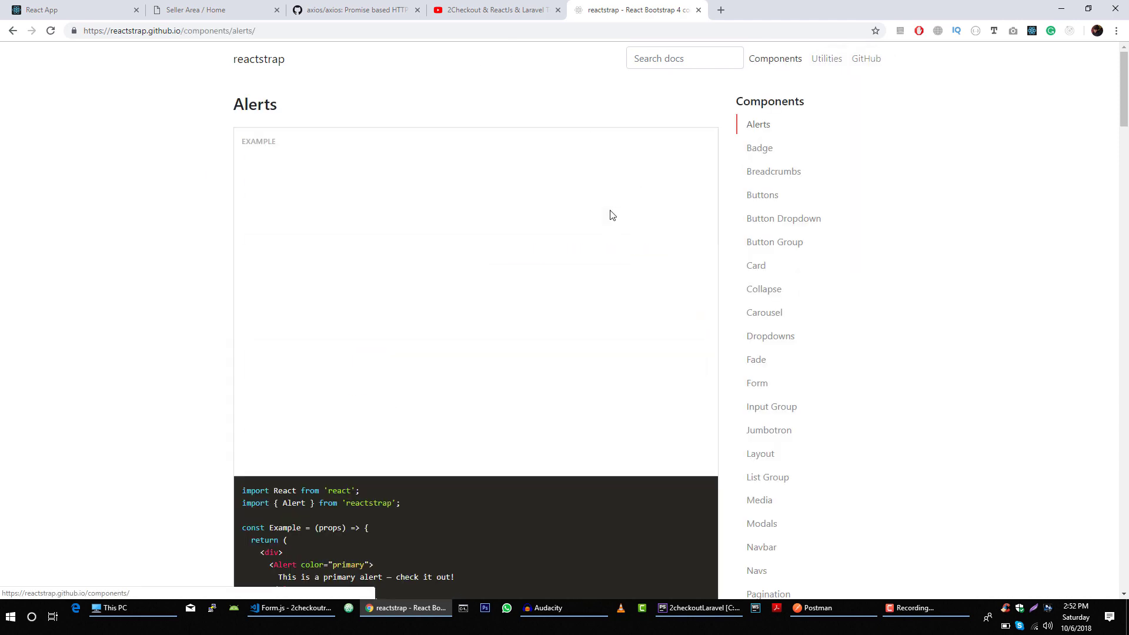
{"action": "scroll", "scroll_direction": "down", "scroll_amount": 3}
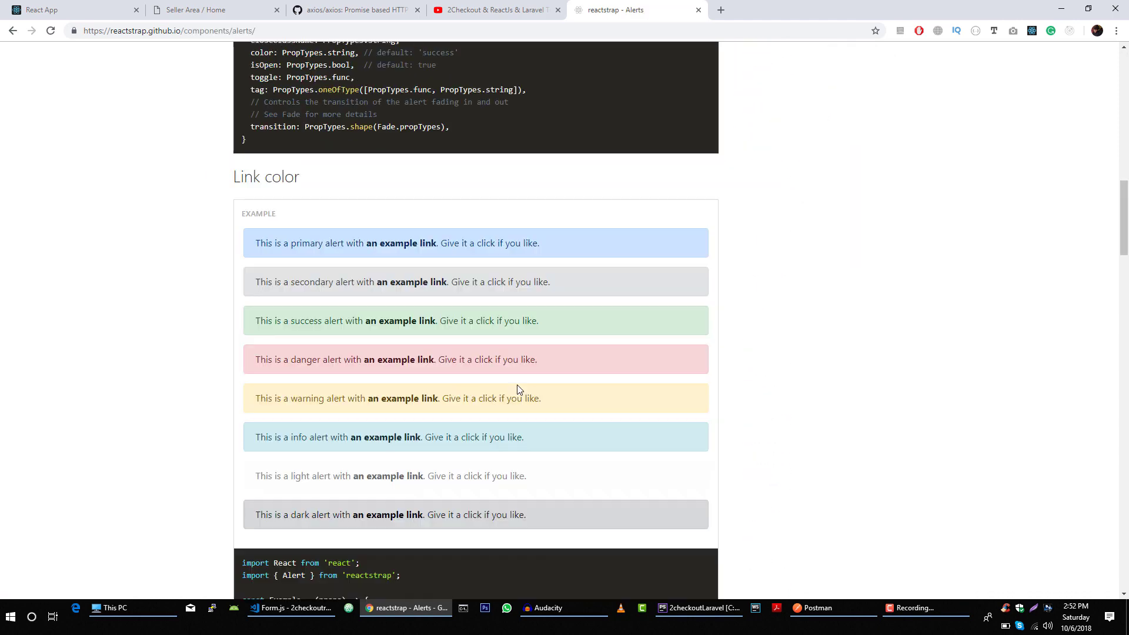
{"action": "scroll", "scroll_direction": "up", "scroll_amount": 3}
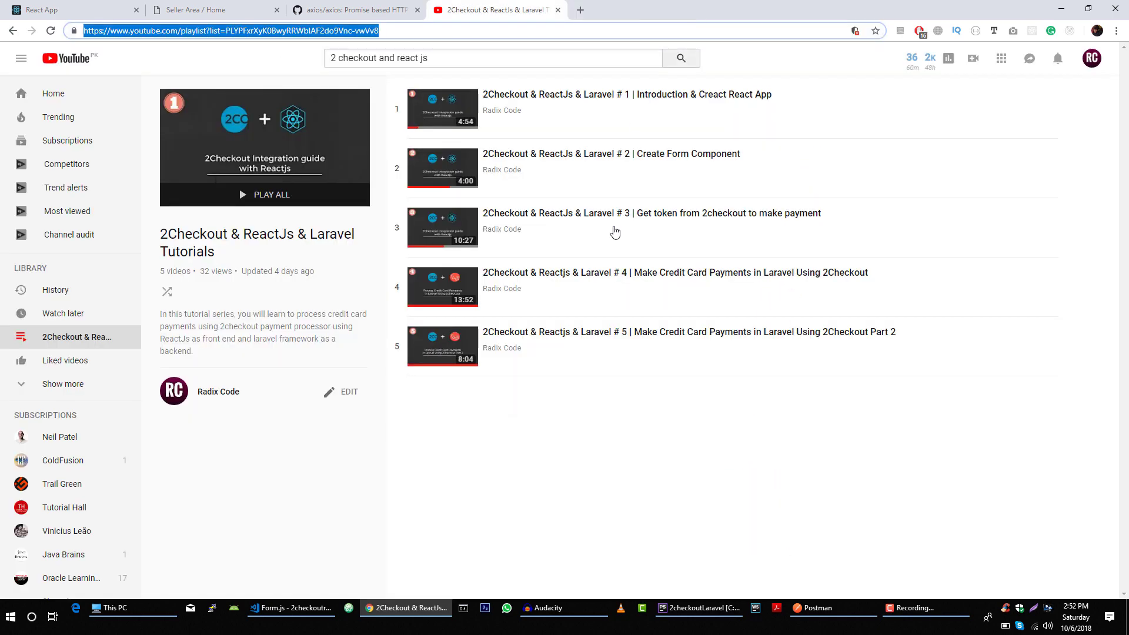
{"action": "left_click", "coordinate": [72, 9]}
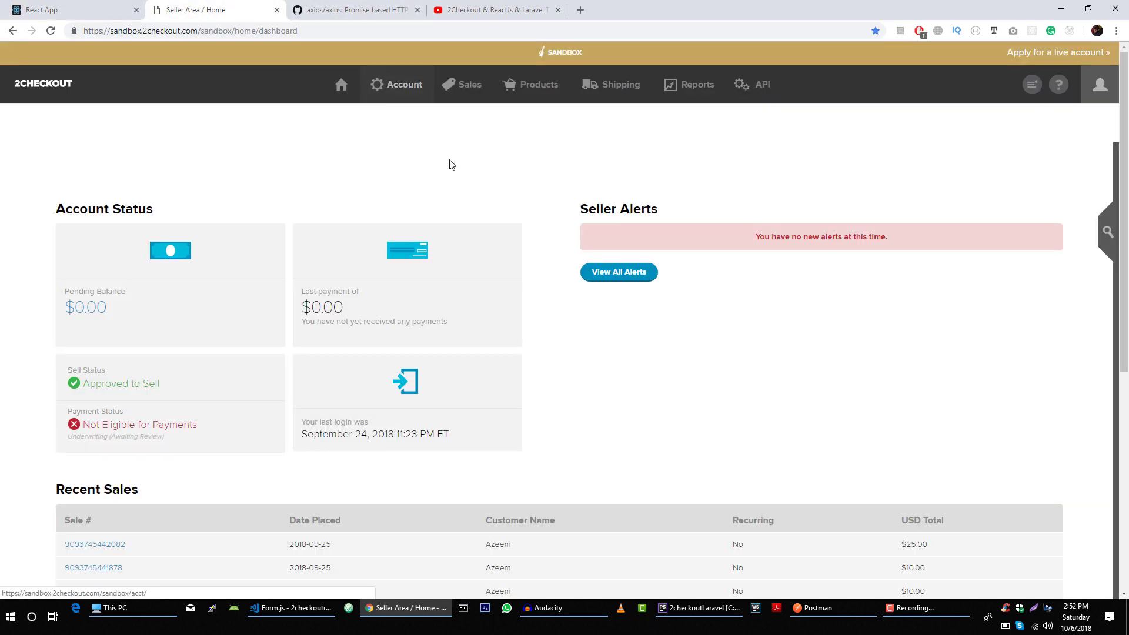
Step: Delete the token expression from the log call in payWithCard
{"action": "left_click", "coordinate": [291, 607]}
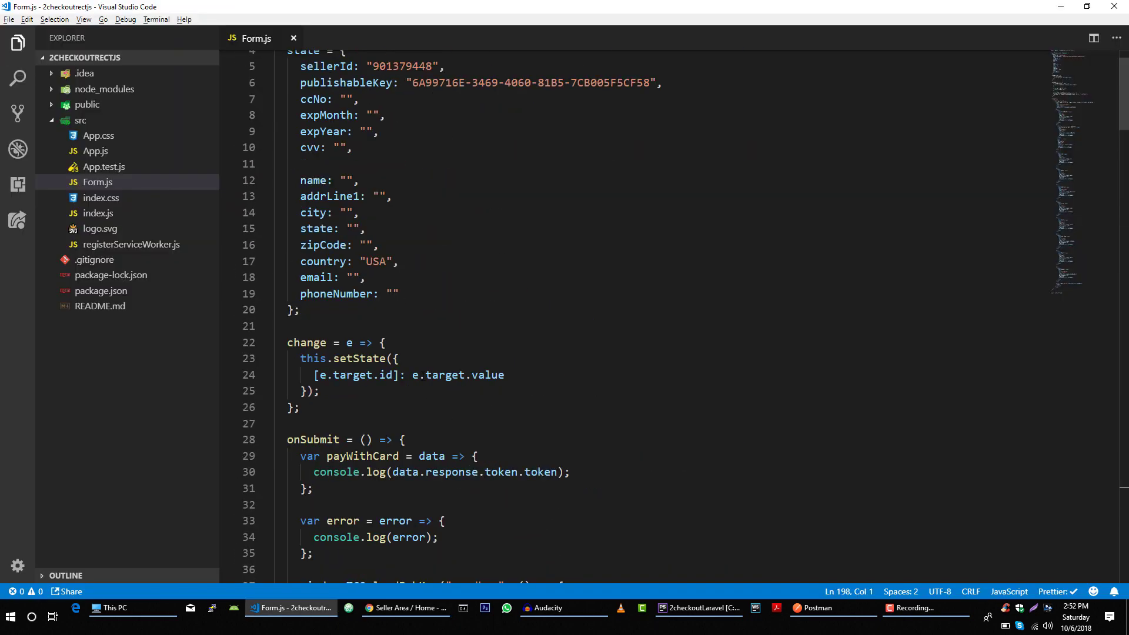
{"action": "scroll", "scroll_direction": "down", "scroll_amount": 3}
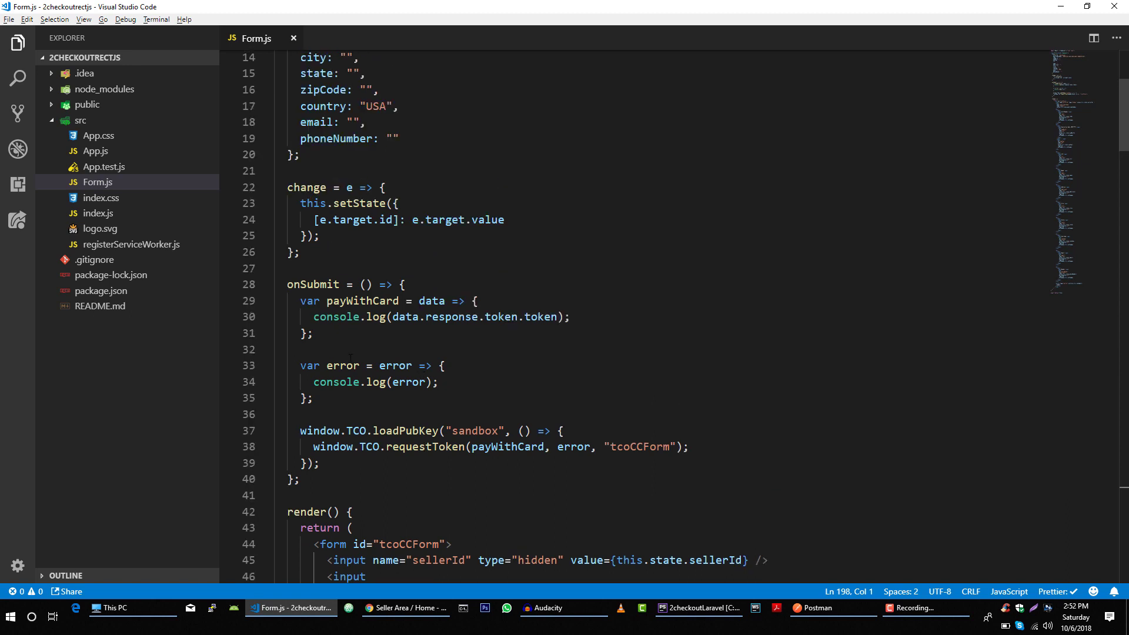
{"action": "left_click", "coordinate": [443, 366]}
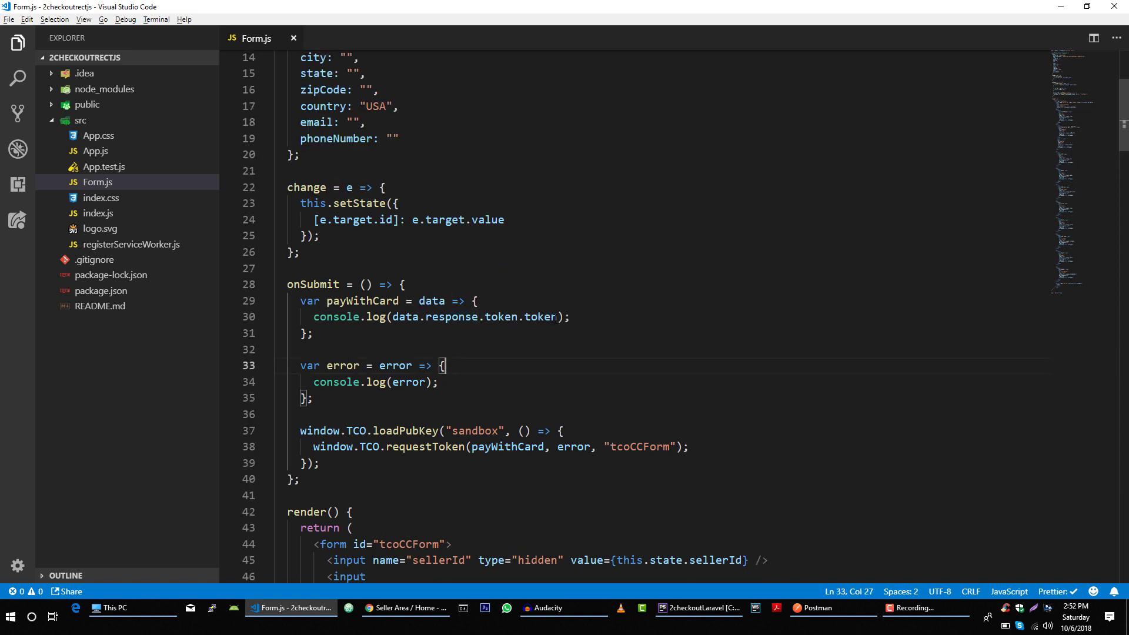
{"action": "double_click", "coordinate": [475, 317]}
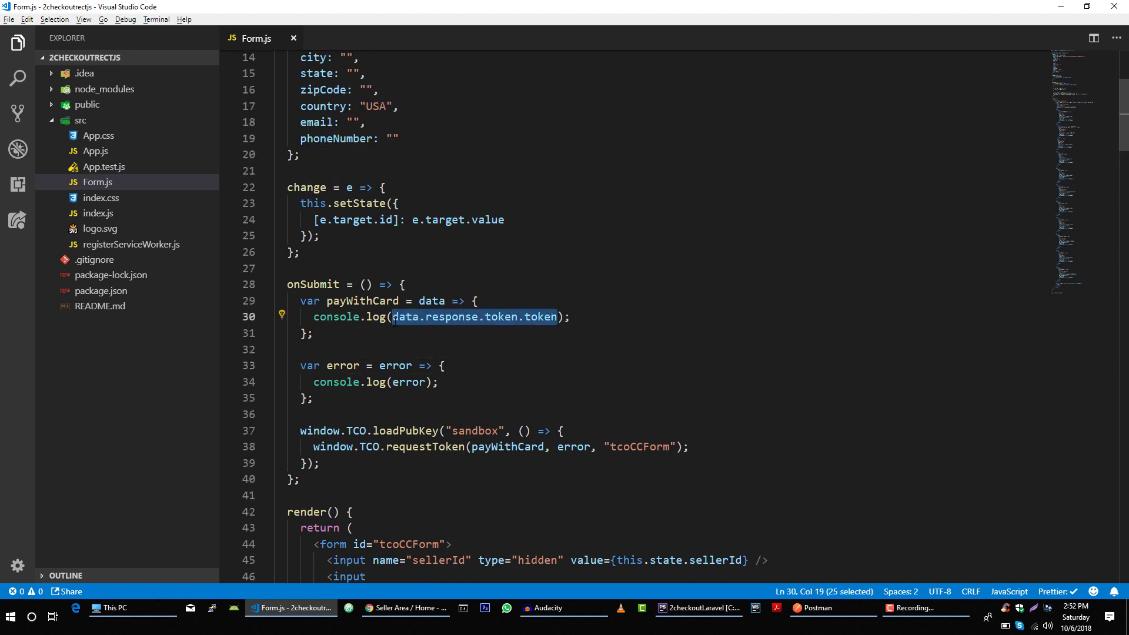
{"action": "key", "text": "Delete"}
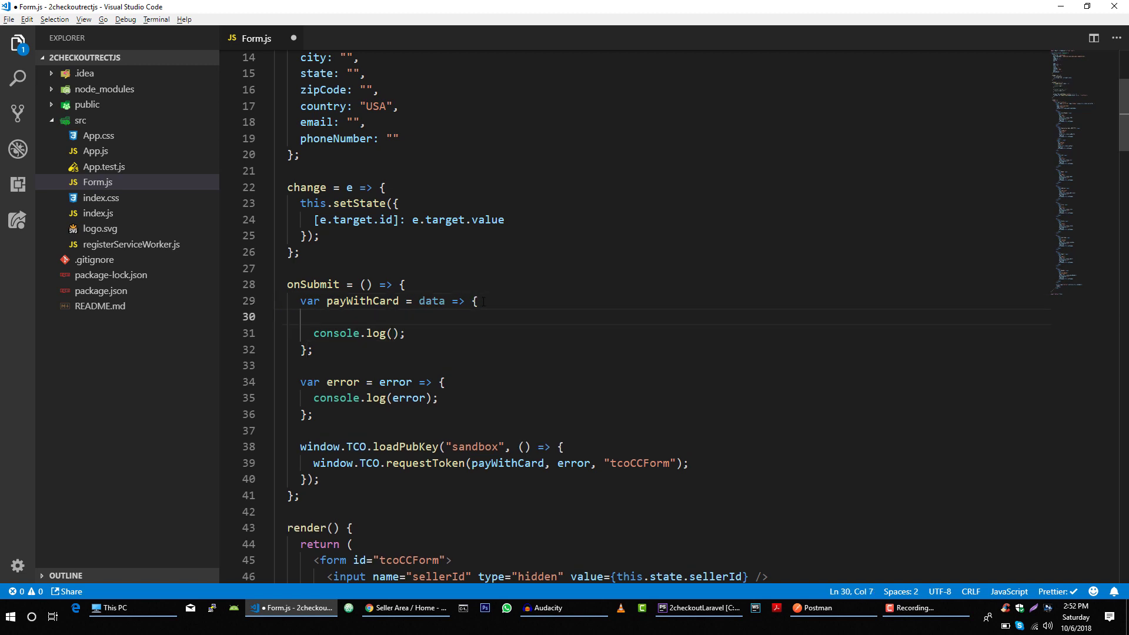
Step: Store the response token in a variable and start a let address object
{"action": "type", "text": "let ac"}
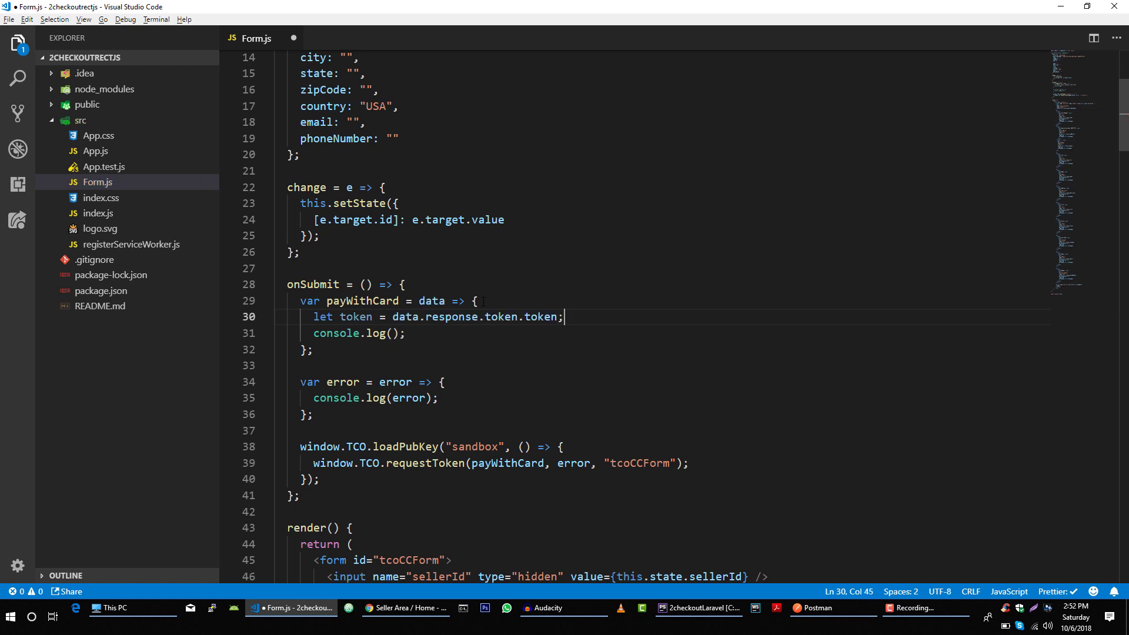
{"action": "key", "text": "enter"}
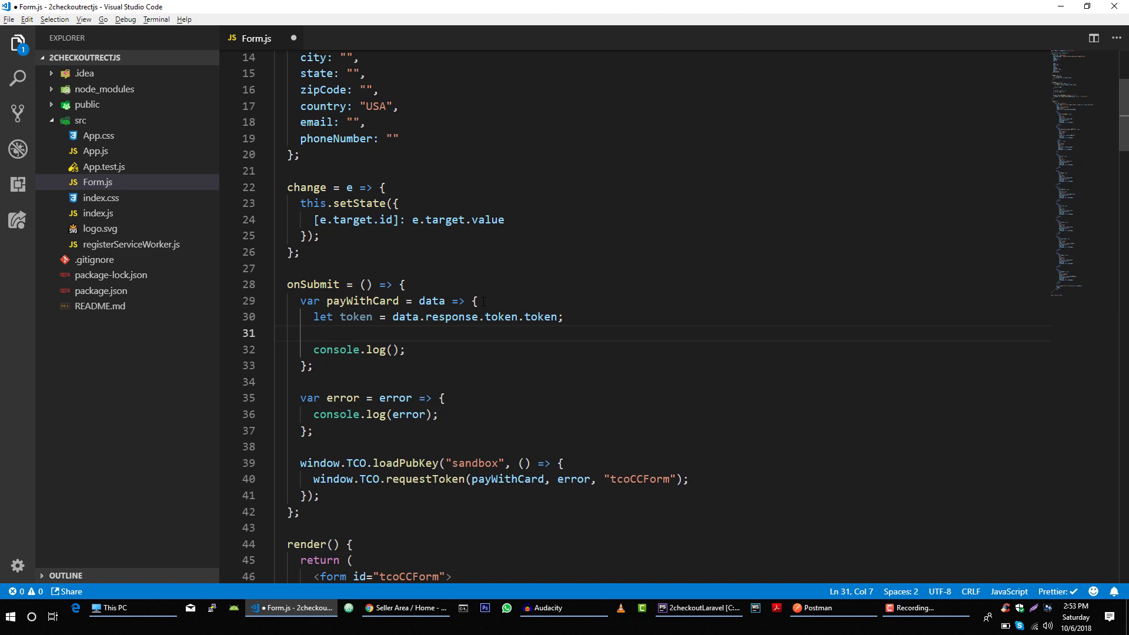
{"action": "type", "text": "let"}
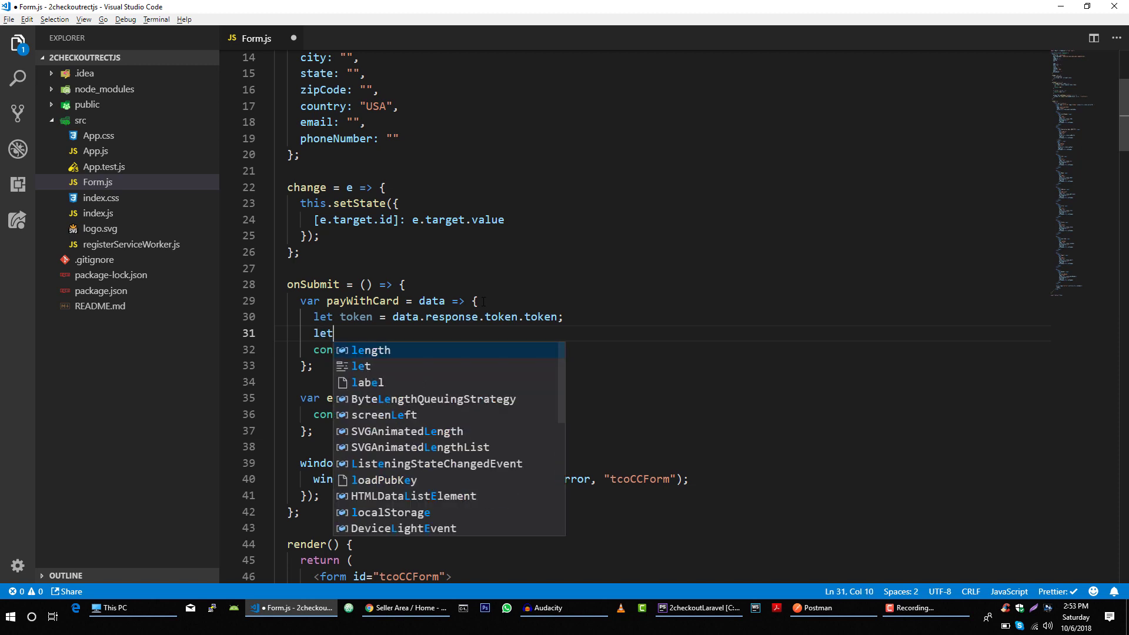
{"action": "type", "text": "address = {"}
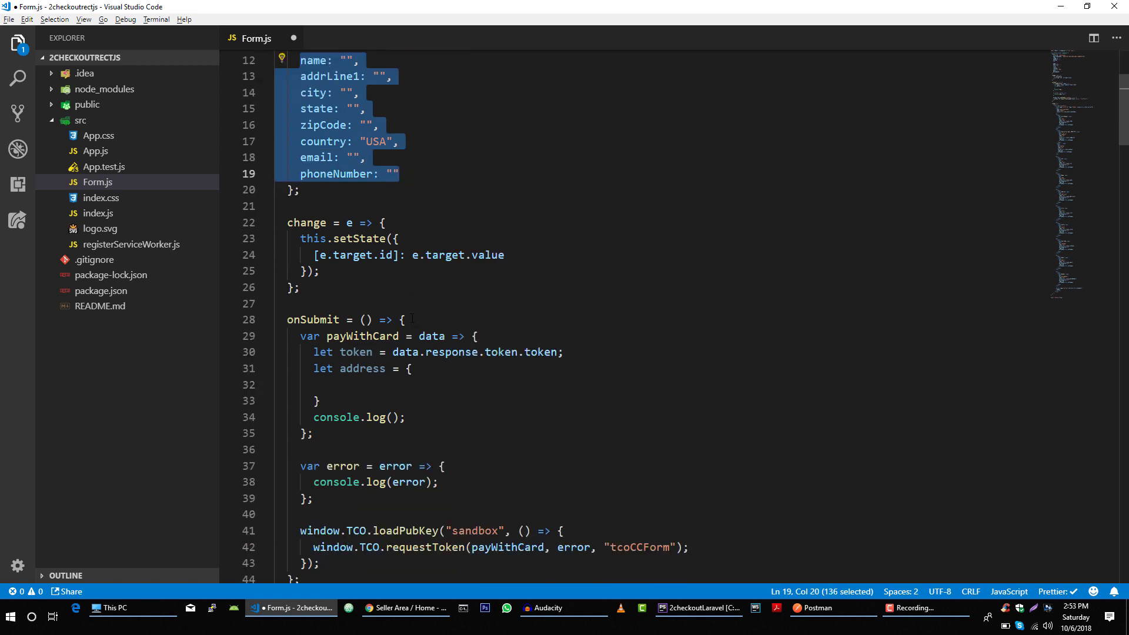
Step: Replace the address object's empty values with this.state.name, this.state.city, this.state.state and the other state fields
{"action": "left_click", "coordinate": [375, 349]}
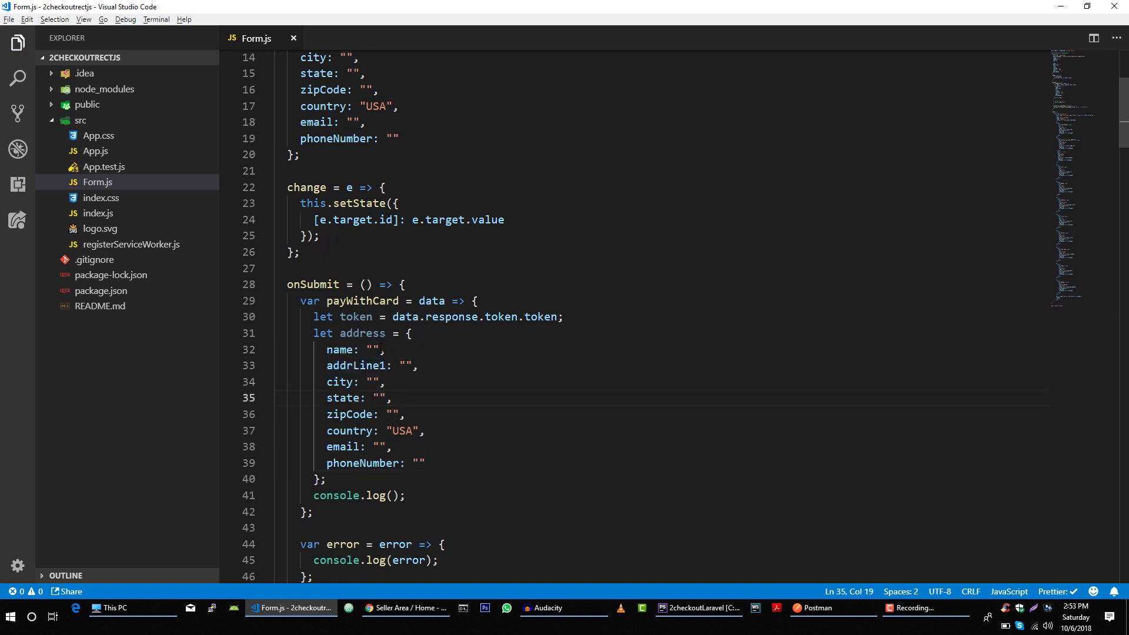
{"action": "key", "text": "Backspace"}
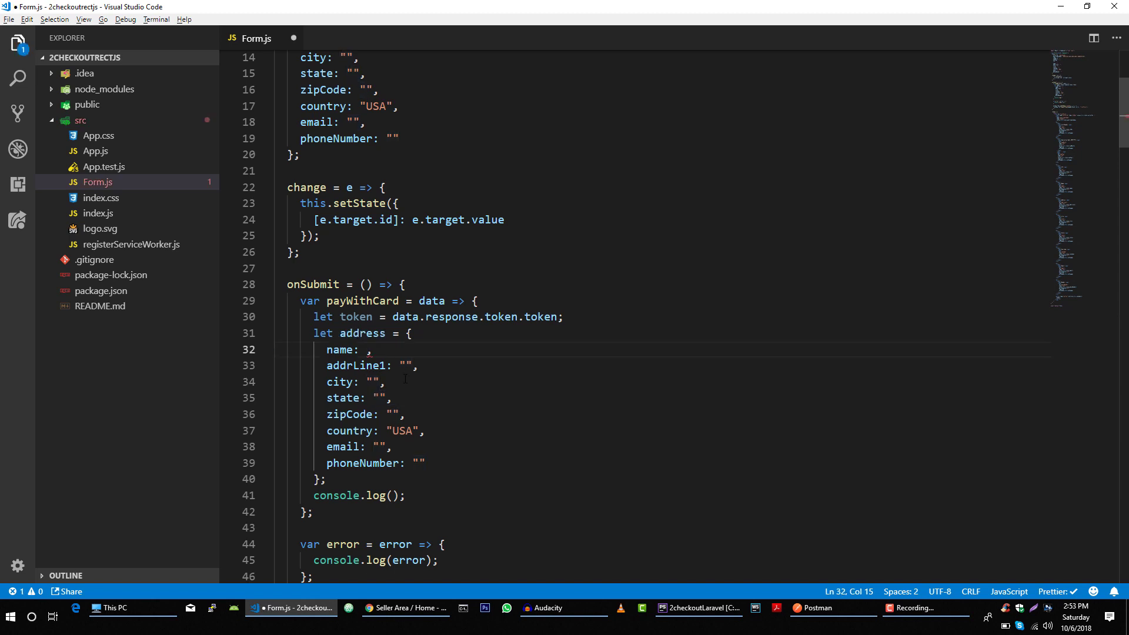
{"action": "type", "text": "this."}
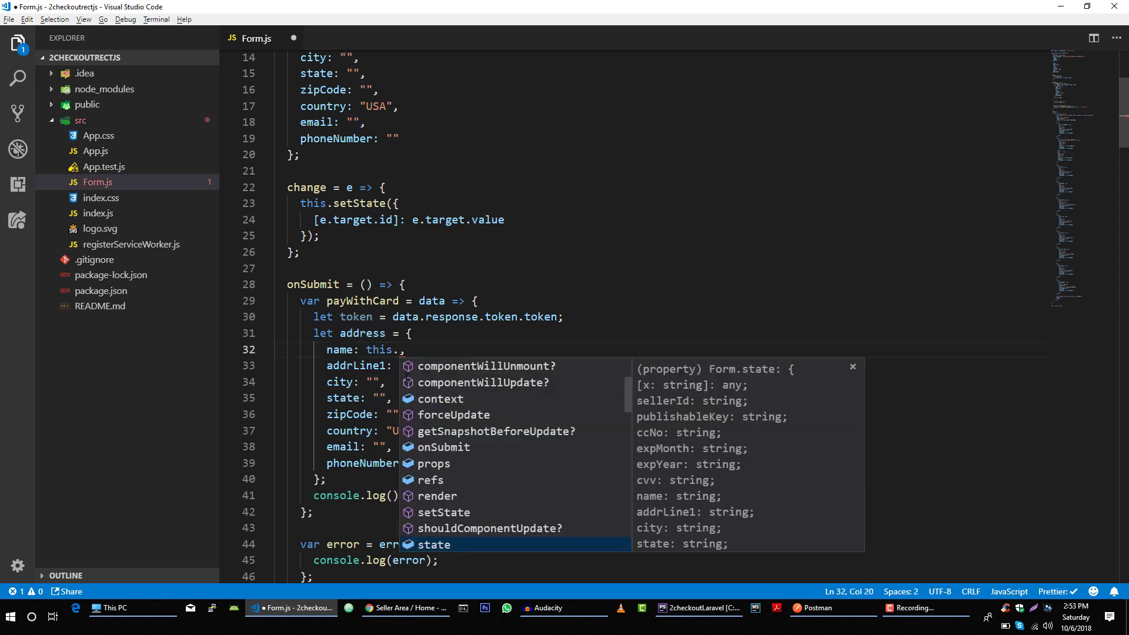
{"action": "type", "text": "state.name"}
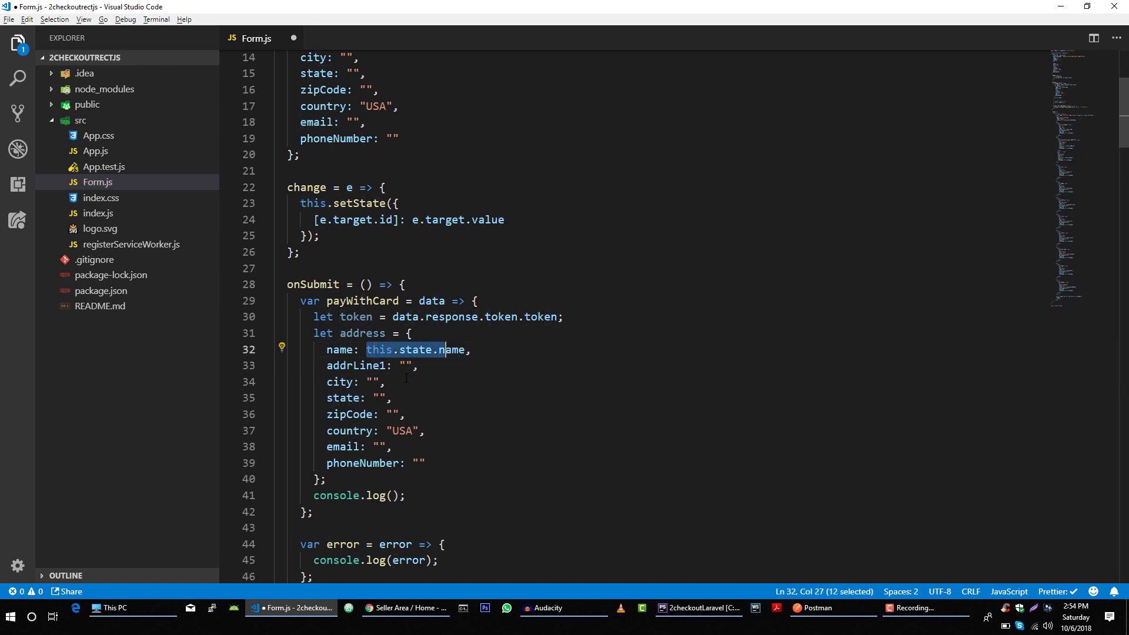
{"action": "type", "text": "this.state.name"}
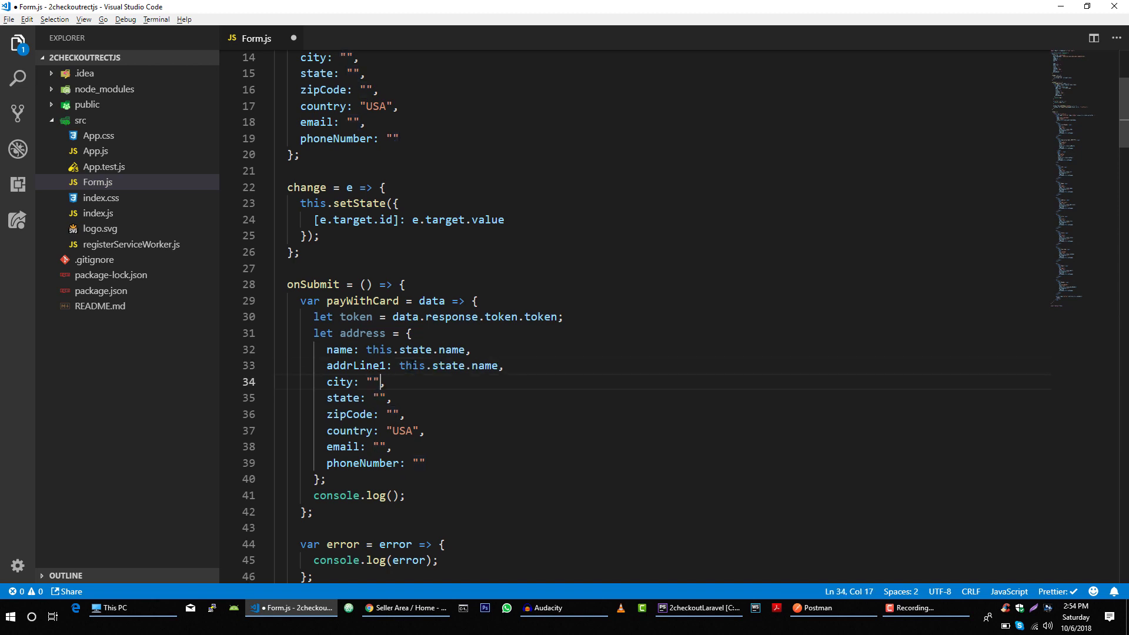
{"action": "type", "text": "this.state.name,"}
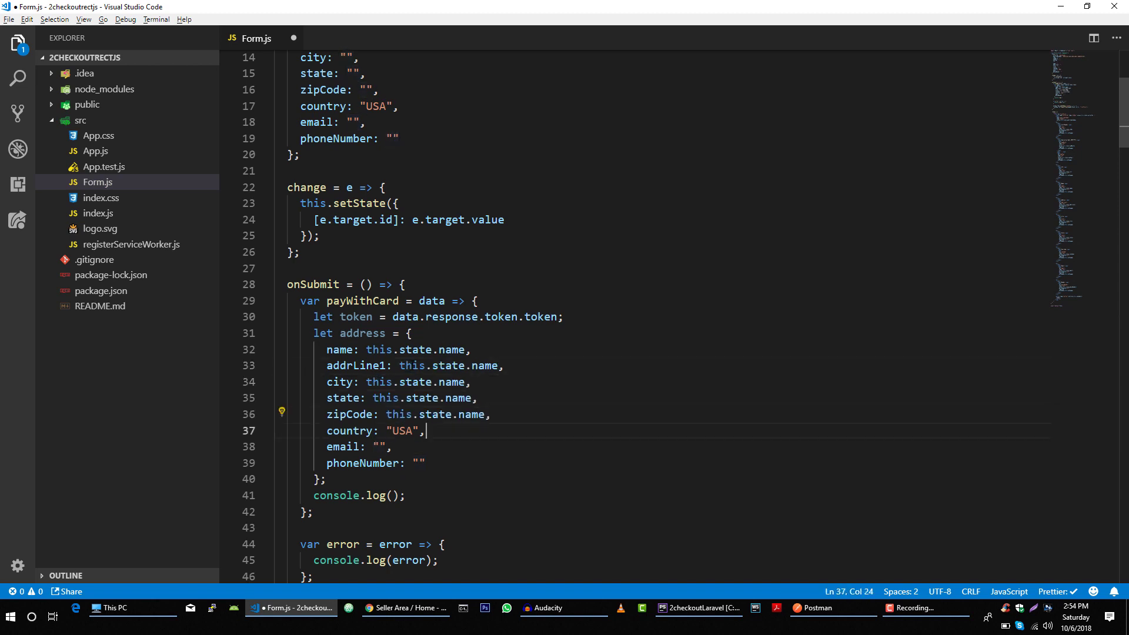
{"action": "type", "text": "this.state.name,"}
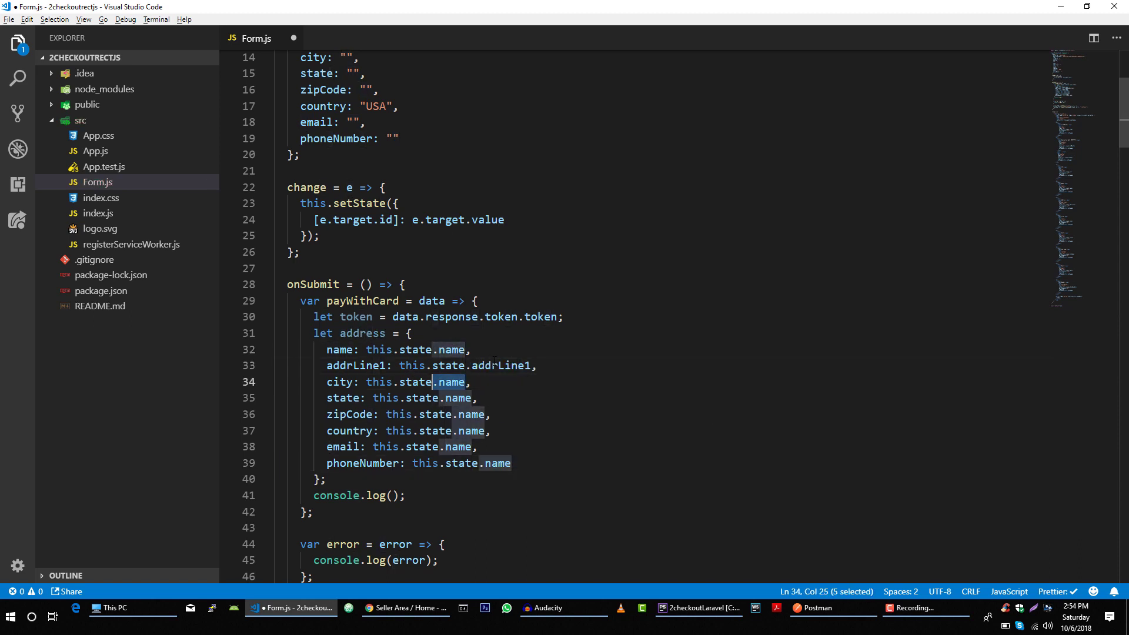
{"action": "type", "text": "city"}
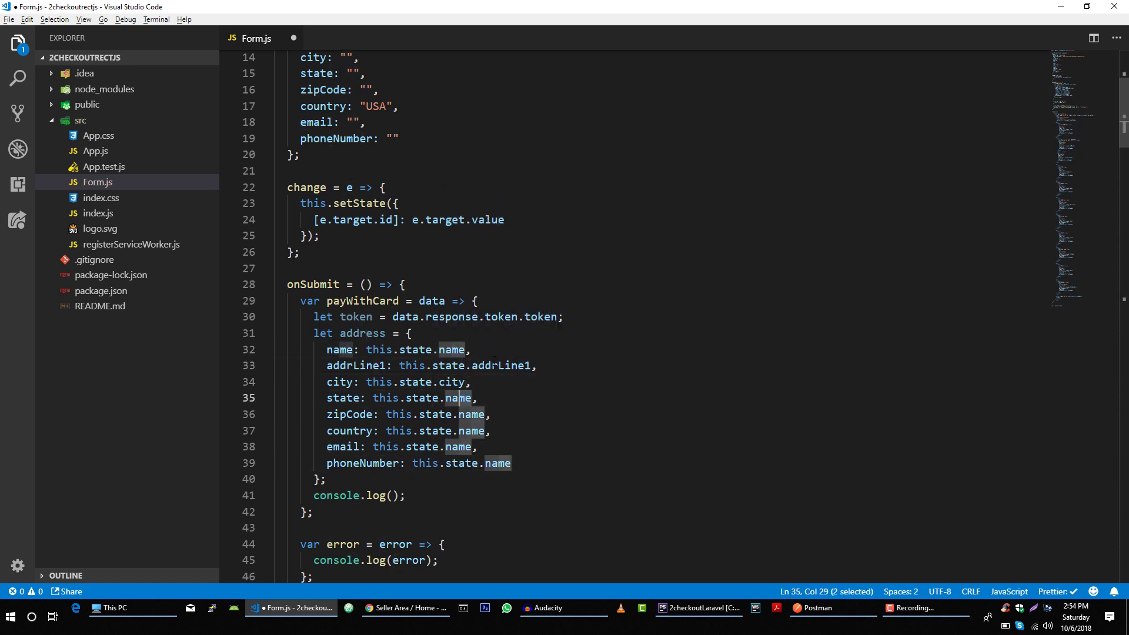
{"action": "type", "text": "state"}
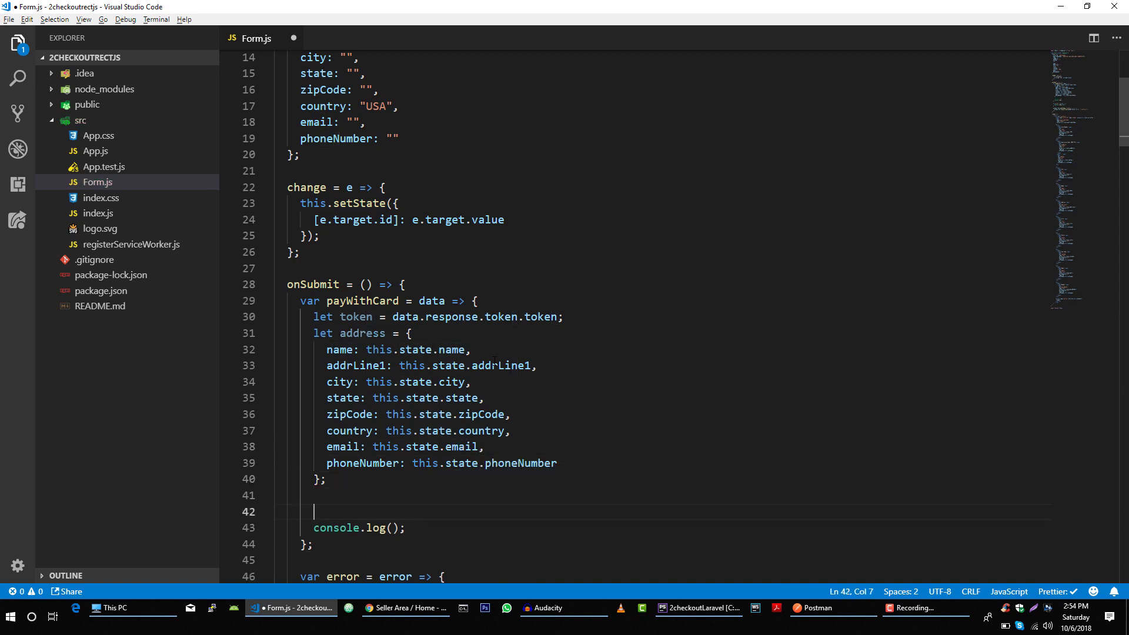
Step: Type let paymentInfo = { token below the address object
{"action": "scroll", "scroll_direction": "down", "scroll_amount": 3}
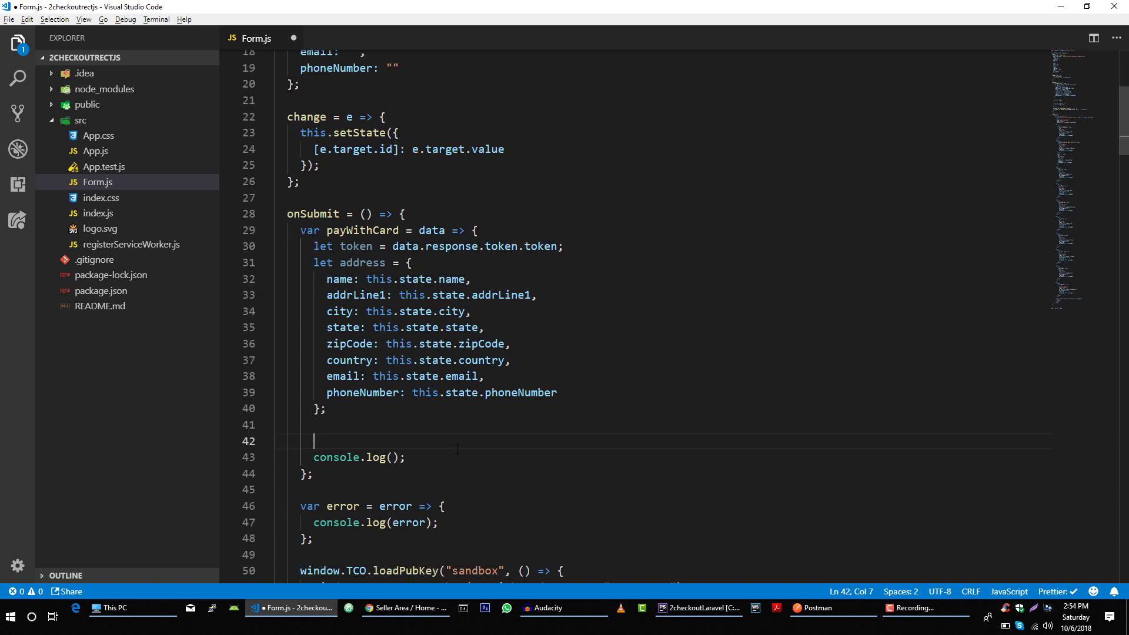
{"action": "type", "text": "let paym"}
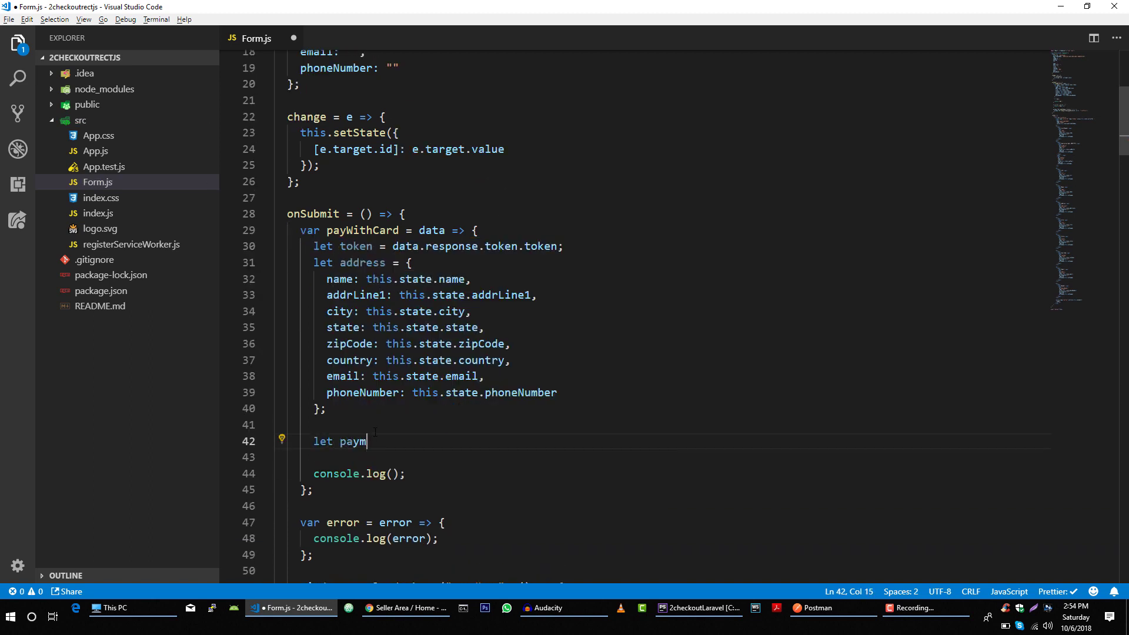
{"action": "type", "text": "entIno"}
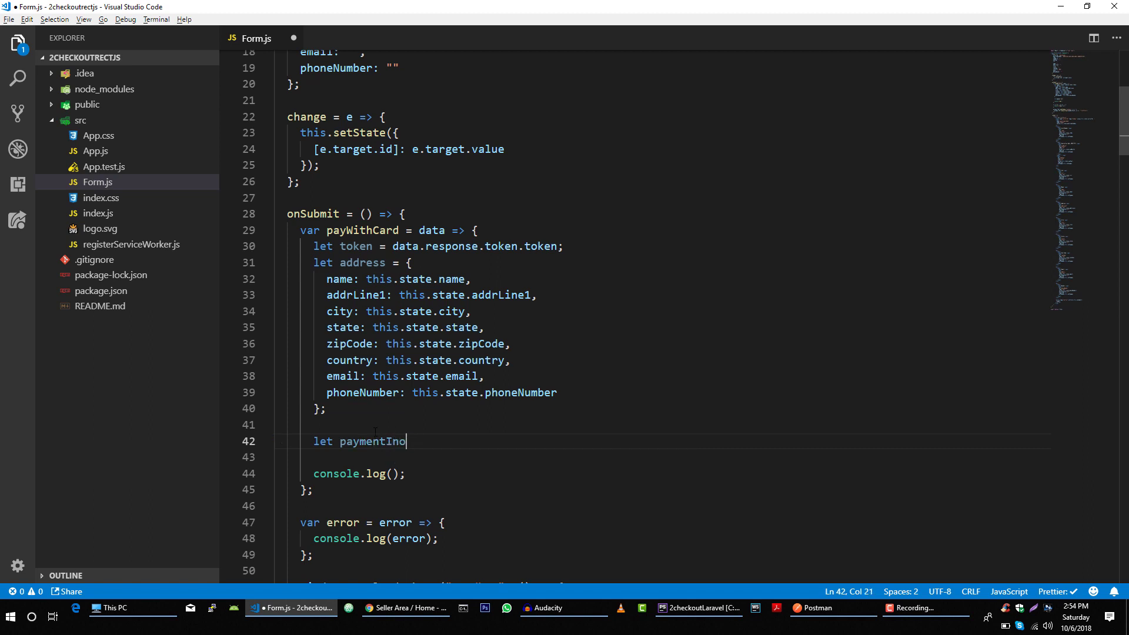
{"action": "type", "text": "fo ="}
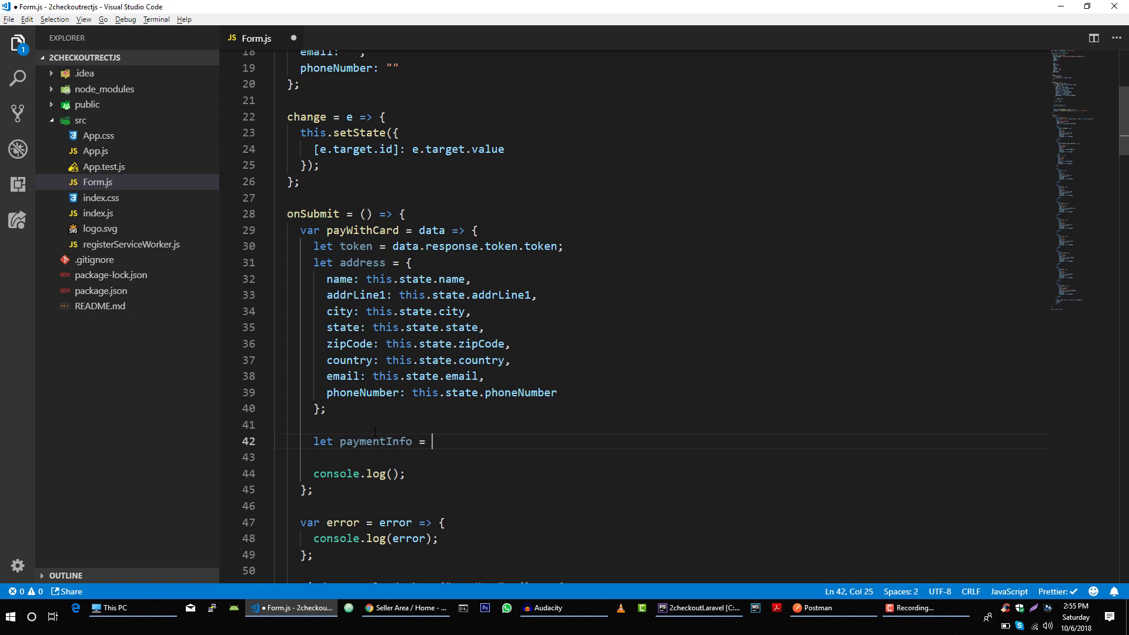
{"action": "type", "text": "{"}
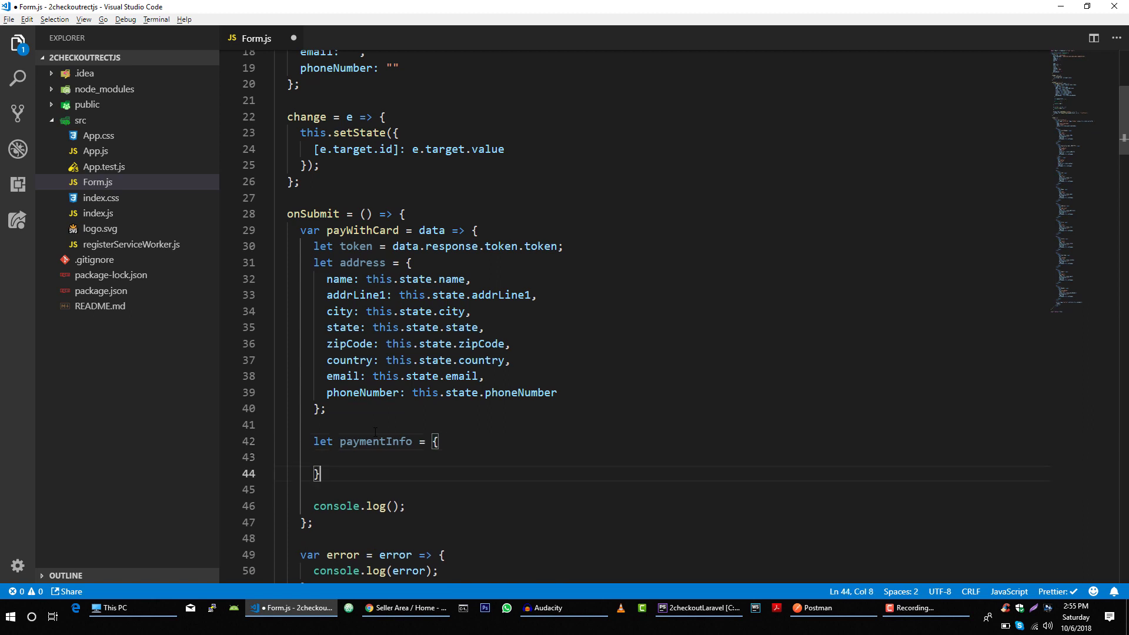
{"action": "type", "text": "token,"}
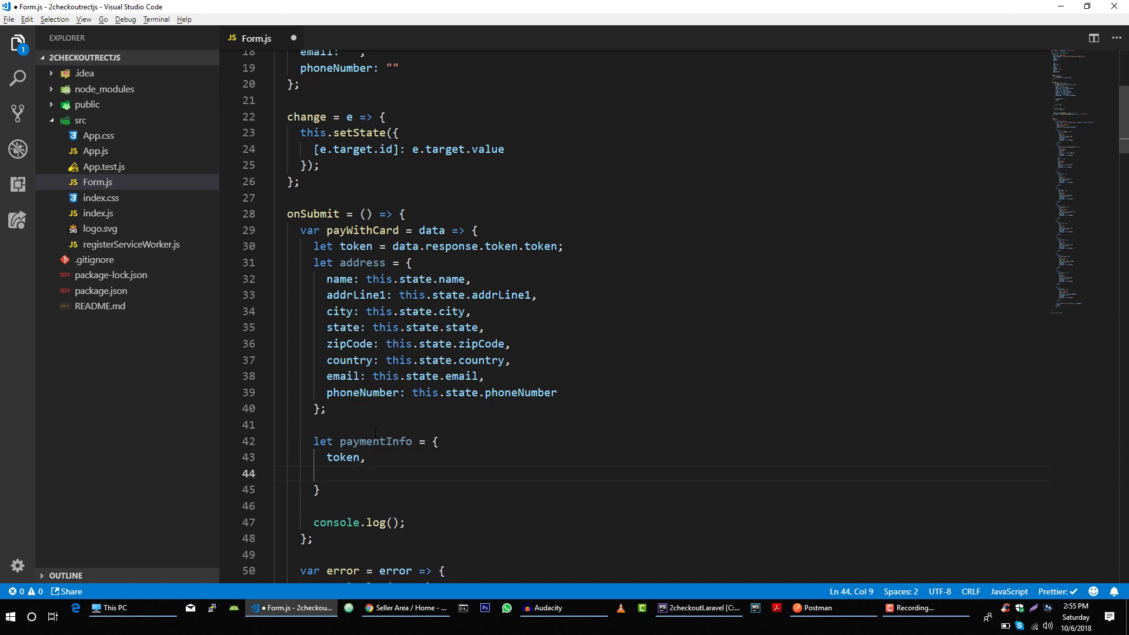
Step: Add address to paymentInfo and compare it with Postman's token and address body
{"action": "type", "text": "address"}
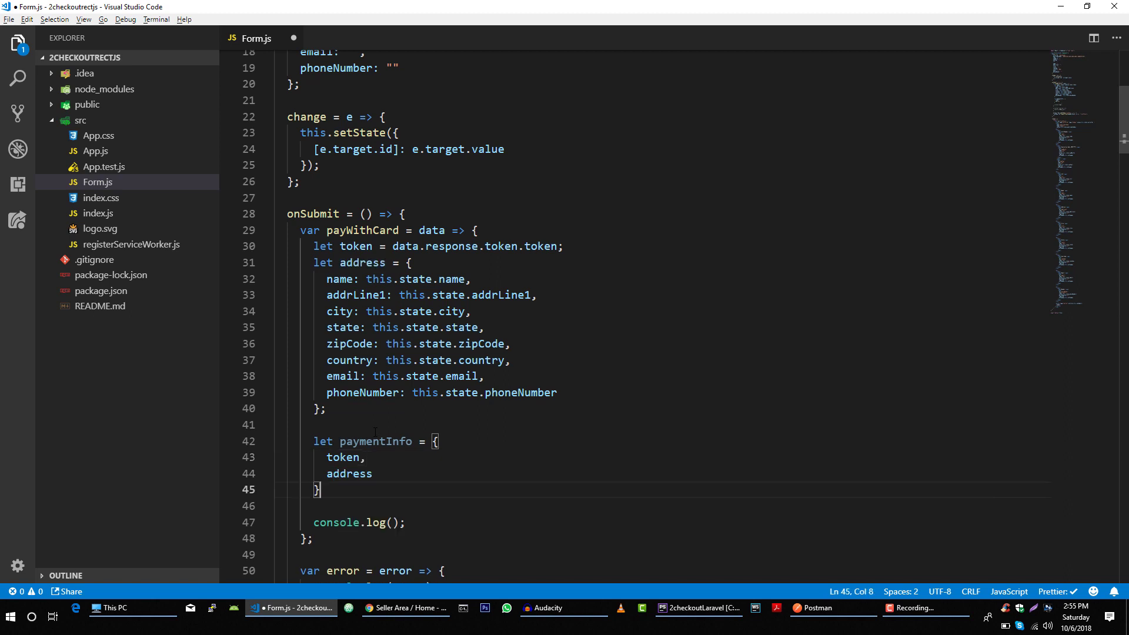
{"action": "left_click", "coordinate": [812, 607]}
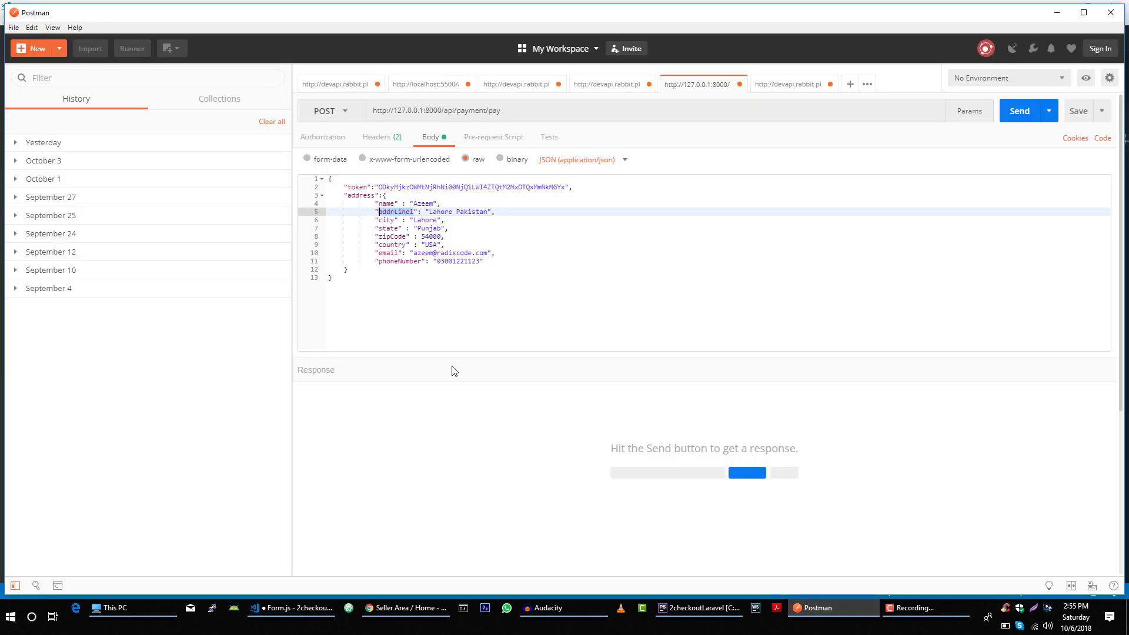
{"action": "left_click", "coordinate": [350, 187]}
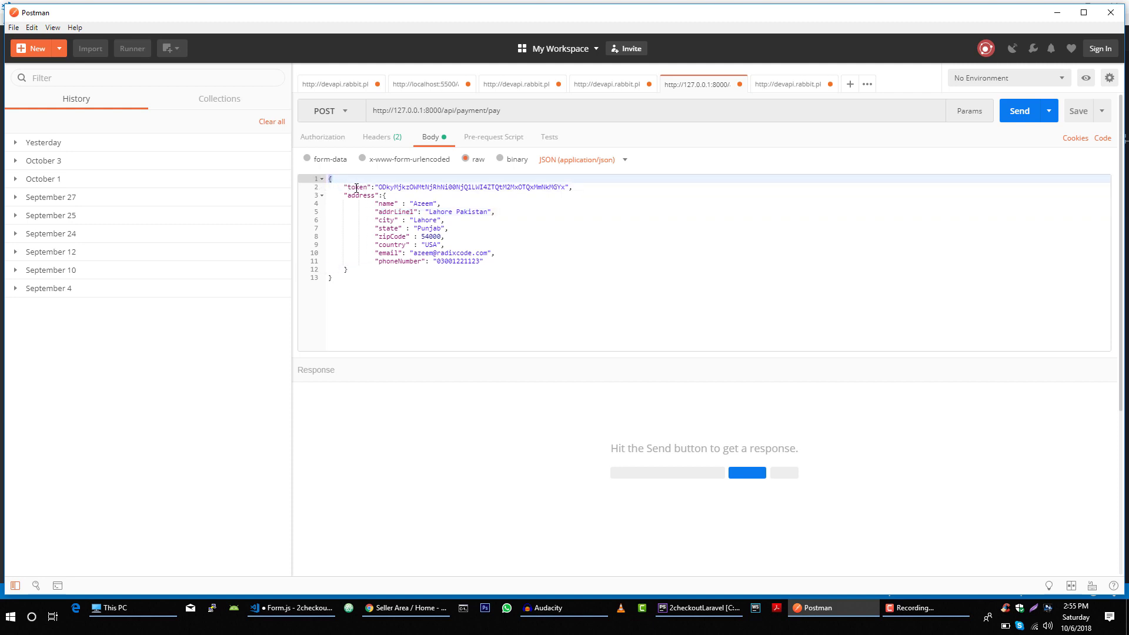
{"action": "double_click", "coordinate": [355, 187]}
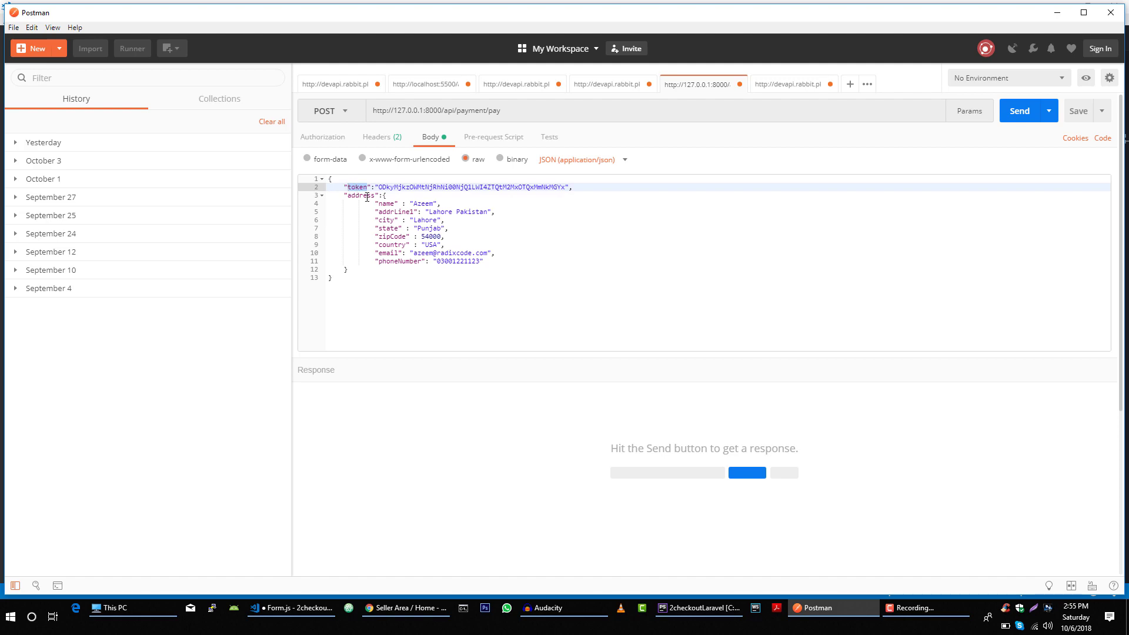
{"action": "left_click", "coordinate": [286, 608]}
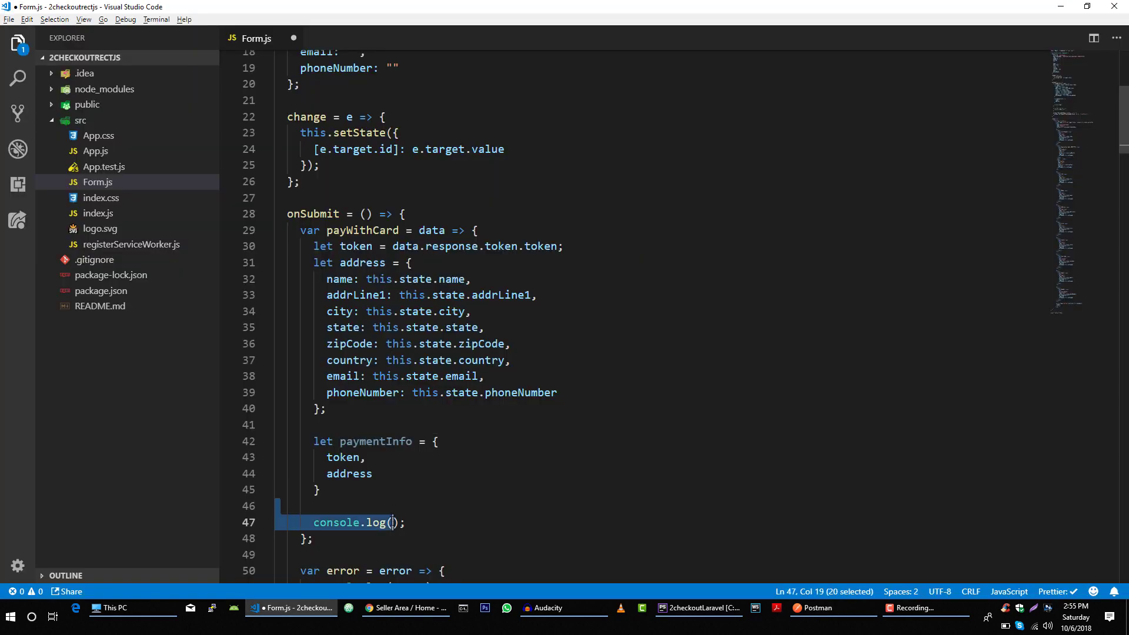
Step: Change the log to console.log("Payment info", paymentInfo) and save Form.js
{"action": "type", "text": "\"Paymen\""}
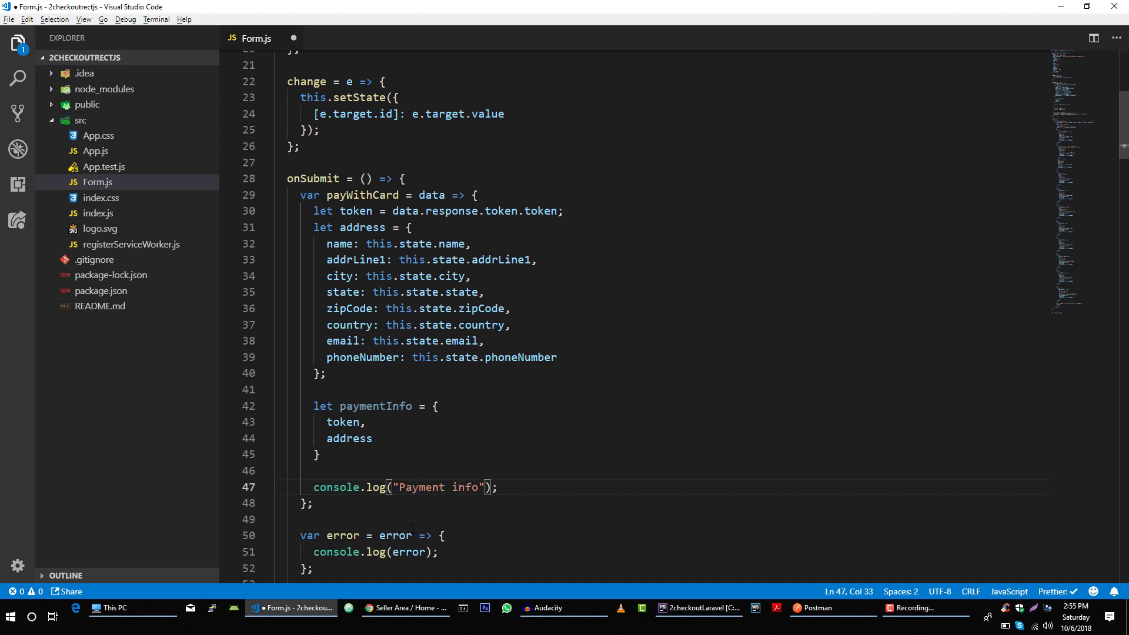
{"action": "type", "text": ",p"}
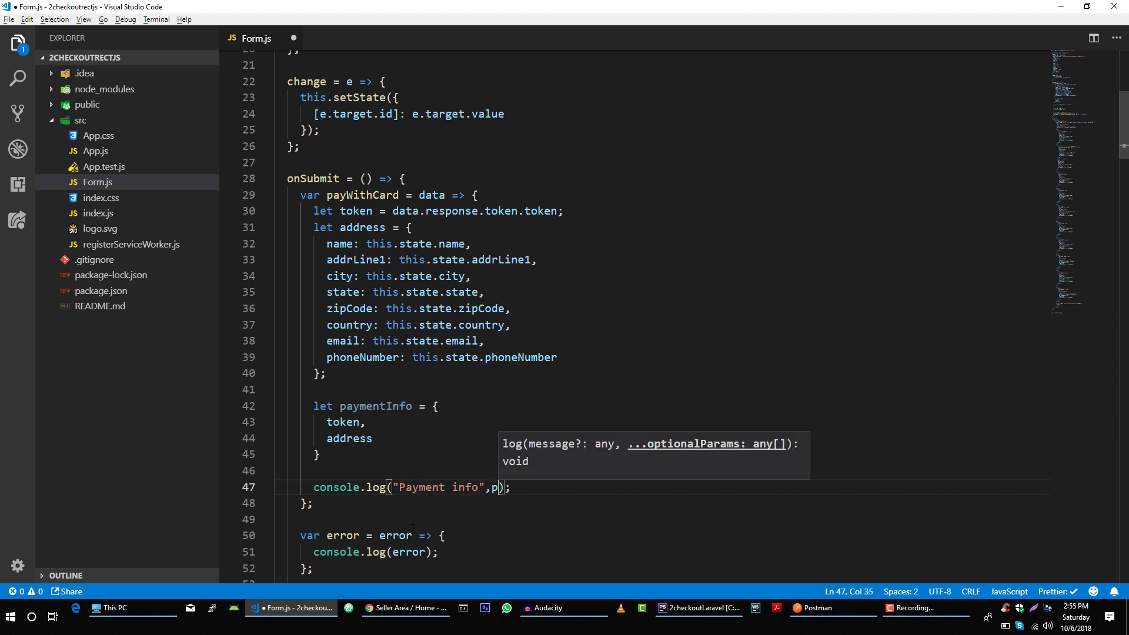
{"action": "type", "text": "aymentInfo"}
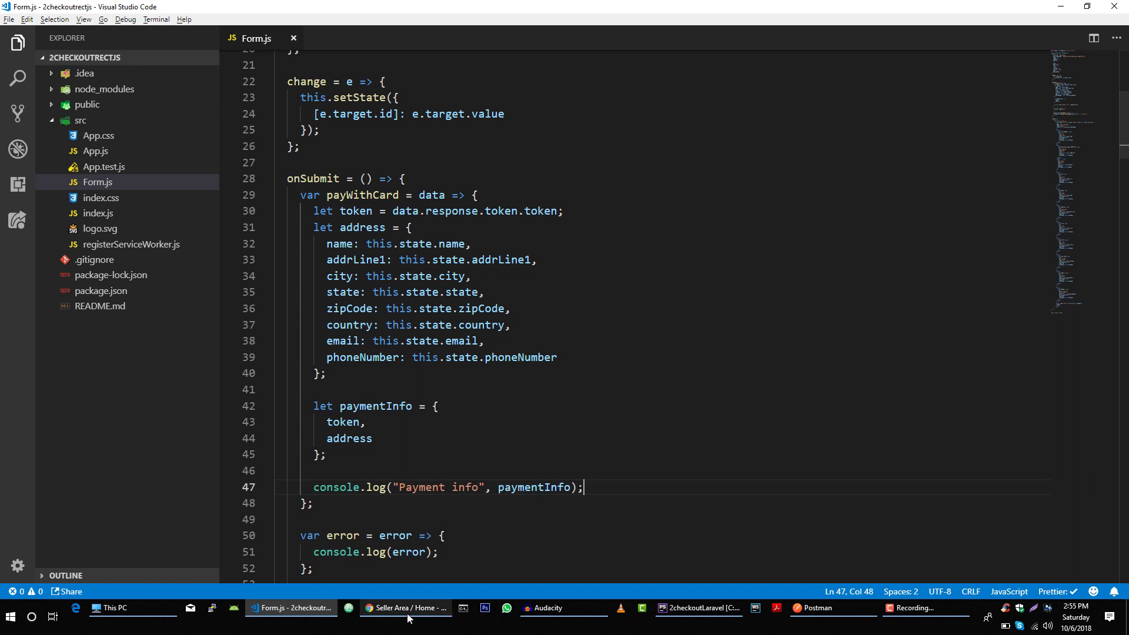
{"action": "left_click", "coordinate": [404, 607]}
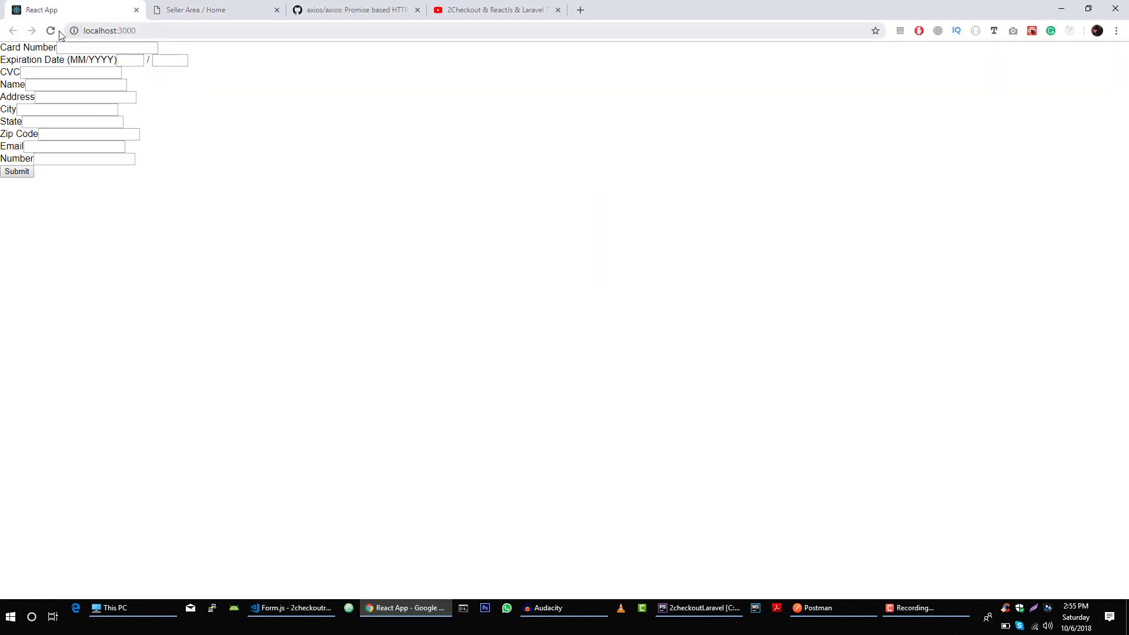
Step: Open the 2Checkout Seller Area API page showing publishable and private keys and test cards
{"action": "left_click", "coordinate": [213, 10]}
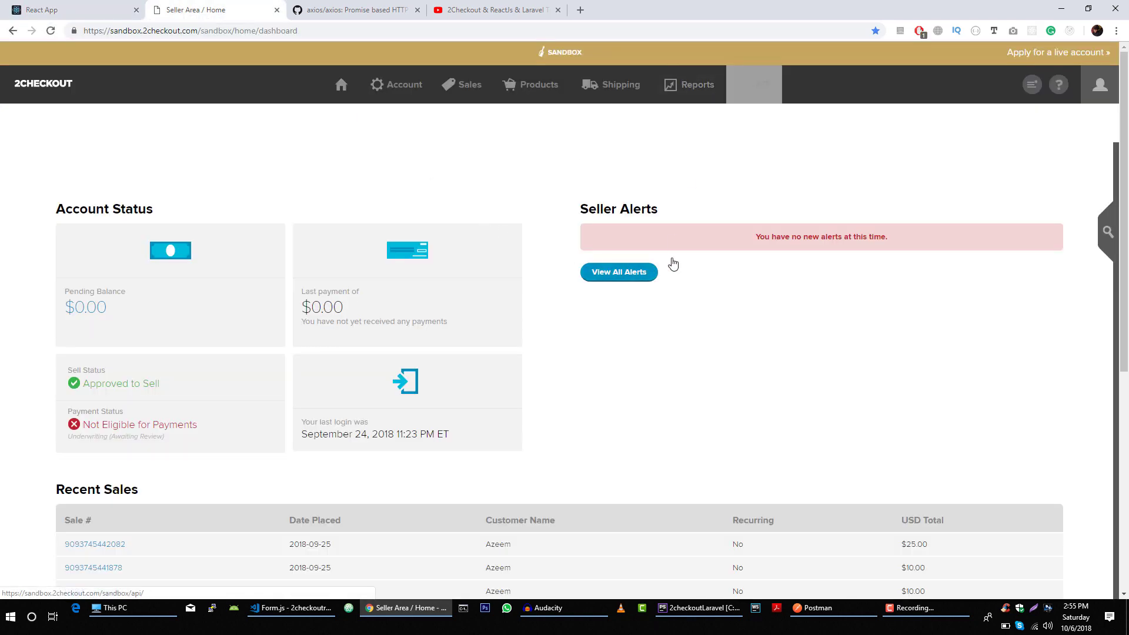
{"action": "left_click", "coordinate": [754, 84]}
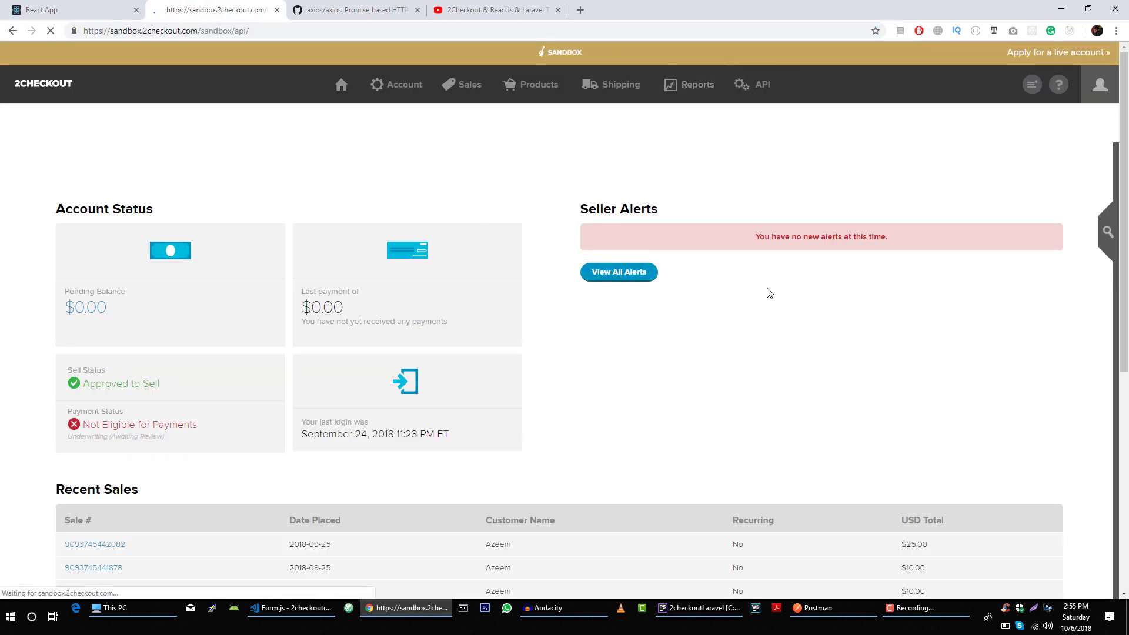
{"action": "left_click", "coordinate": [761, 84]}
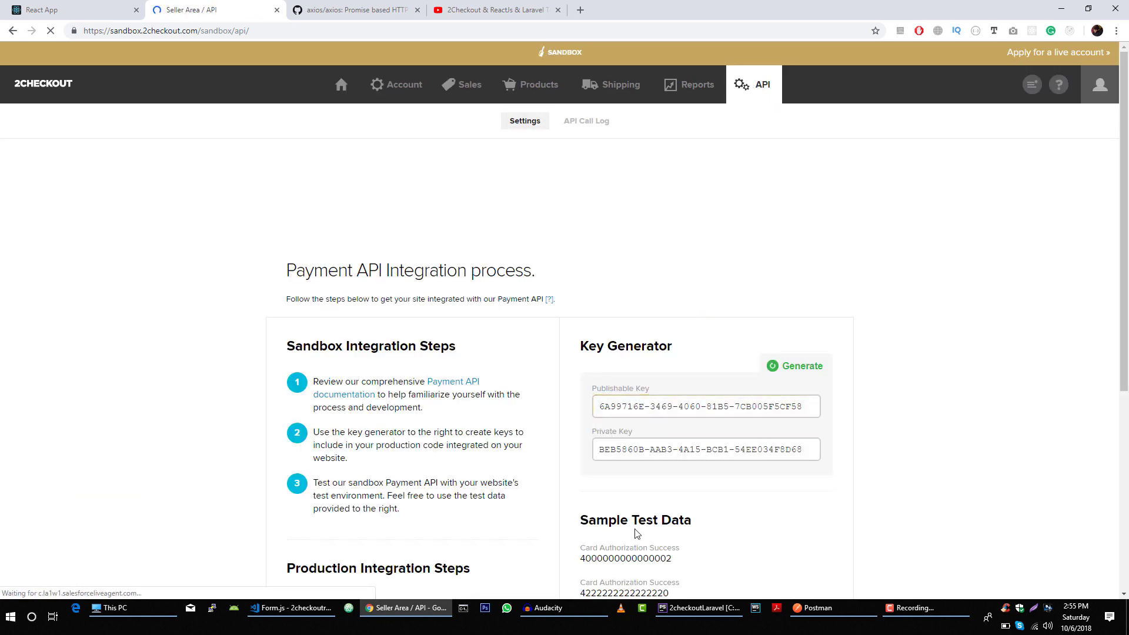
{"action": "double_click", "coordinate": [625, 558]}
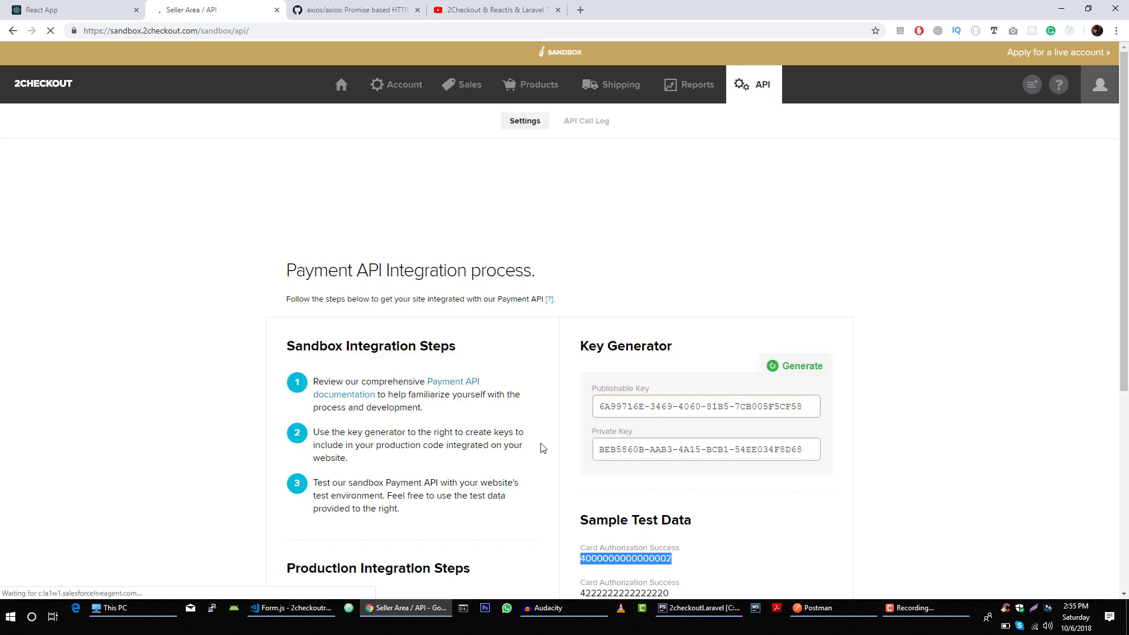
{"action": "left_click", "coordinate": [72, 9]}
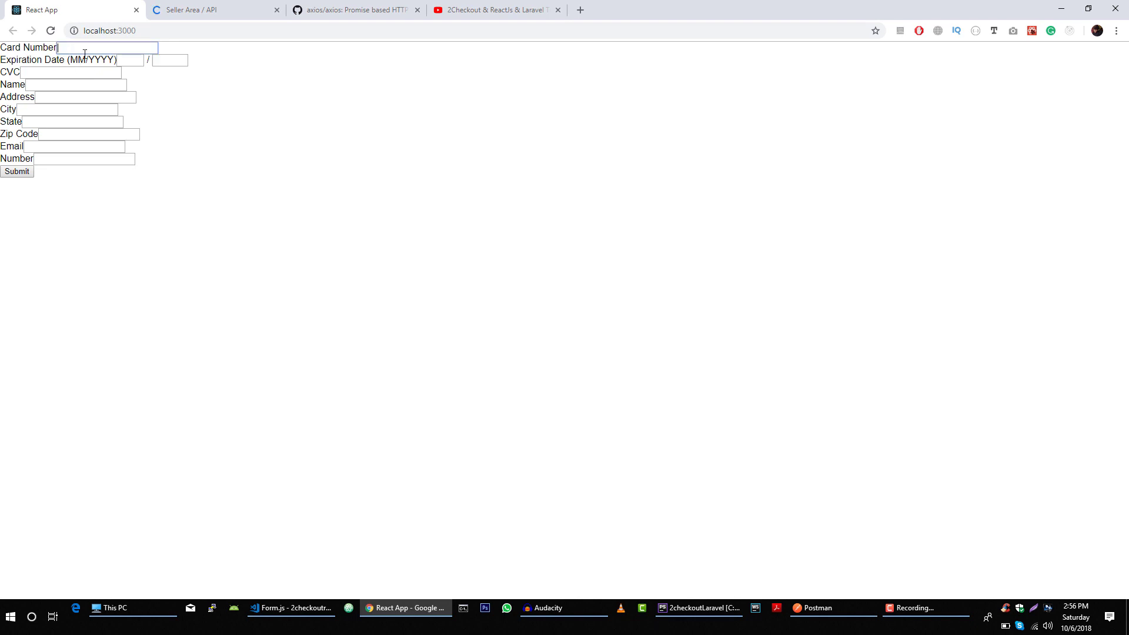
{"action": "type", "text": "4000000000000002"}
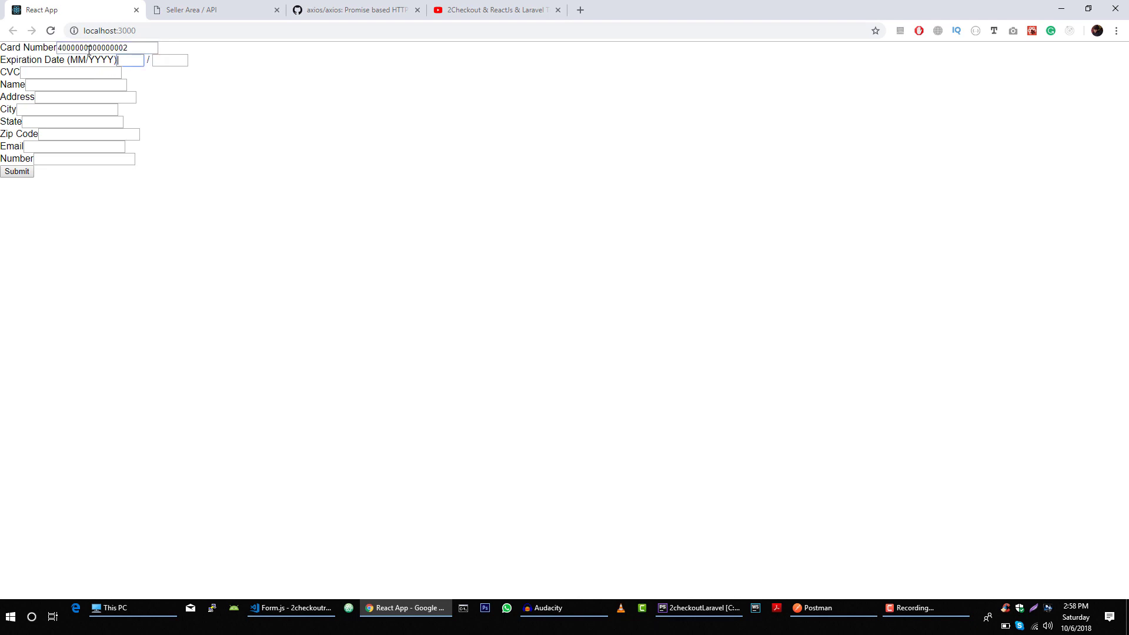
{"action": "type", "text": "12"}
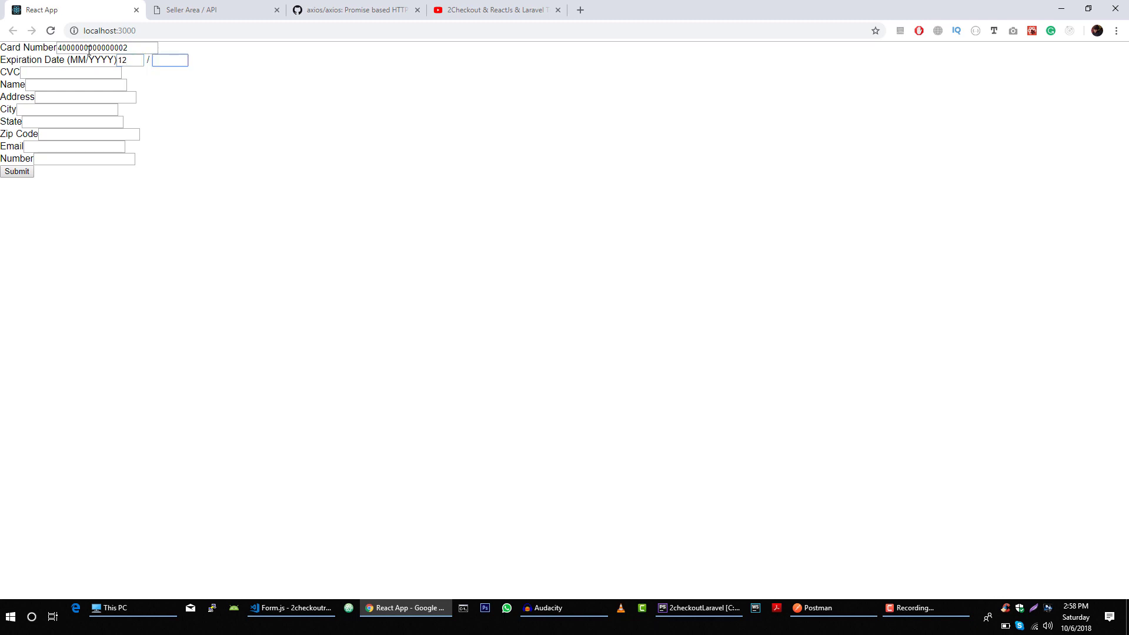
{"action": "type", "text": "2018"}
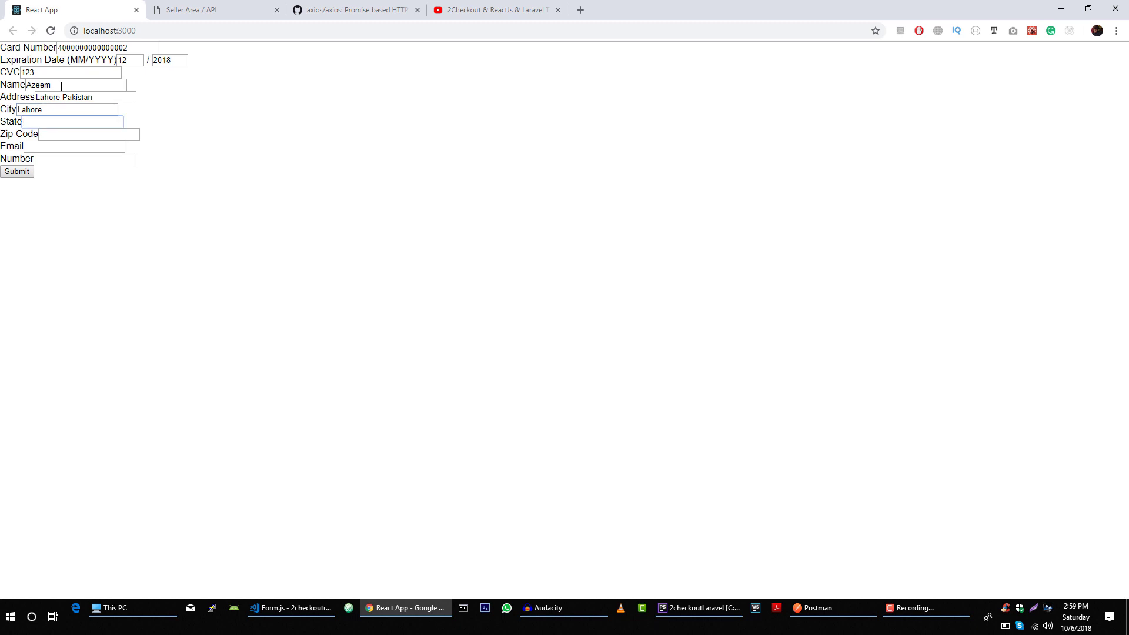
{"action": "type", "text": "Punjab"}
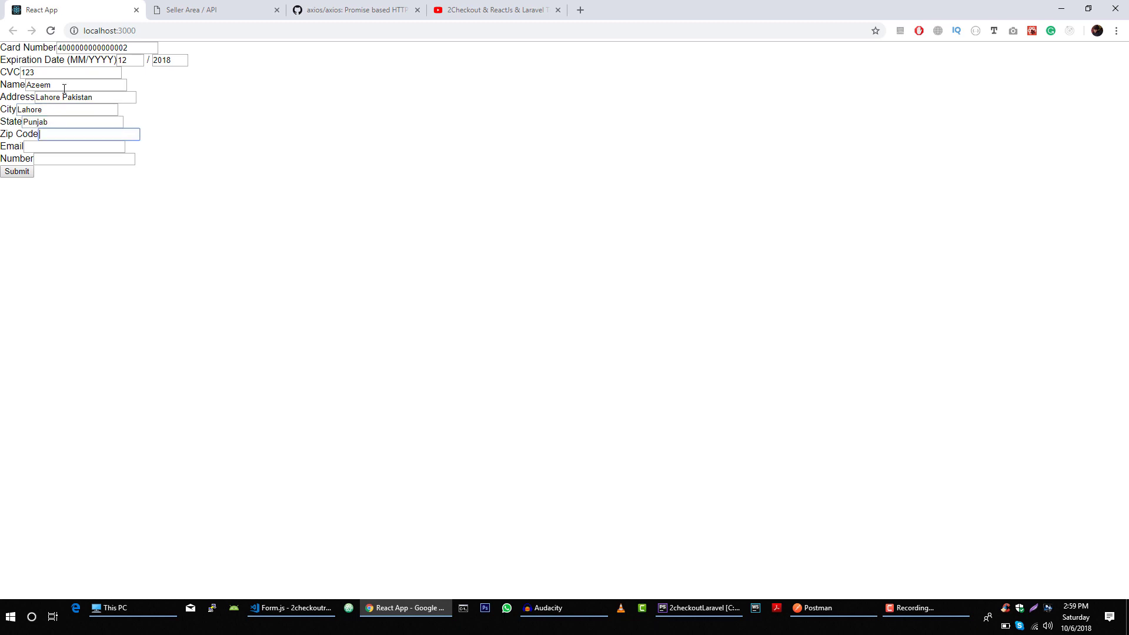
{"action": "type", "text": "54000"}
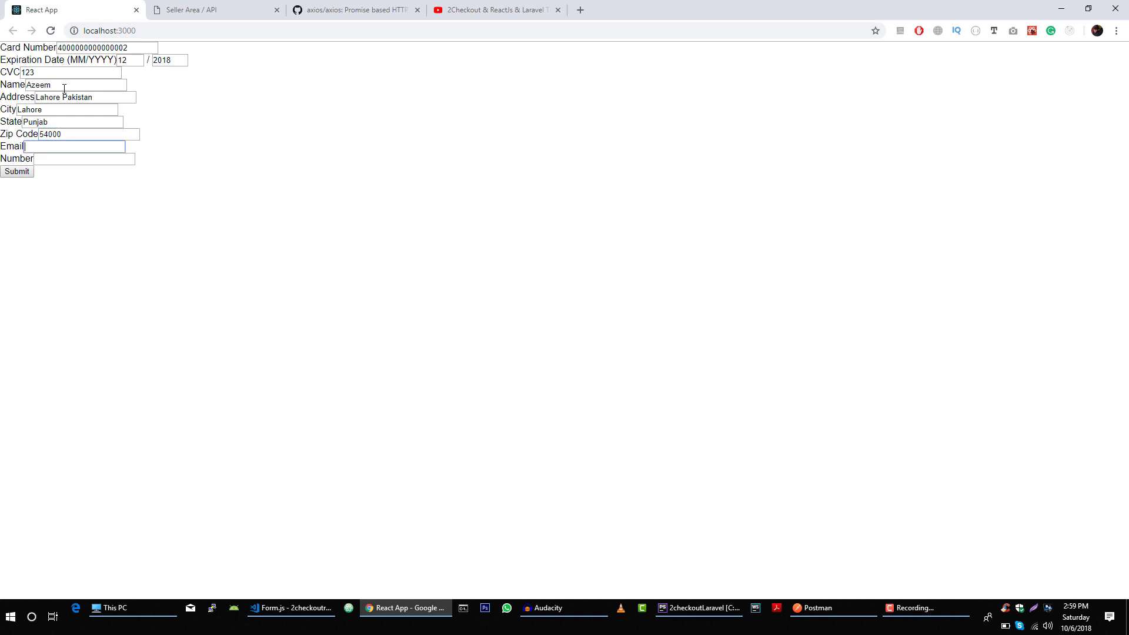
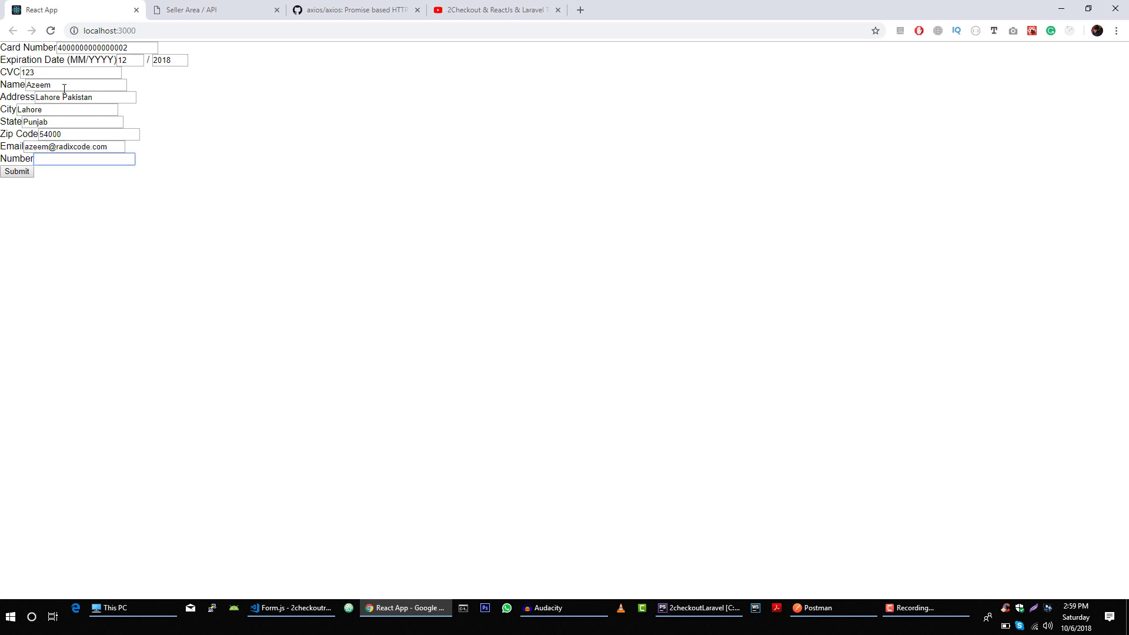
{"action": "type", "text": "0312232"}
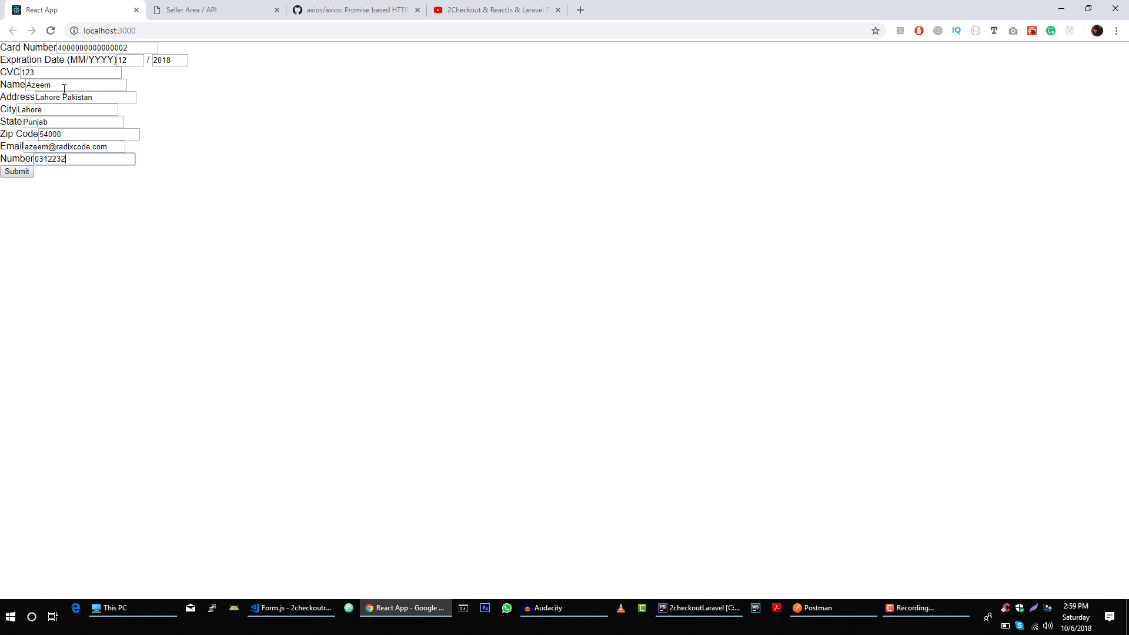
{"action": "right_click", "coordinate": [209, 270]}
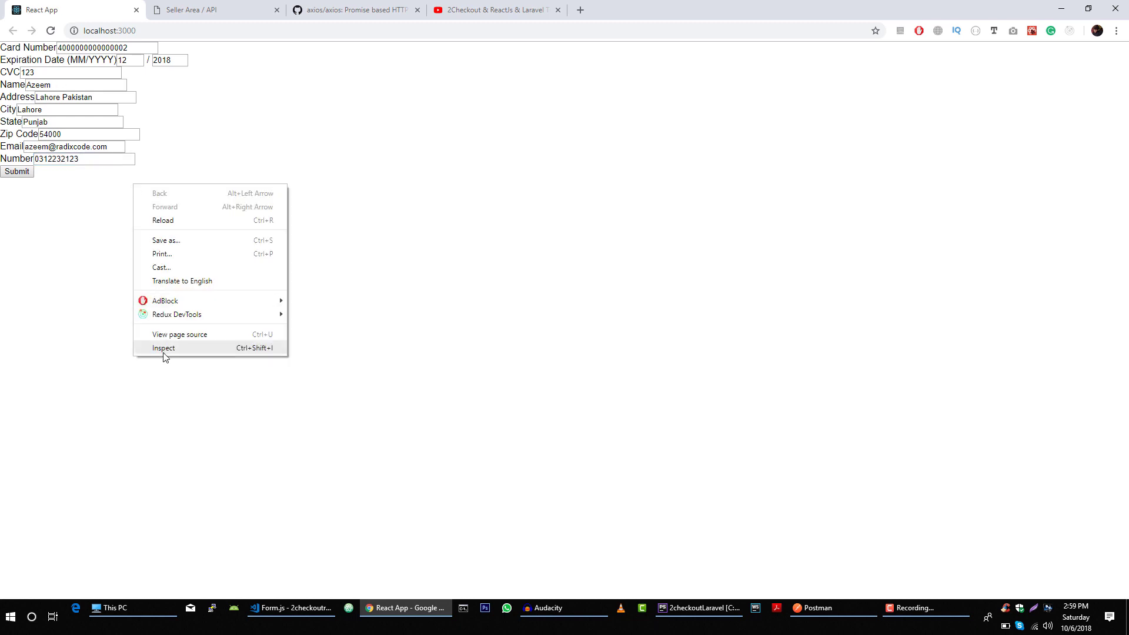
{"action": "left_click", "coordinate": [163, 348]}
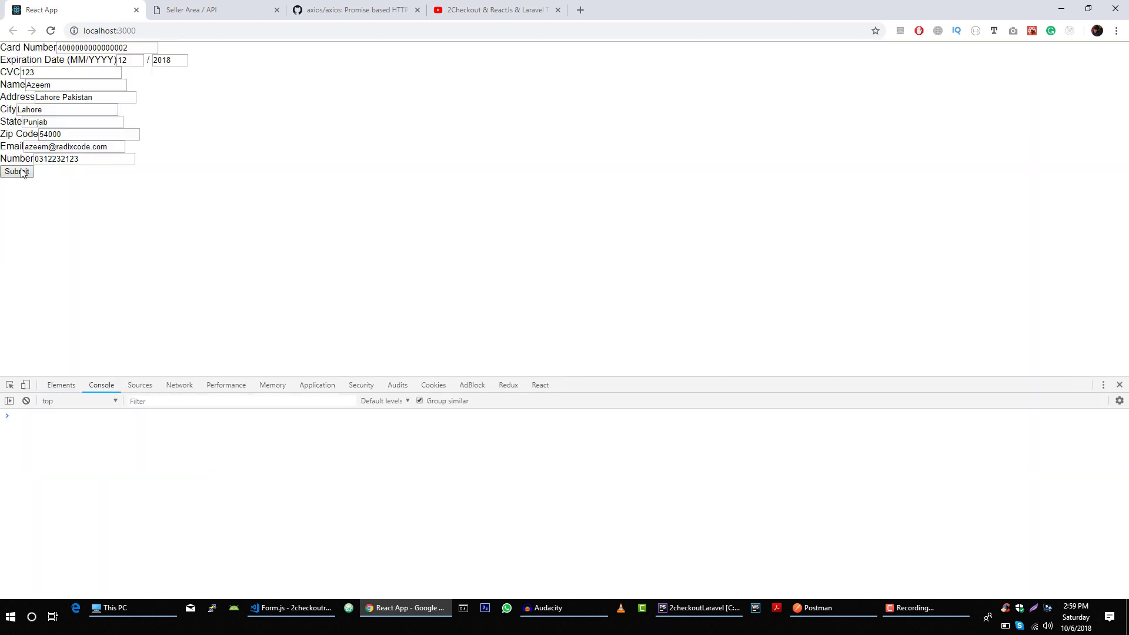
{"action": "left_click", "coordinate": [16, 171]}
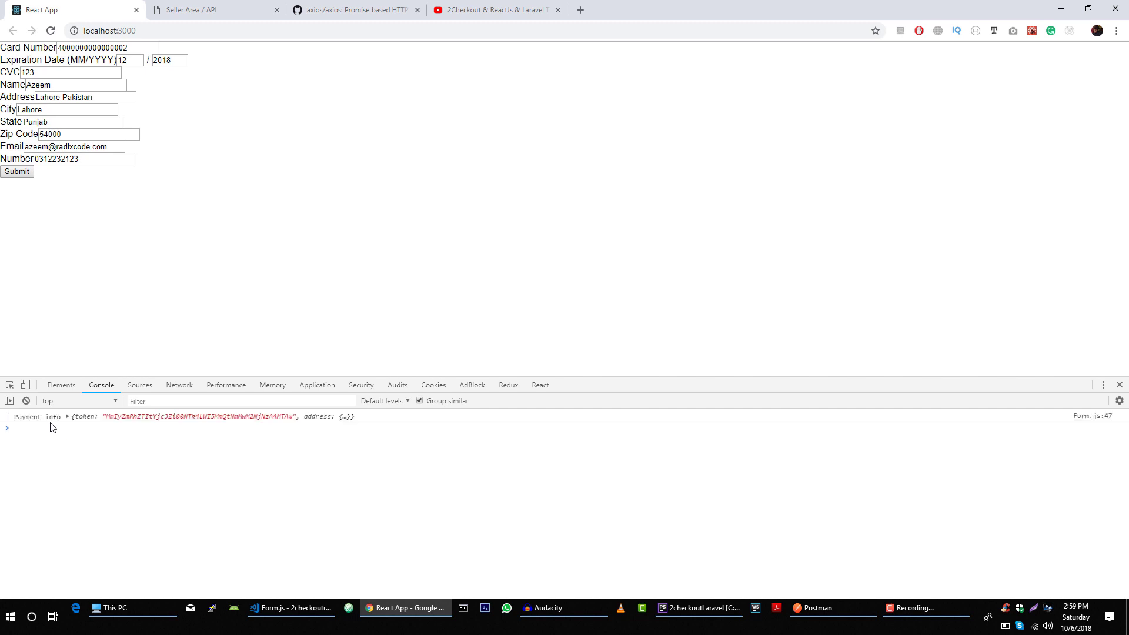
{"action": "left_click", "coordinate": [68, 417]}
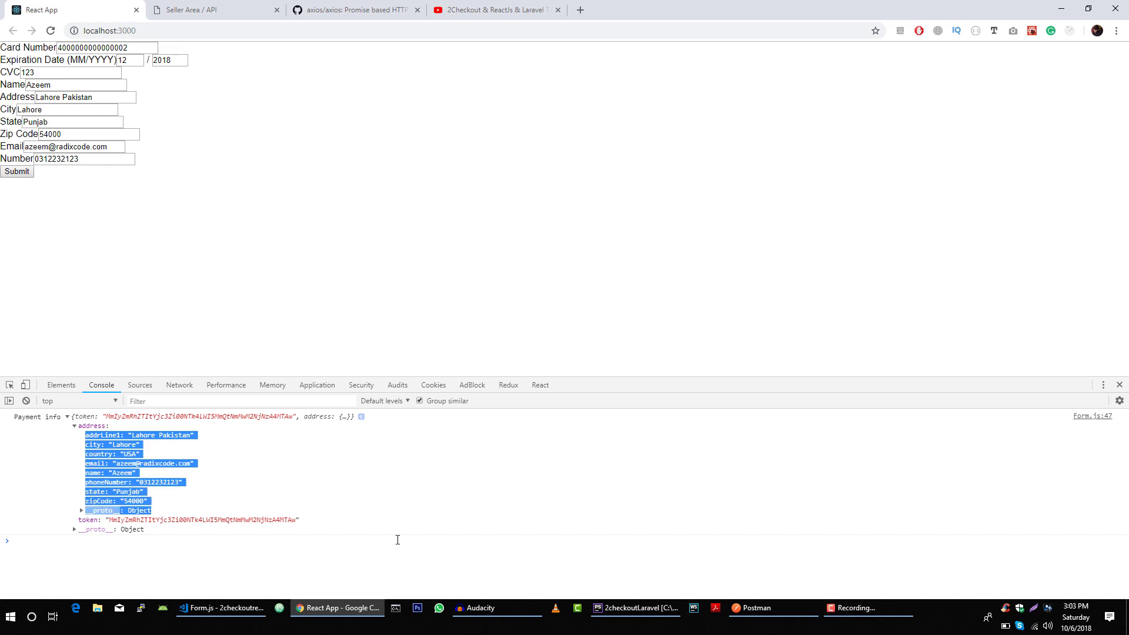
{"action": "left_click", "coordinate": [634, 607]}
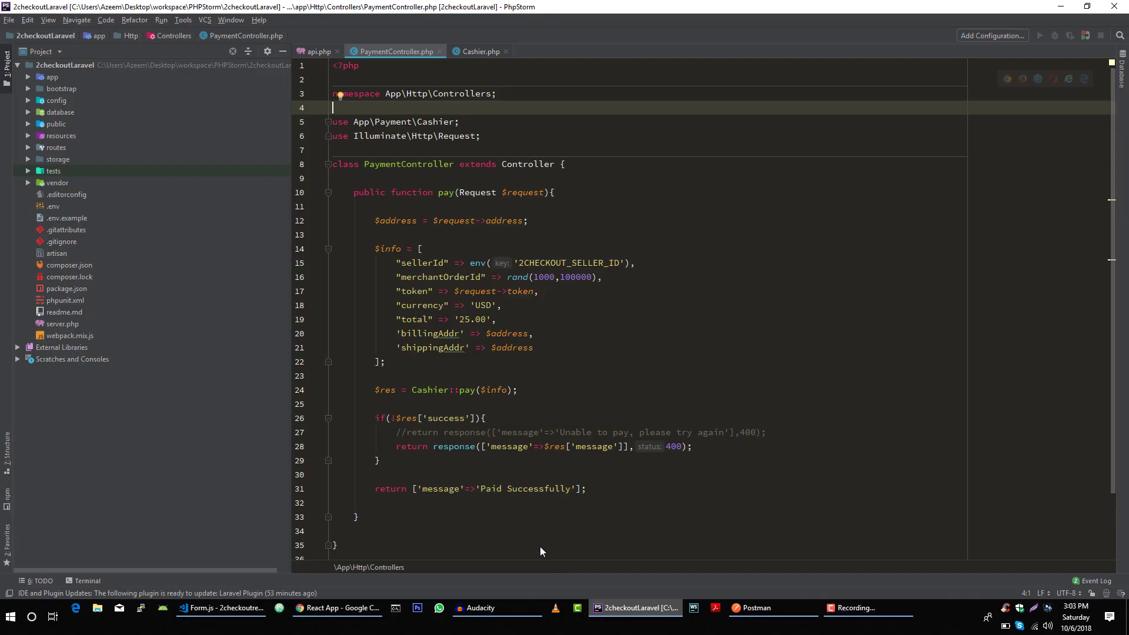
{"action": "mouse_move", "coordinate": [240, 616]}
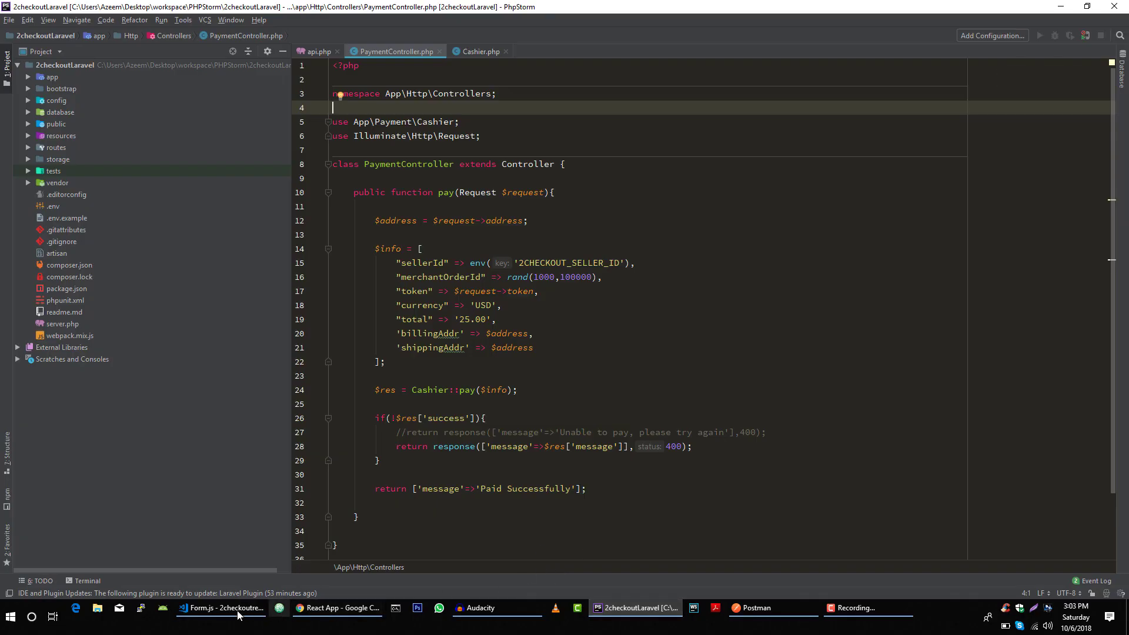
Step: Add a response entry to the Form state after phoneNumber
{"action": "left_click", "coordinate": [220, 608]}
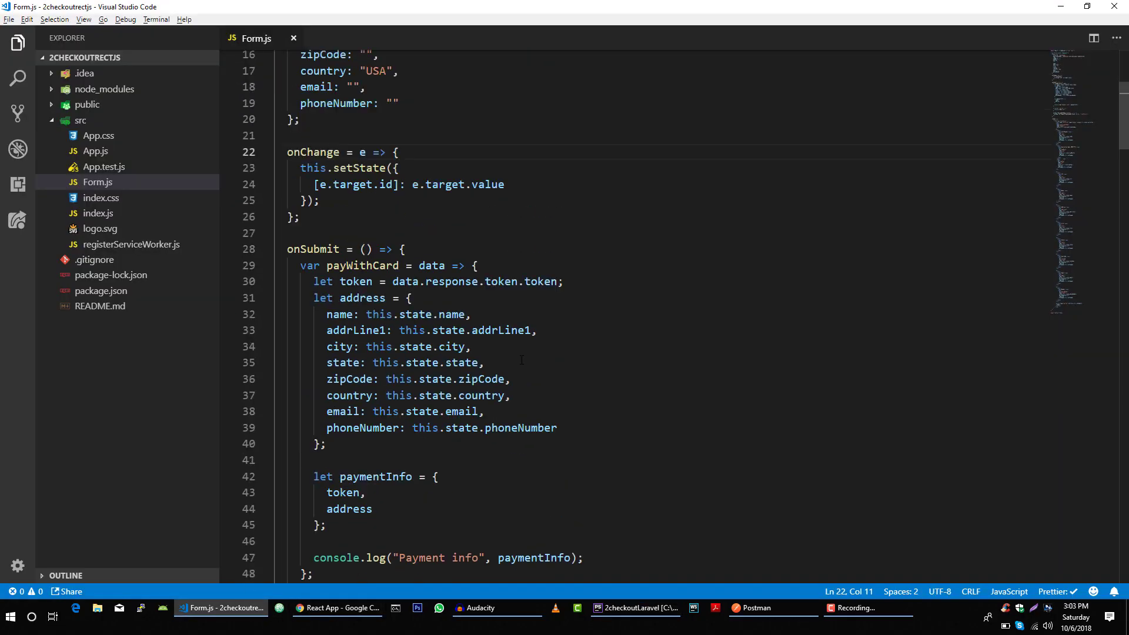
{"action": "scroll", "scroll_direction": "up", "scroll_amount": 3}
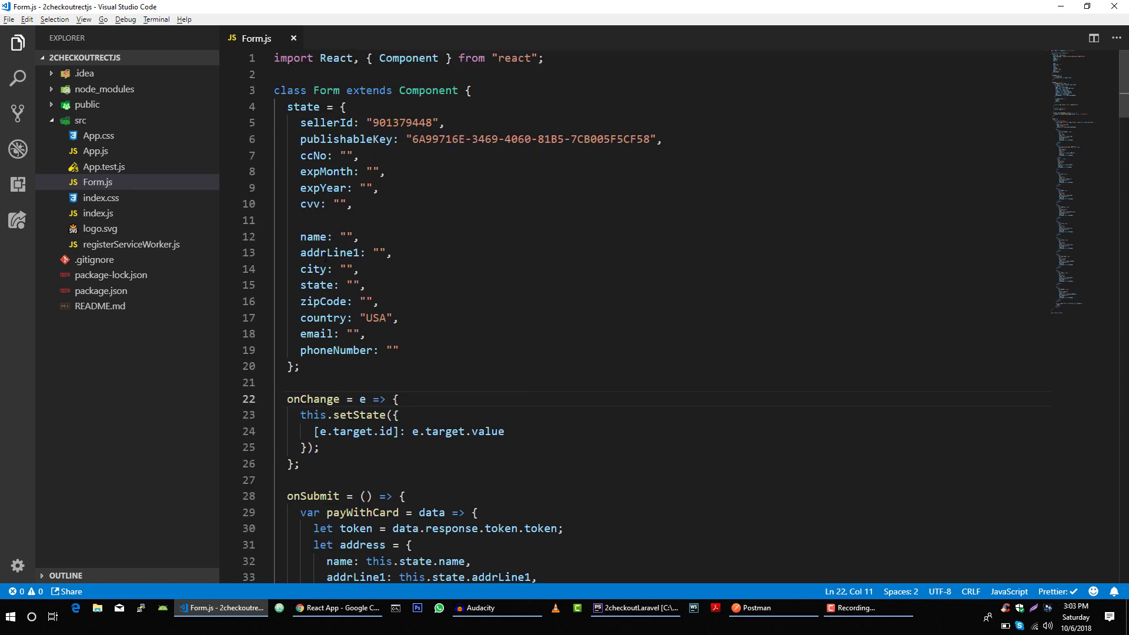
{"action": "left_click", "coordinate": [400, 350]}
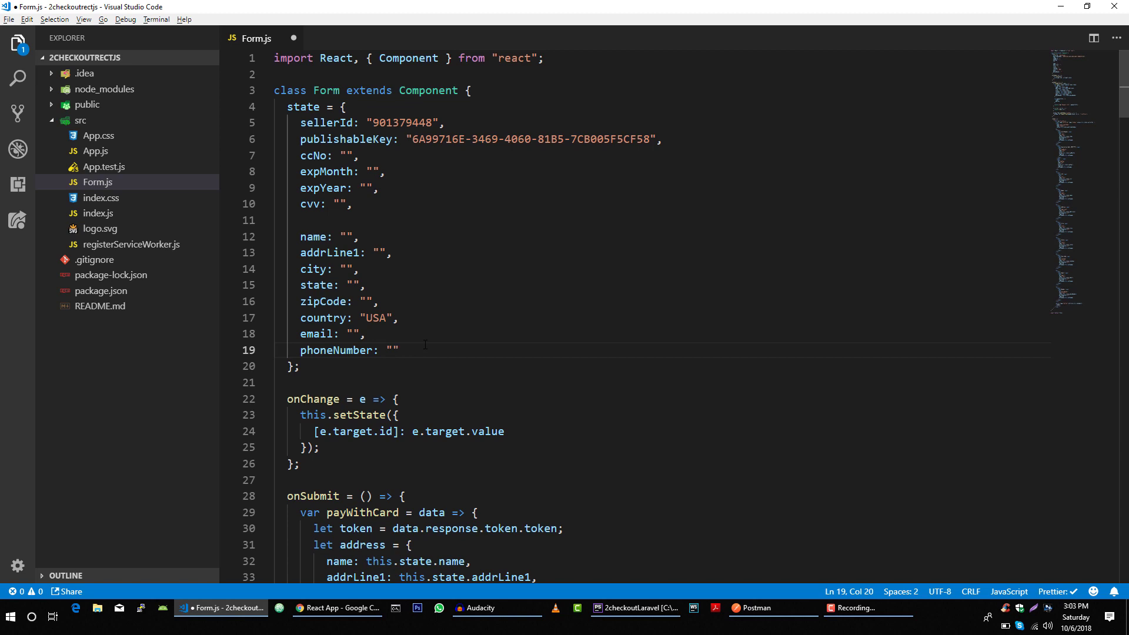
{"action": "key", "text": "enter"}
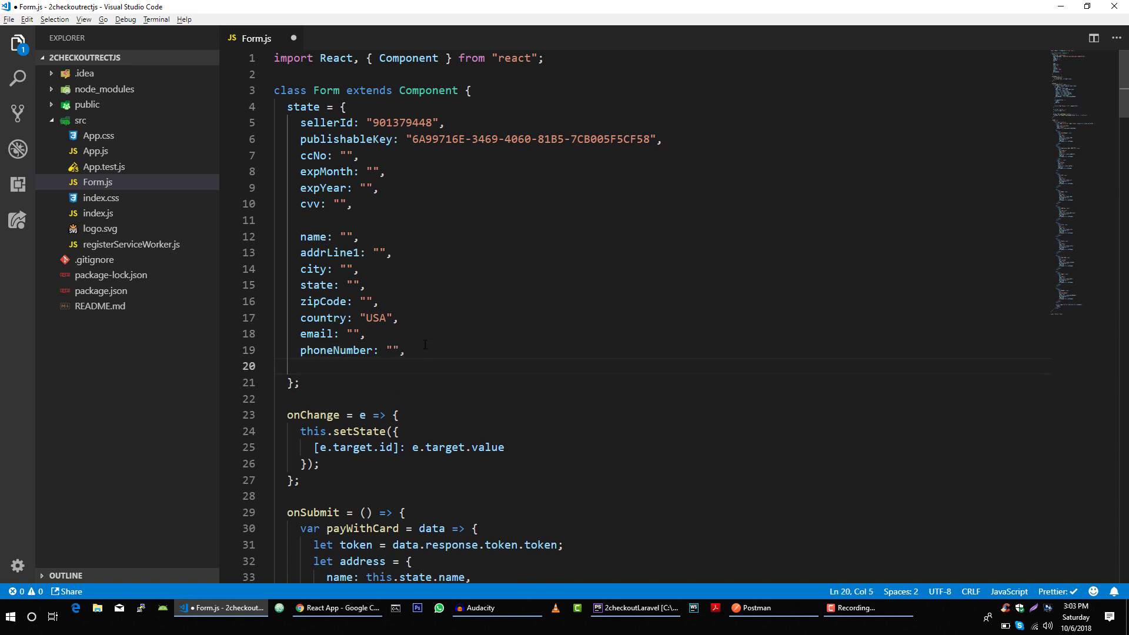
{"action": "type", "text": "response"}
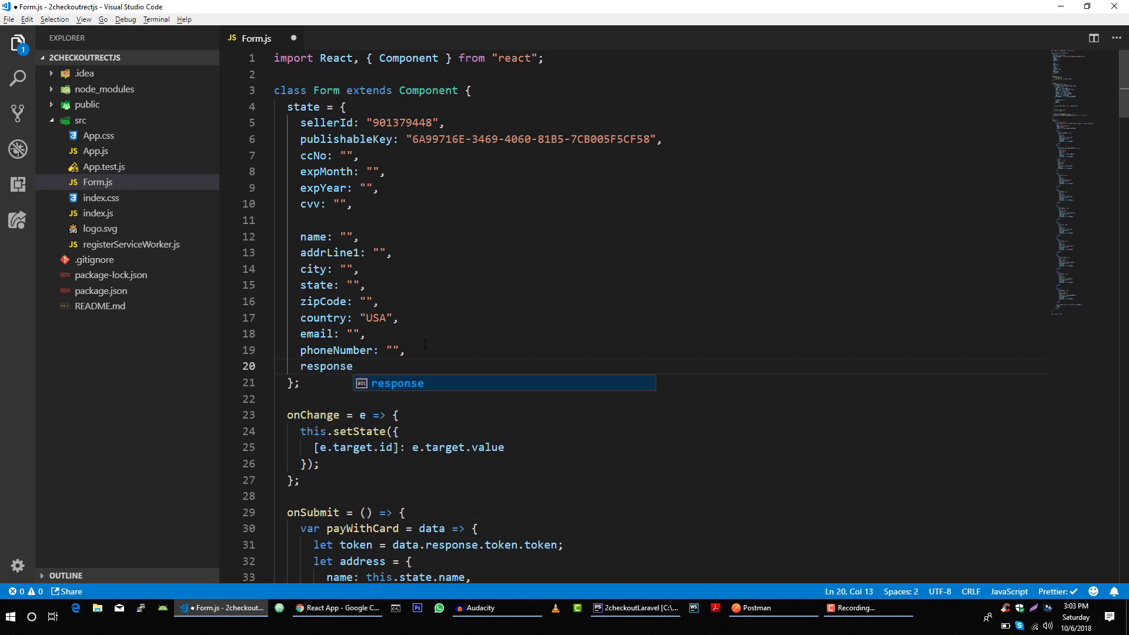
Step: Add <label>{this.state.response}</label> just above the Submit button
{"action": "scroll", "scroll_direction": "down", "scroll_amount": 3}
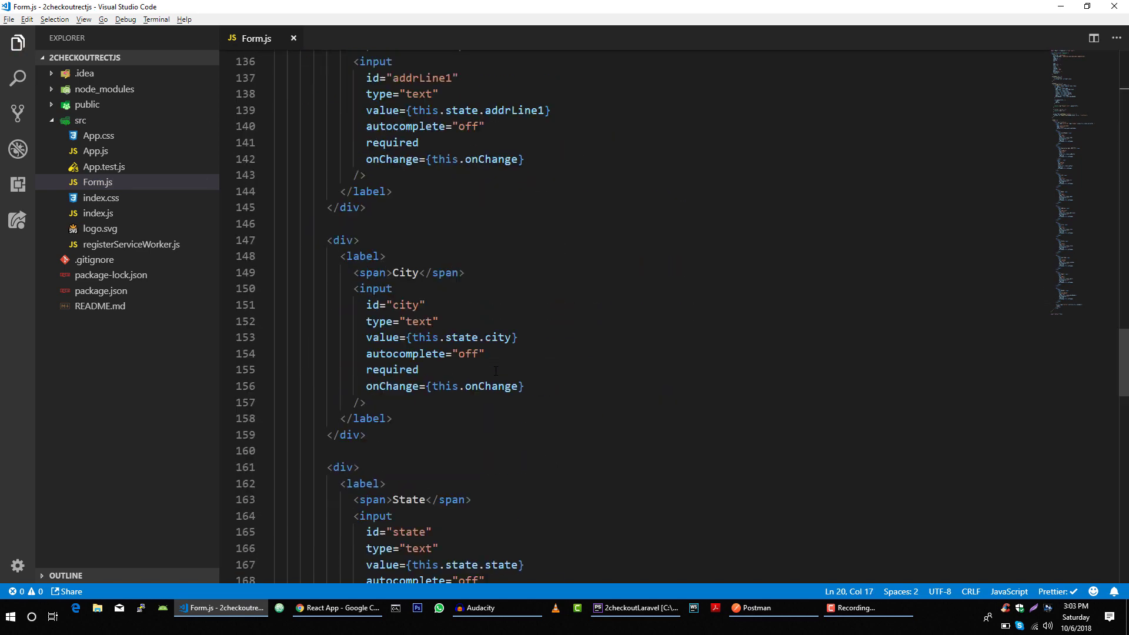
{"action": "scroll", "scroll_direction": "down", "scroll_amount": 3}
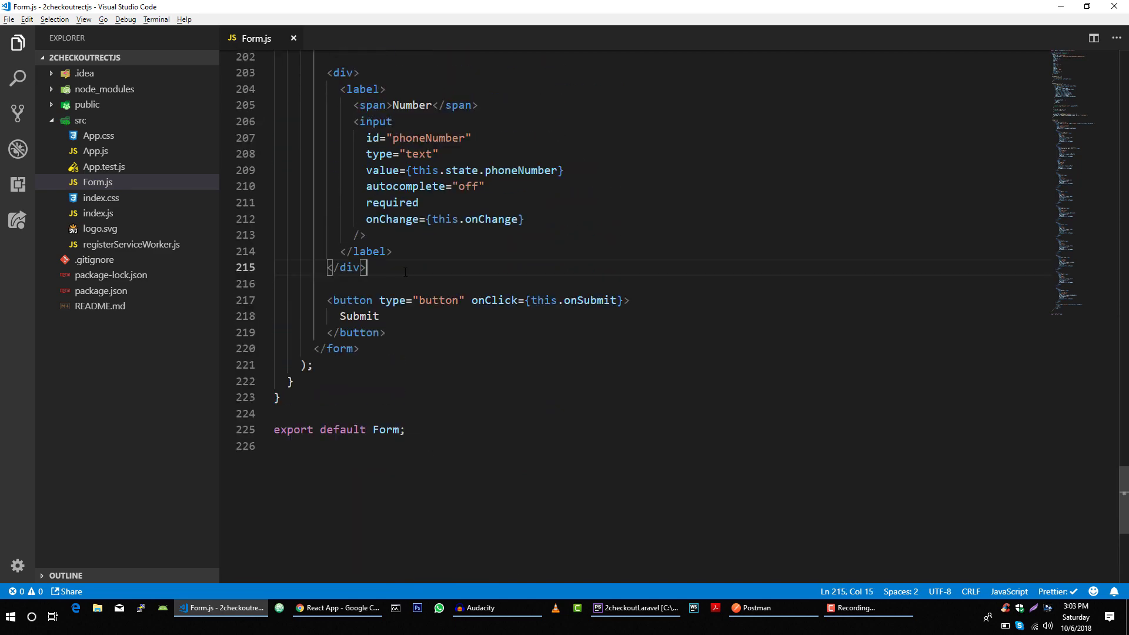
{"action": "type", "text": "<label"}
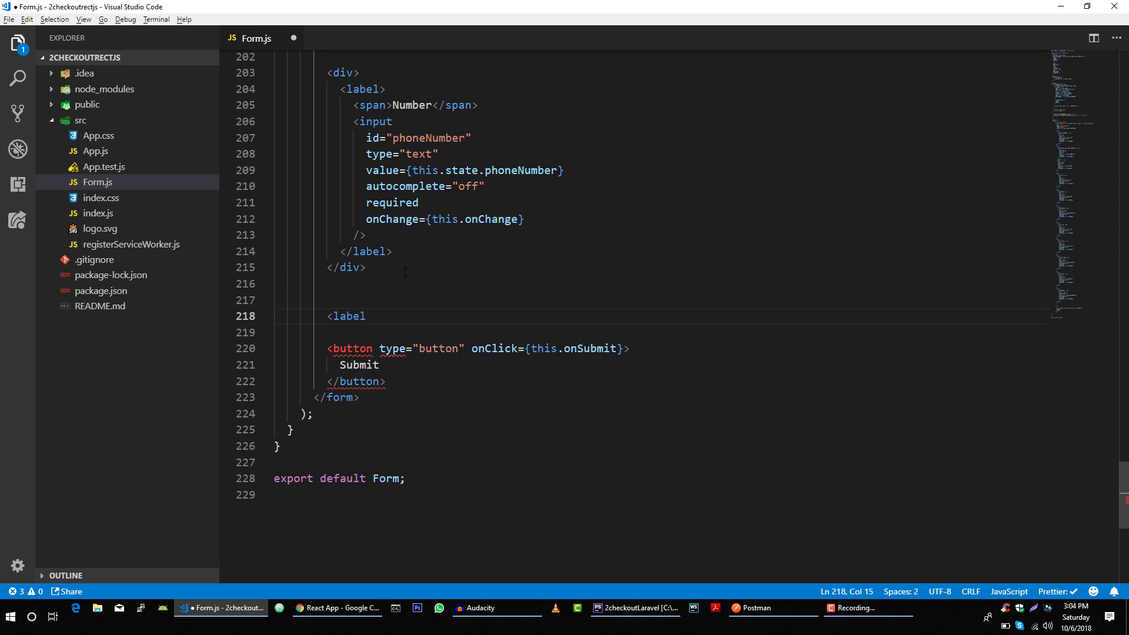
{"action": "type", "text": "></label>"}
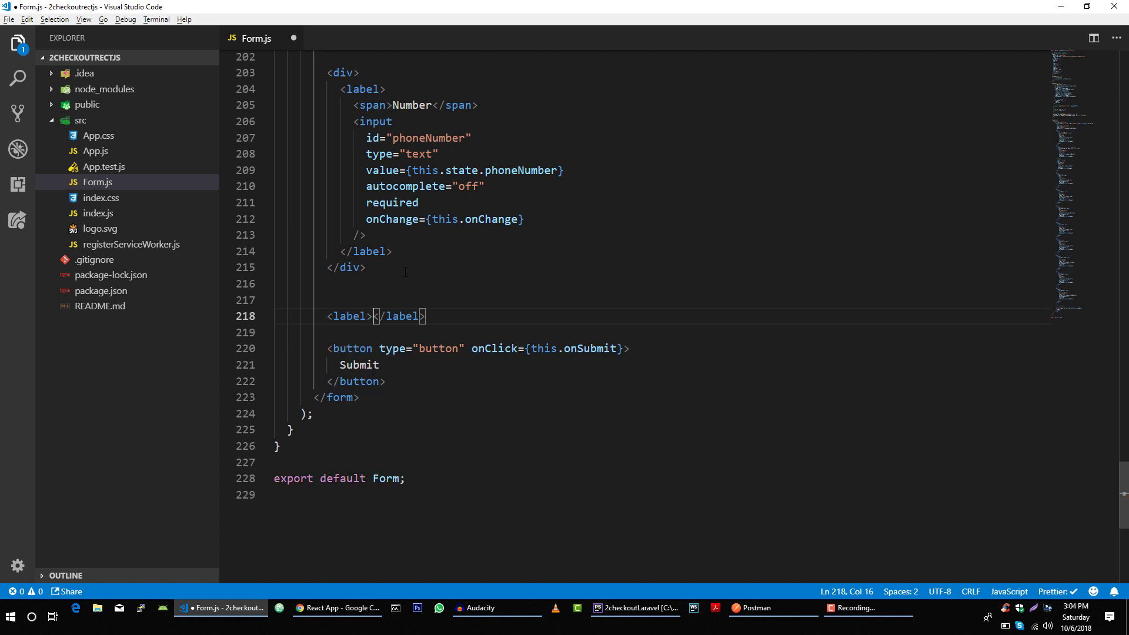
{"action": "type", "text": "thi}"}
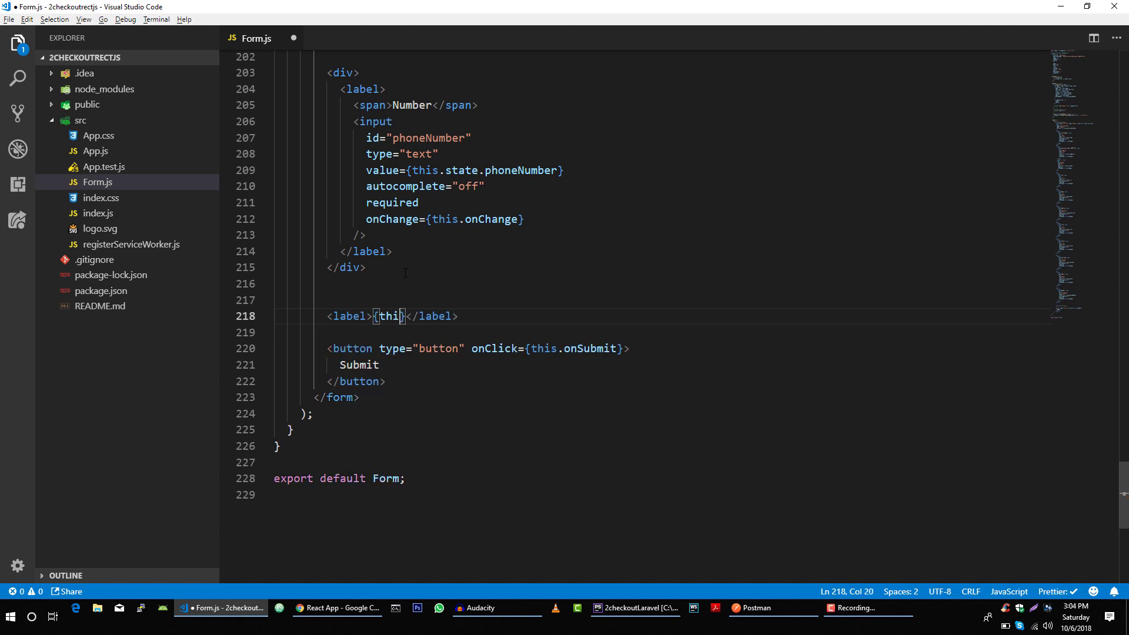
{"action": "type", "text": "s.get"}
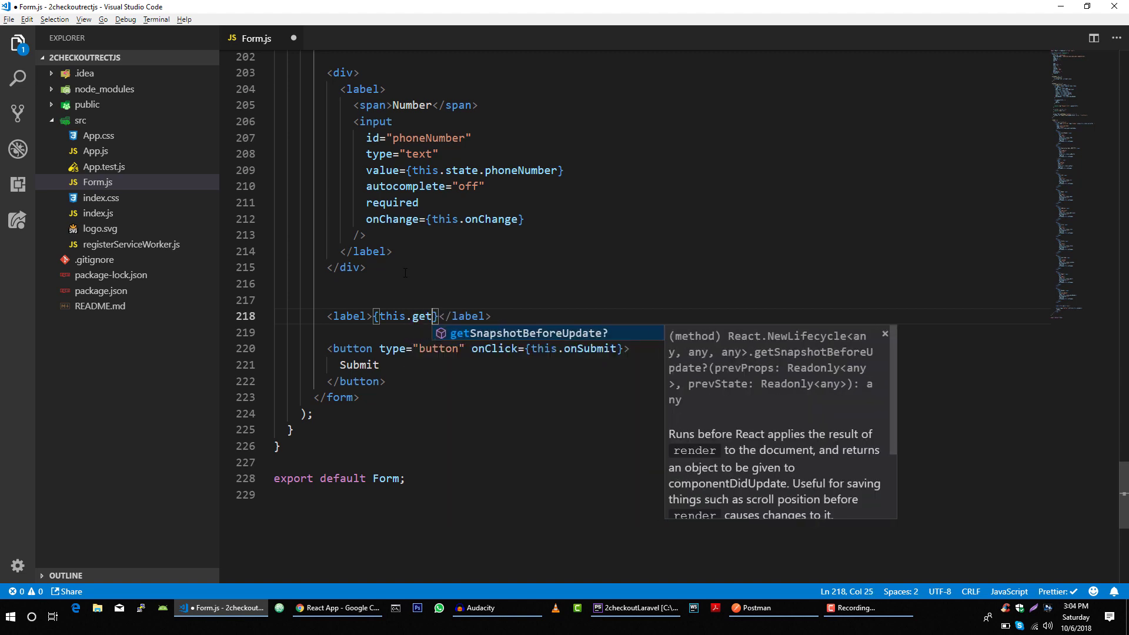
{"action": "key", "text": "BackSpace"}
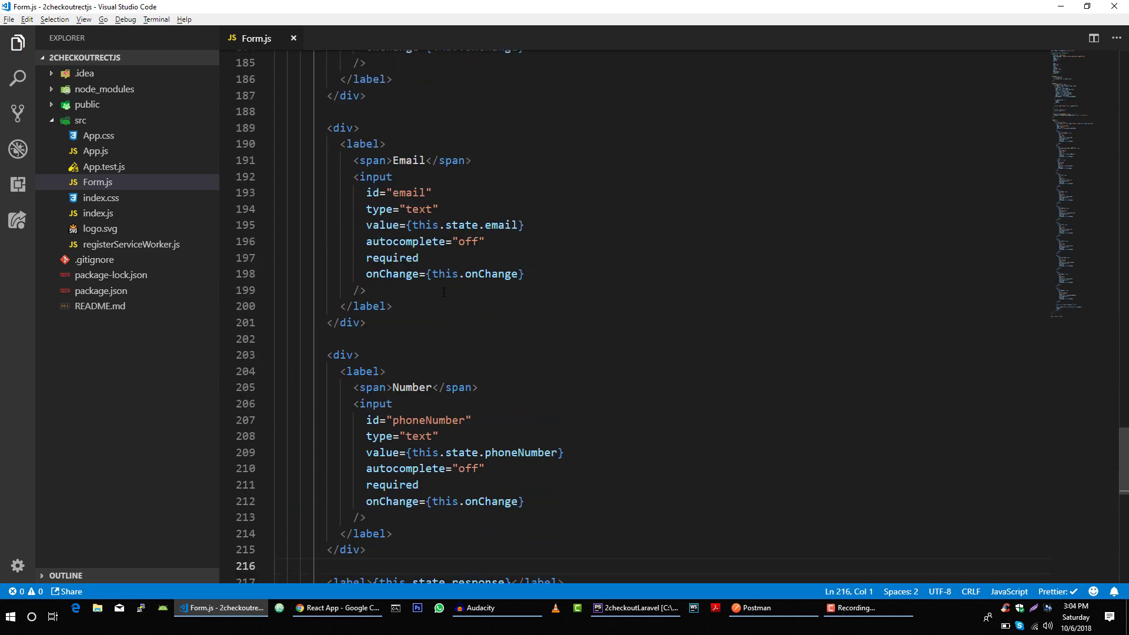
{"action": "scroll", "scroll_direction": "up", "scroll_amount": 3}
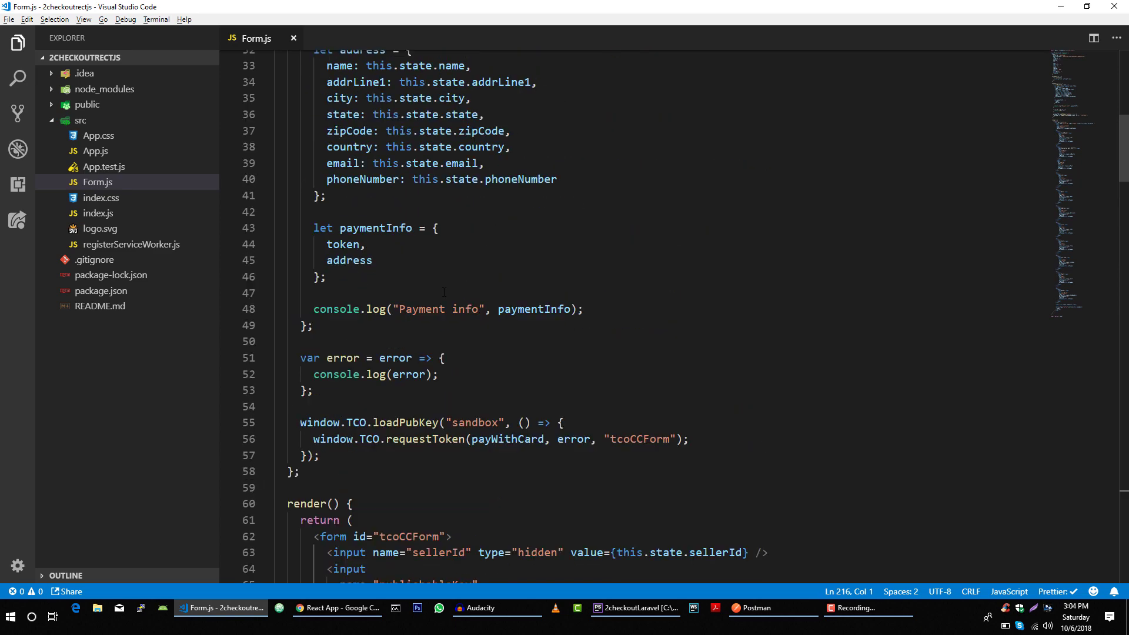
{"action": "double_click", "coordinate": [534, 415]}
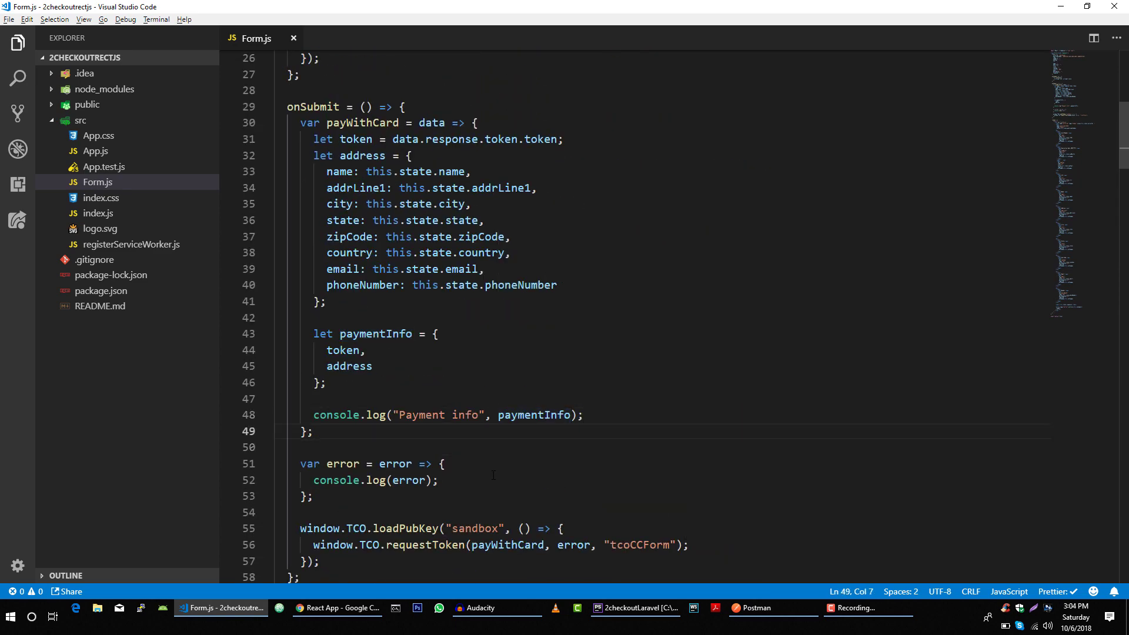
Step: Select 'npm install axios' in the Installing section of the axios GitHub README
{"action": "left_click", "coordinate": [336, 607]}
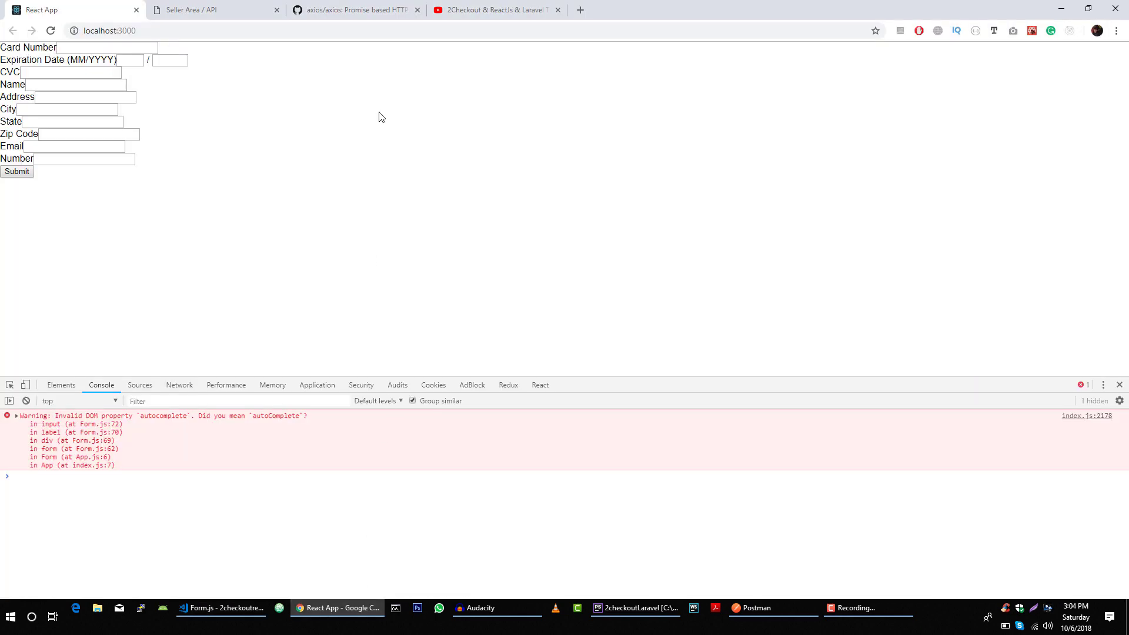
{"action": "left_click", "coordinate": [353, 10]}
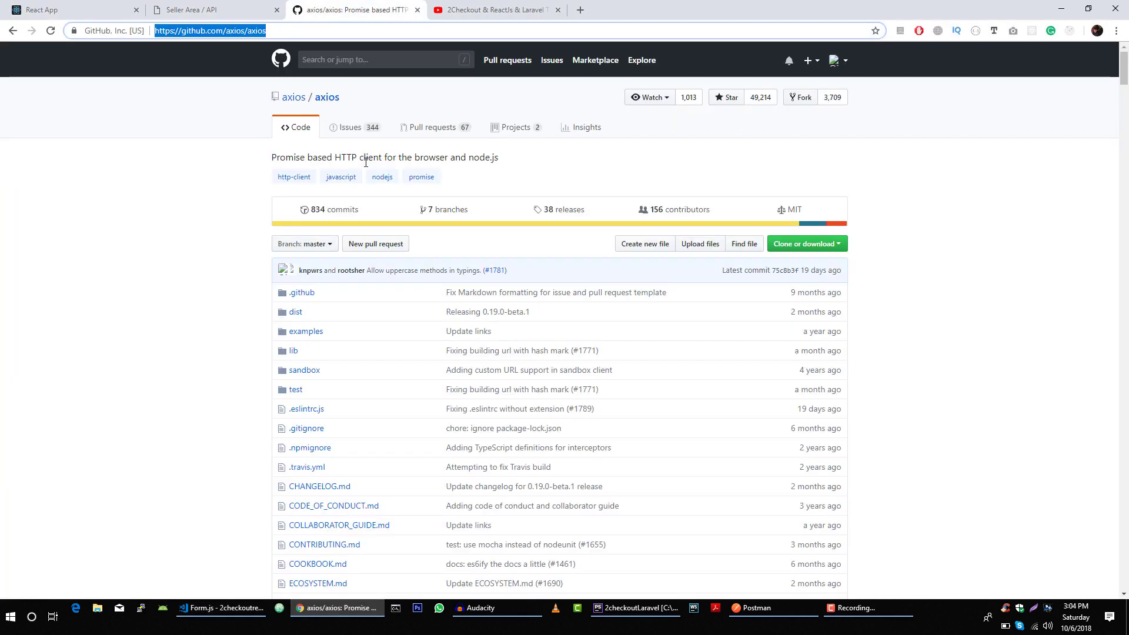
{"action": "scroll", "scroll_direction": "down", "scroll_amount": 3}
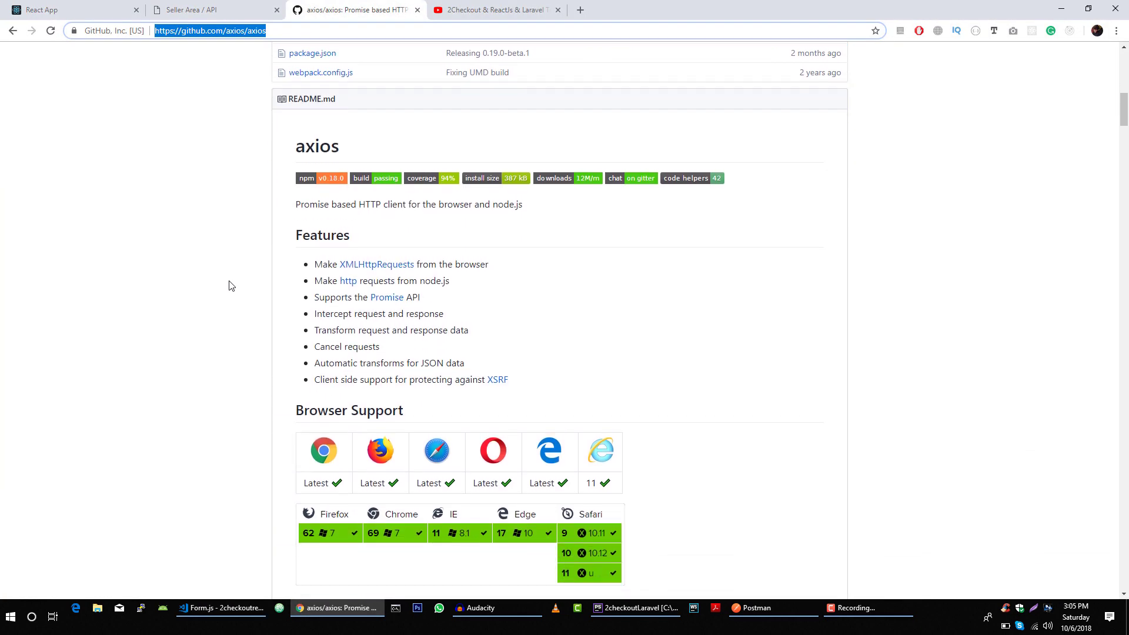
{"action": "scroll", "scroll_direction": "down", "scroll_amount": 3}
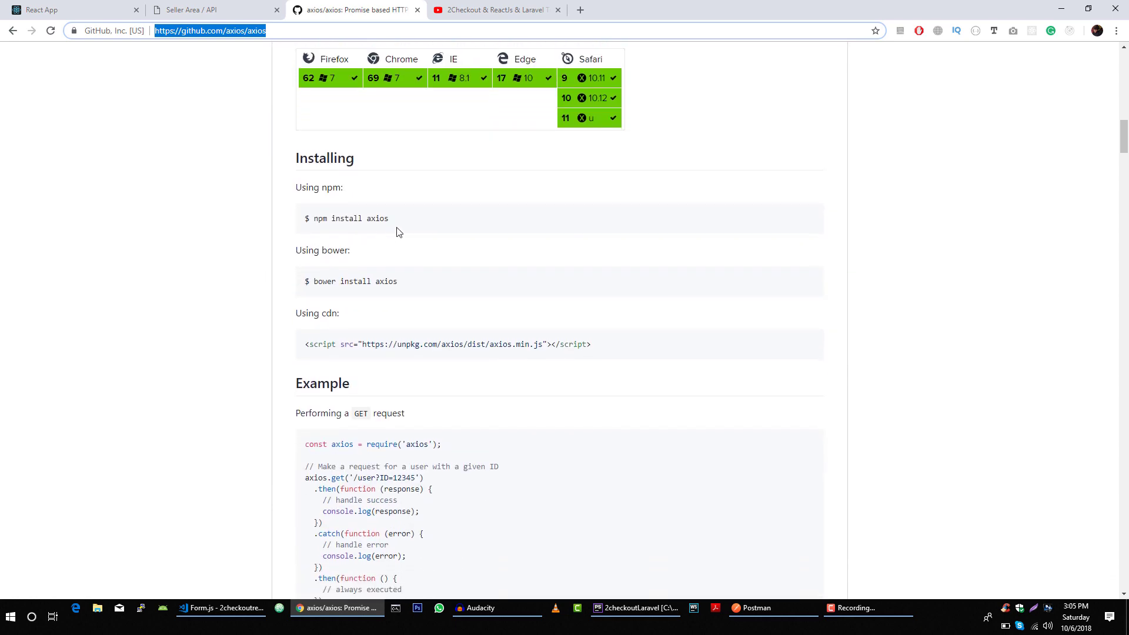
{"action": "double_click", "coordinate": [351, 219]}
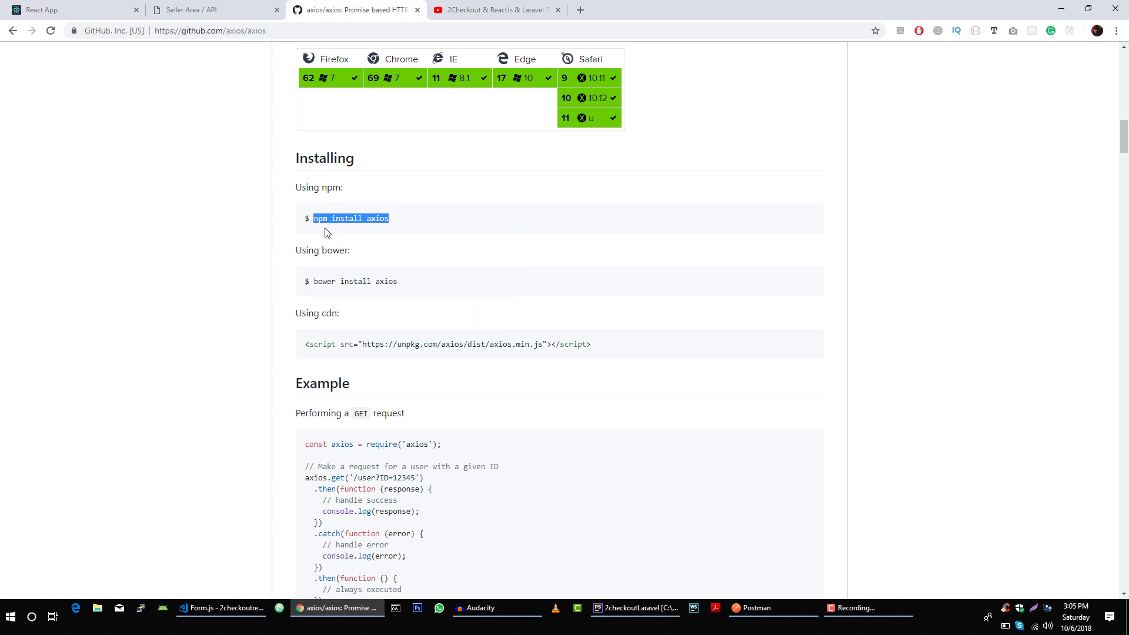
Step: Run npm install axios --save in a new integrated terminal
{"action": "left_click", "coordinate": [219, 607]}
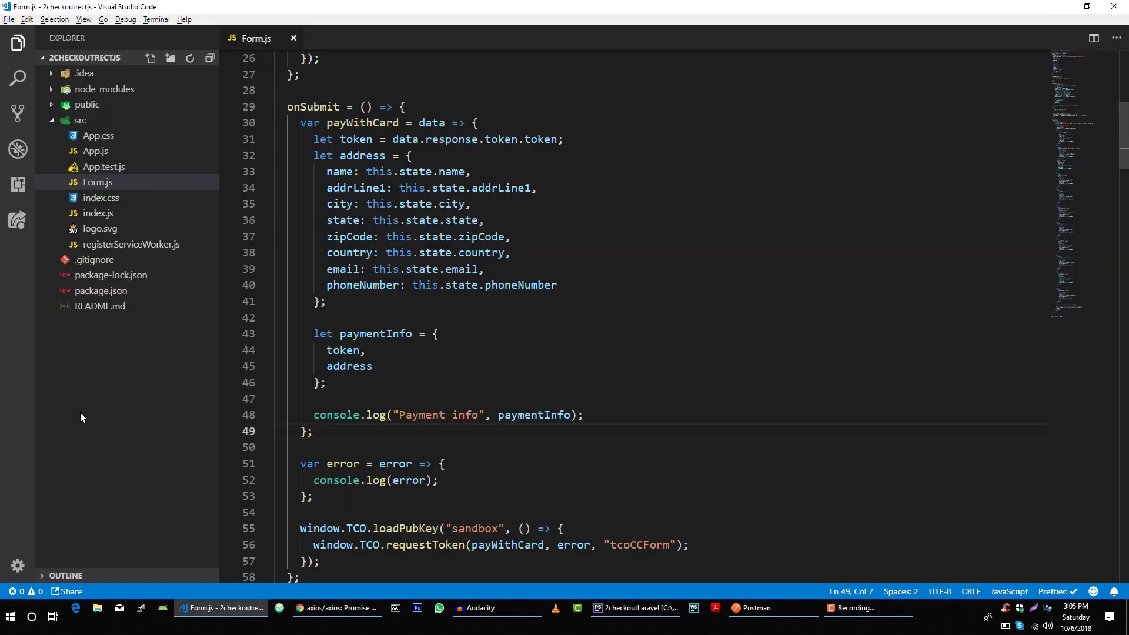
{"action": "left_click", "coordinate": [83, 19]}
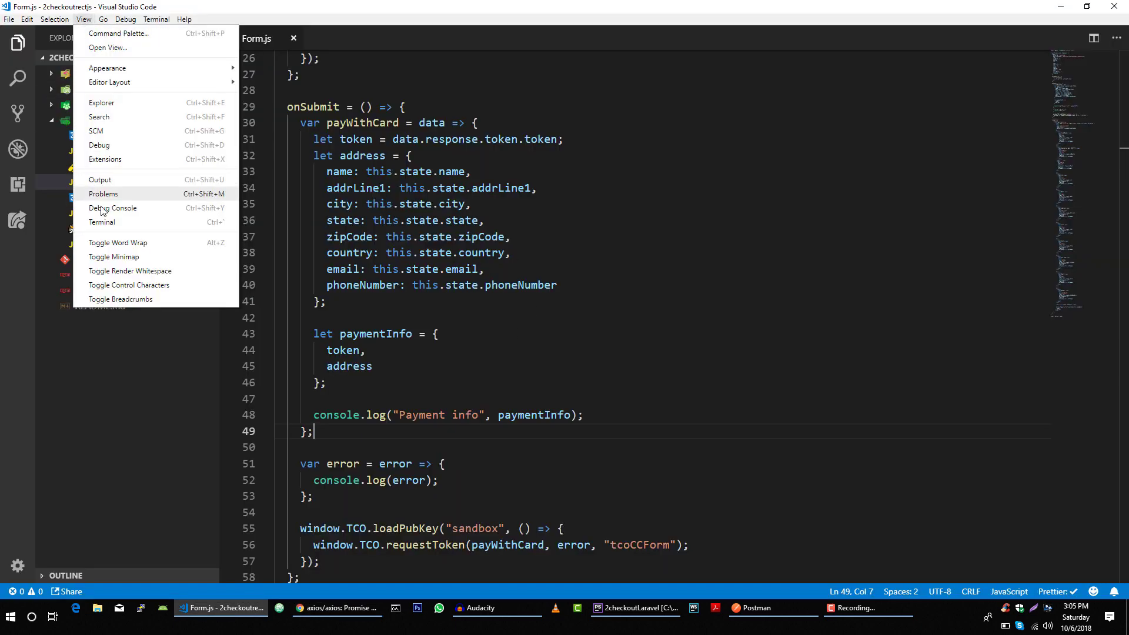
{"action": "left_click", "coordinate": [102, 222]}
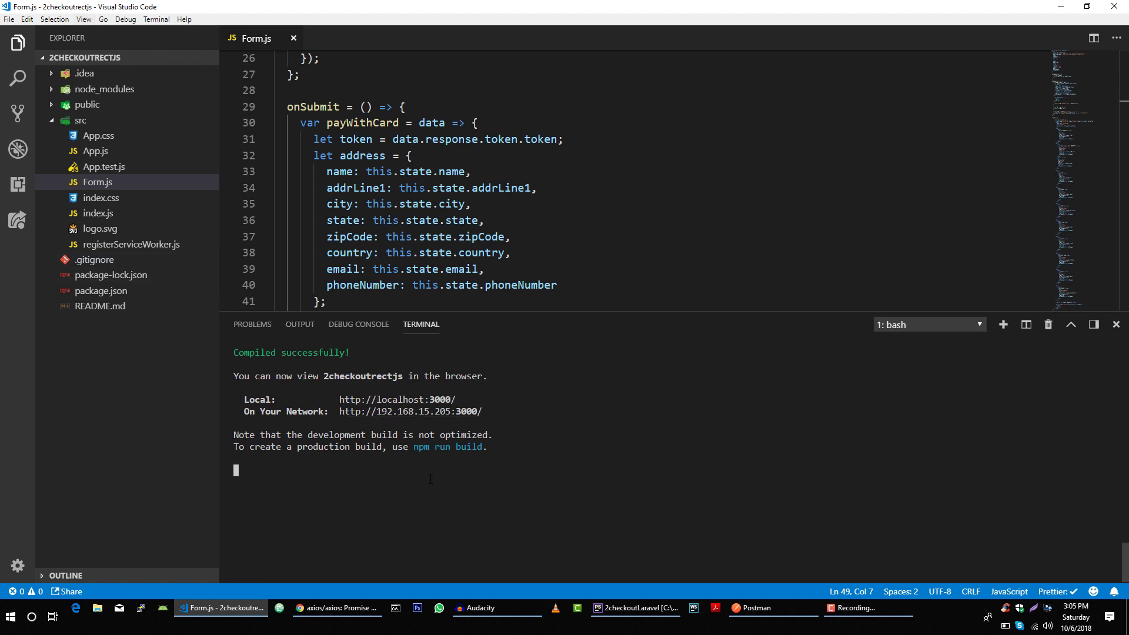
{"action": "left_click", "coordinate": [1002, 324]}
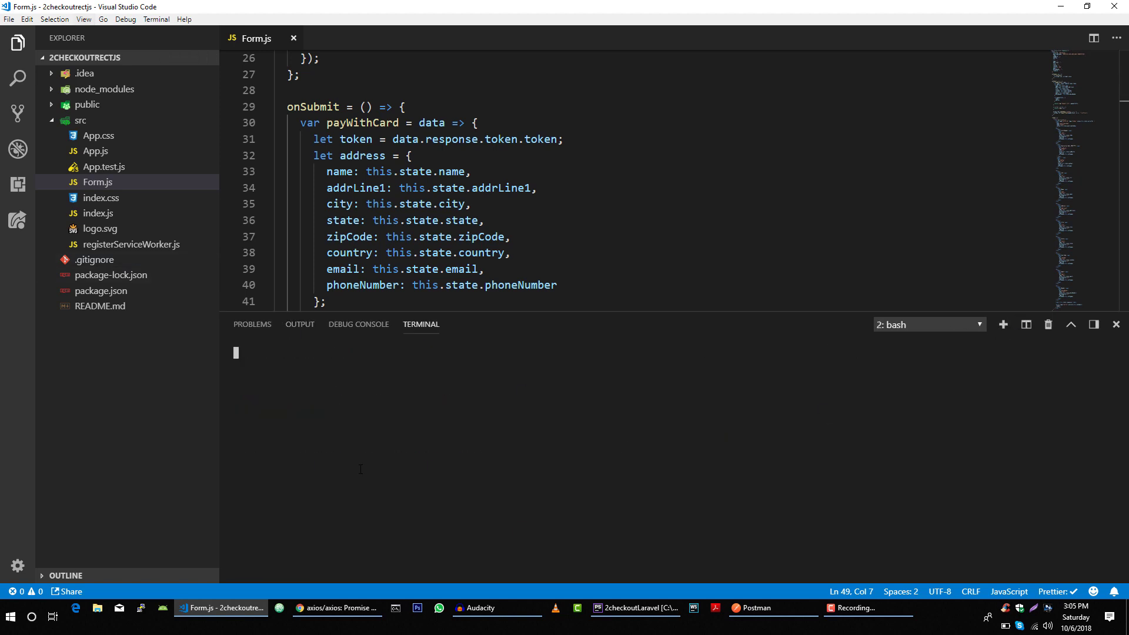
{"action": "type", "text": "npm install axios"}
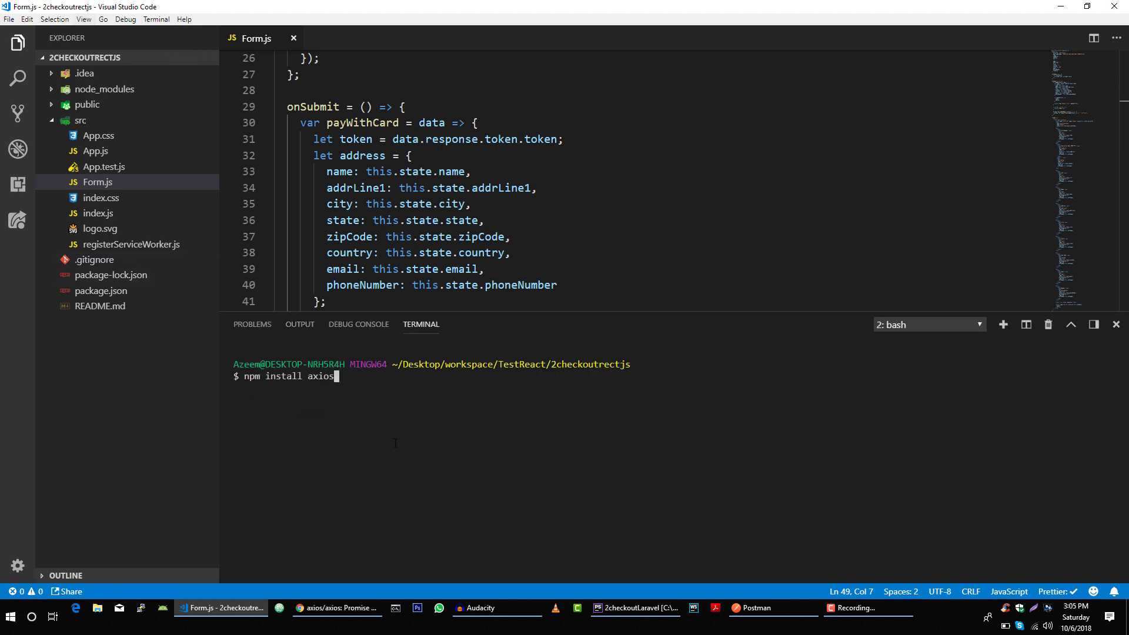
{"action": "type", "text": "--s"}
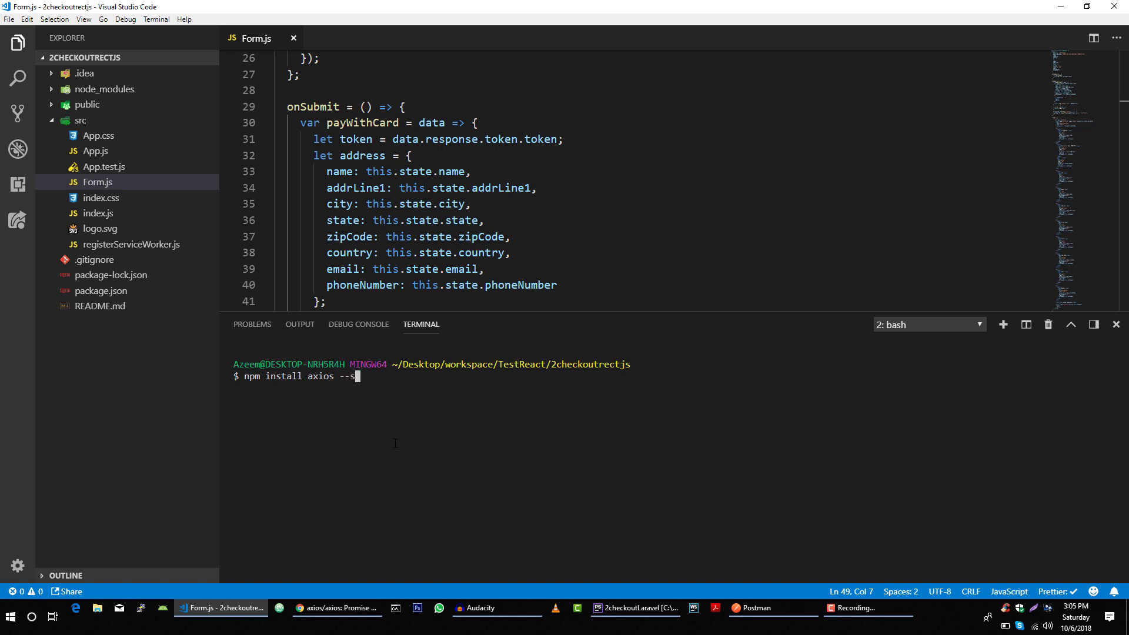
{"action": "key", "text": "Return"}
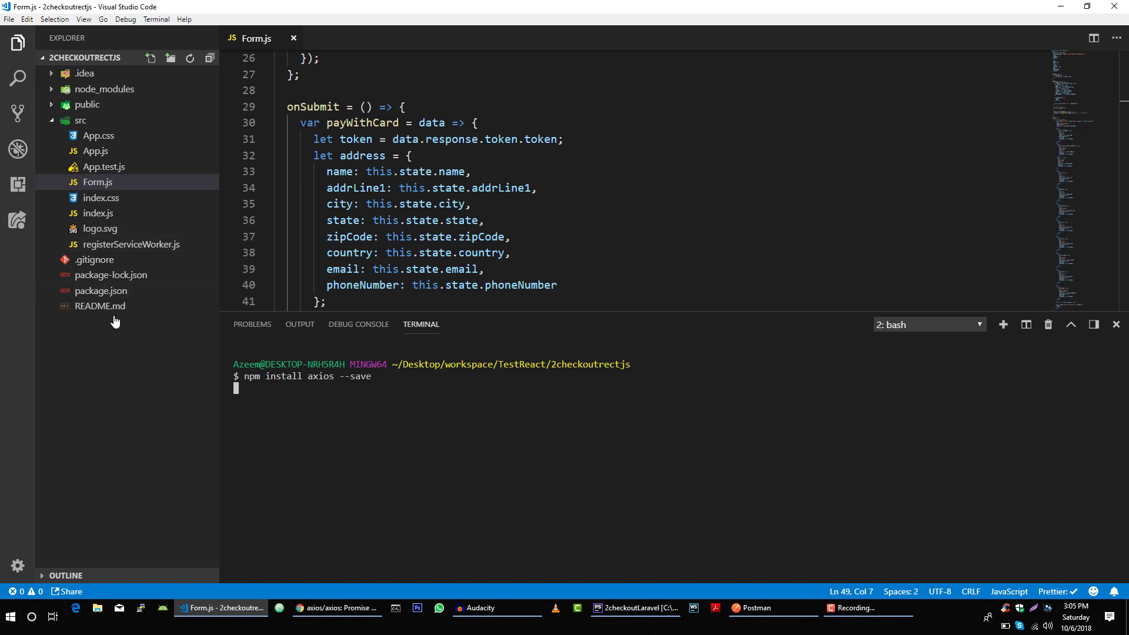
{"action": "mouse_move", "coordinate": [101, 292]}
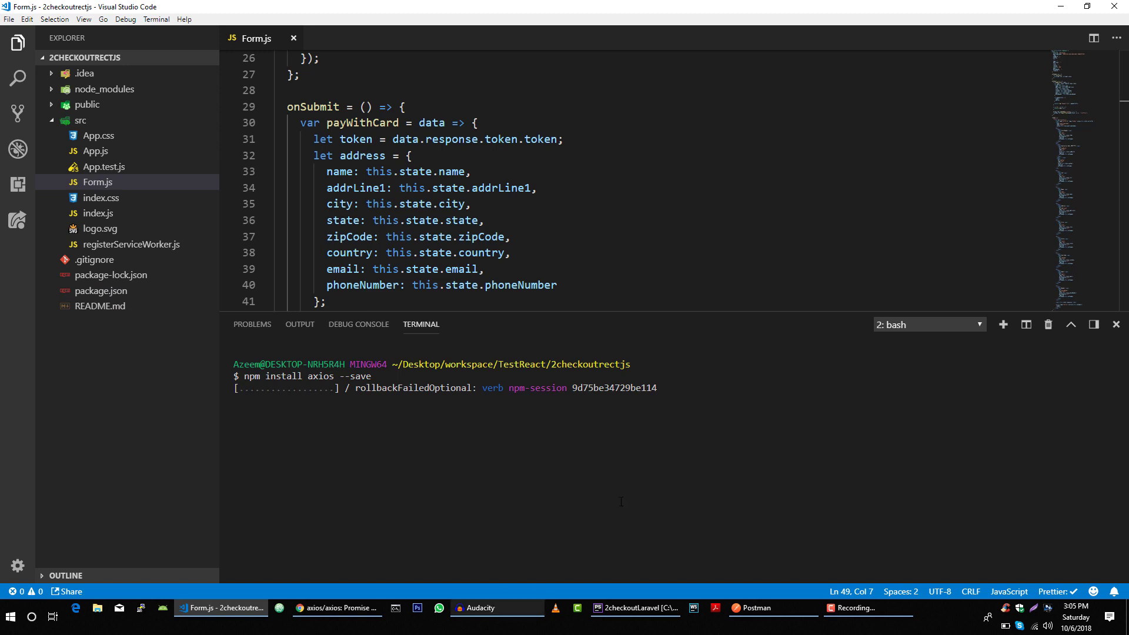
Step: Step through 'post' matches in the axios README to the request method aliases
{"action": "left_click", "coordinate": [333, 607]}
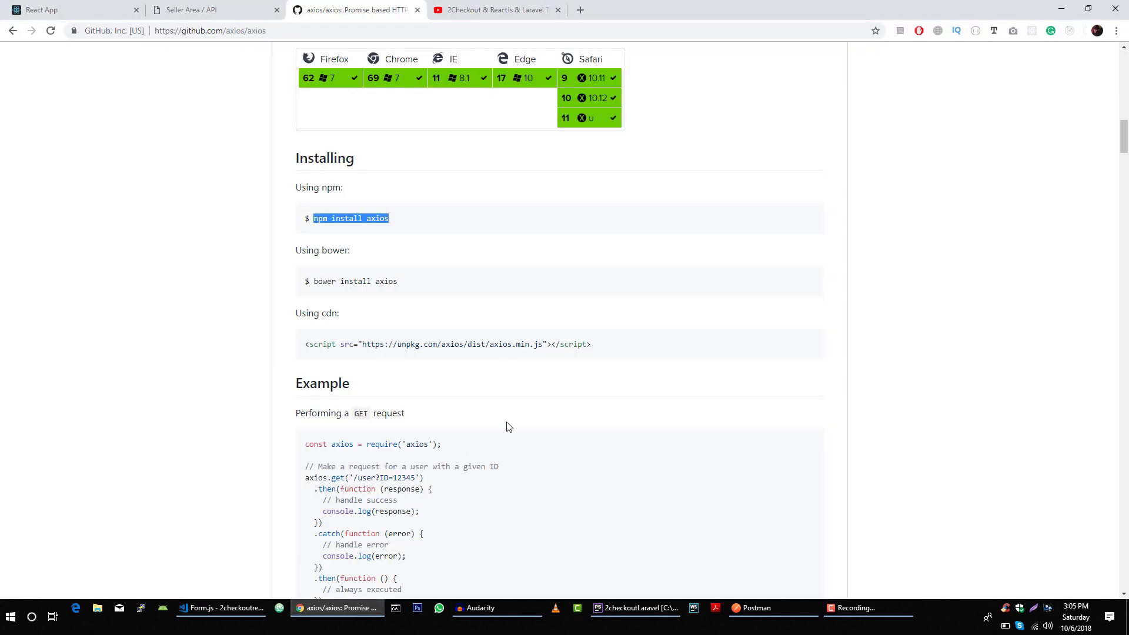
{"action": "scroll", "scroll_direction": "down", "scroll_amount": 3}
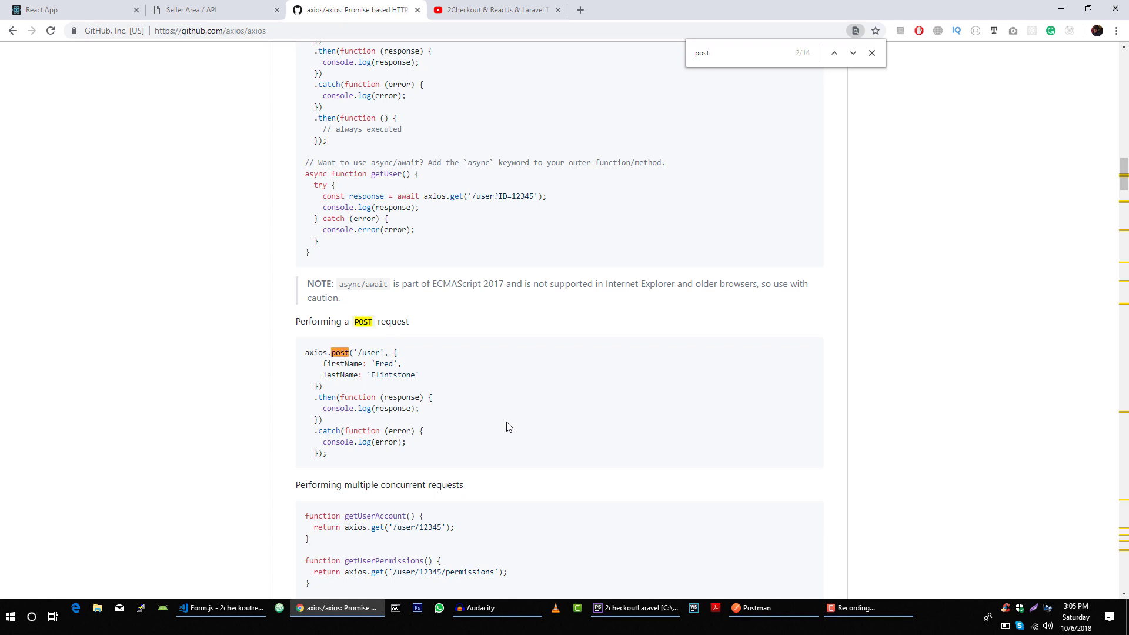
{"action": "left_click", "coordinate": [834, 52]}
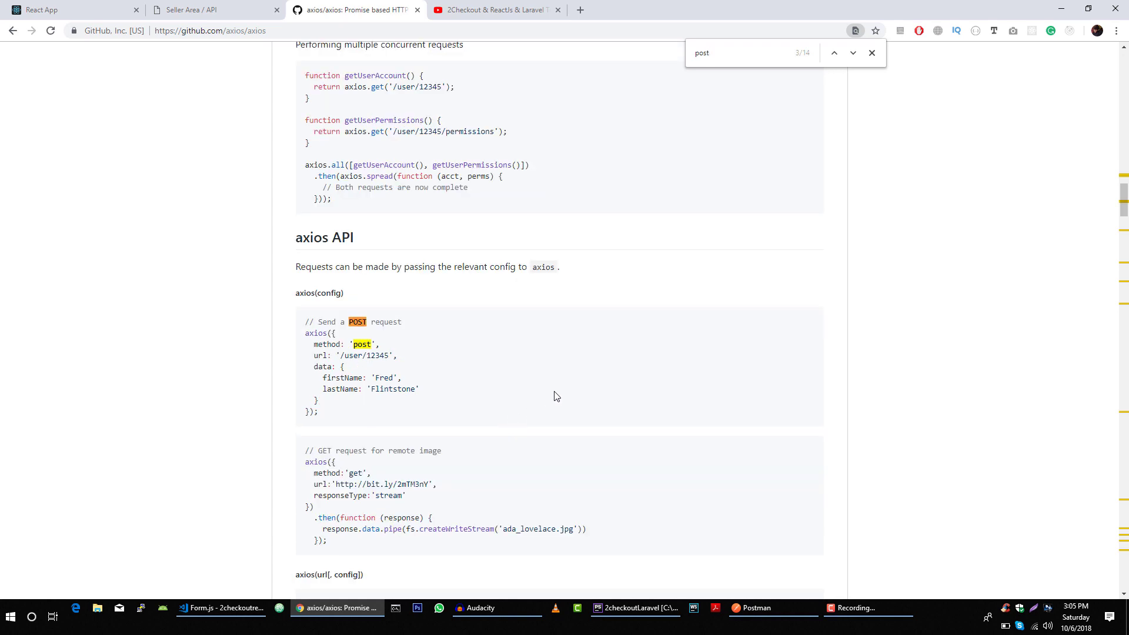
{"action": "left_click", "coordinate": [853, 52]}
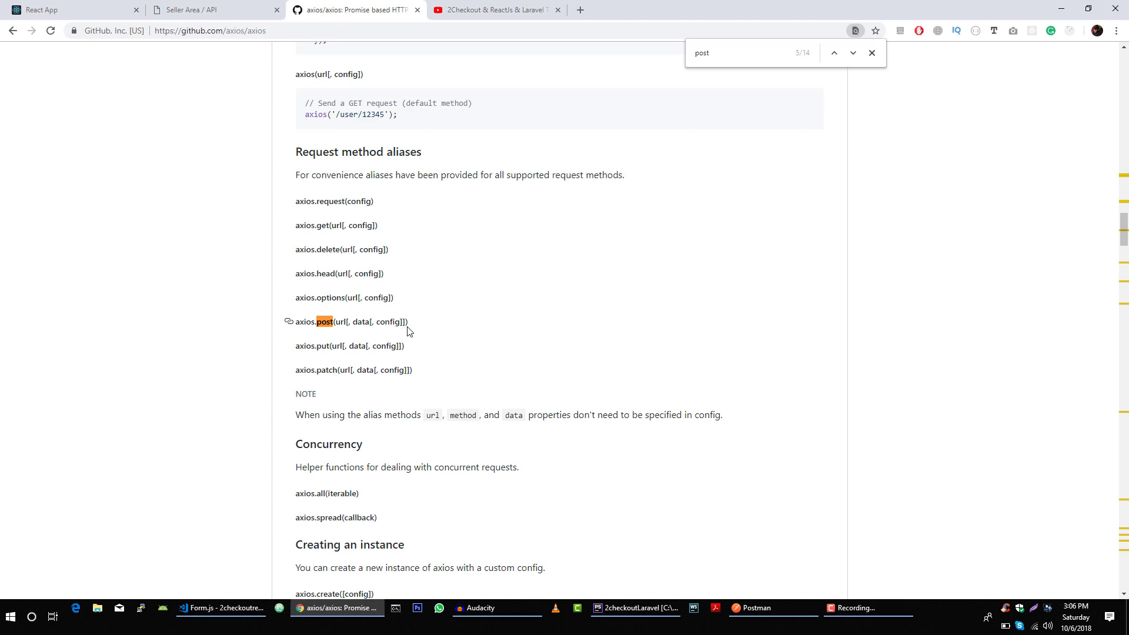
{"action": "left_click", "coordinate": [221, 607]}
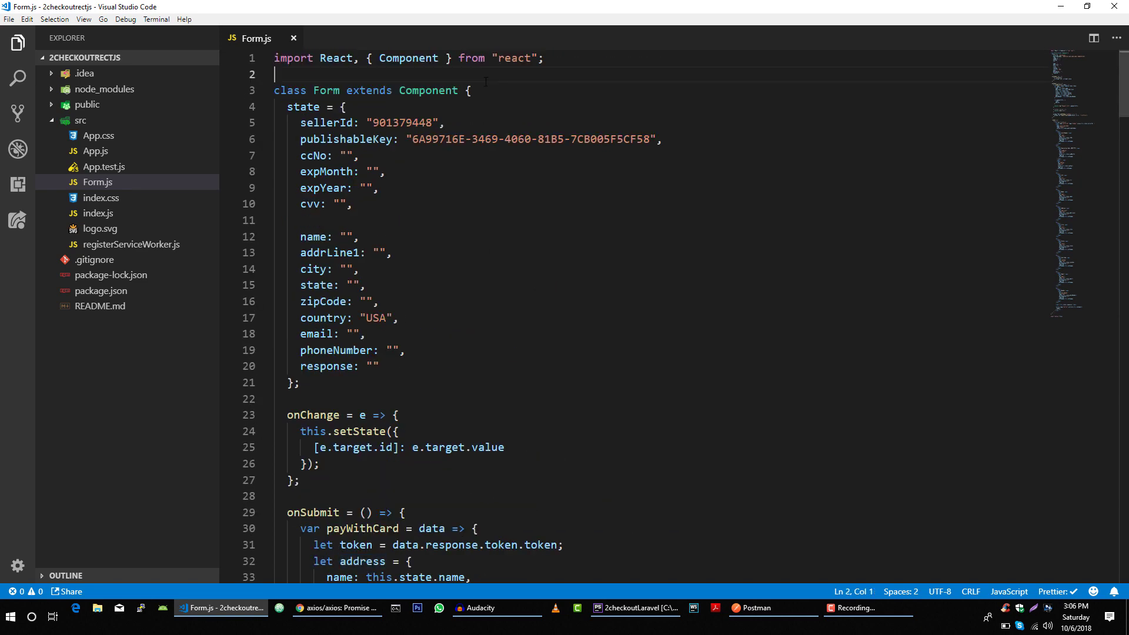
Step: Add import axios from 'axios' below the React import
{"action": "key", "text": "enter"}
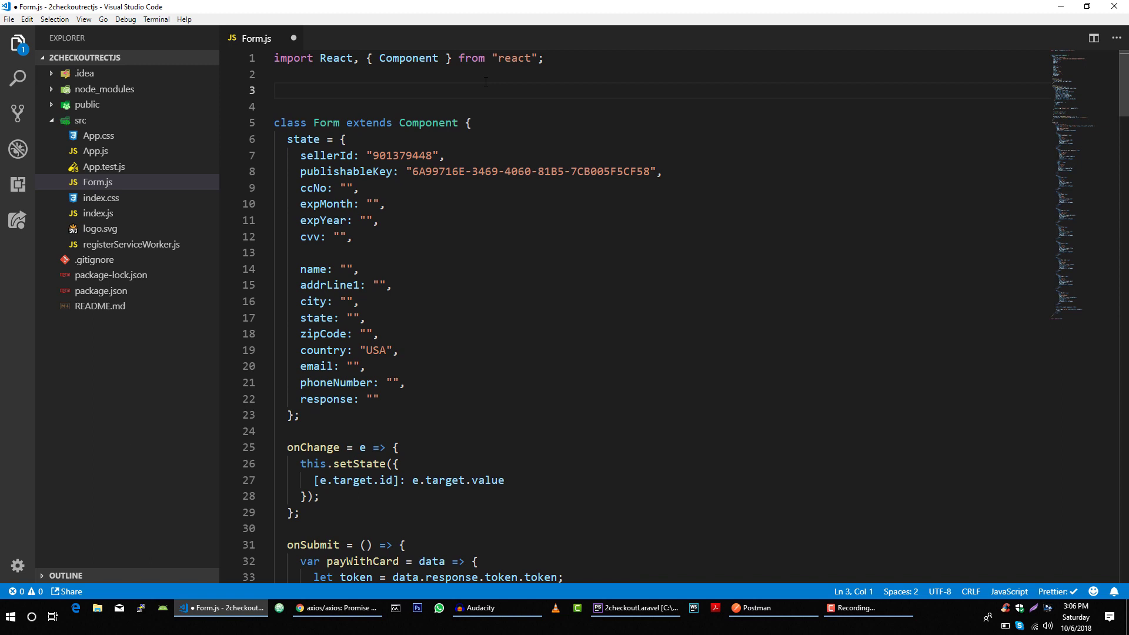
{"action": "type", "text": "import"}
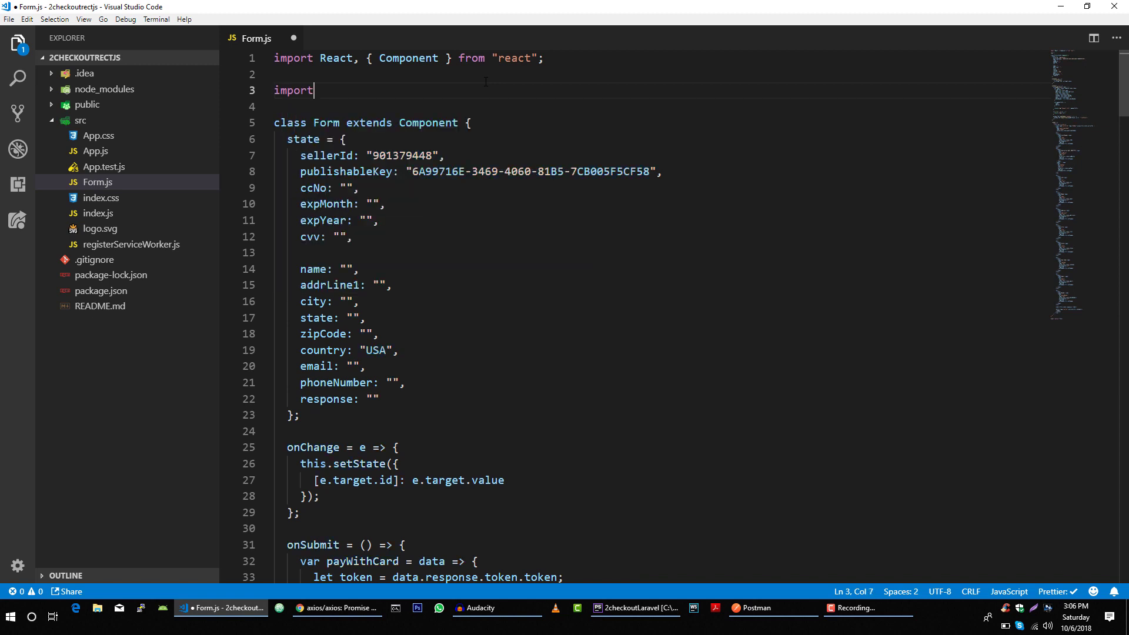
{"action": "type", "text": "ax"}
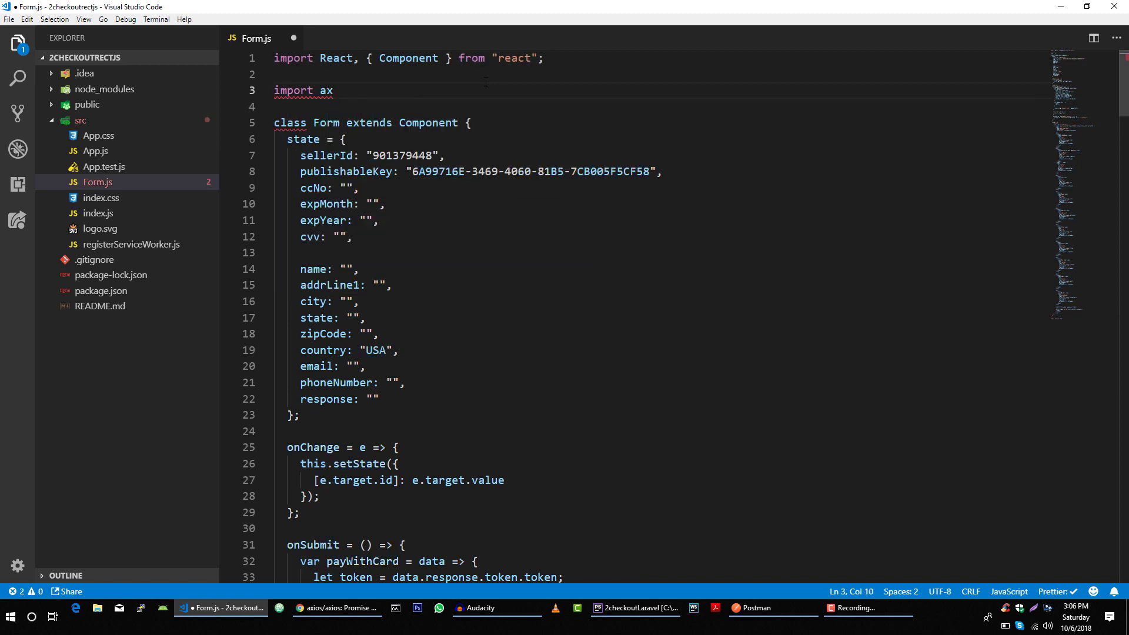
{"action": "type", "text": "ios"}
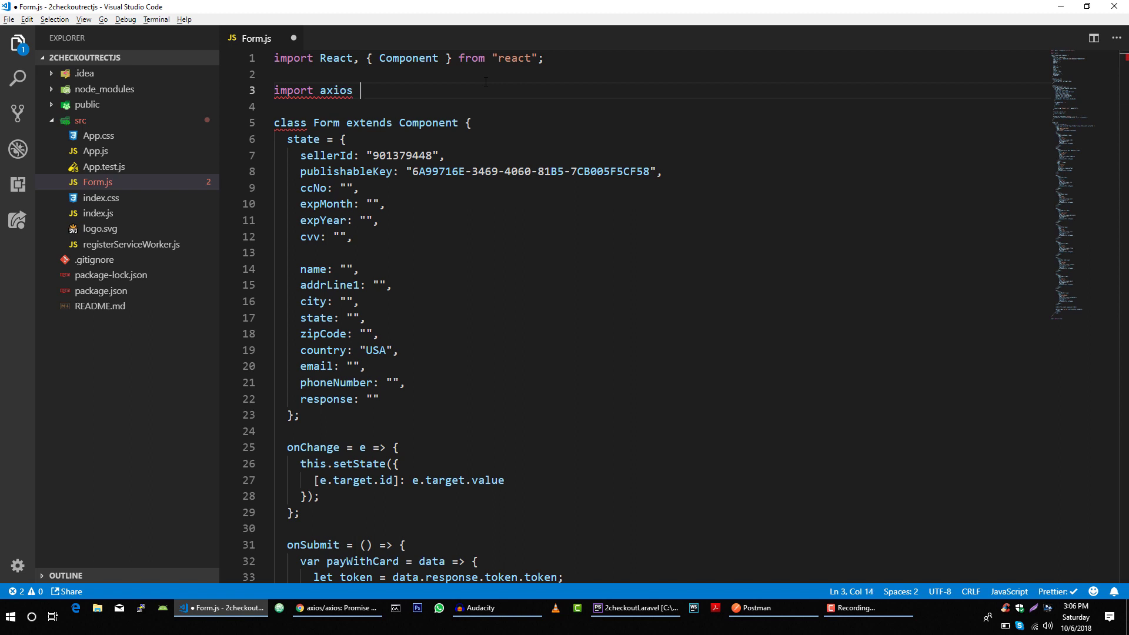
{"action": "type", "text": "from 'axios"}
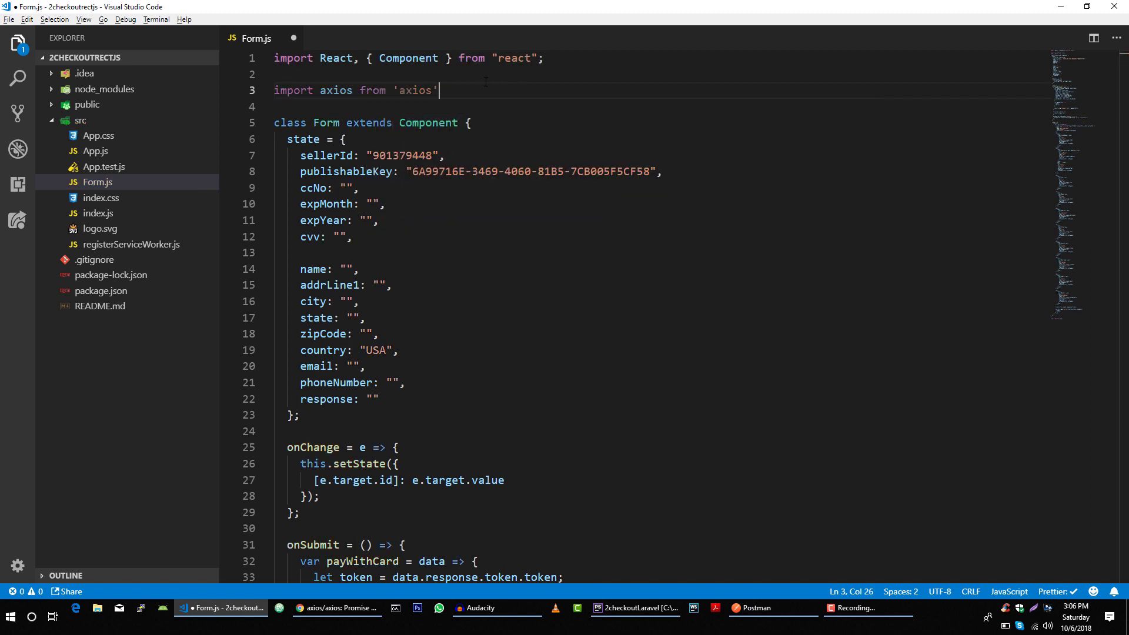
Step: Start an axios.post('') call above the paymentInfo log in payWithCard
{"action": "scroll", "scroll_direction": "down", "scroll_amount": 3}
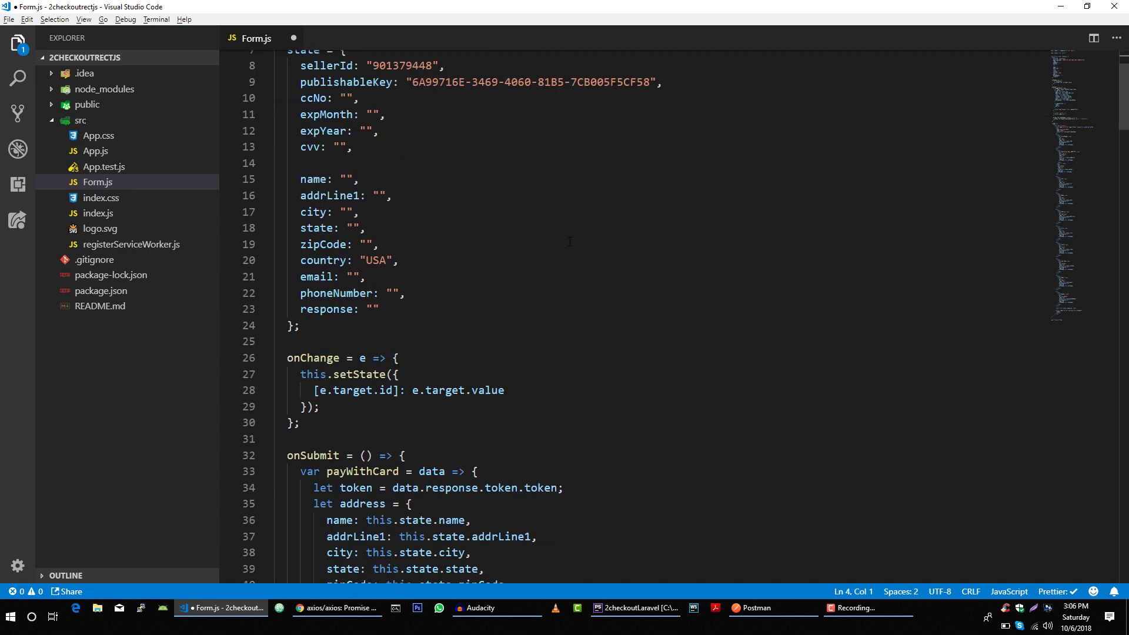
{"action": "scroll", "scroll_direction": "down", "scroll_amount": 3}
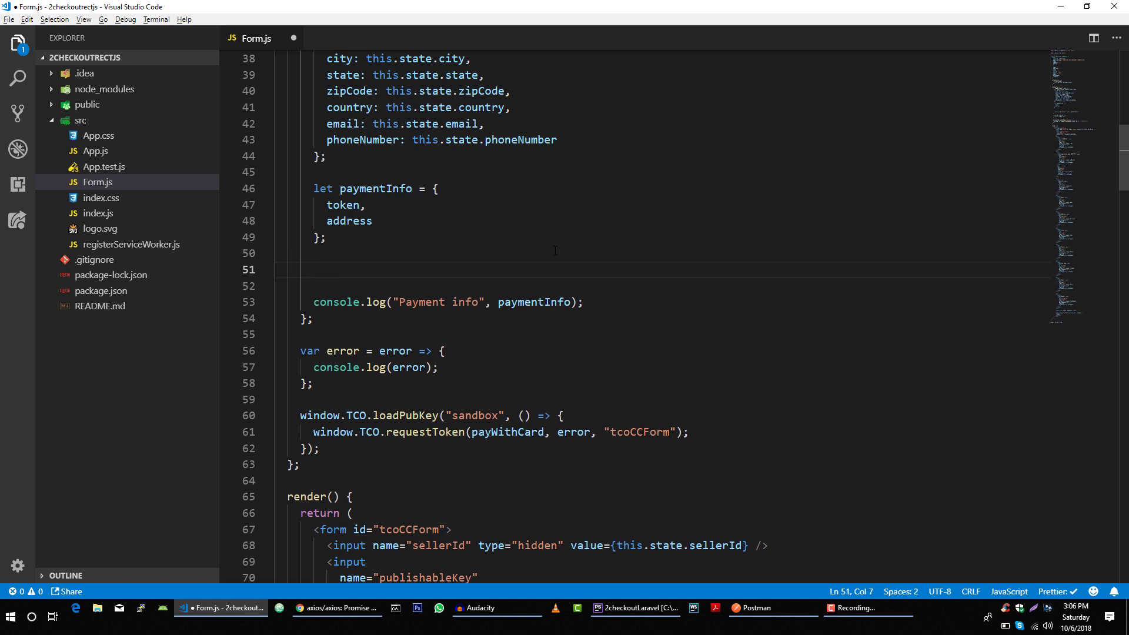
{"action": "type", "text": "axios."}
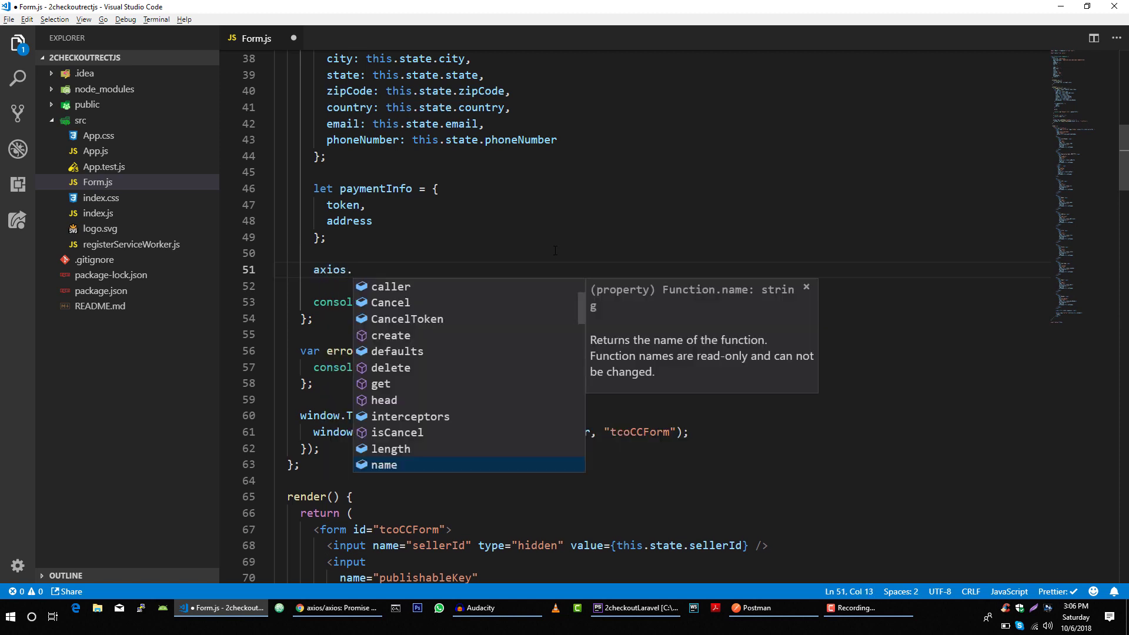
{"action": "type", "text": "post('"}
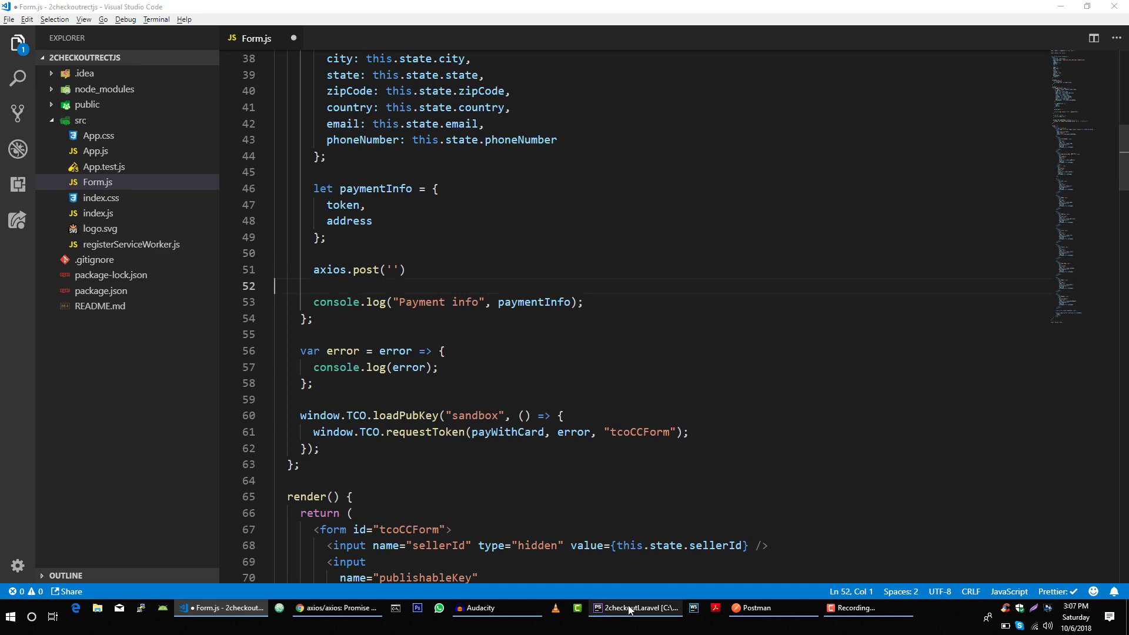
Step: Select the full payment endpoint URL in Postman, then minimize Postman
{"action": "left_click", "coordinate": [634, 607]}
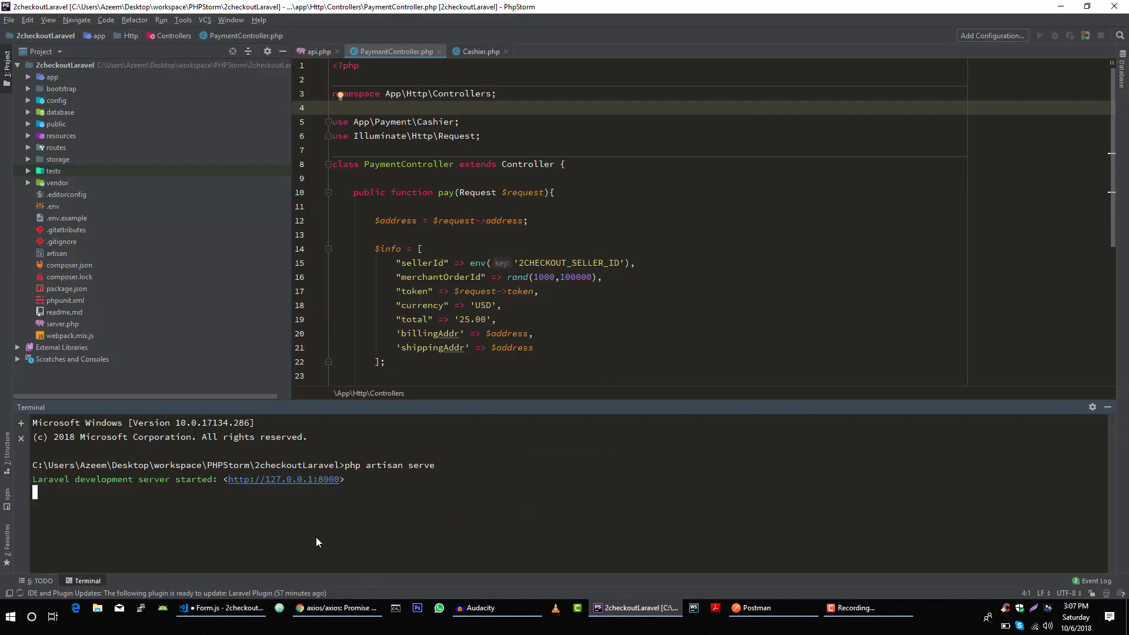
{"action": "mouse_move", "coordinate": [443, 523]}
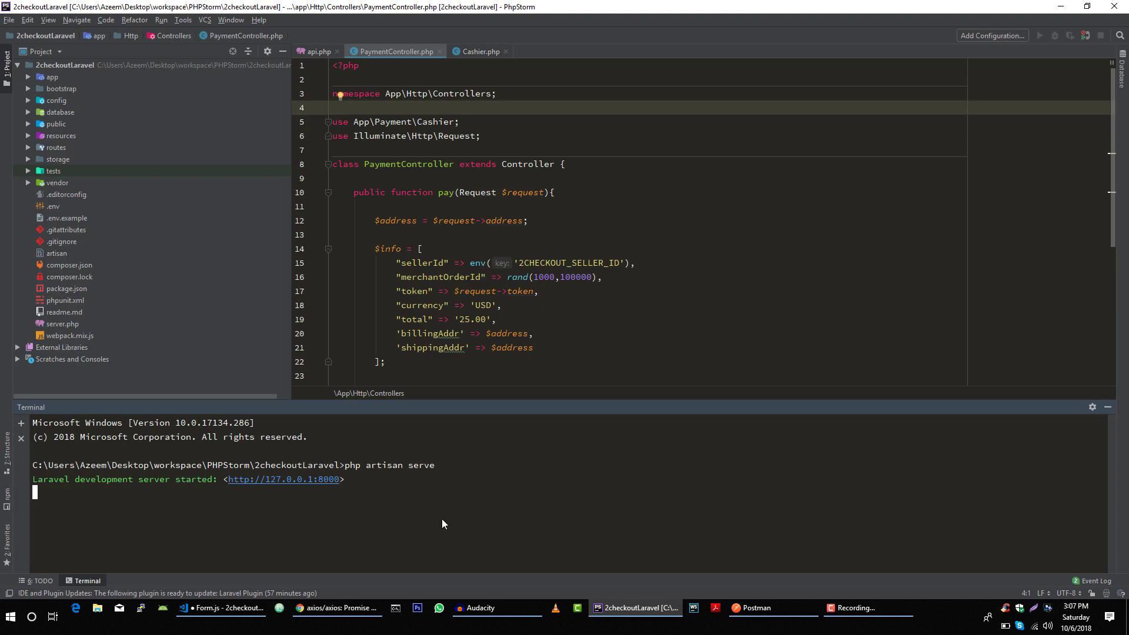
{"action": "left_click", "coordinate": [751, 608]}
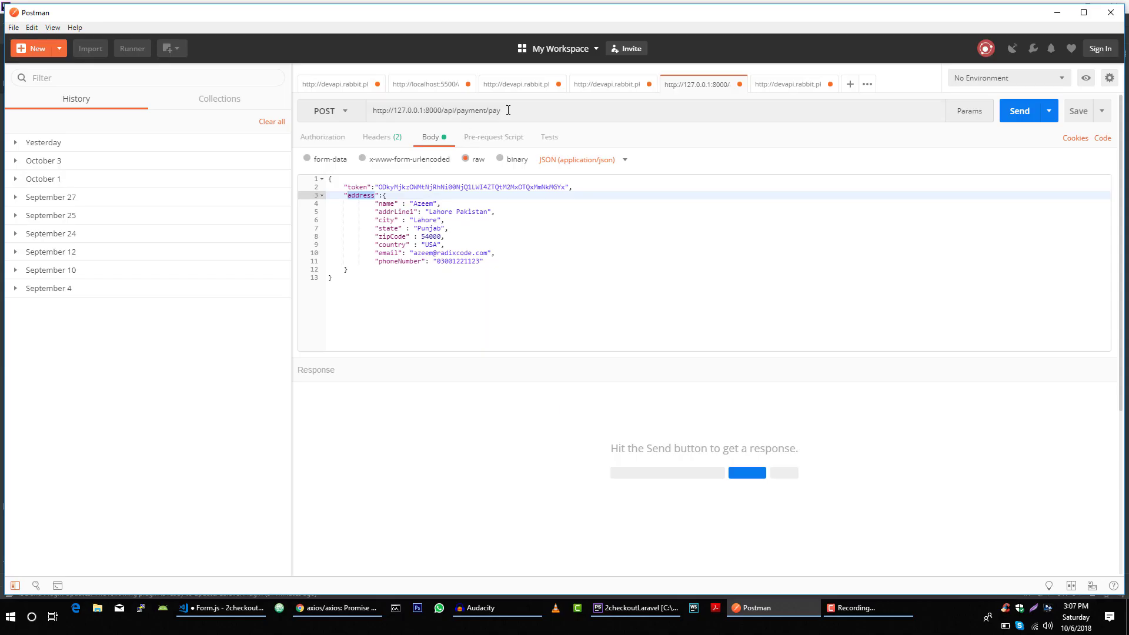
{"action": "triple_click", "coordinate": [435, 110]}
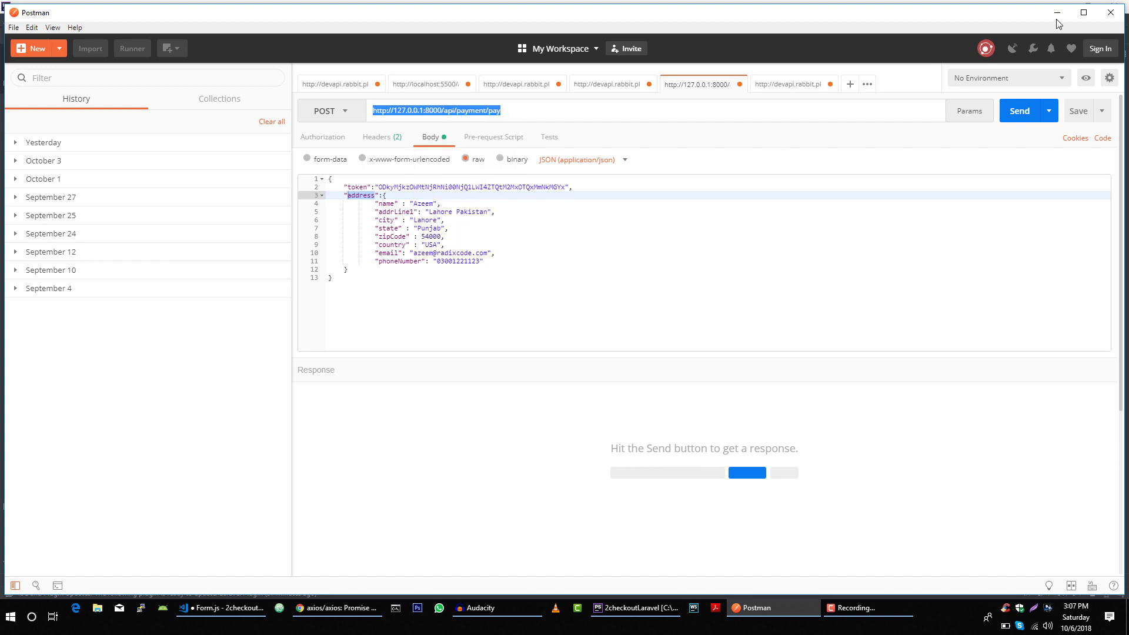
{"action": "left_click", "coordinate": [634, 607]}
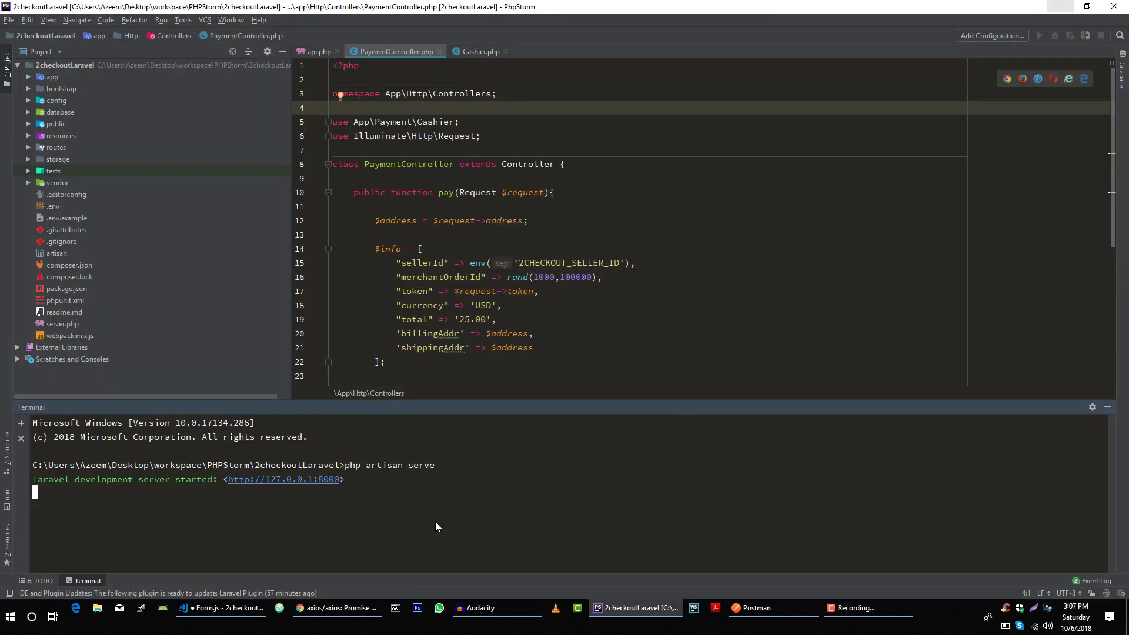
{"action": "left_click", "coordinate": [221, 608]}
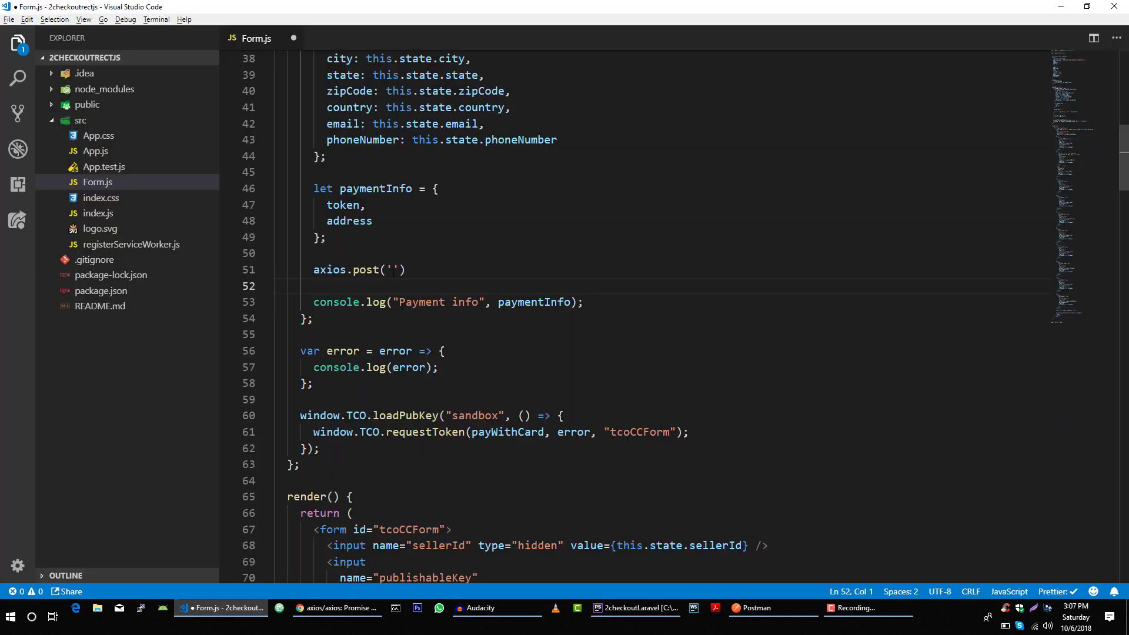
{"action": "type", "text": "http://127.0.0.1:8000/api/payment/pay"}
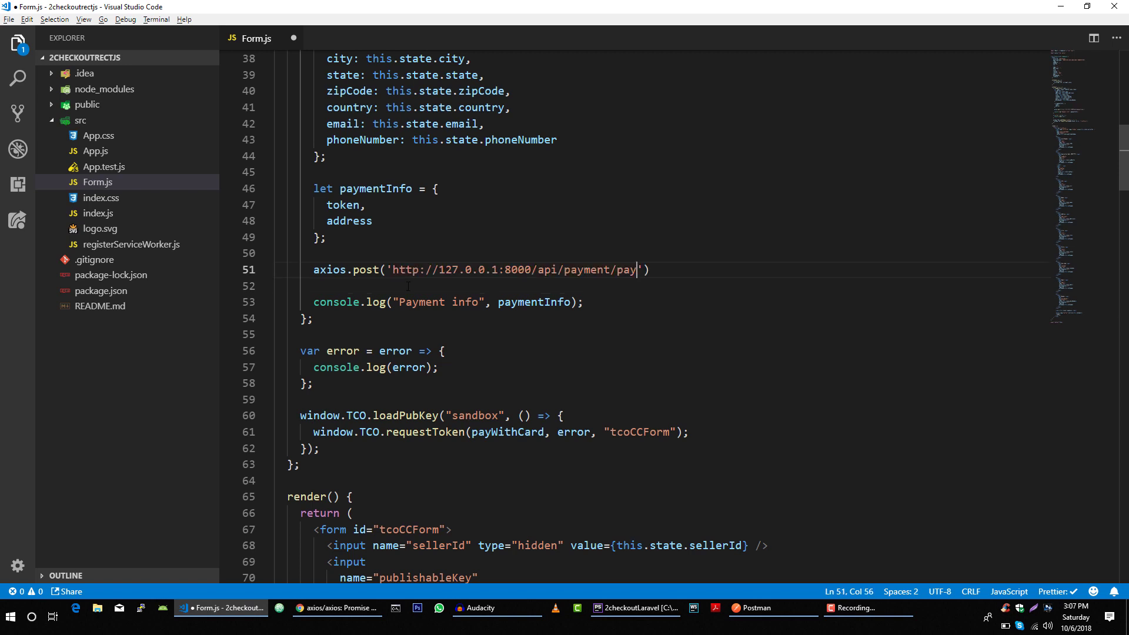
{"action": "type", "text": ","}
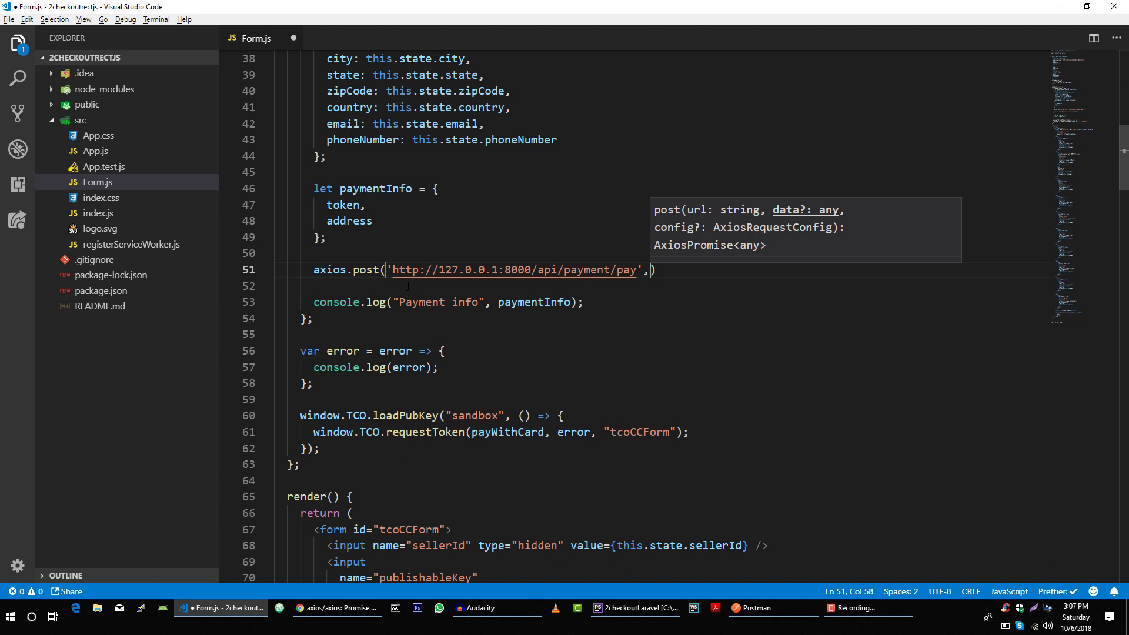
{"action": "type", "text": "paymentInfo"}
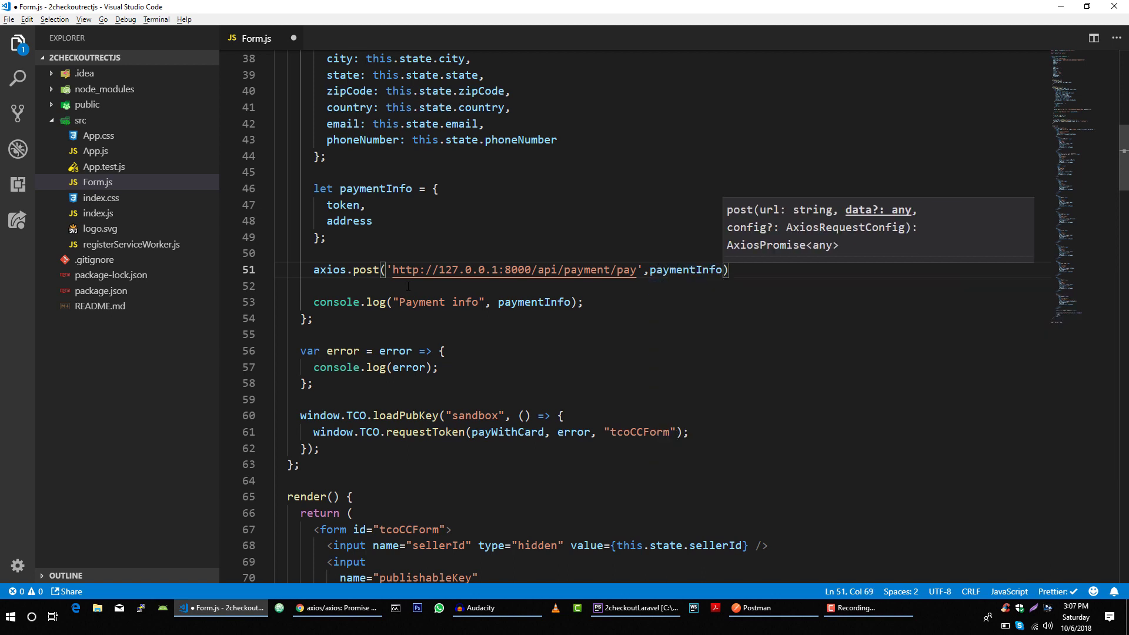
{"action": "type", "text": ","}
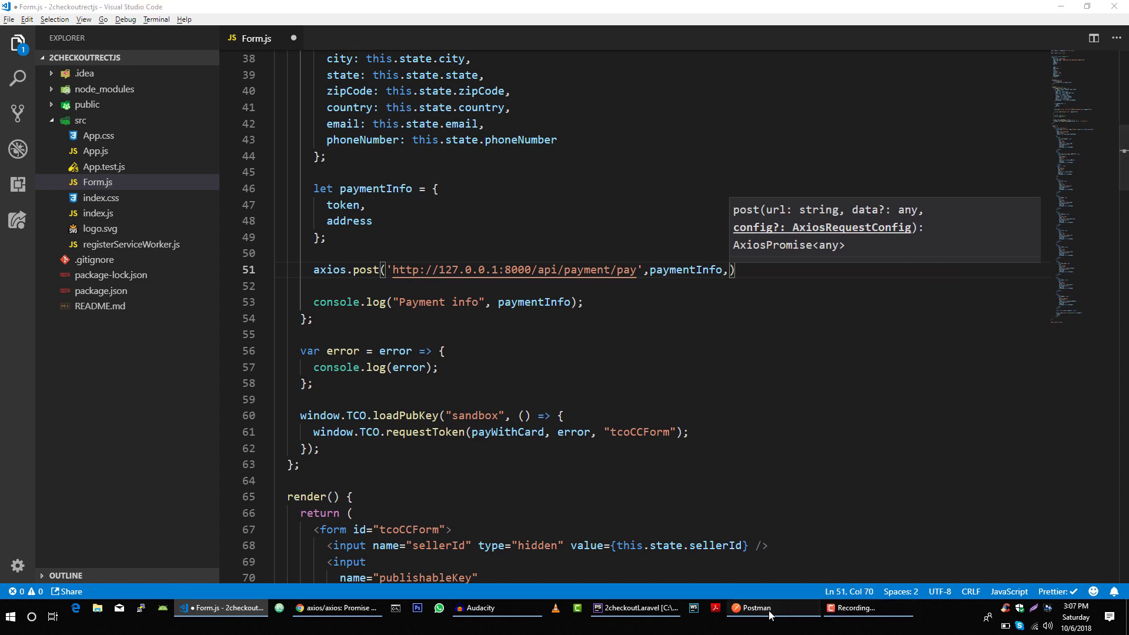
{"action": "left_click", "coordinate": [754, 608]}
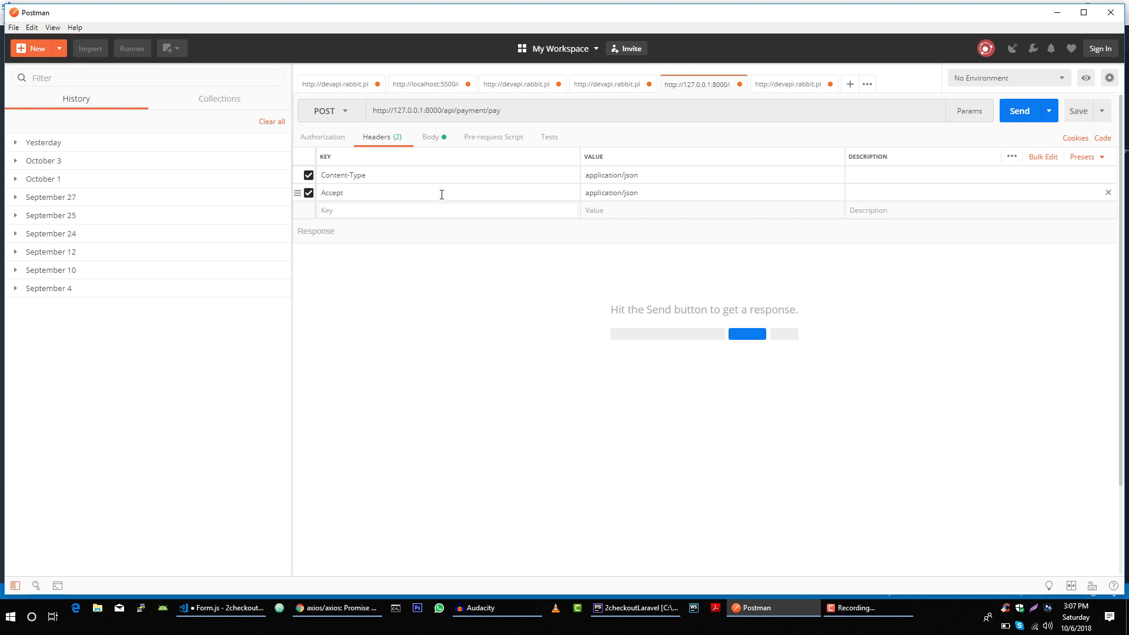
Step: Add a headers object with Content-Type and Accept set to application/json, copying Postman's headers
{"action": "left_click", "coordinate": [222, 607]}
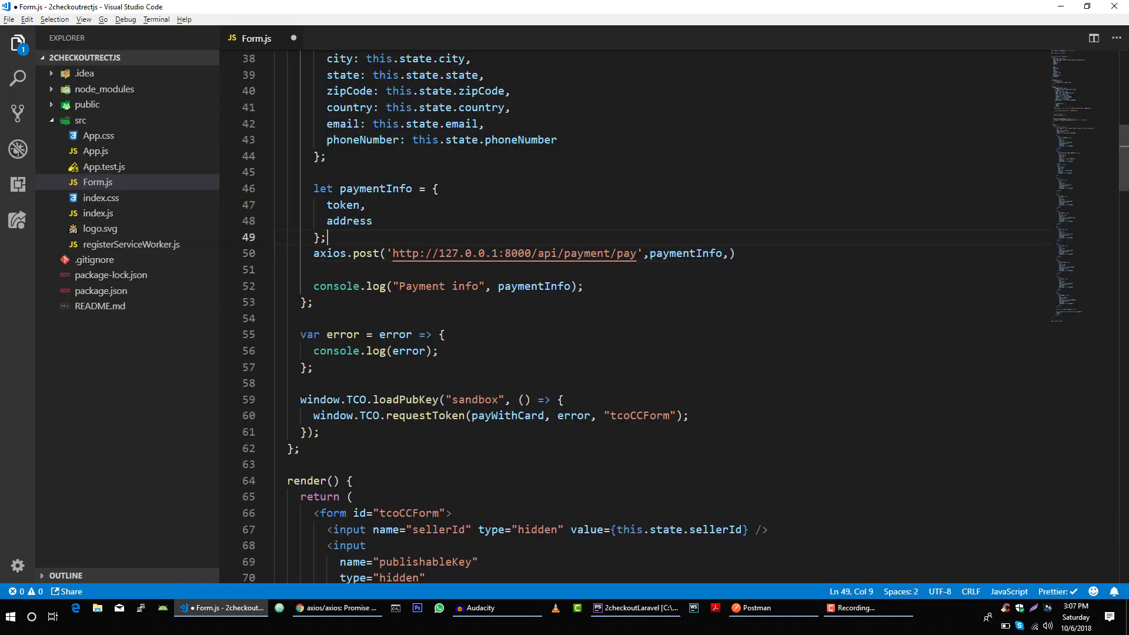
{"action": "key", "text": "Enter"}
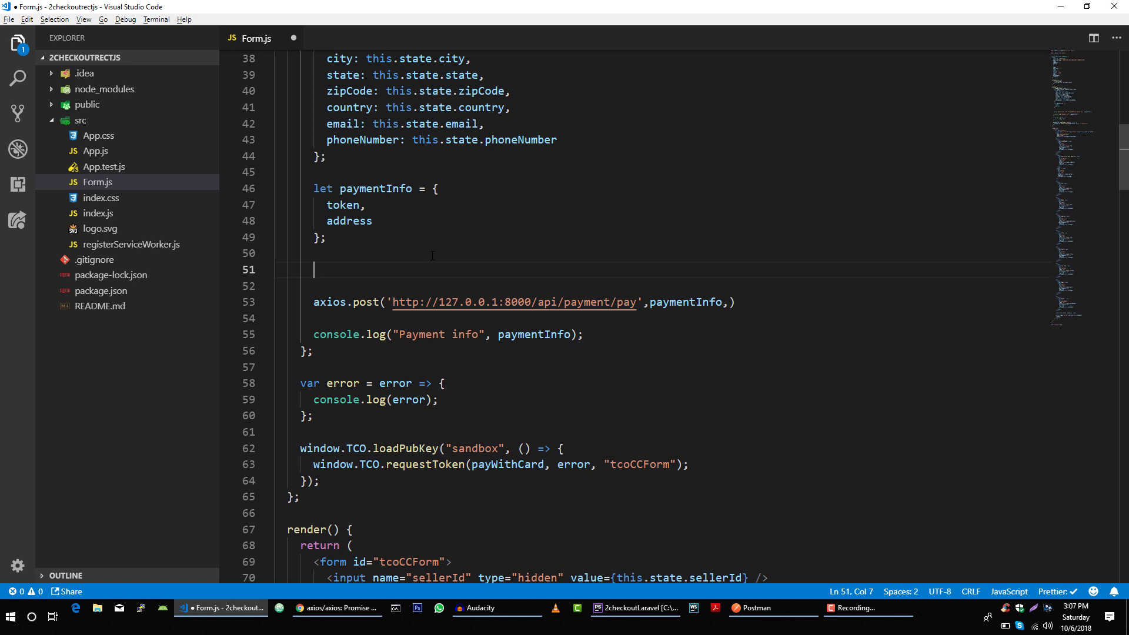
{"action": "type", "text": "let hea"}
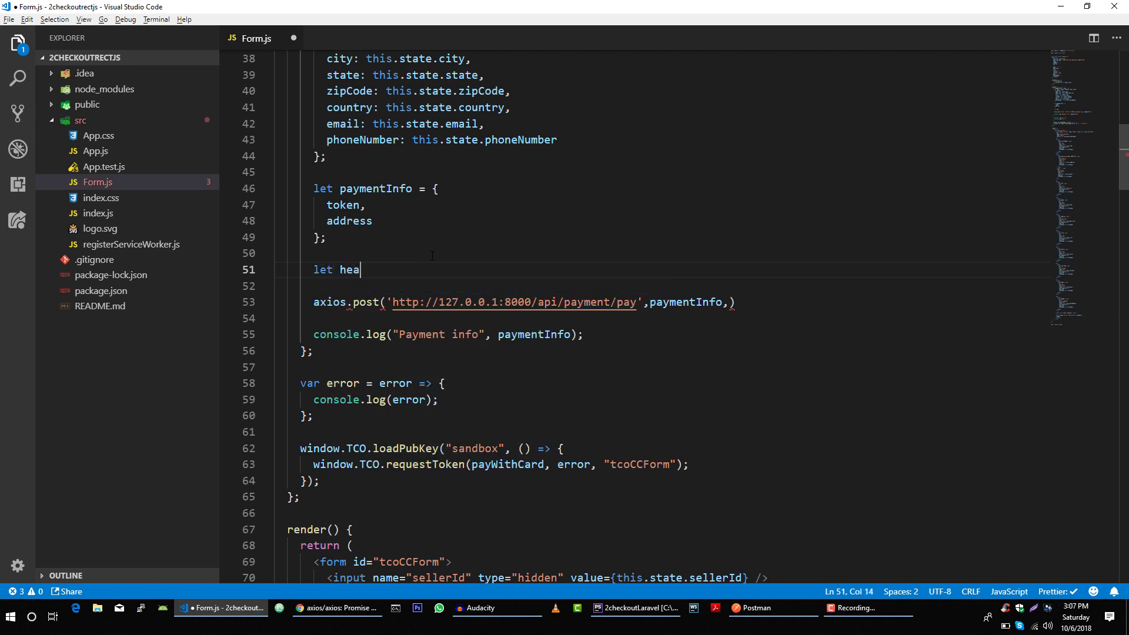
{"action": "type", "text": "ders = {"}
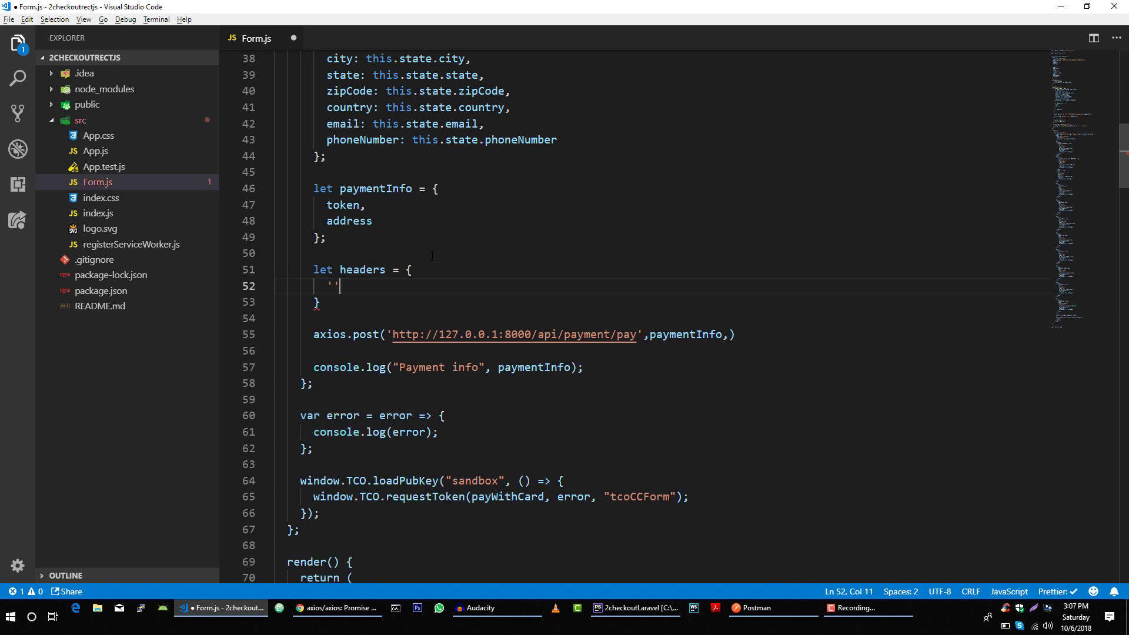
{"action": "type", "text": ":'',"}
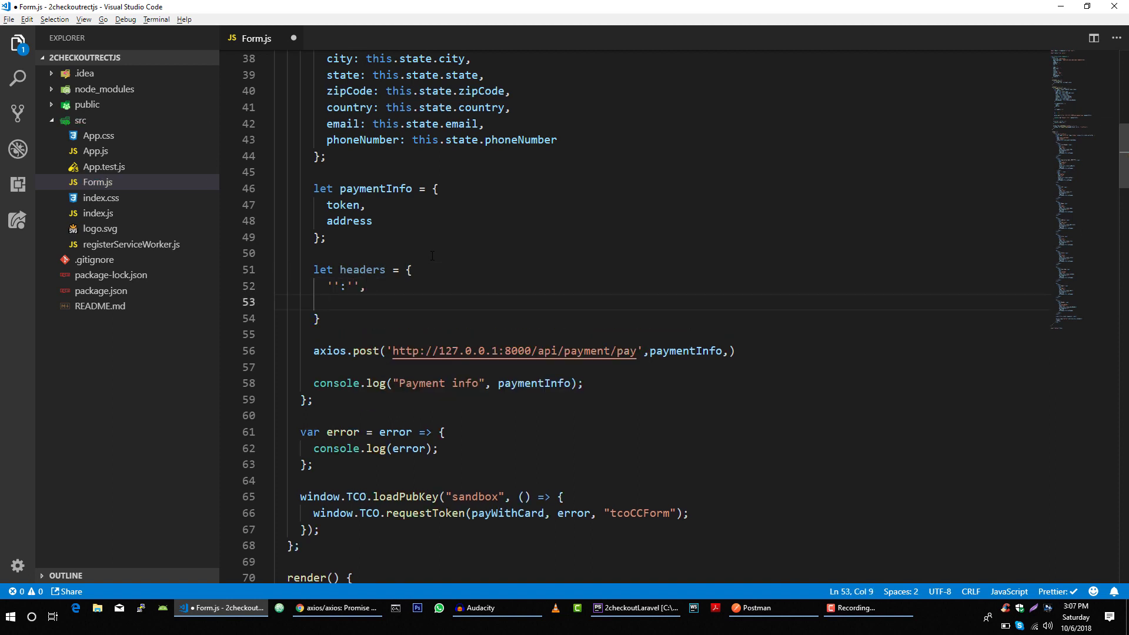
{"action": "type", "text": "'':"}
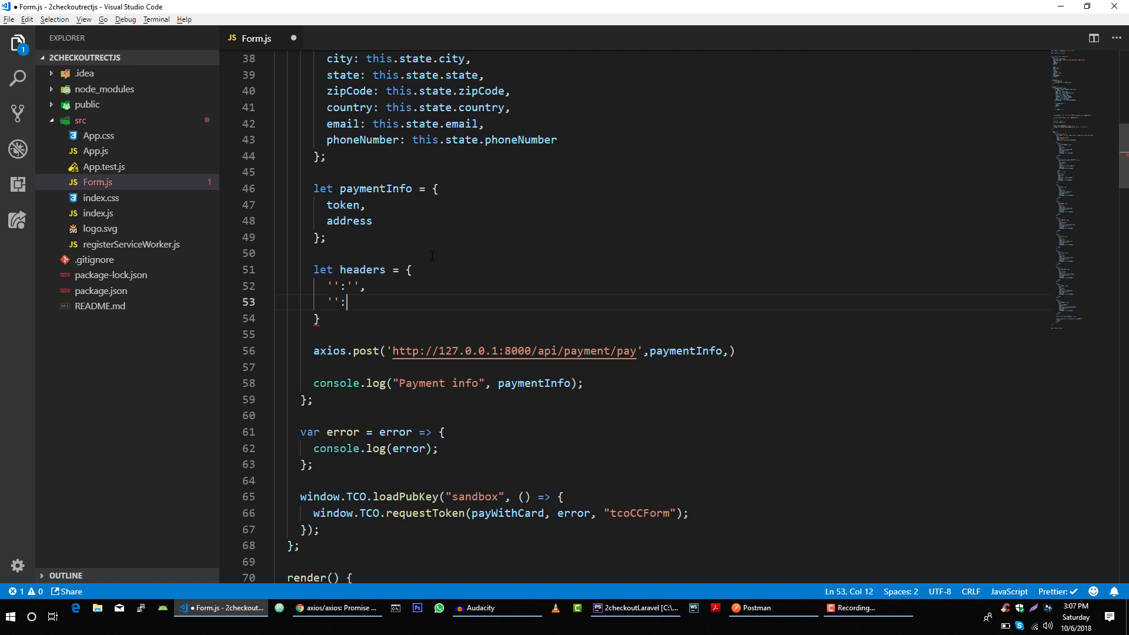
{"action": "type", "text": "''"}
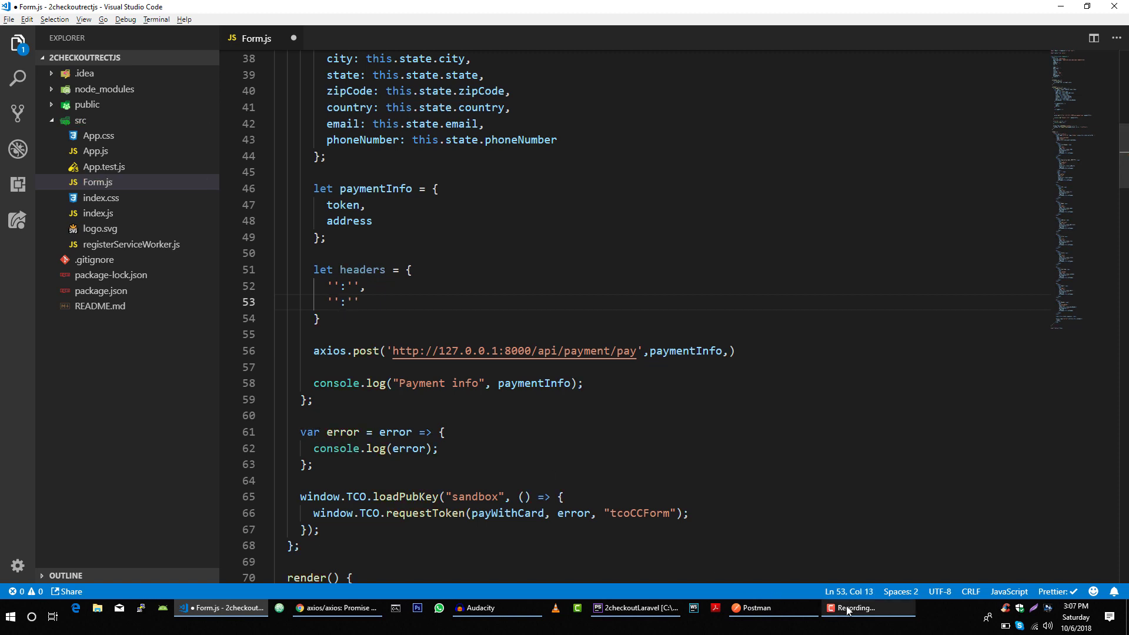
{"action": "left_click", "coordinate": [753, 608]}
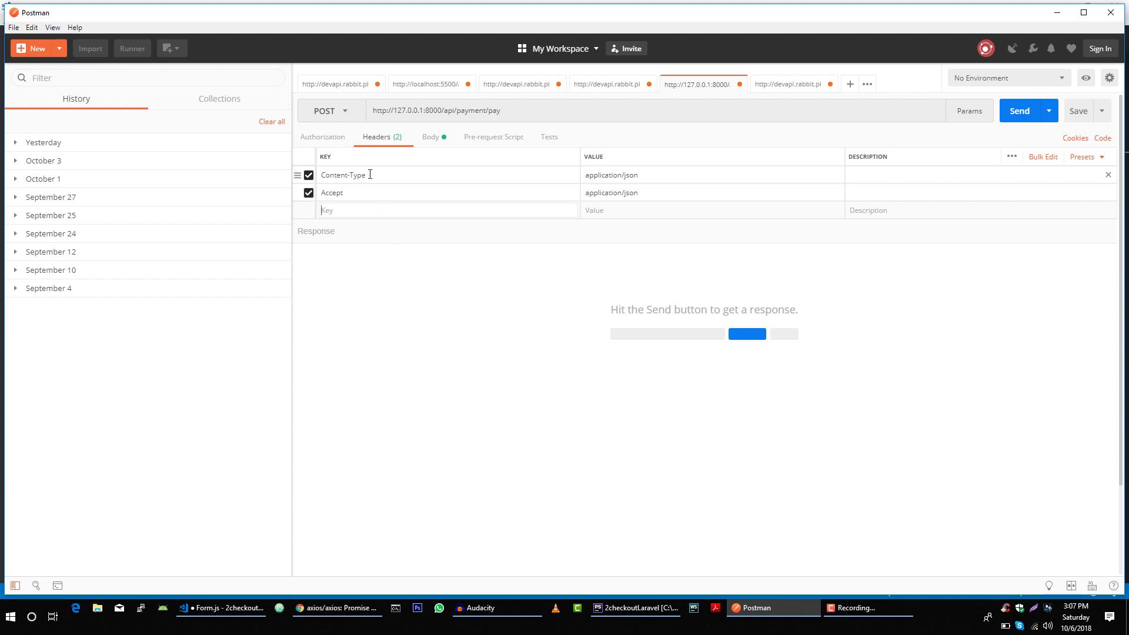
{"action": "left_click", "coordinate": [219, 607]}
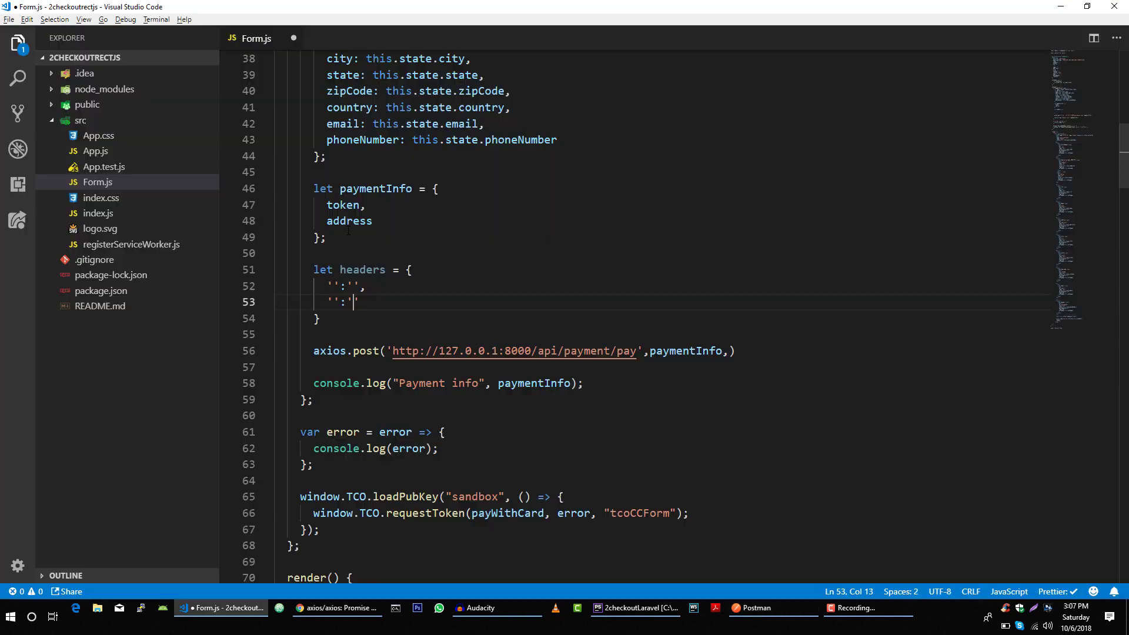
{"action": "type", "text": "Content-Type"}
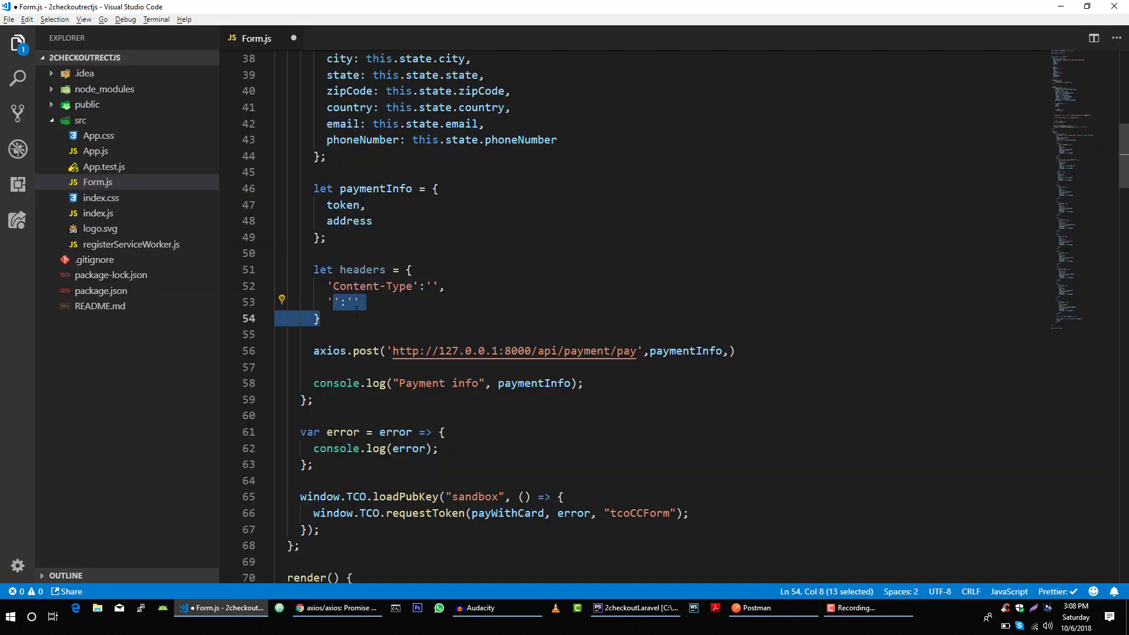
{"action": "type", "text": "Ac"}
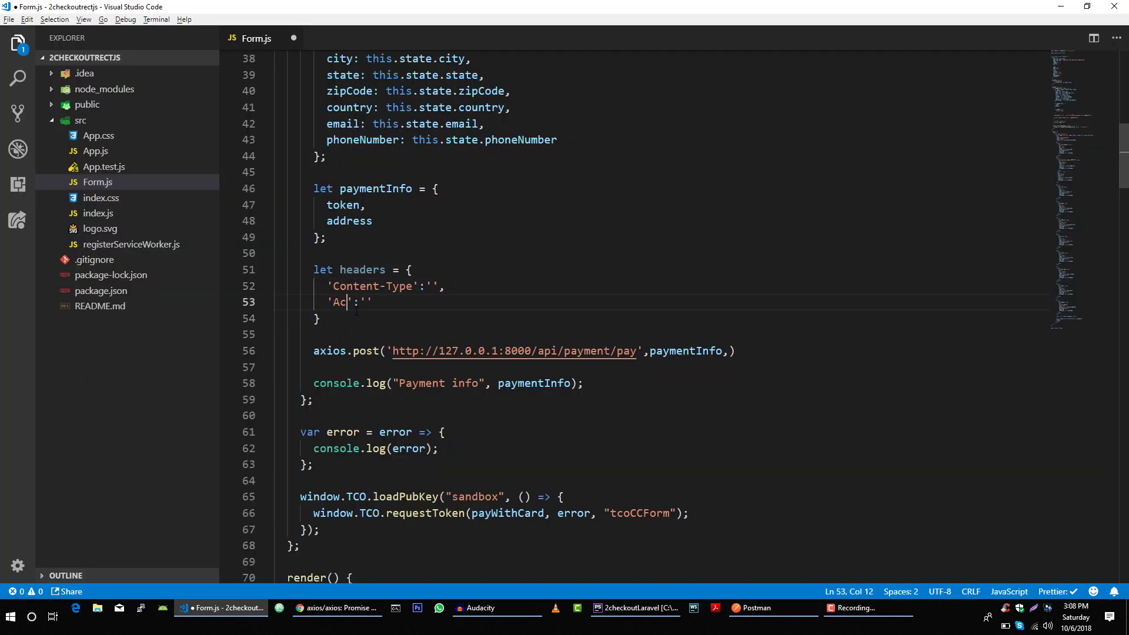
{"action": "type", "text": "cept"}
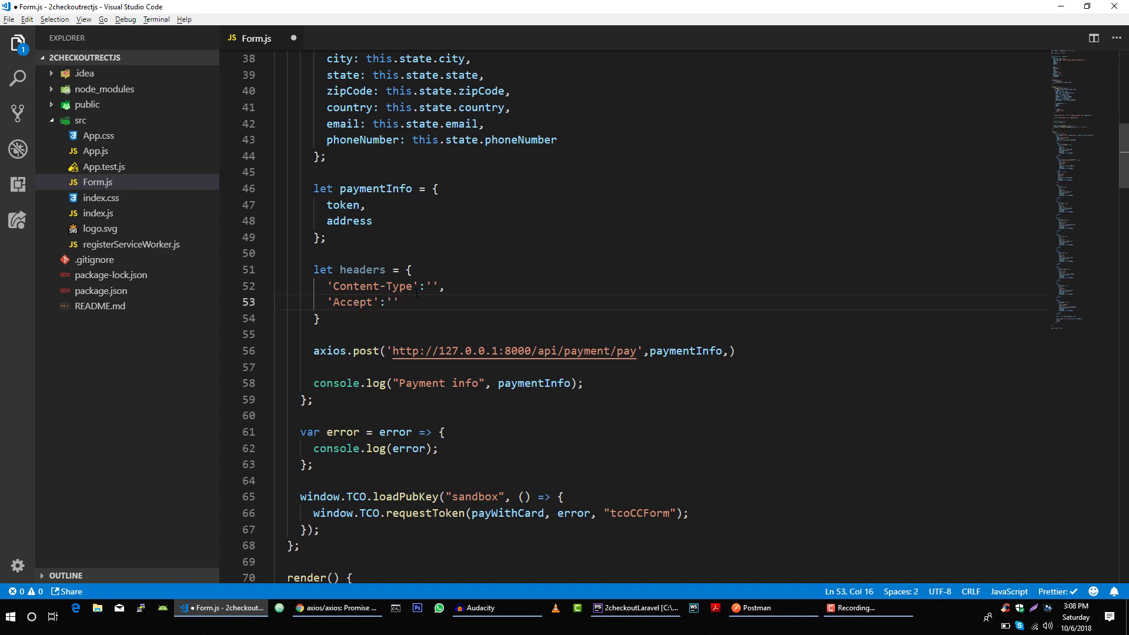
{"action": "left_click", "coordinate": [754, 608]}
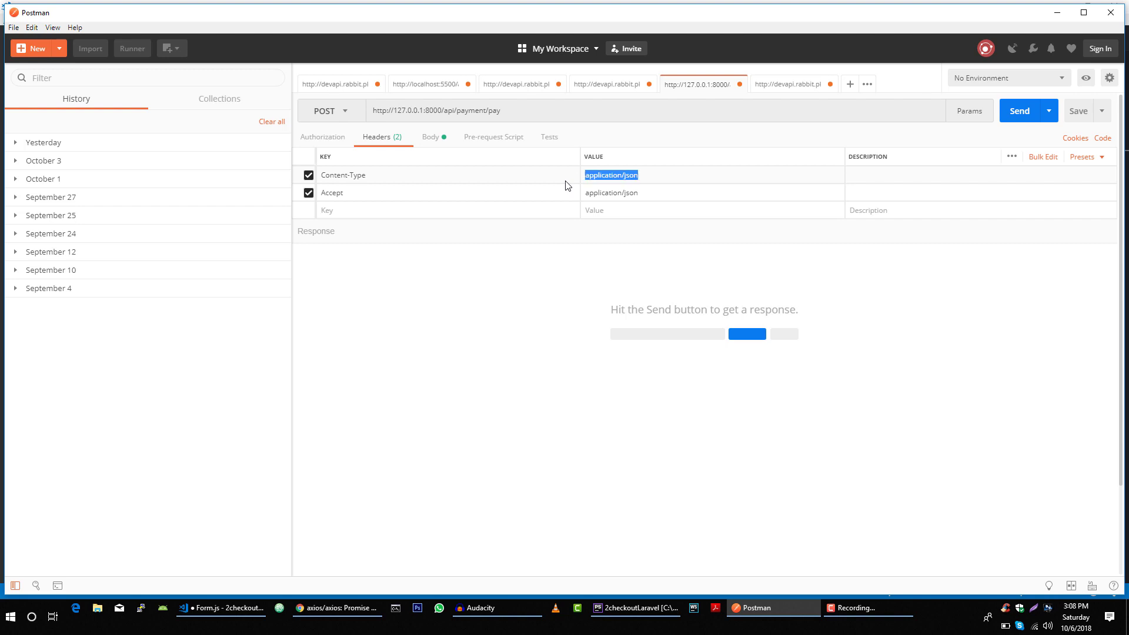
{"action": "left_click", "coordinate": [227, 607]}
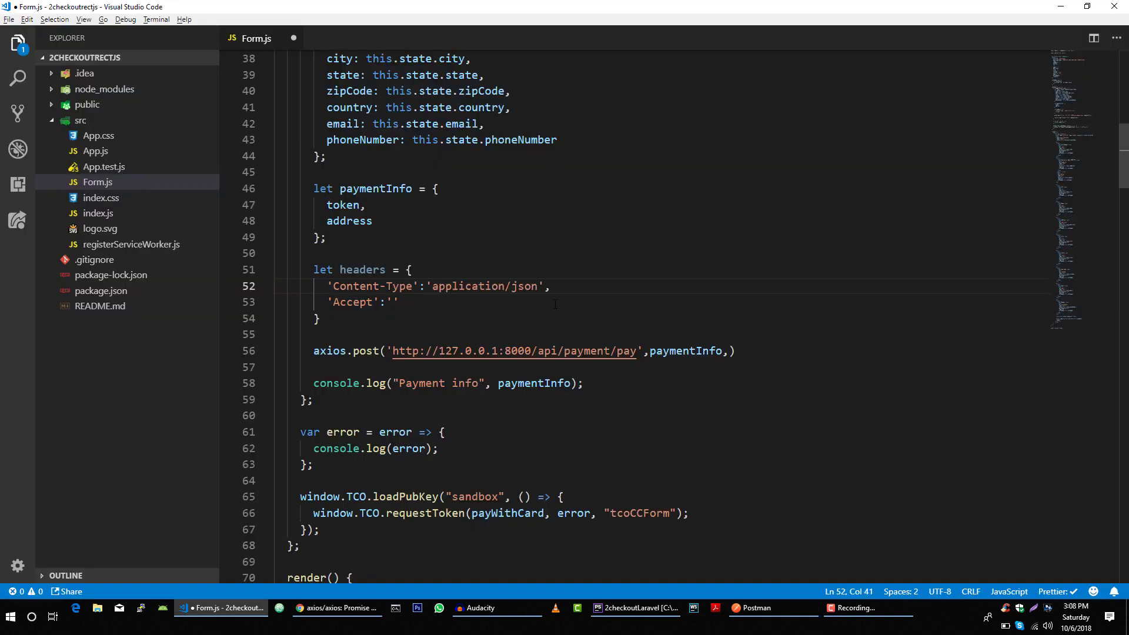
{"action": "type", "text": "application/json"}
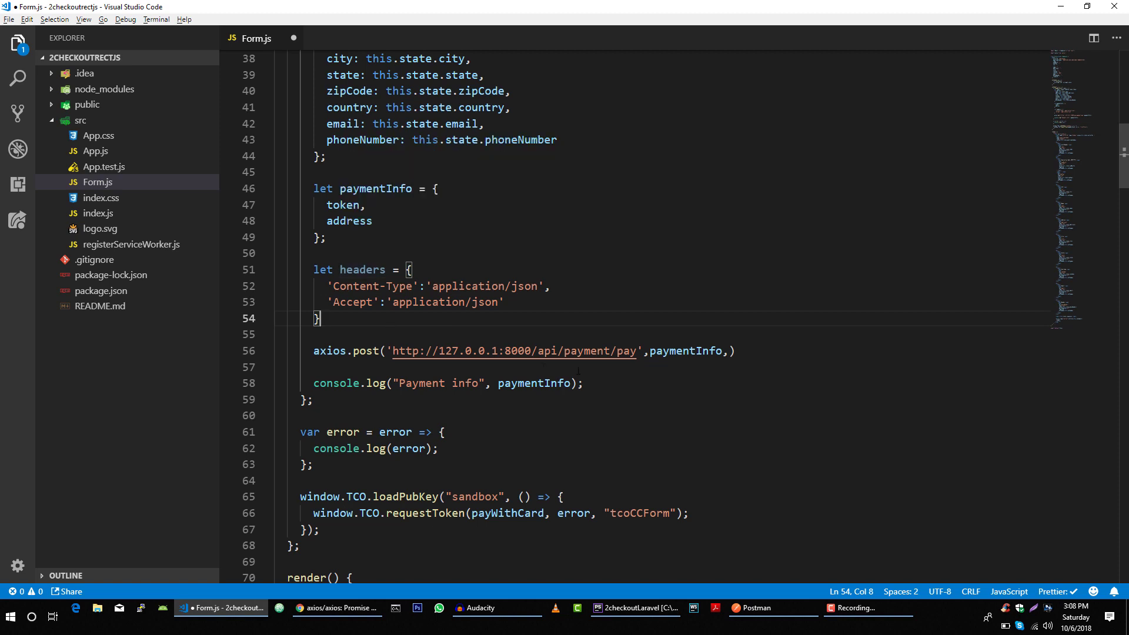
Step: Pass the headers object as a config argument to axios.post
{"action": "left_click", "coordinate": [733, 351]}
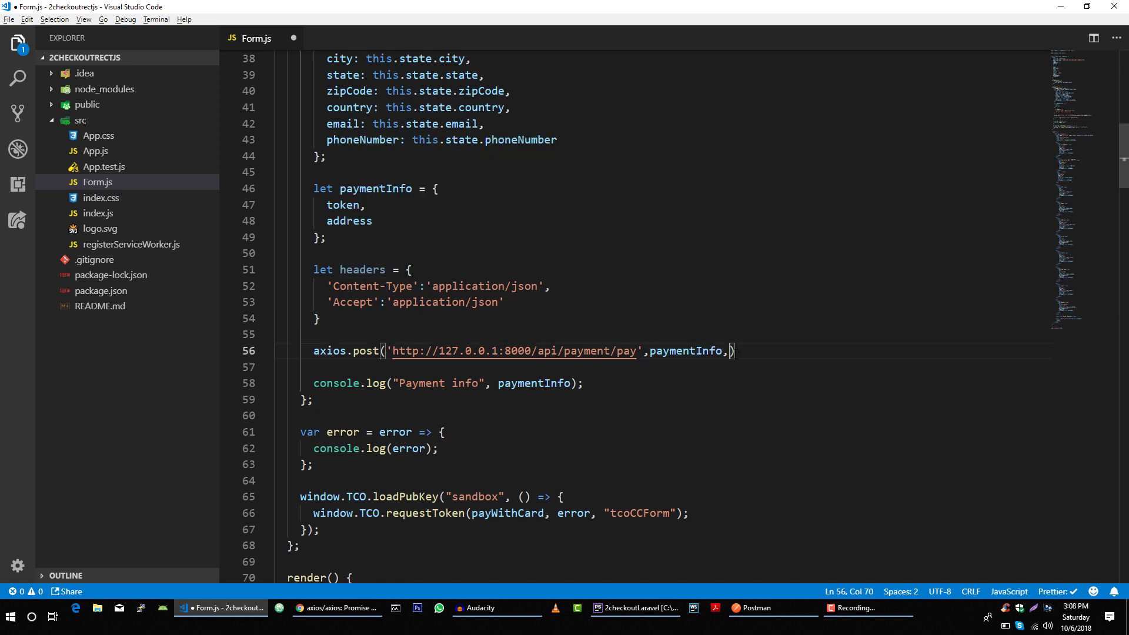
{"action": "type", "text": "{}"}
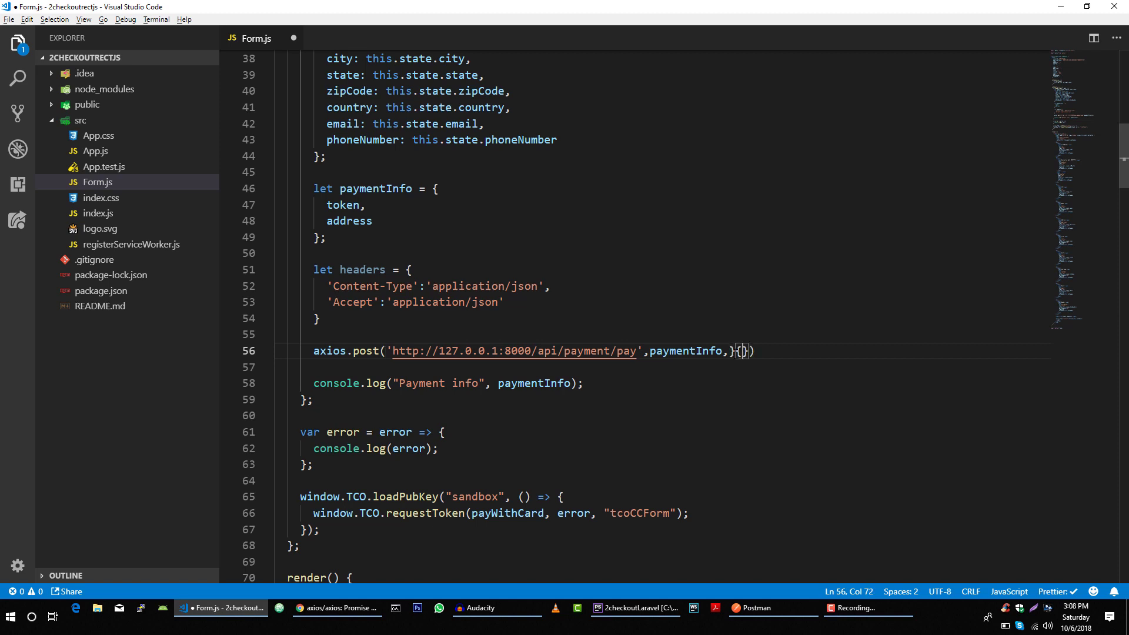
{"action": "key", "text": "Backspace"}
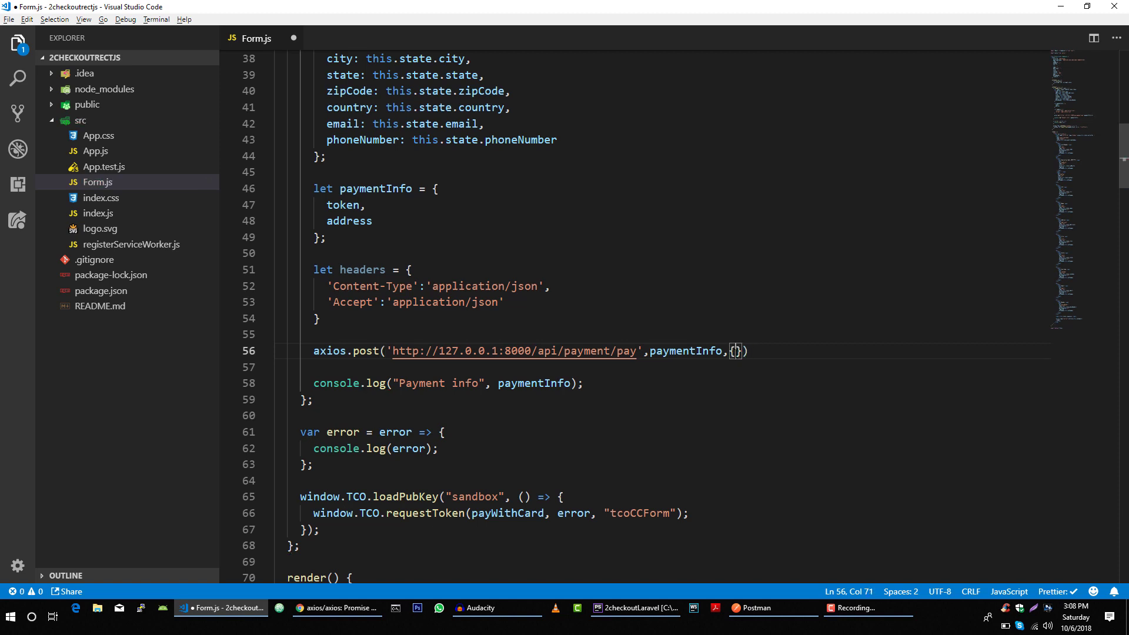
{"action": "key", "text": "Enter"}
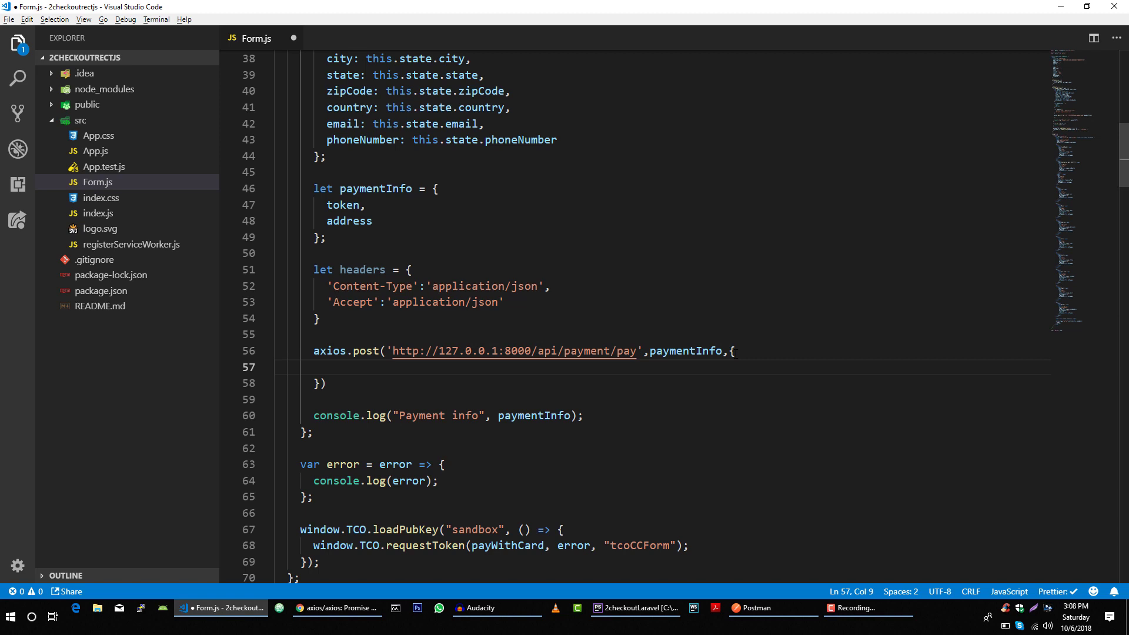
{"action": "type", "text": "headers:"}
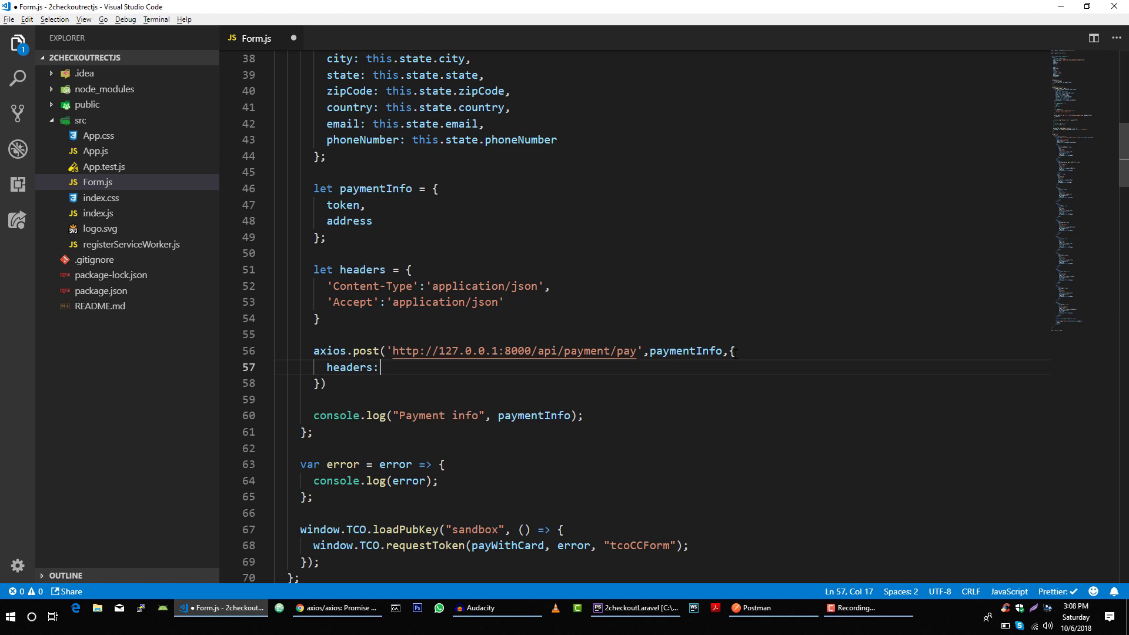
{"action": "type", "text": "headers"}
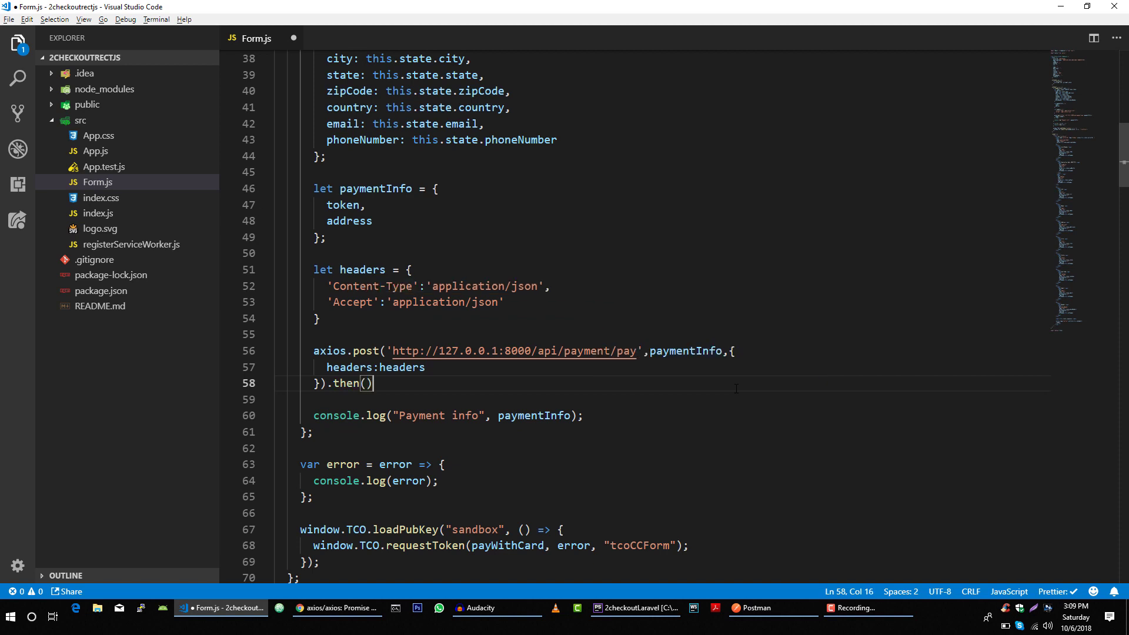
Step: Chain .then(res => {}) and .catch(err => {}) and start this.setState, checking PaymentController's responses
{"action": "key", "text": "Left"}
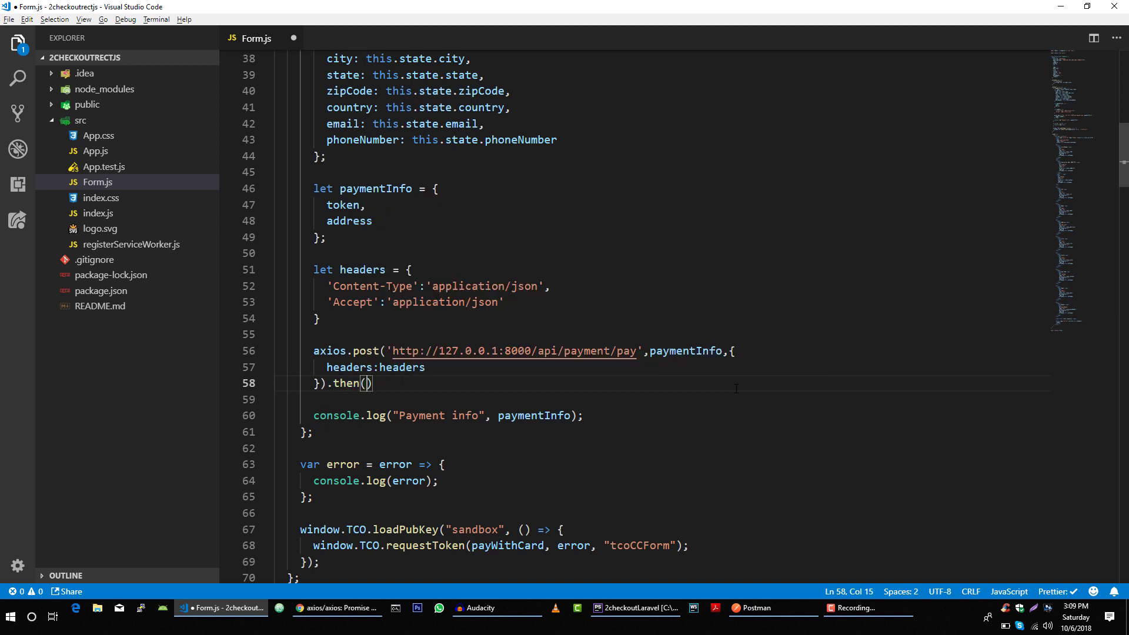
{"action": "type", "text": "res"}
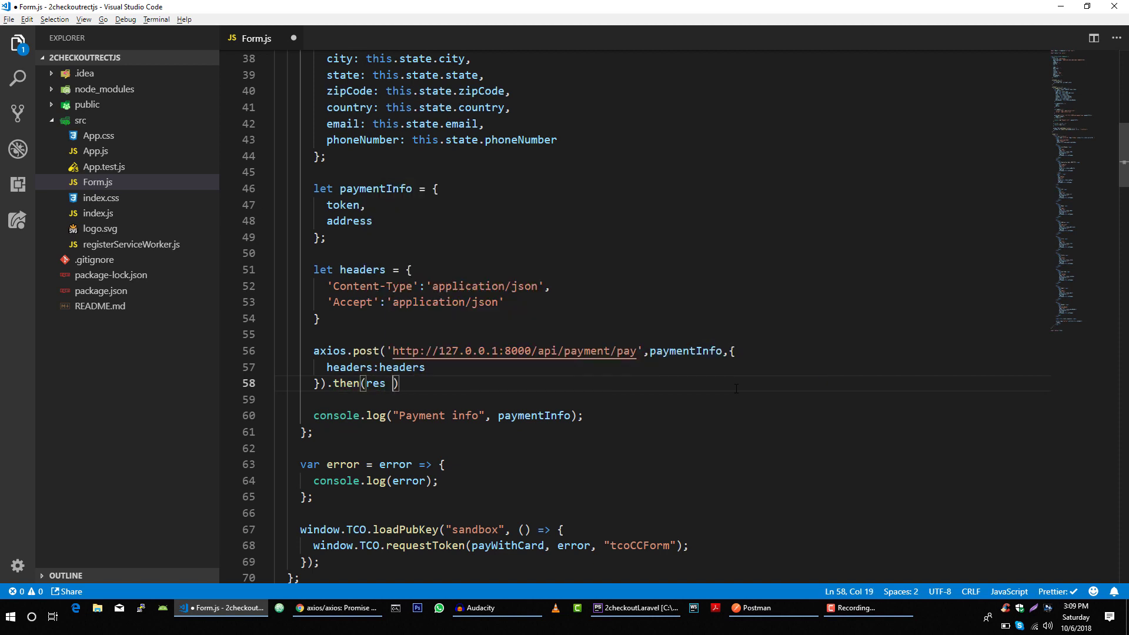
{"action": "type", "text": "=> {}"}
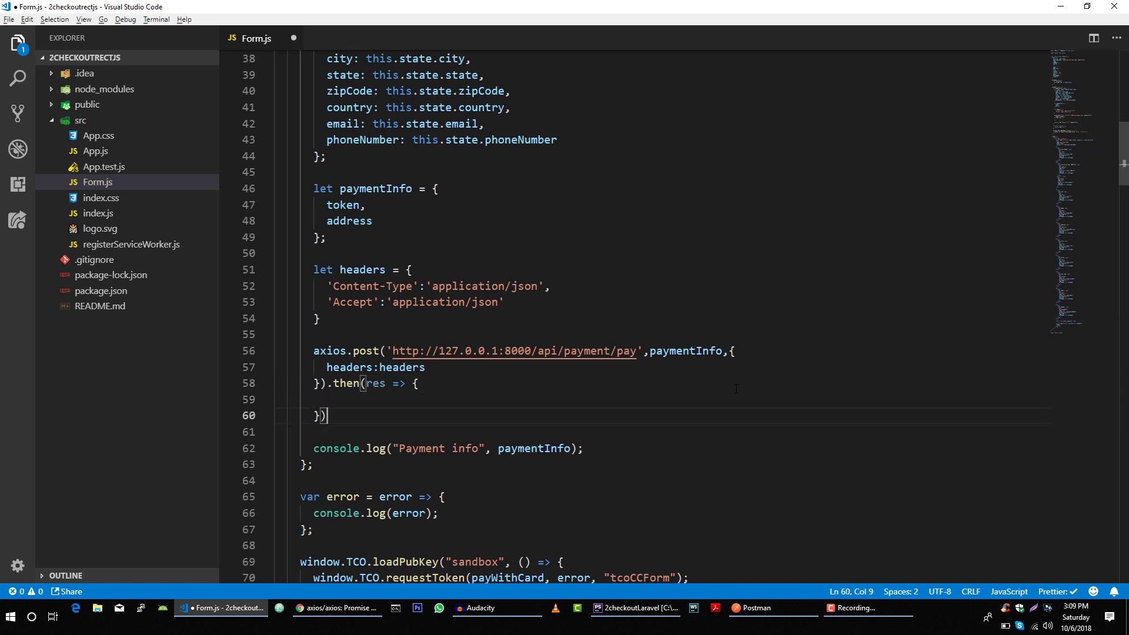
{"action": "type", "text": ".th"}
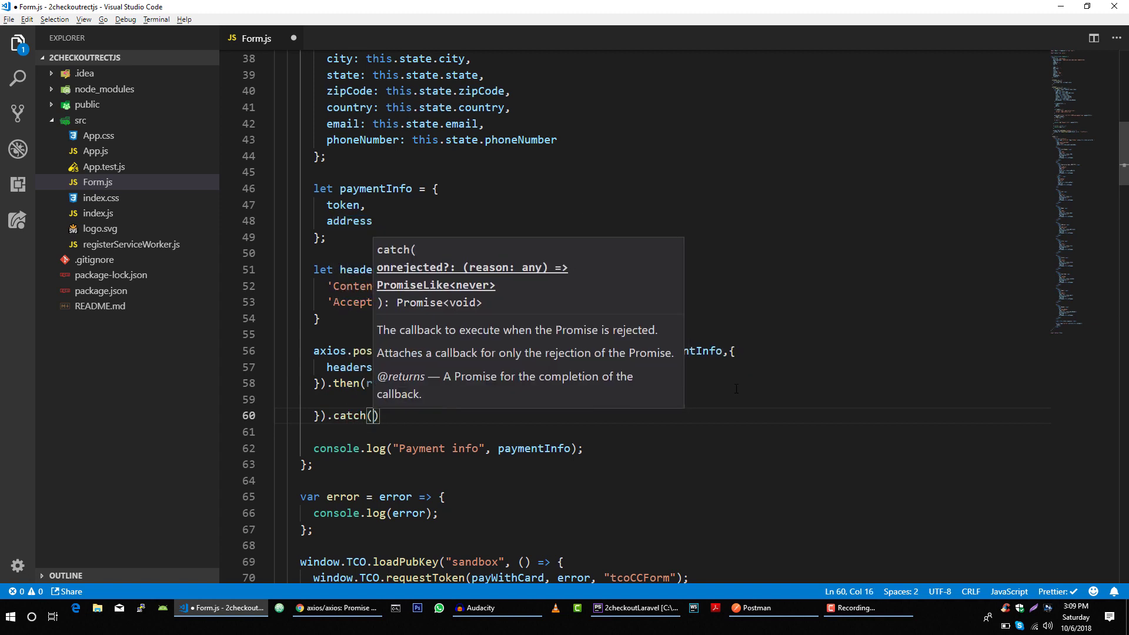
{"action": "type", "text": "err => {"}
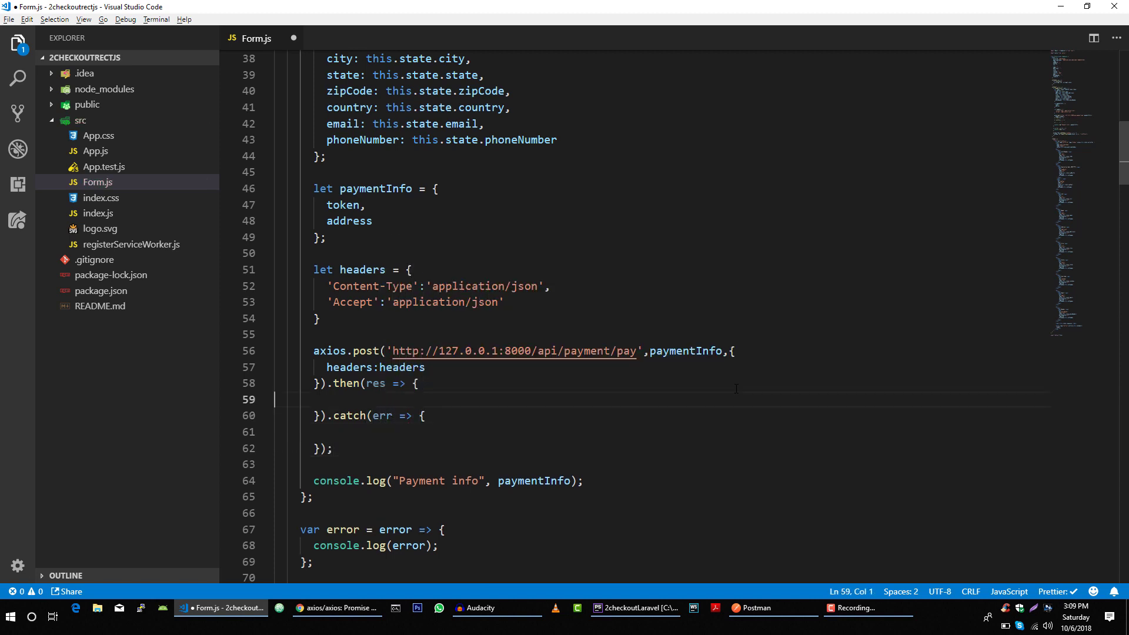
{"action": "type", "text": "this.setState({"}
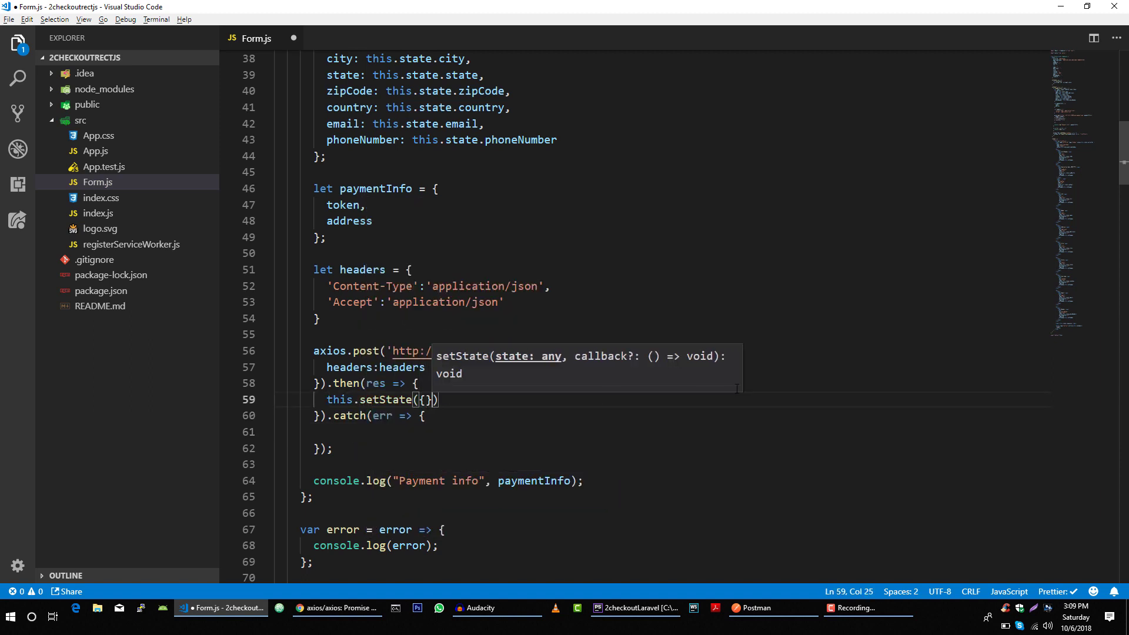
{"action": "left_click", "coordinate": [633, 608]}
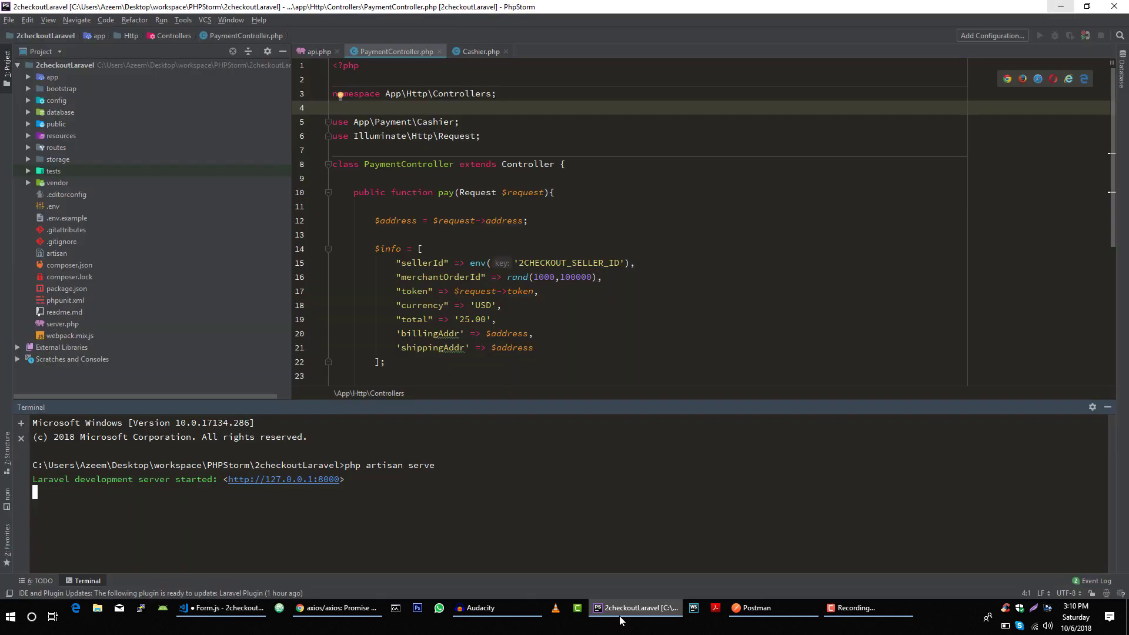
{"action": "scroll", "scroll_direction": "down", "scroll_amount": 3}
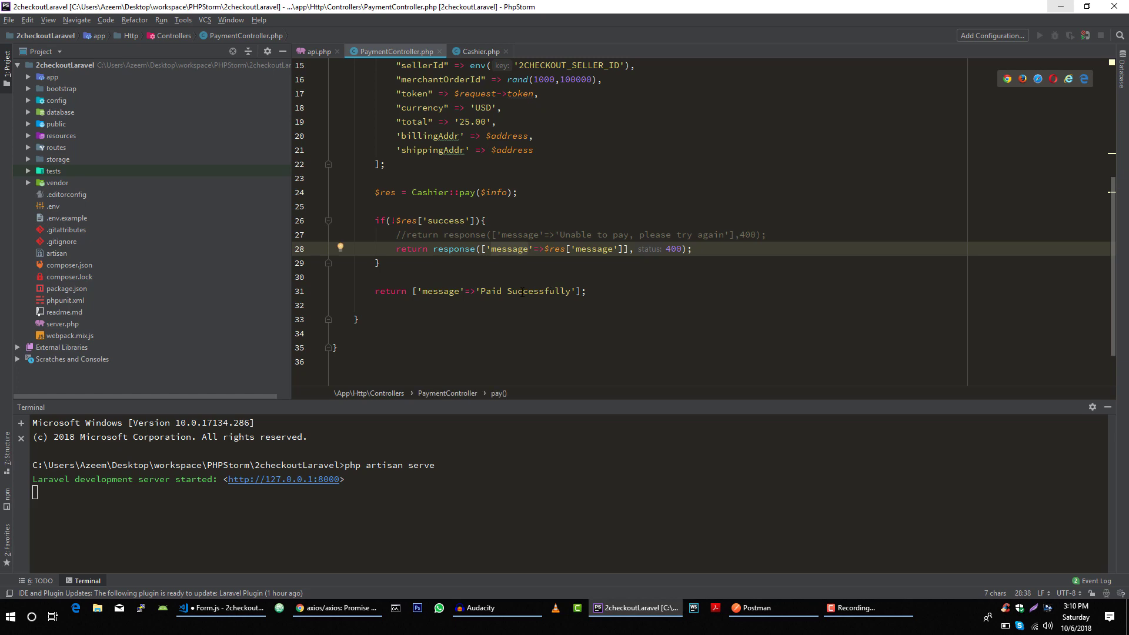
{"action": "left_click", "coordinate": [224, 607]}
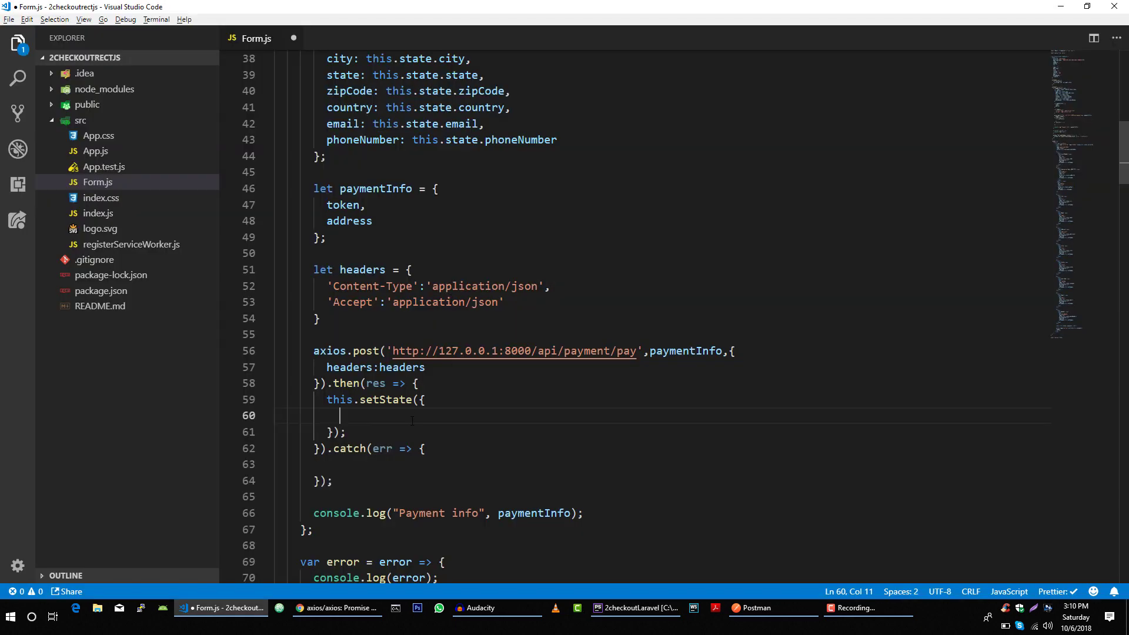
Step: Store res.data.message in then and err.response.data.message in catch as response state
{"action": "type", "text": "response:res"}
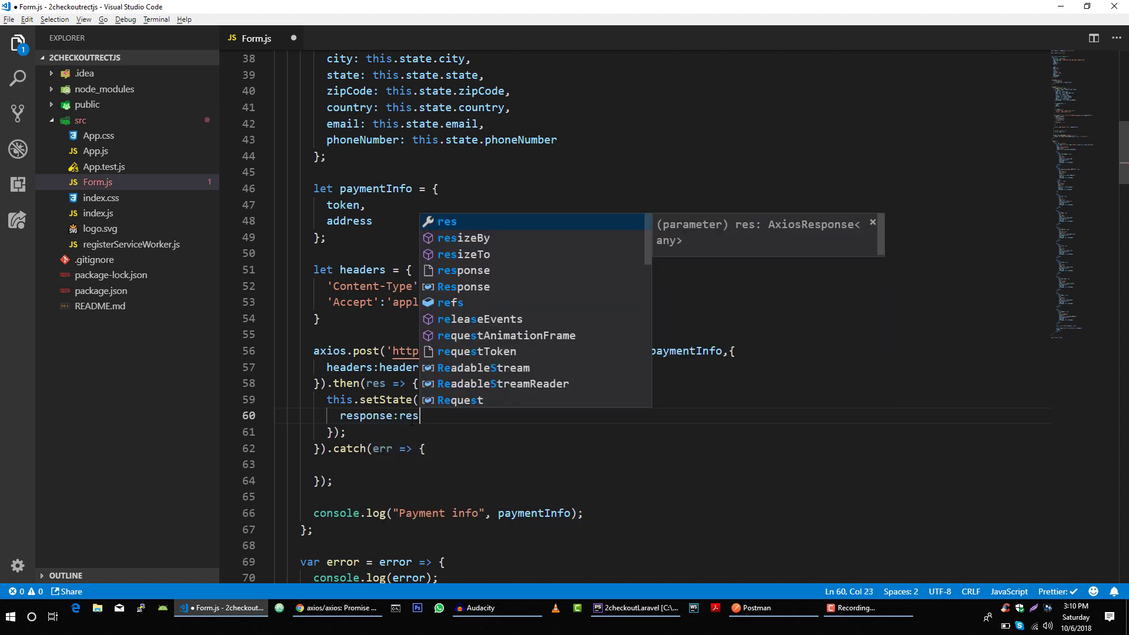
{"action": "type", "text": ".data"}
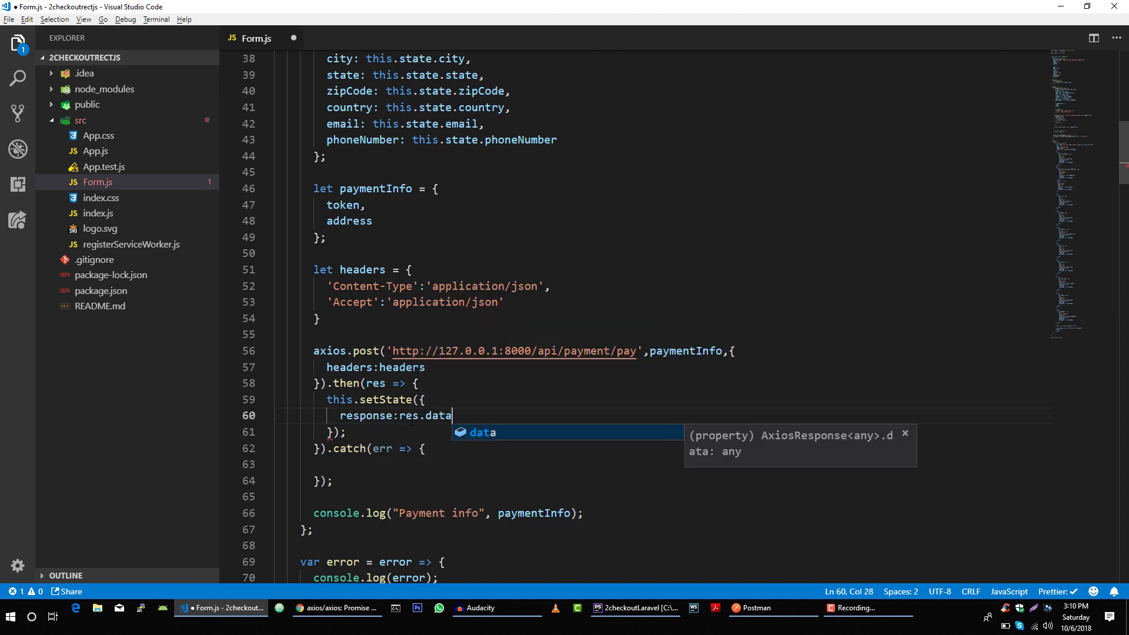
{"action": "type", "text": ".messa"}
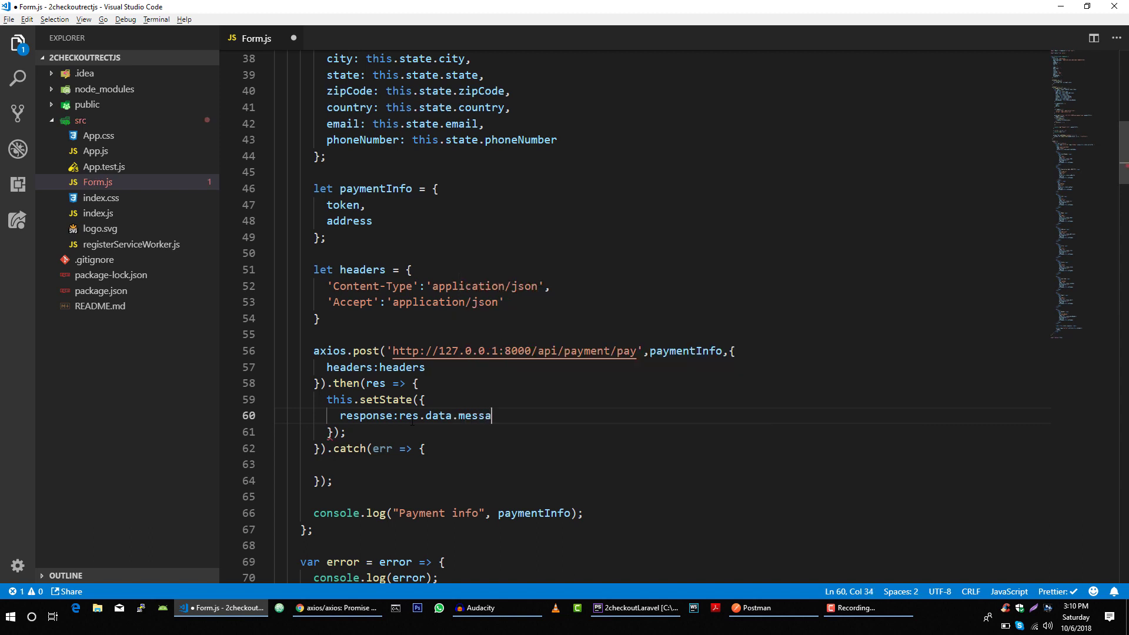
{"action": "type", "text": "ge"}
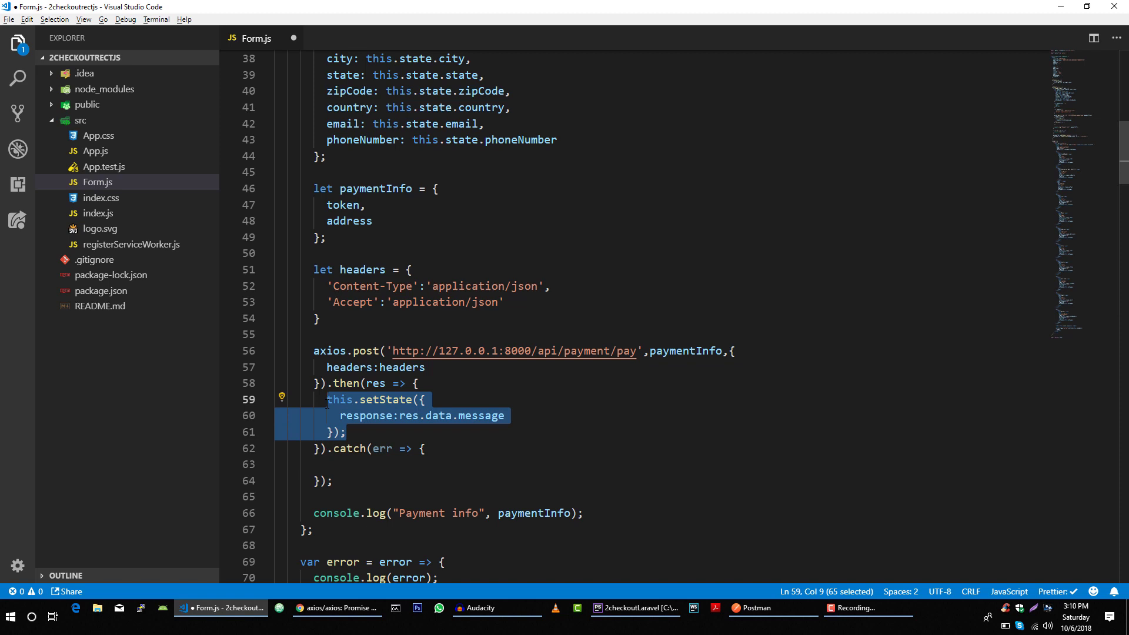
{"action": "left_click", "coordinate": [345, 465]}
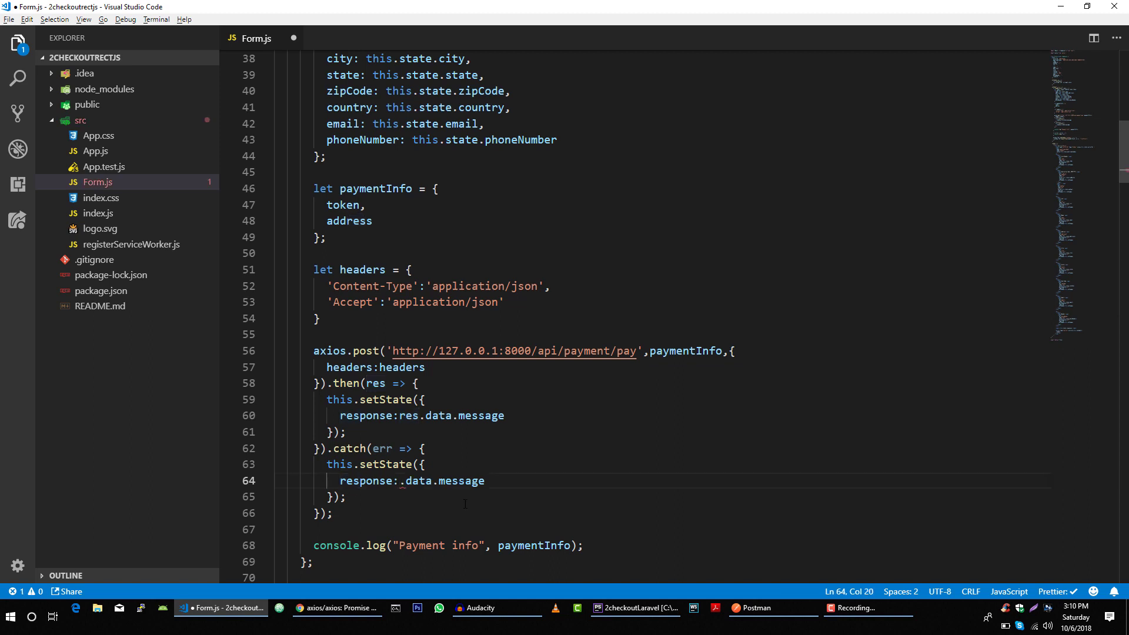
{"action": "type", "text": "err"}
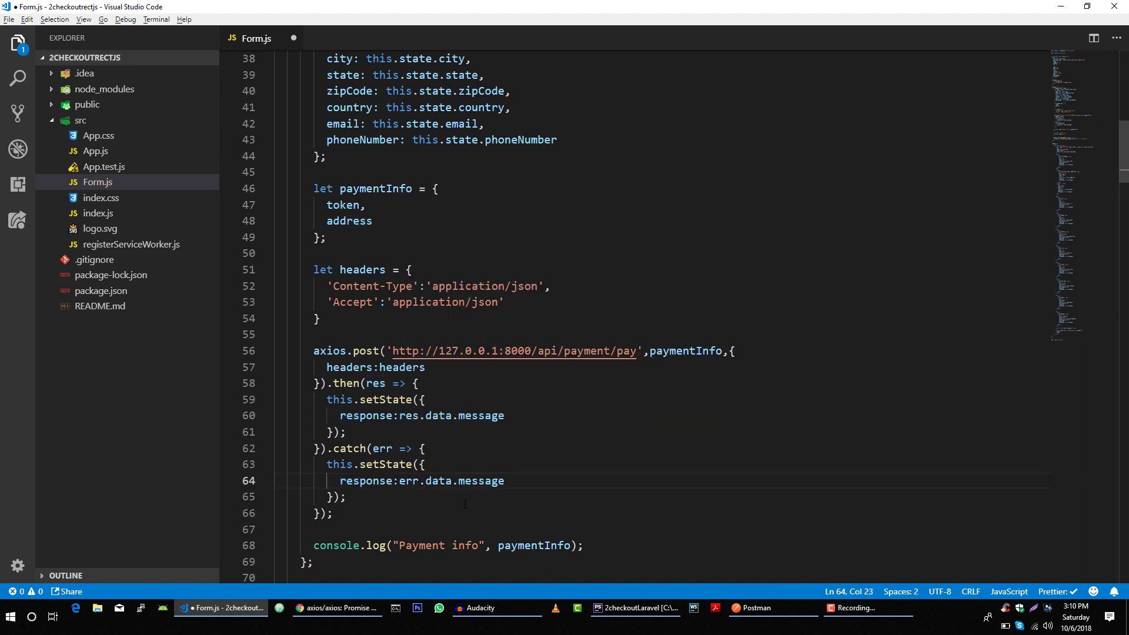
{"action": "type", "text": "response."}
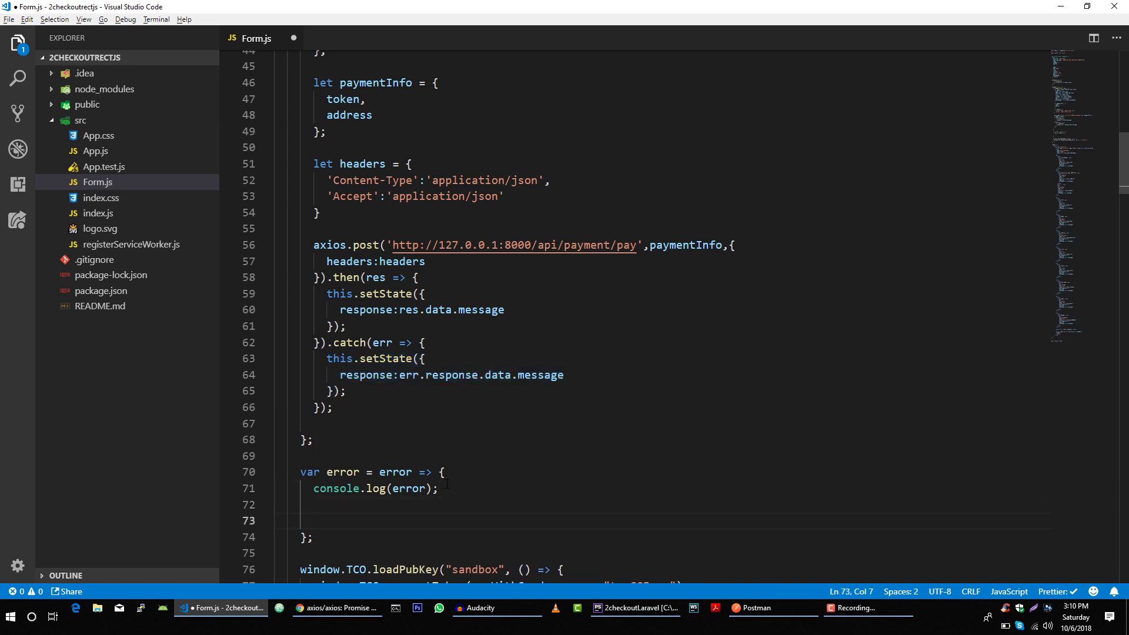
Step: Replace console.log(error) in the token error callback with this.setState({response: error})
{"action": "double_click", "coordinate": [408, 477]}
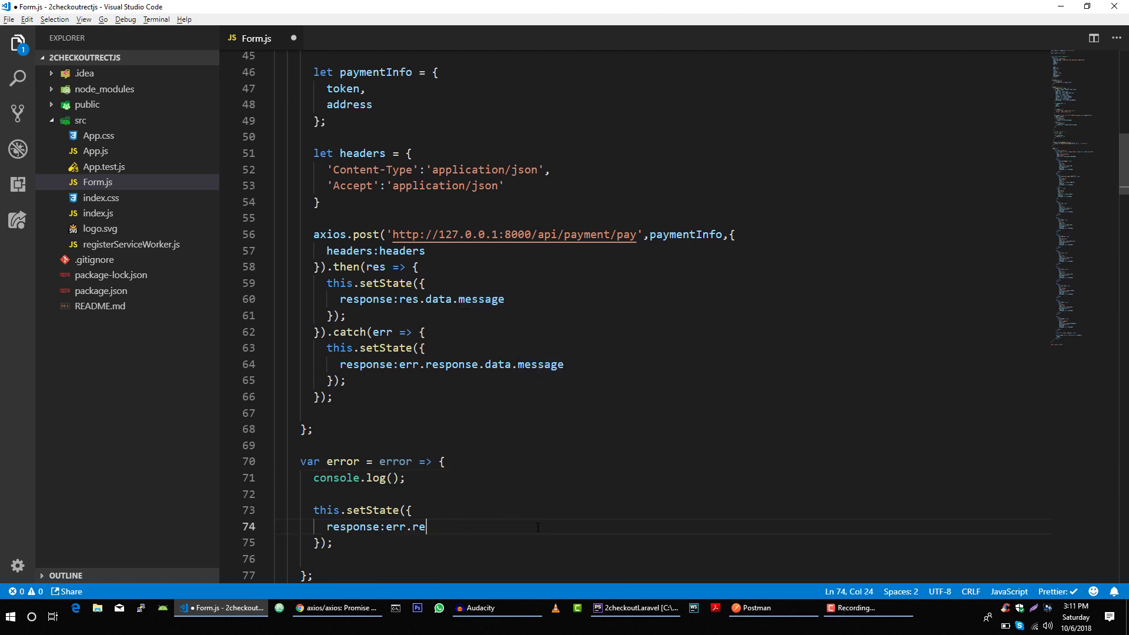
{"action": "type", "text": "error"}
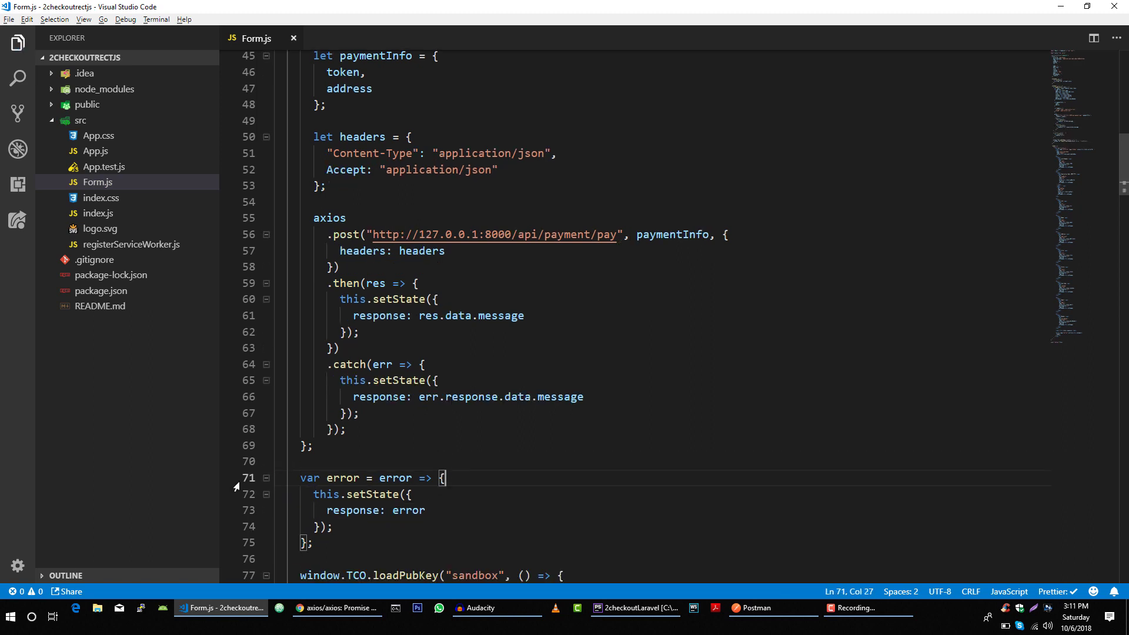
{"action": "scroll", "scroll_direction": "down", "scroll_amount": 3}
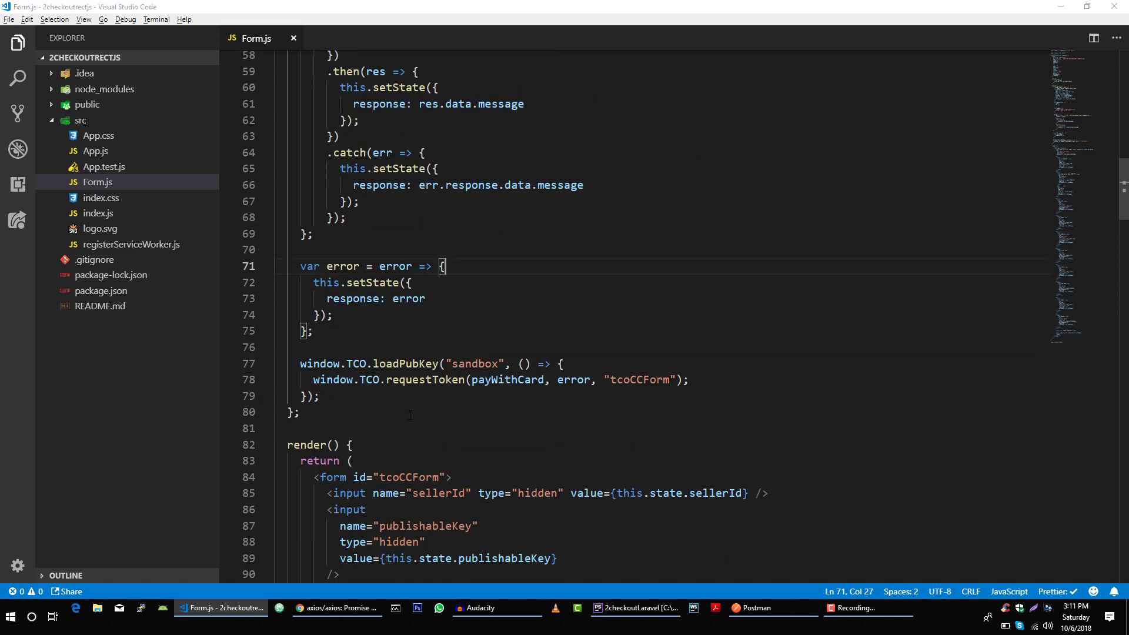
Step: Fill the React checkout's email and phone, clear the console, and submit the form
{"action": "left_click", "coordinate": [336, 607]}
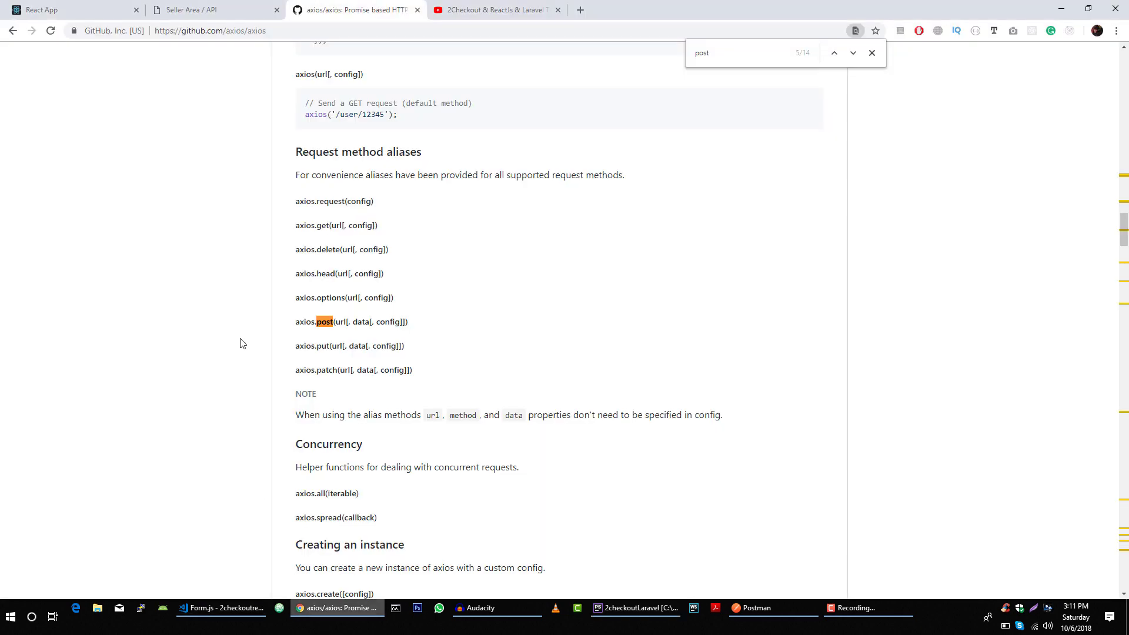
{"action": "left_click", "coordinate": [72, 10]}
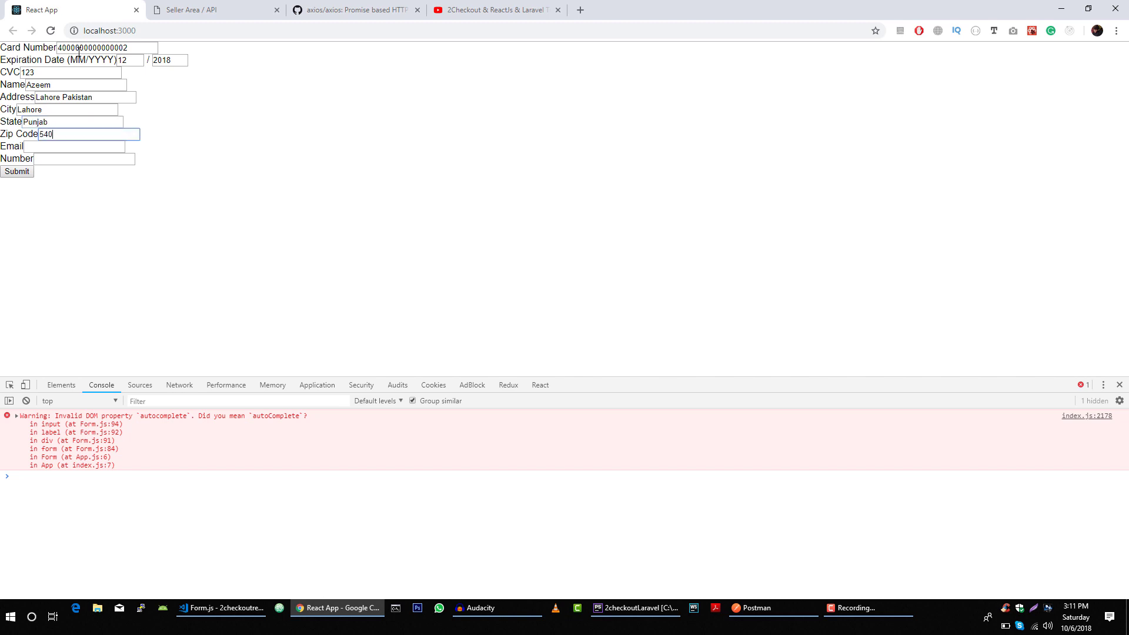
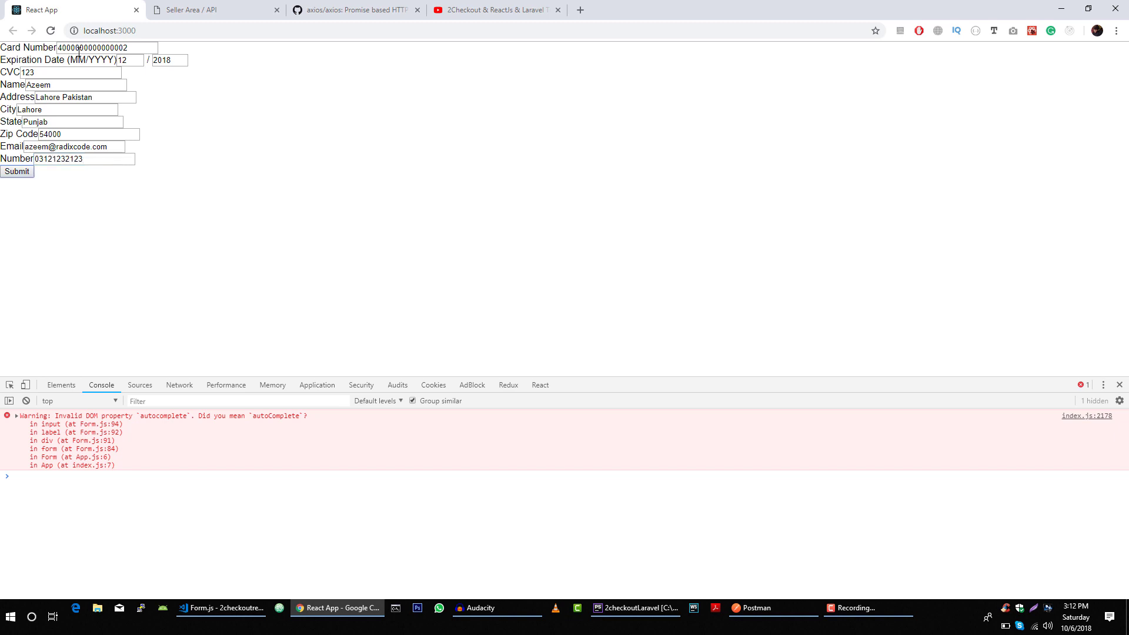
{"action": "left_click", "coordinate": [26, 401]}
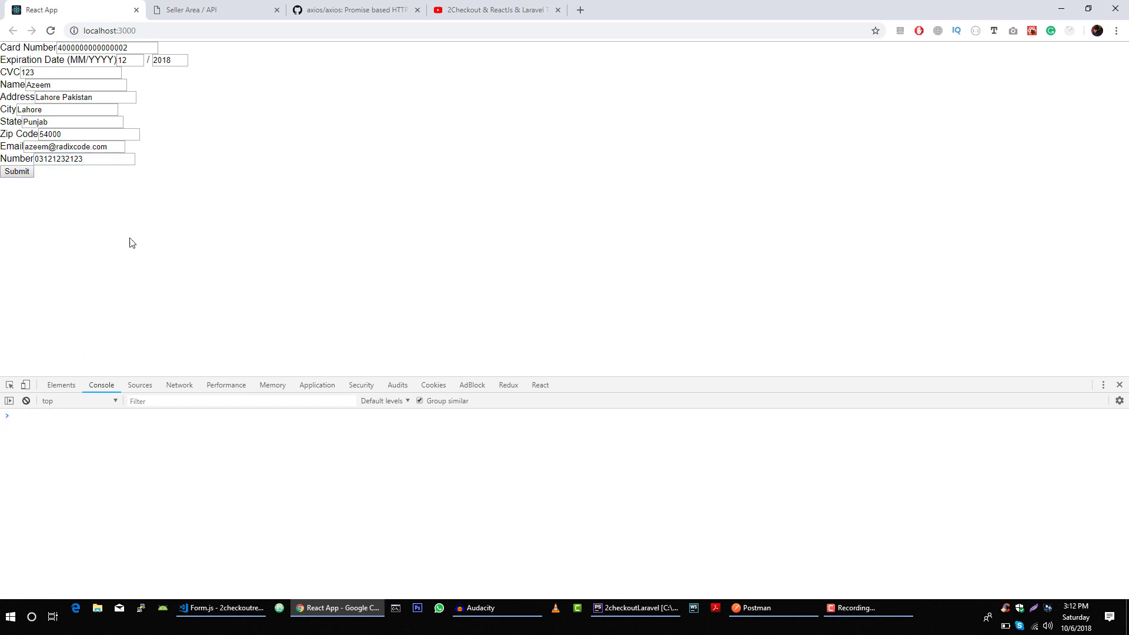
{"action": "mouse_move", "coordinate": [195, 240]}
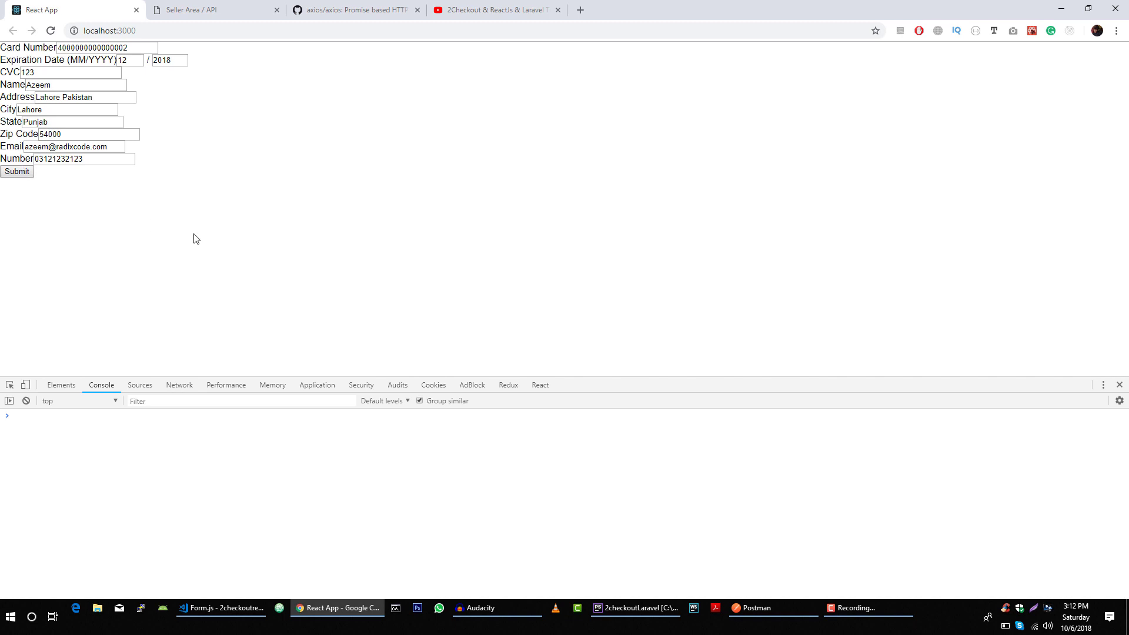
{"action": "left_click", "coordinate": [17, 171]}
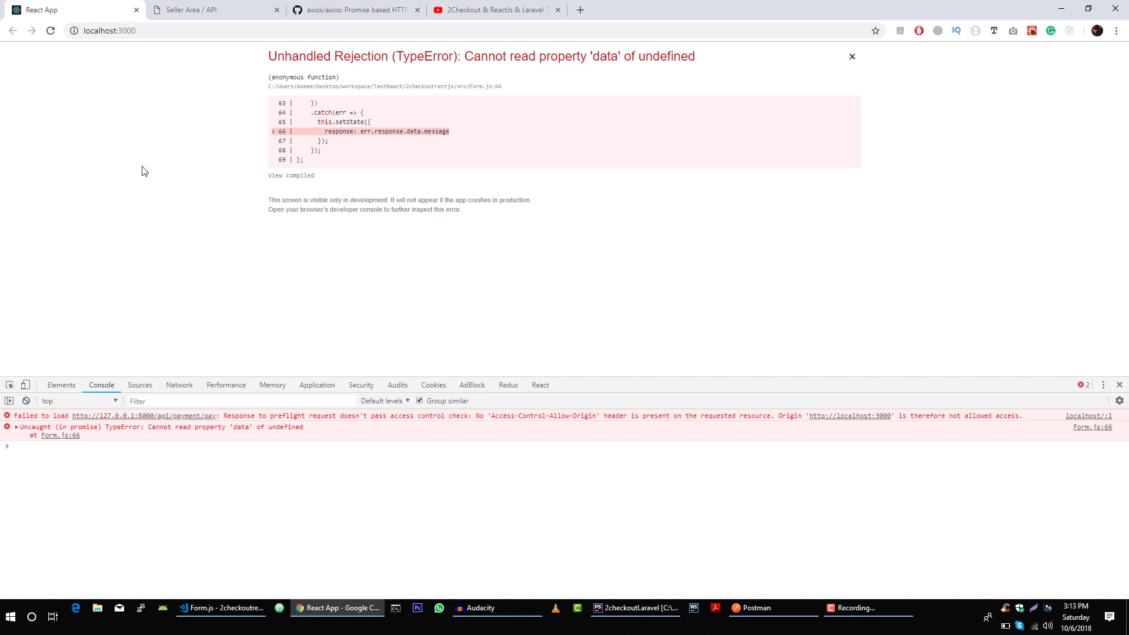
{"action": "left_click", "coordinate": [108, 30]}
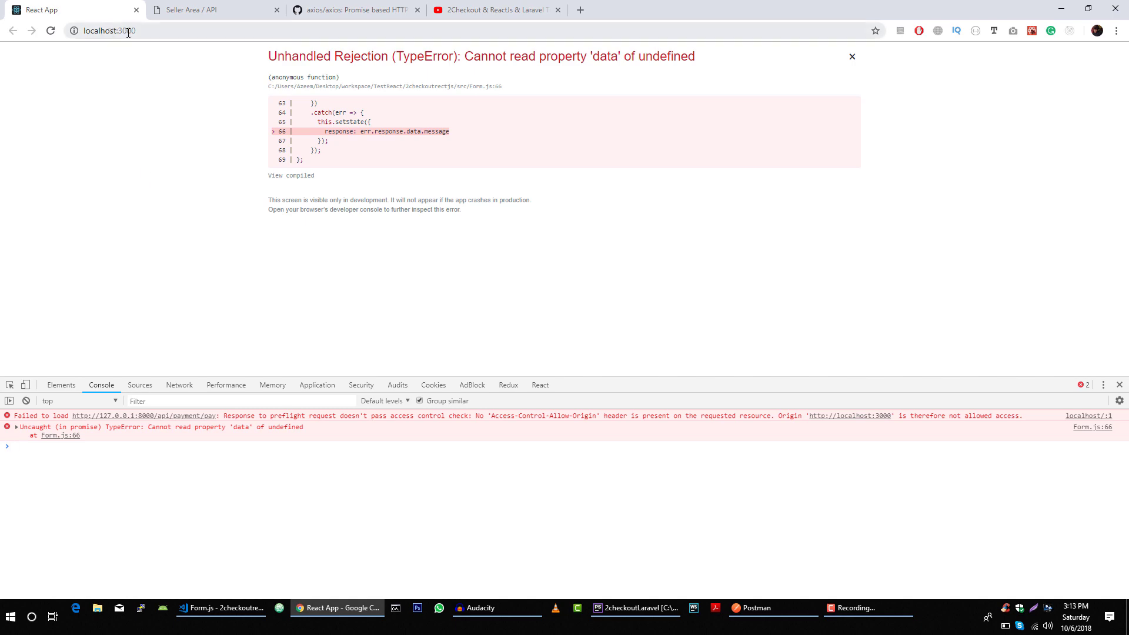
{"action": "left_click", "coordinate": [632, 607]}
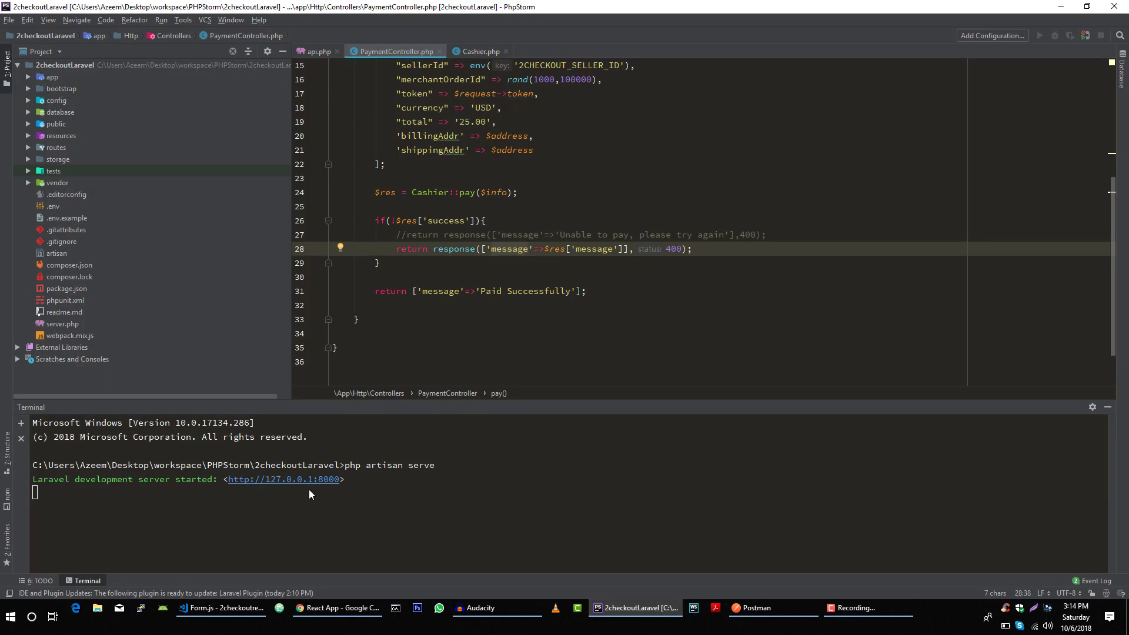
{"action": "left_click", "coordinate": [336, 607]}
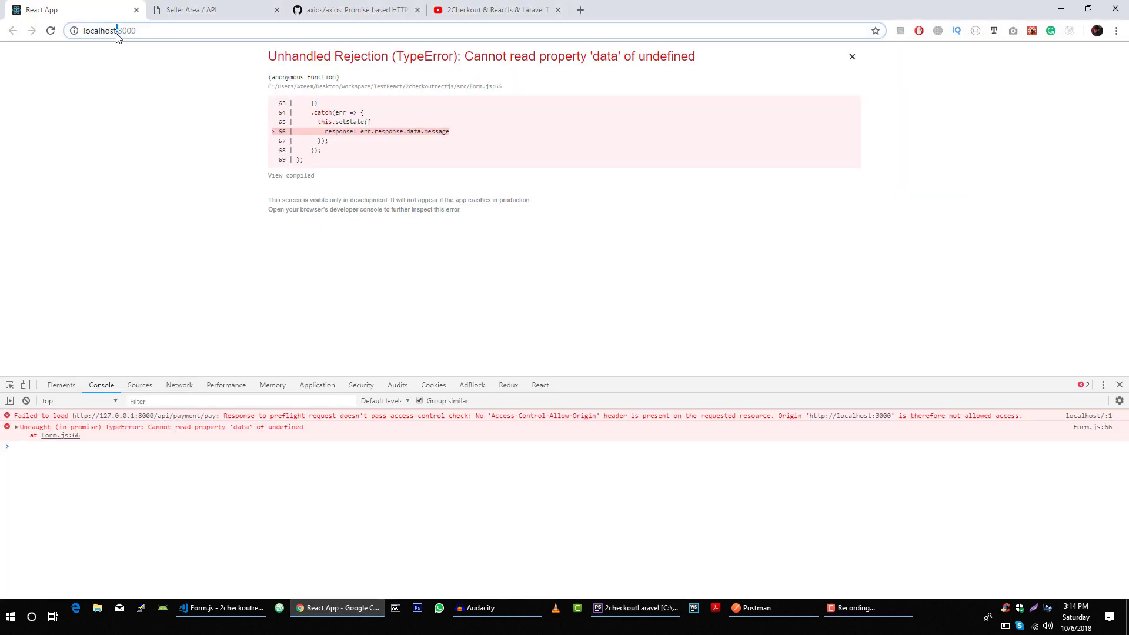
{"action": "mouse_move", "coordinate": [166, 133]}
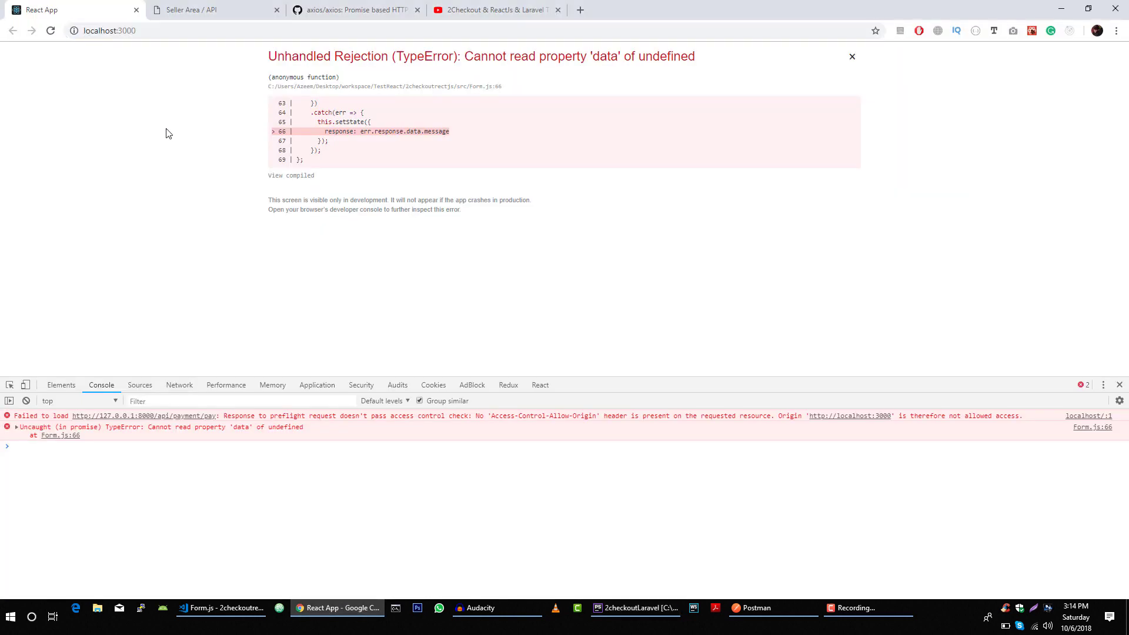
{"action": "mouse_move", "coordinate": [137, 49]}
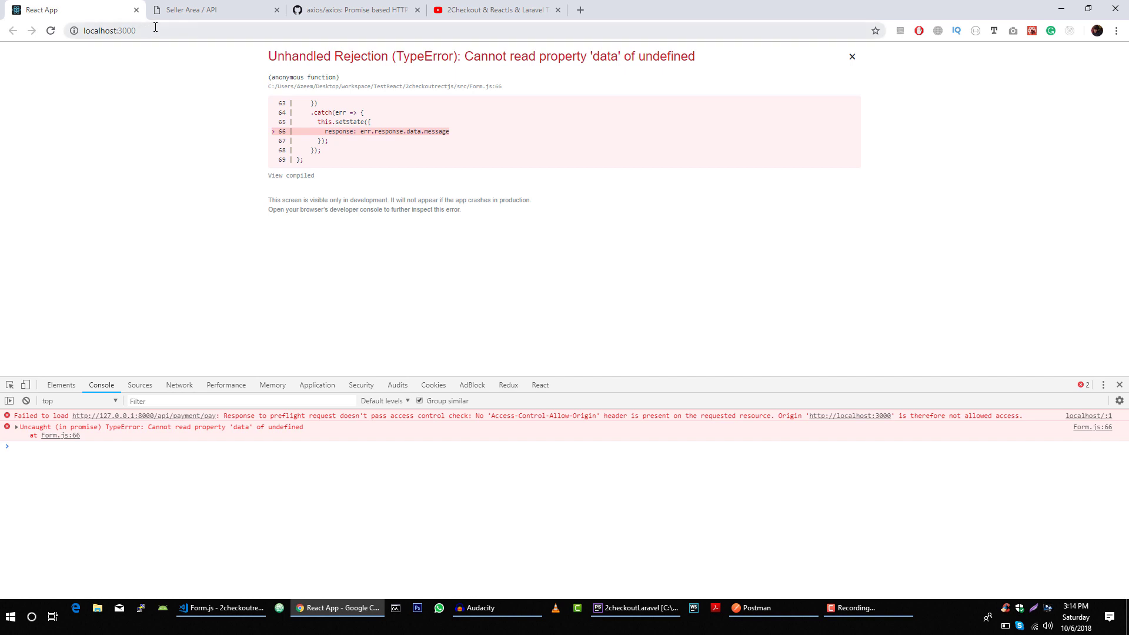
{"action": "mouse_move", "coordinate": [184, 88]}
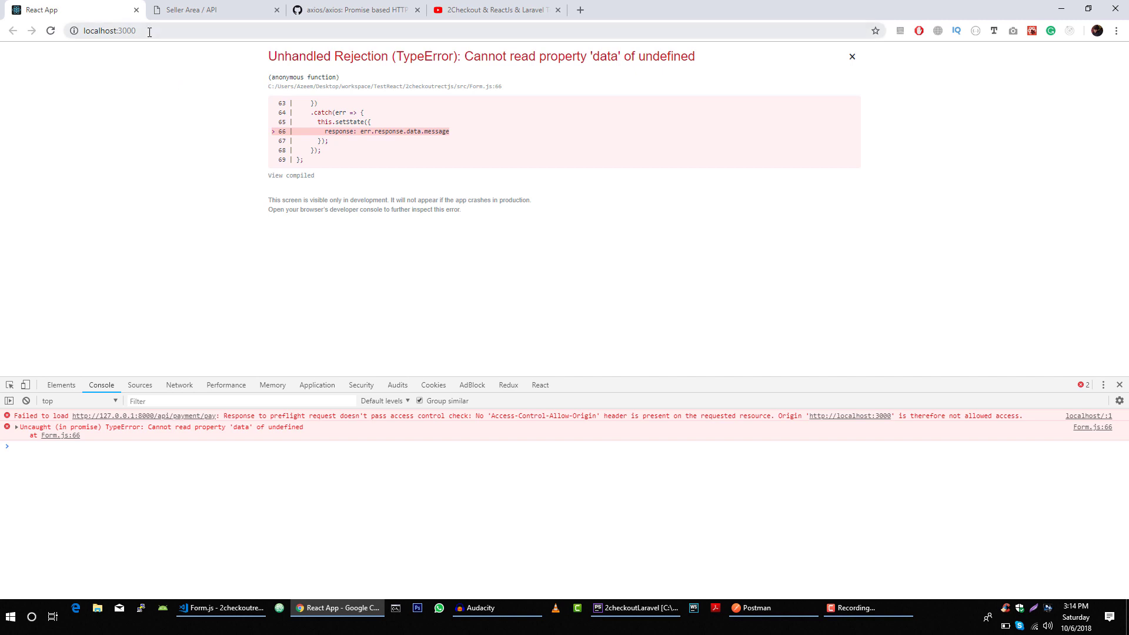
{"action": "mouse_move", "coordinate": [163, 125]}
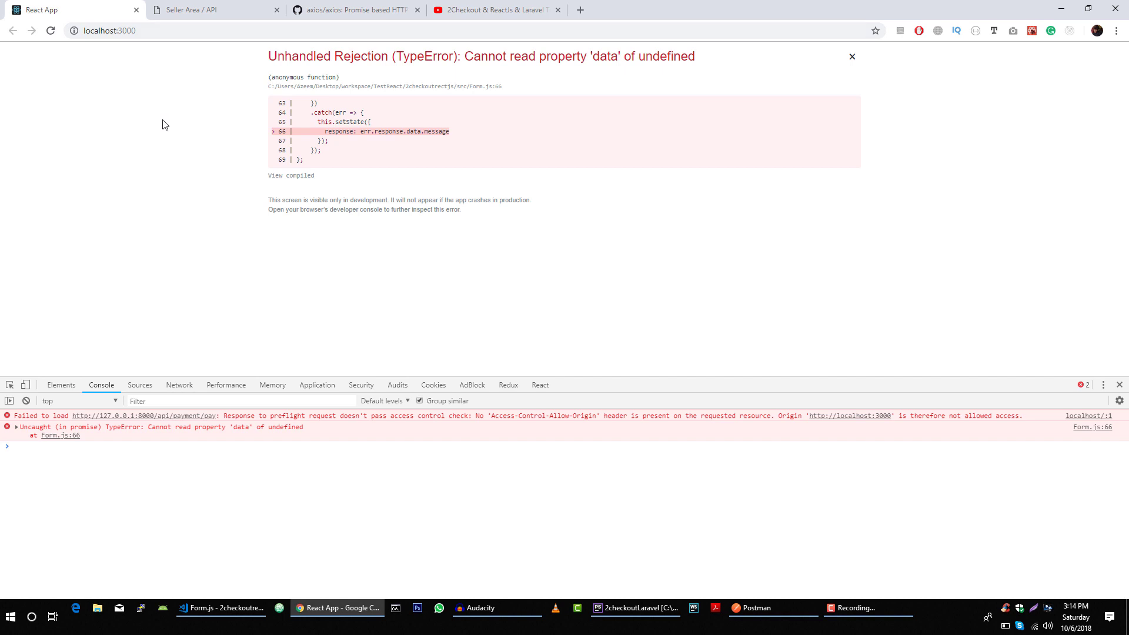
{"action": "mouse_move", "coordinate": [201, 289]}
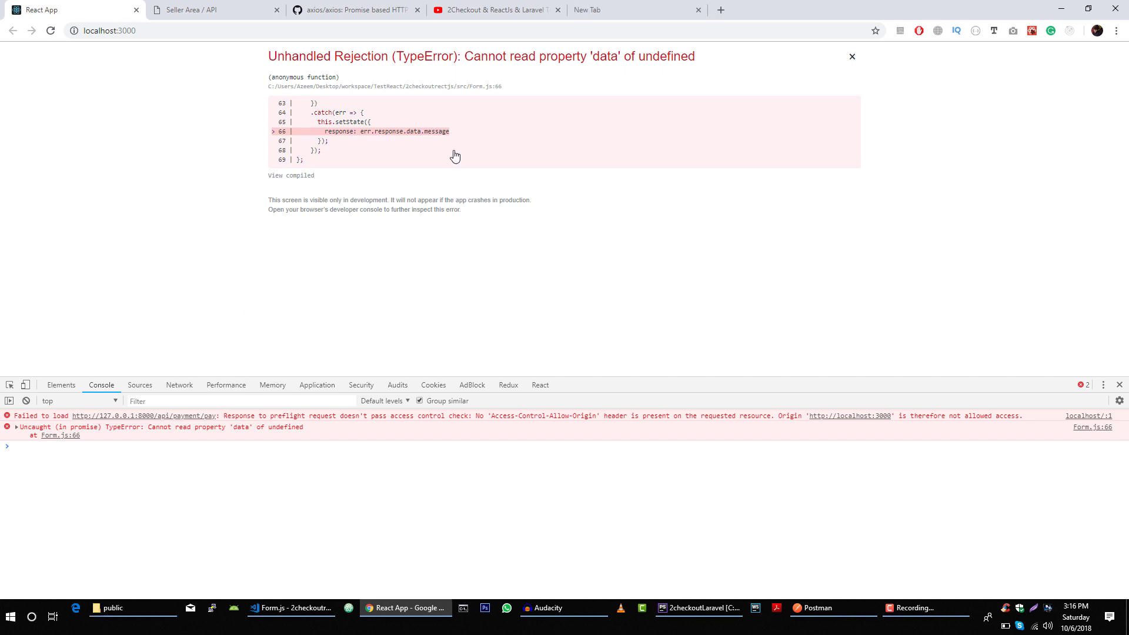
{"action": "mouse_move", "coordinate": [435, 135]}
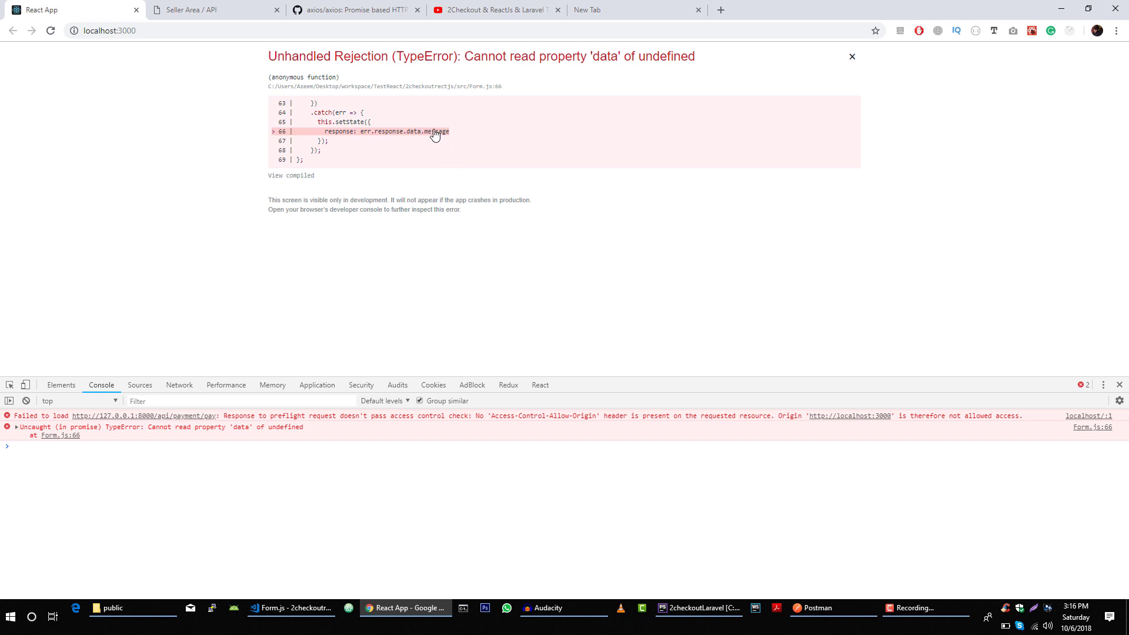
{"action": "mouse_move", "coordinate": [427, 294]}
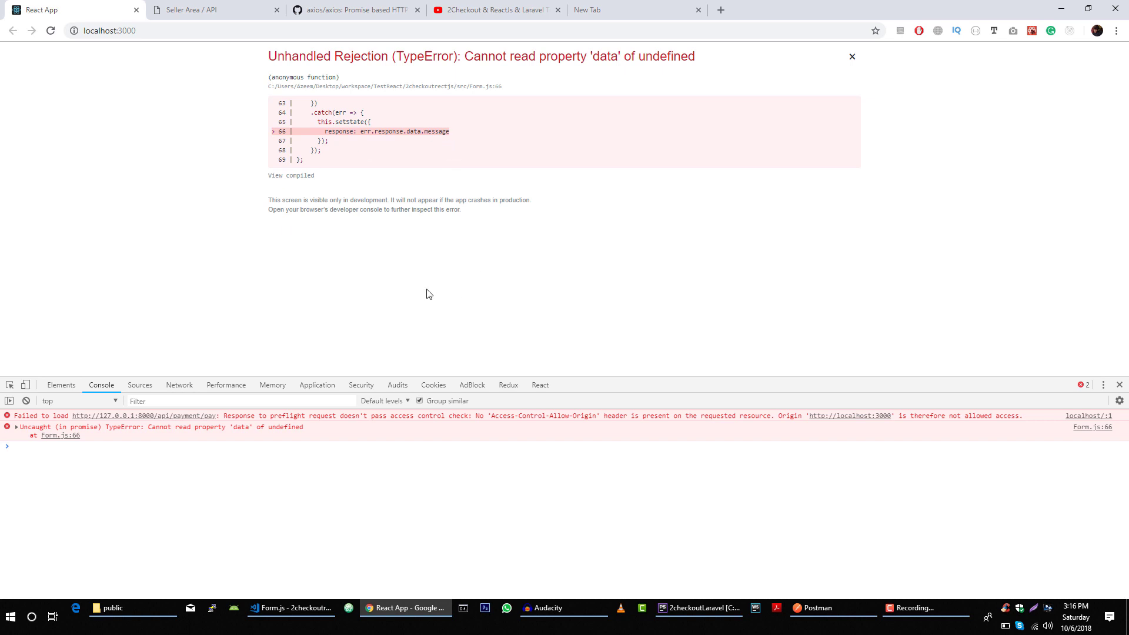
{"action": "mouse_move", "coordinate": [105, 64]}
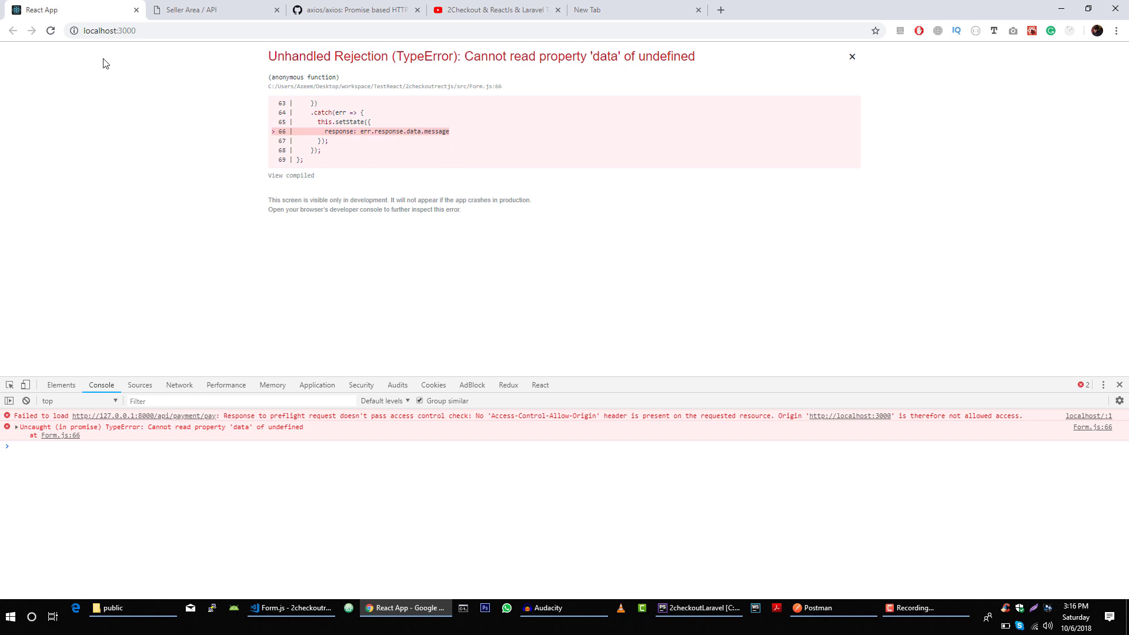
{"action": "mouse_move", "coordinate": [125, 59]}
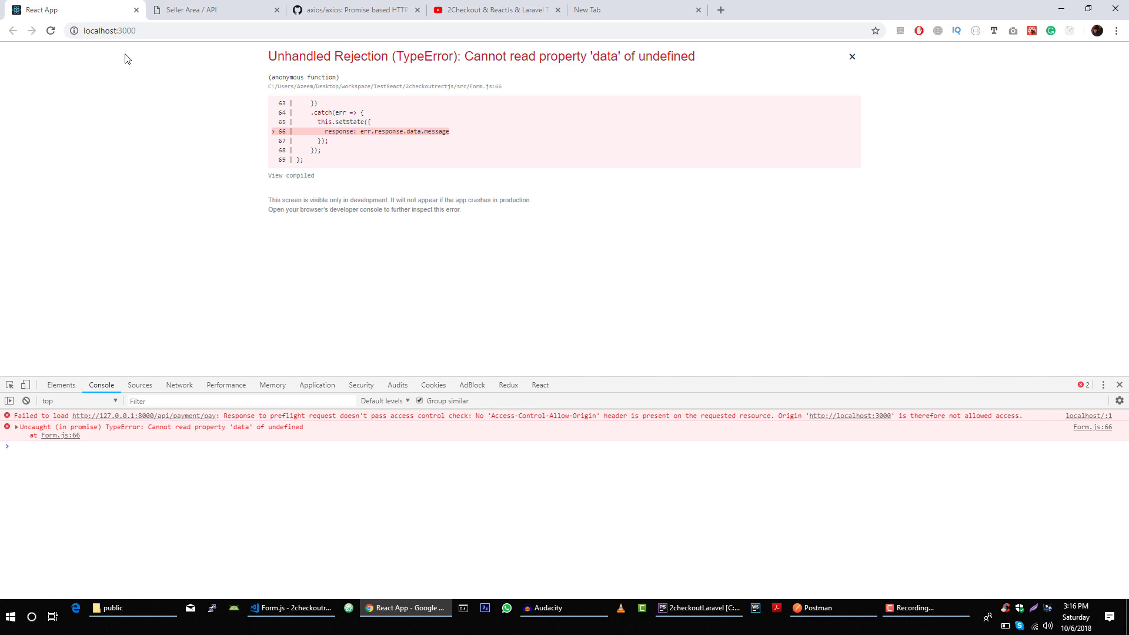
{"action": "left_click", "coordinate": [697, 607]}
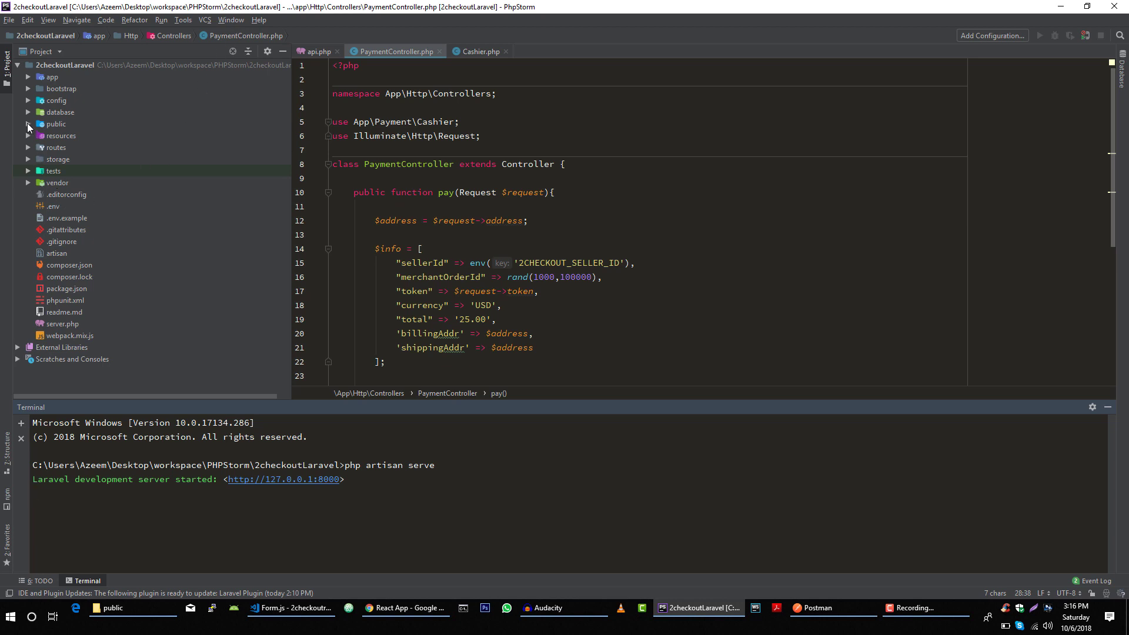
Step: Open Laravel's public/index.php and paste the four Access-Control-Allow-* header() calls
{"action": "left_click", "coordinate": [28, 124]}
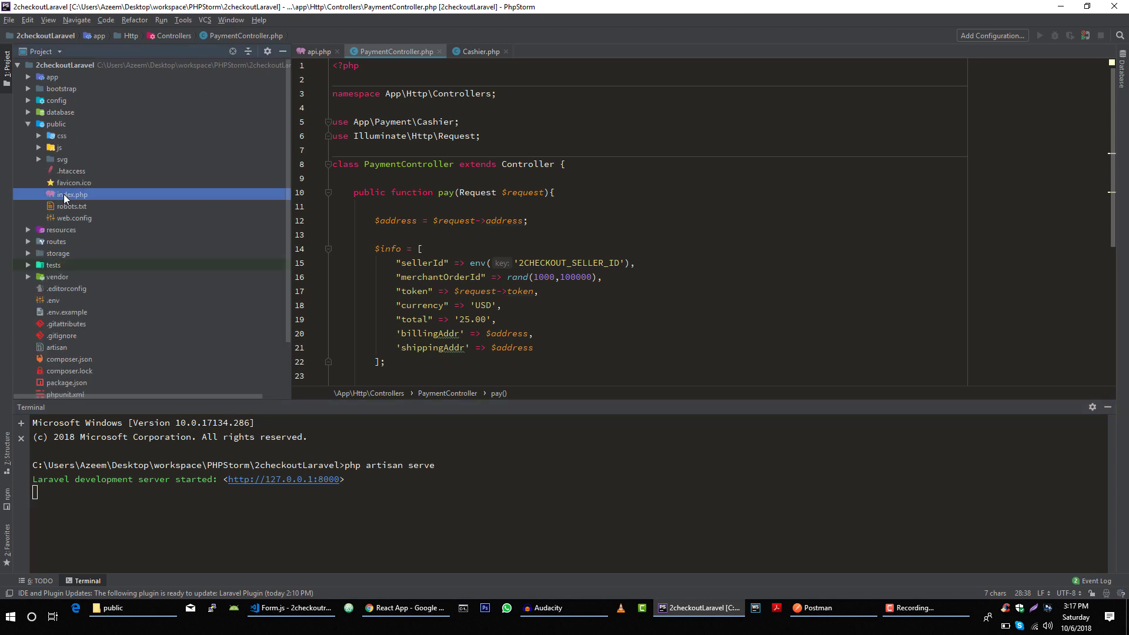
{"action": "double_click", "coordinate": [72, 195]}
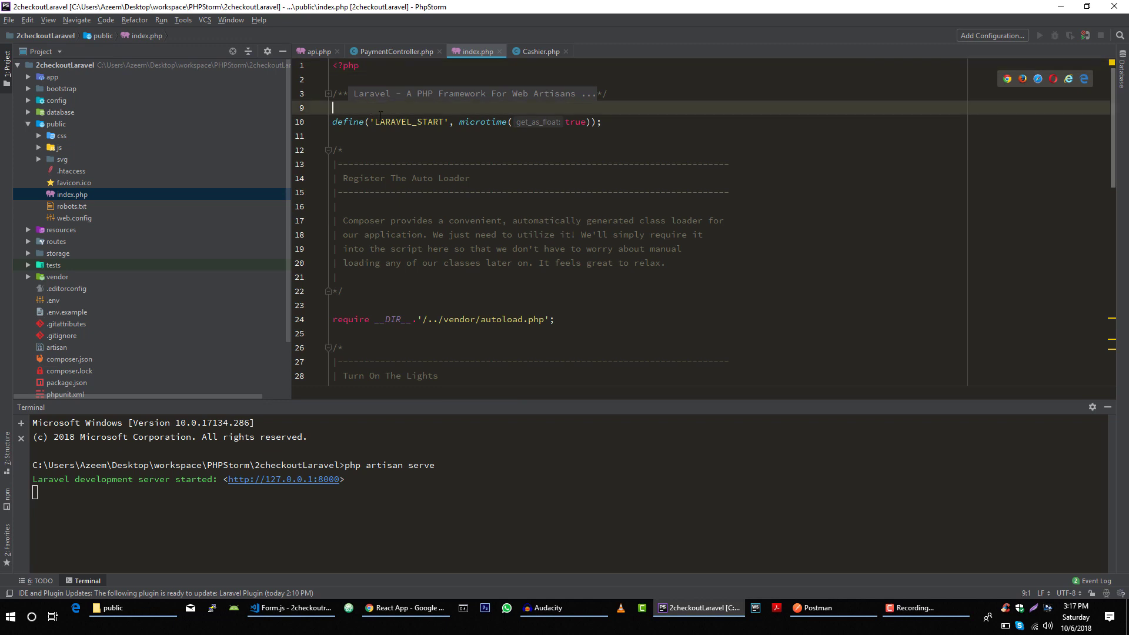
{"action": "key", "text": "Return"}
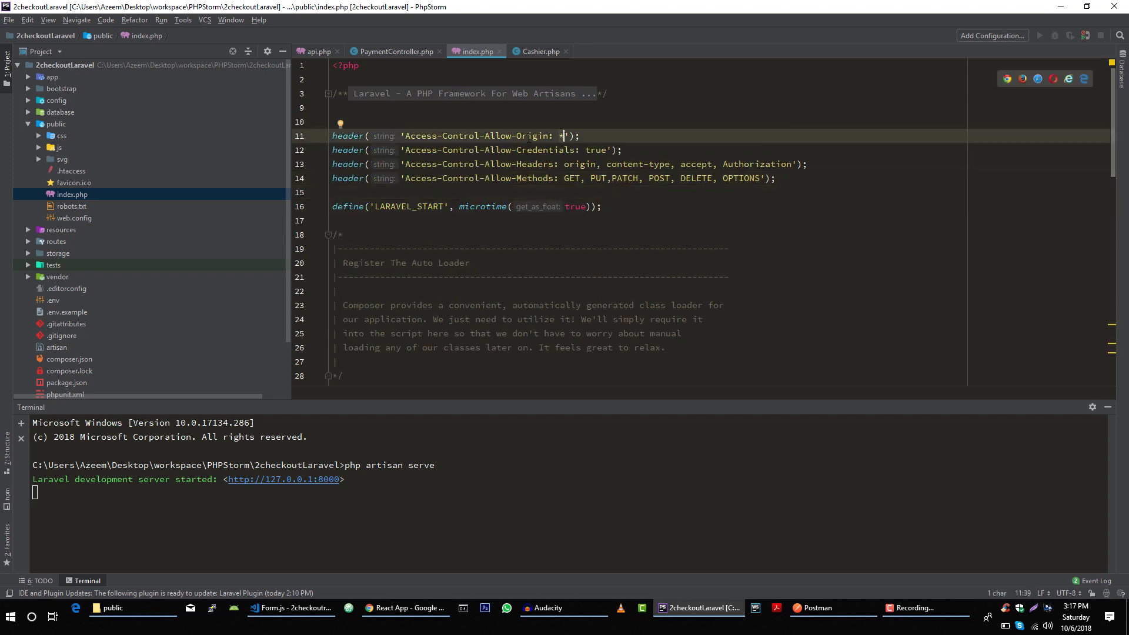
{"action": "mouse_move", "coordinate": [379, 510]}
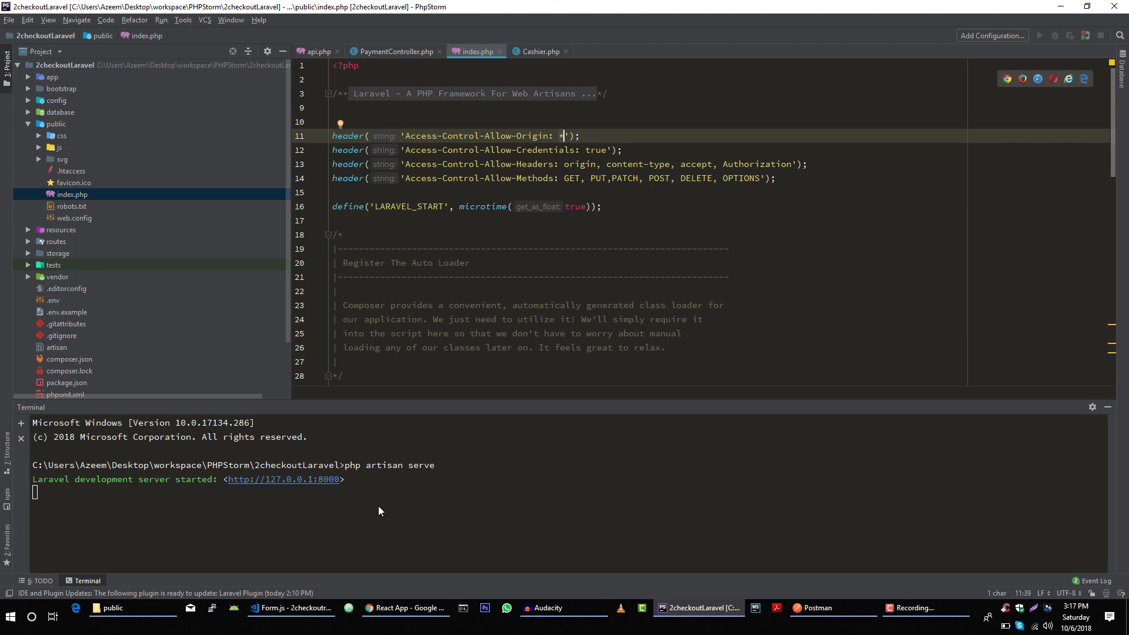
Step: Glance at the React code and browser, then select the wildcard Allow-Origin value
{"action": "left_click", "coordinate": [288, 608]}
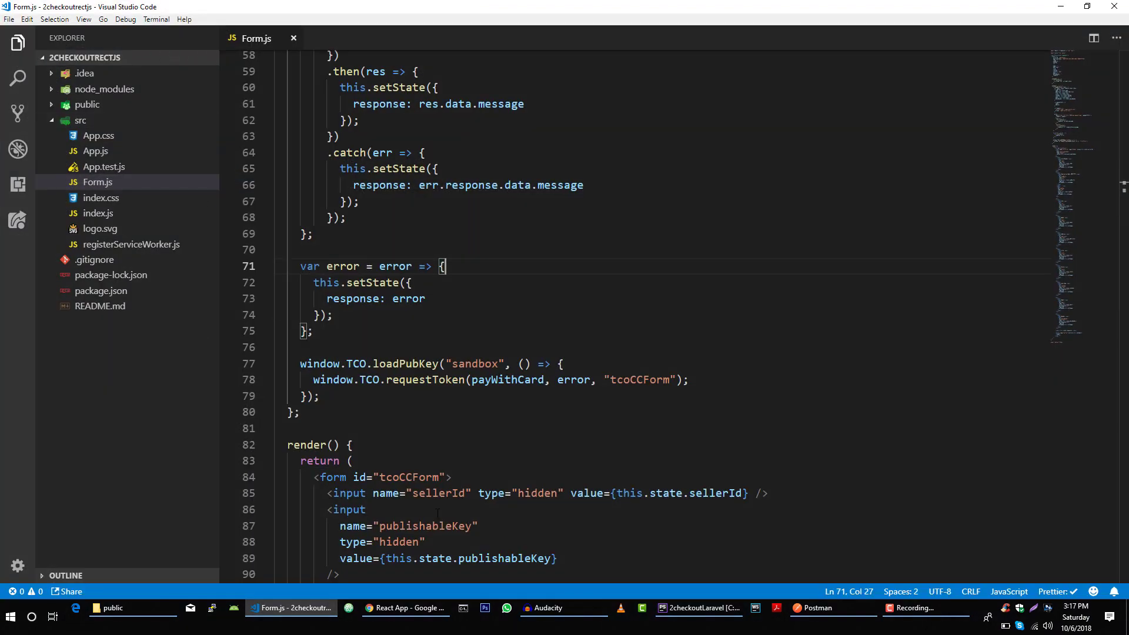
{"action": "left_click", "coordinate": [405, 608]}
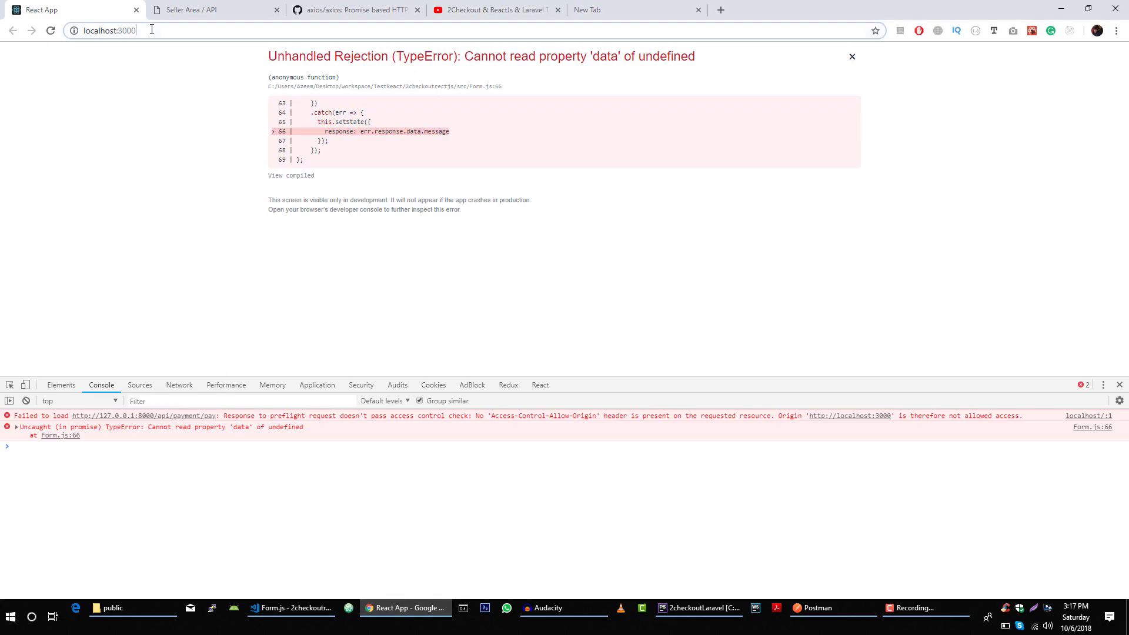
{"action": "key", "text": "alt+tab"}
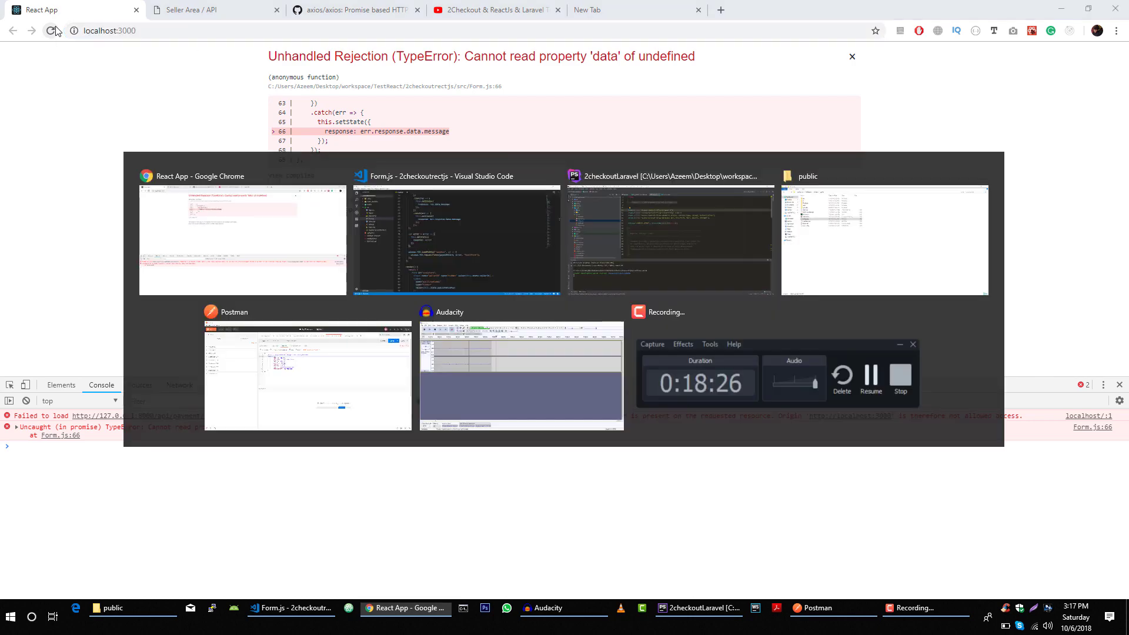
{"action": "left_click", "coordinate": [668, 241]}
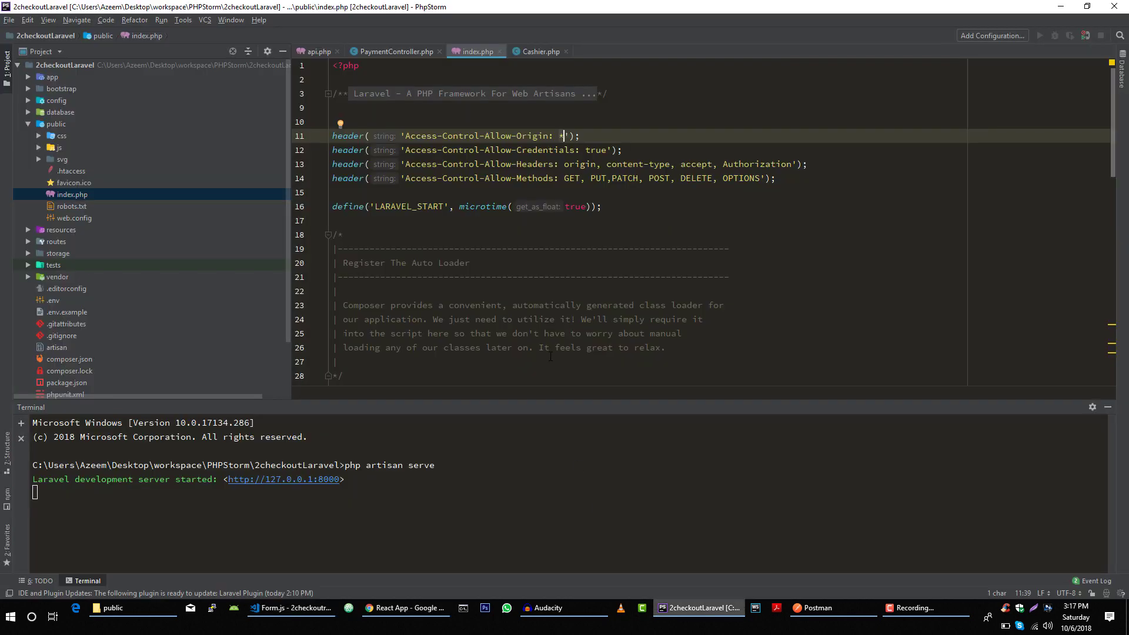
{"action": "type", "text": "http://localhost:3000/"}
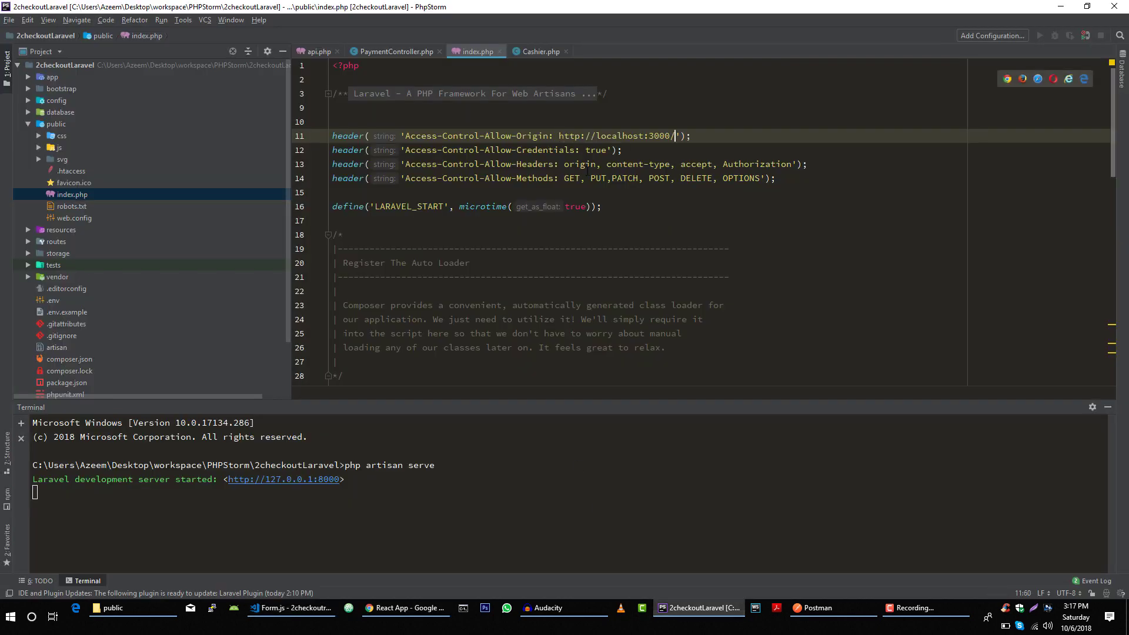
{"action": "left_click", "coordinate": [404, 608]}
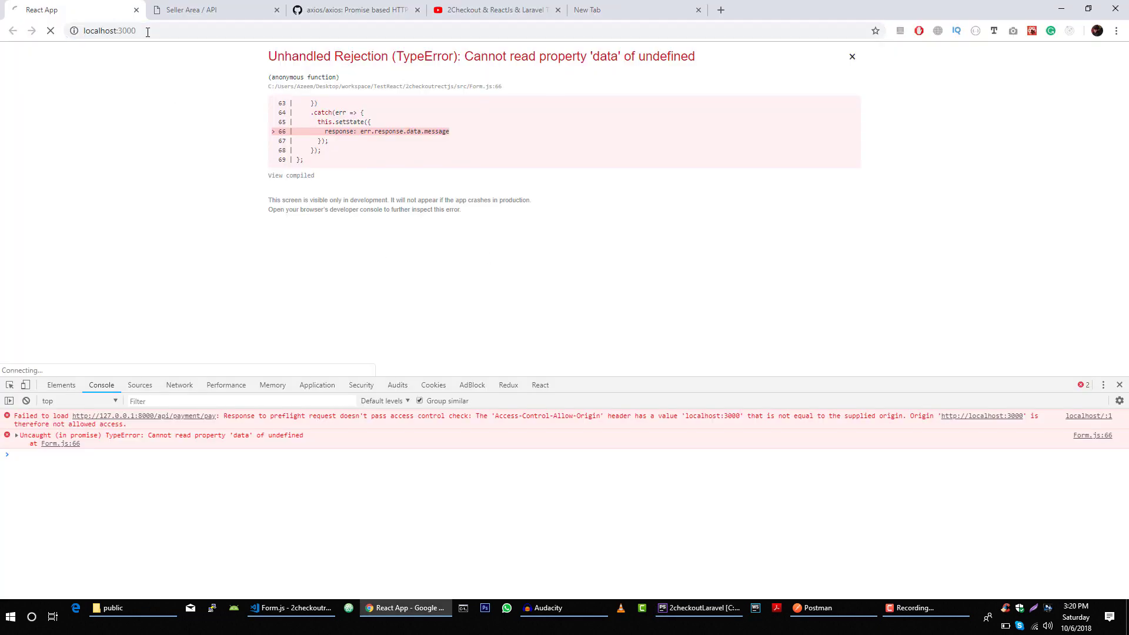
{"action": "left_click", "coordinate": [852, 57]}
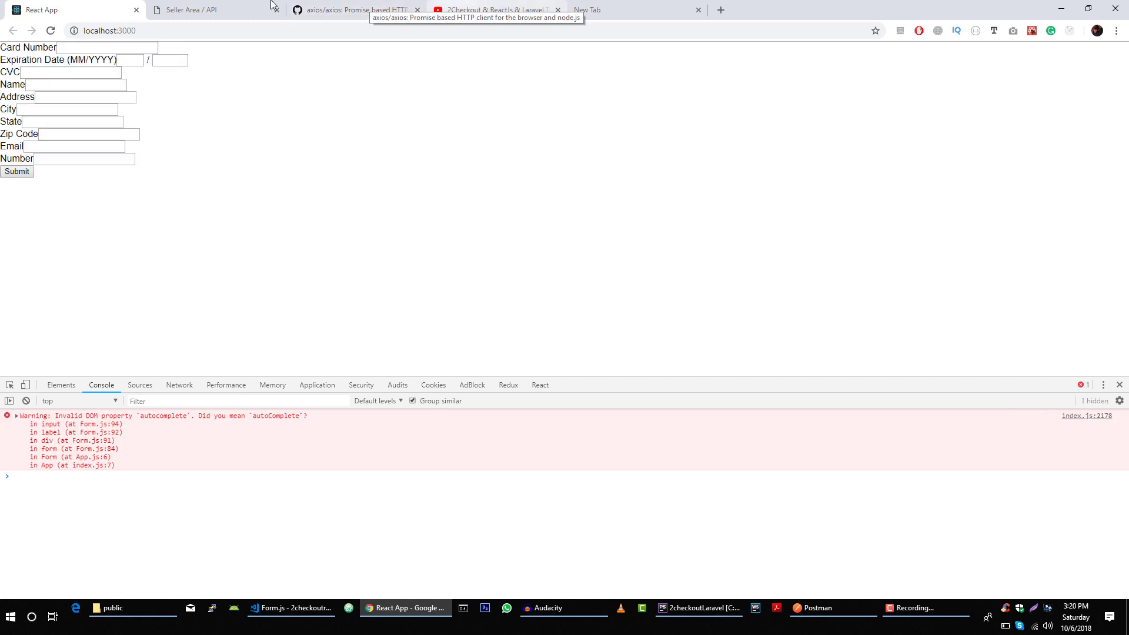
{"action": "left_click", "coordinate": [194, 10]}
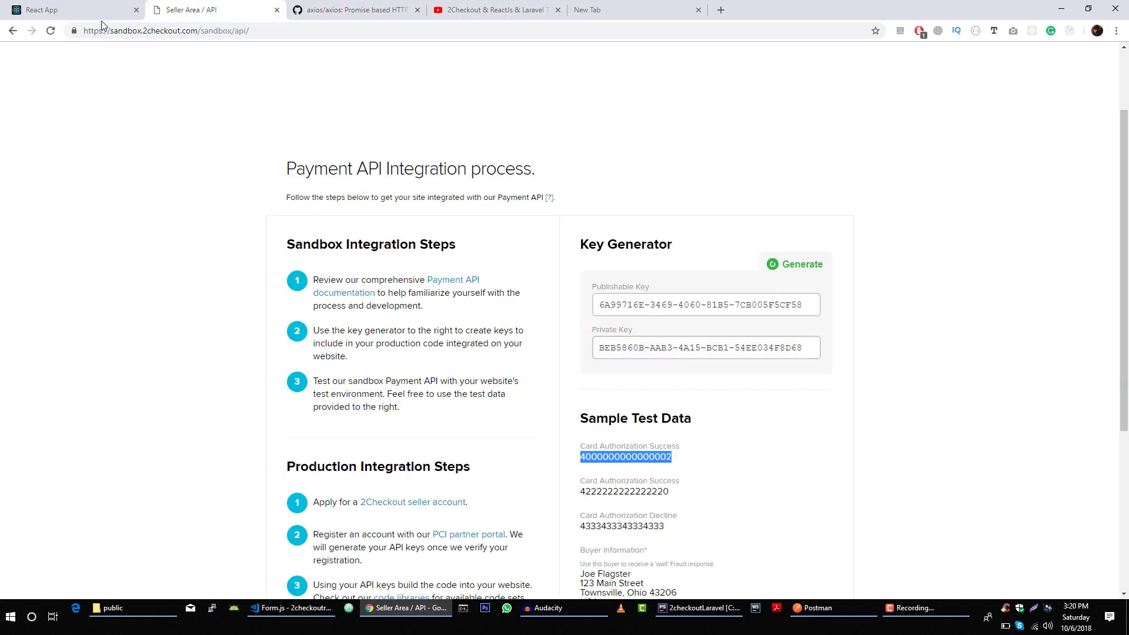
{"action": "left_click", "coordinate": [72, 10]}
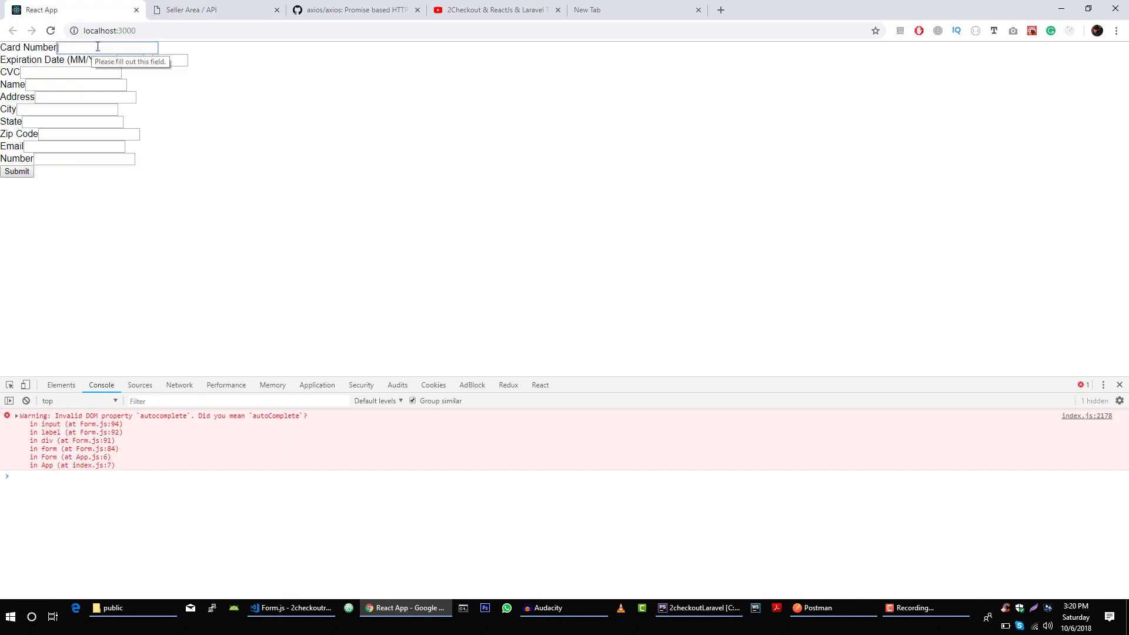
{"action": "type", "text": "4000000000000002"}
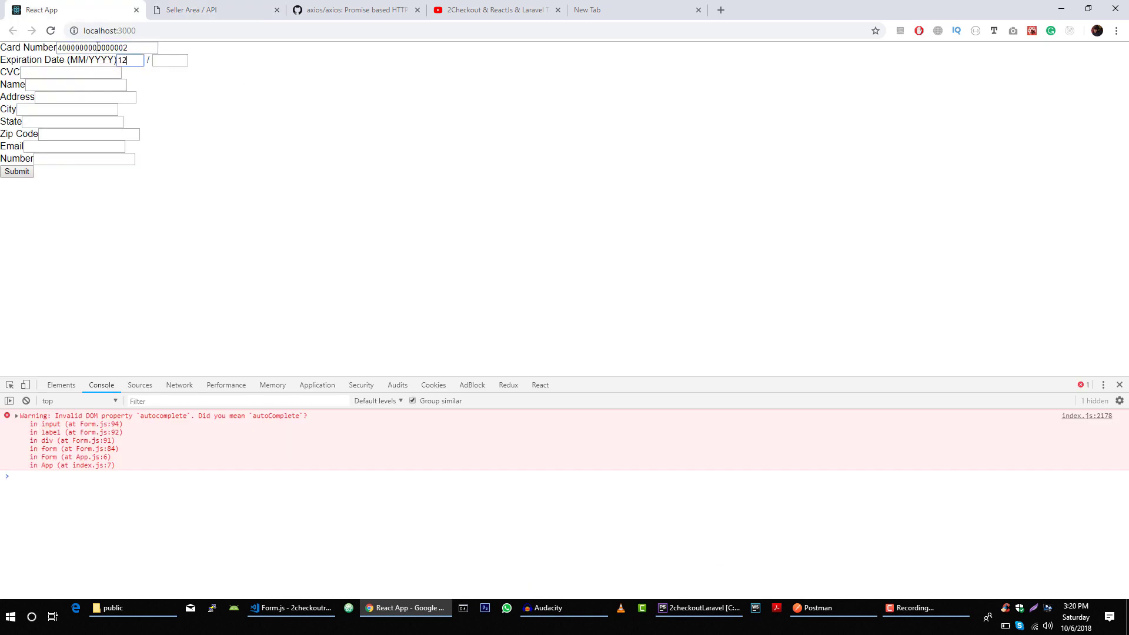
{"action": "type", "text": "20-"}
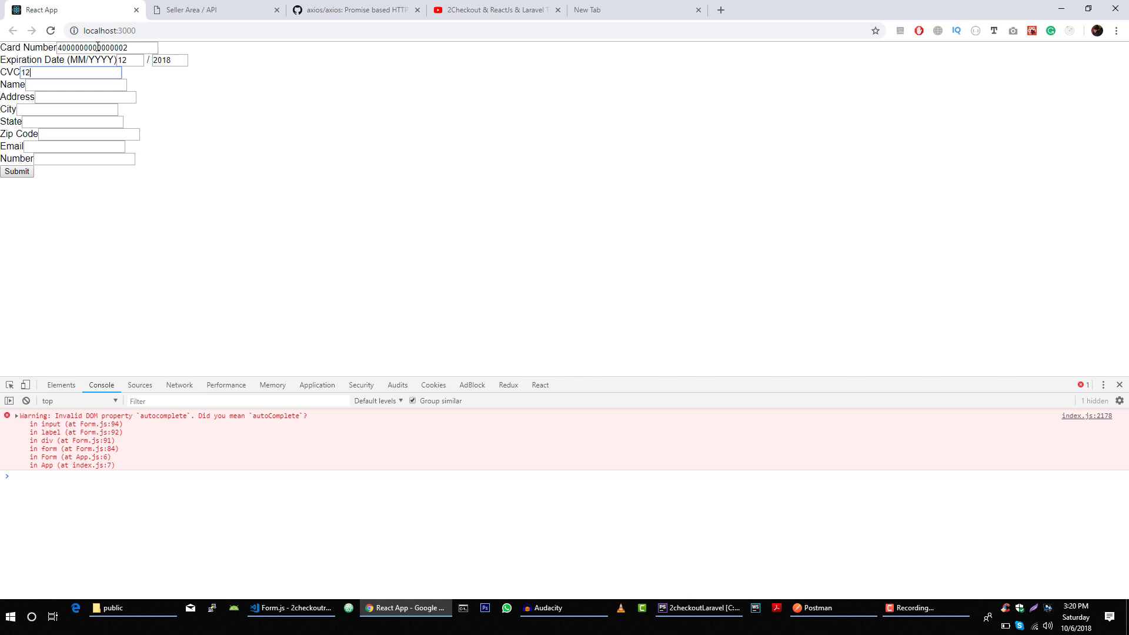
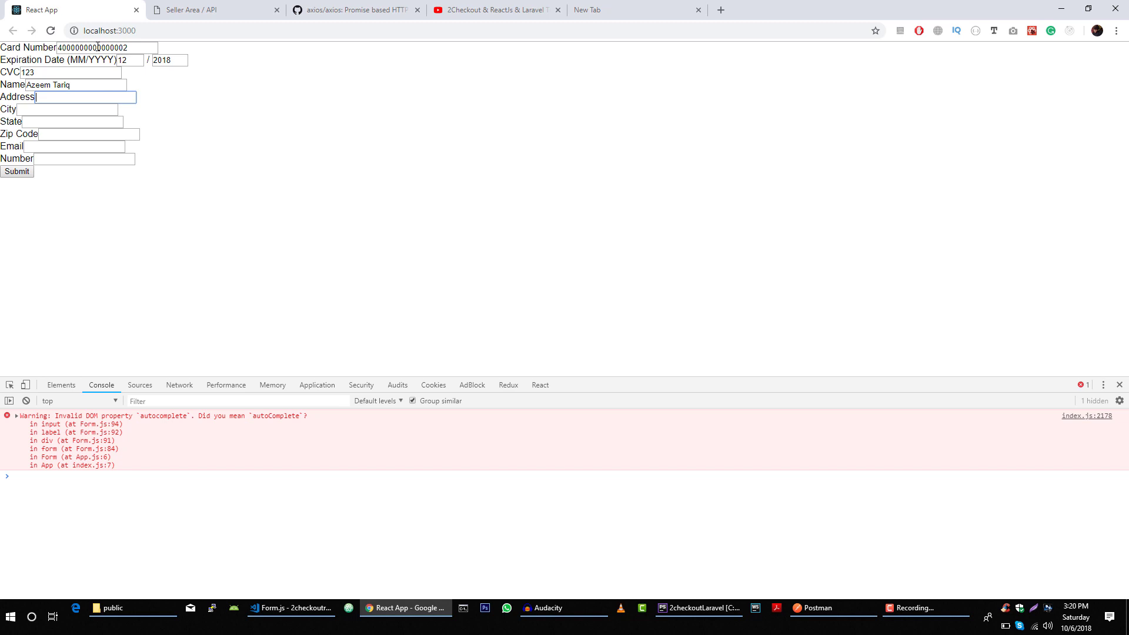
{"action": "type", "text": "Lahore Pu"}
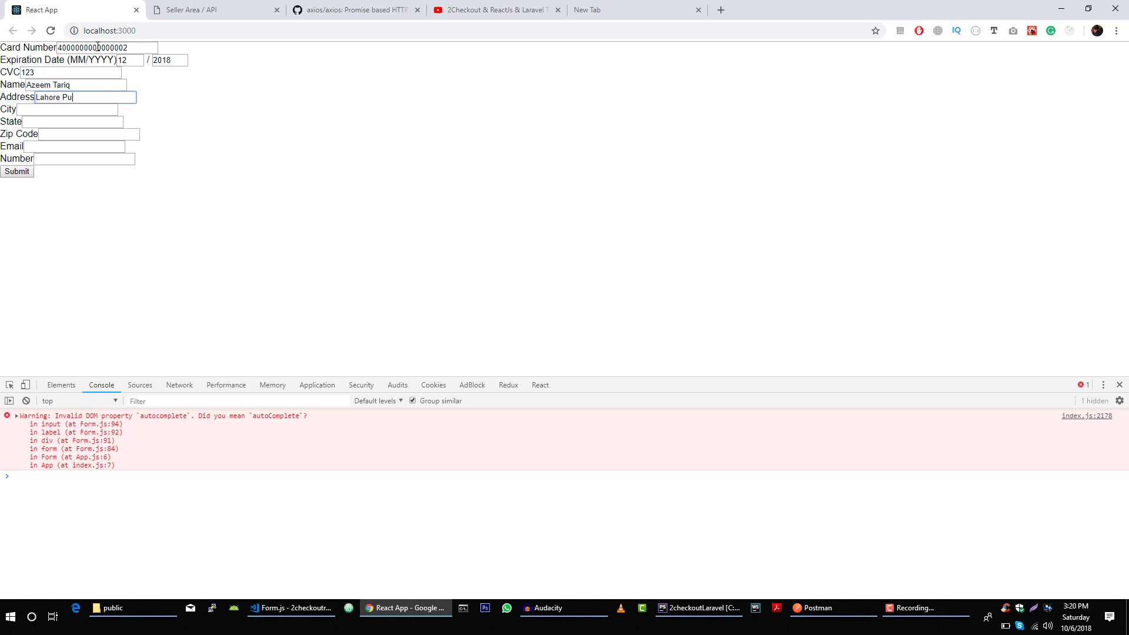
{"action": "type", "text": "njb"}
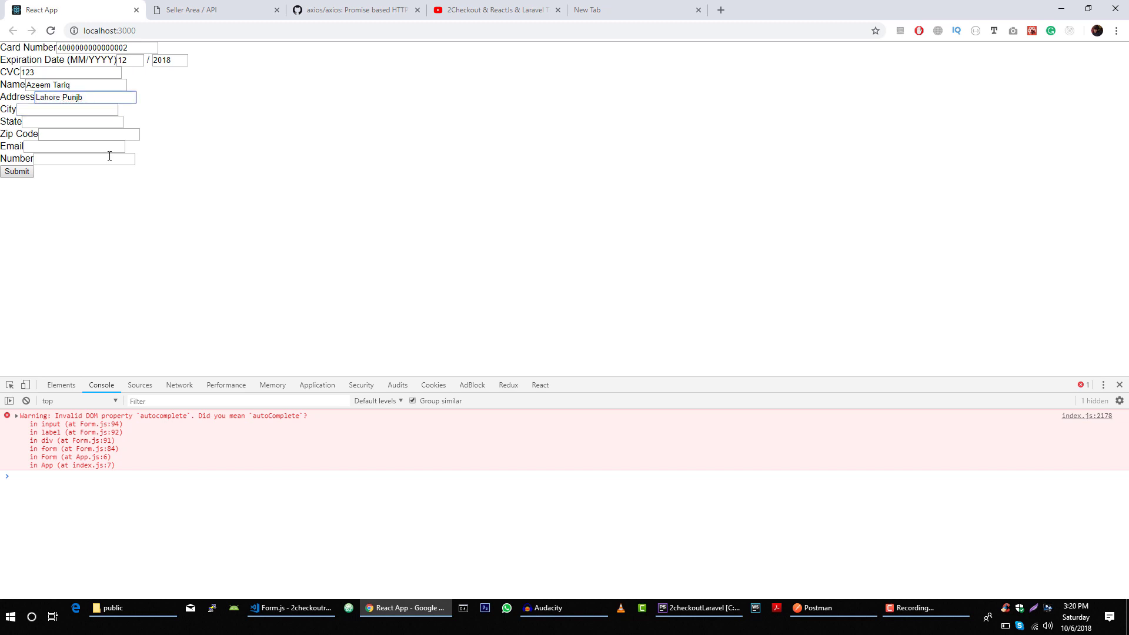
{"action": "type", "text": "Lahore"}
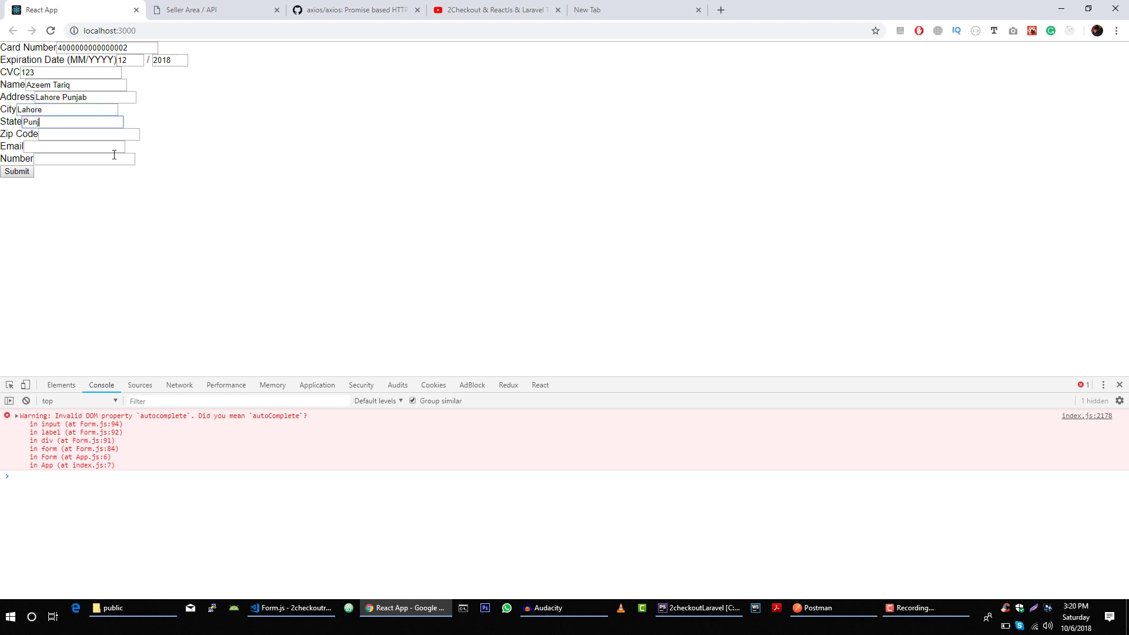
{"action": "type", "text": "5400"}
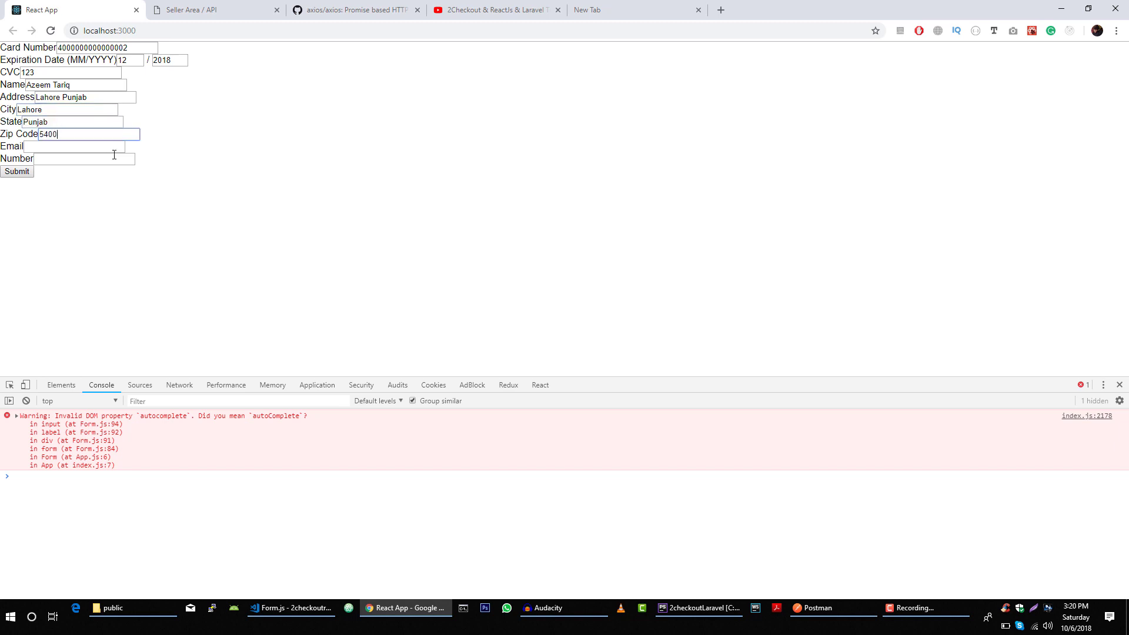
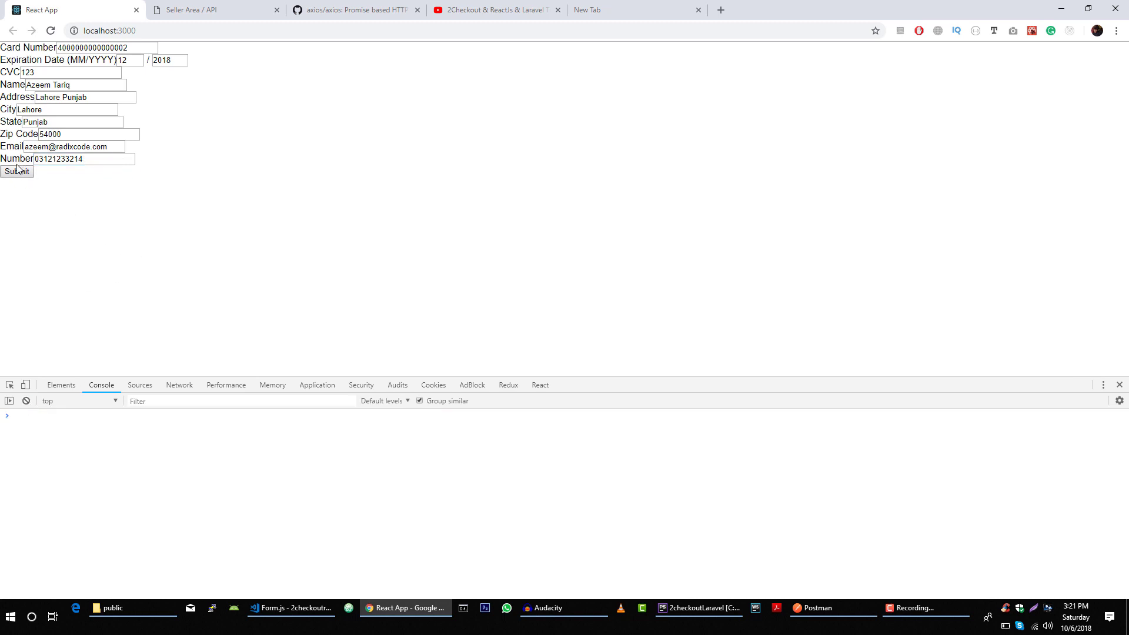
{"action": "mouse_move", "coordinate": [124, 205]}
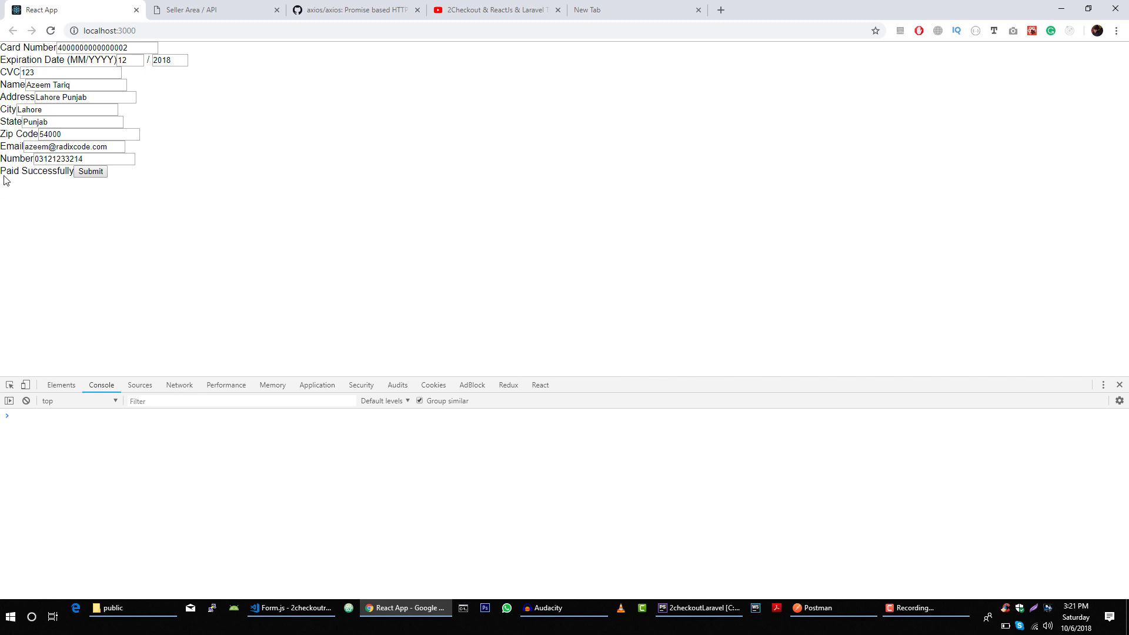
Step: Open the 2Checkout sandbox sales list and confirm the newest sale: 2018-10-06, $25.00
{"action": "double_click", "coordinate": [35, 170]}
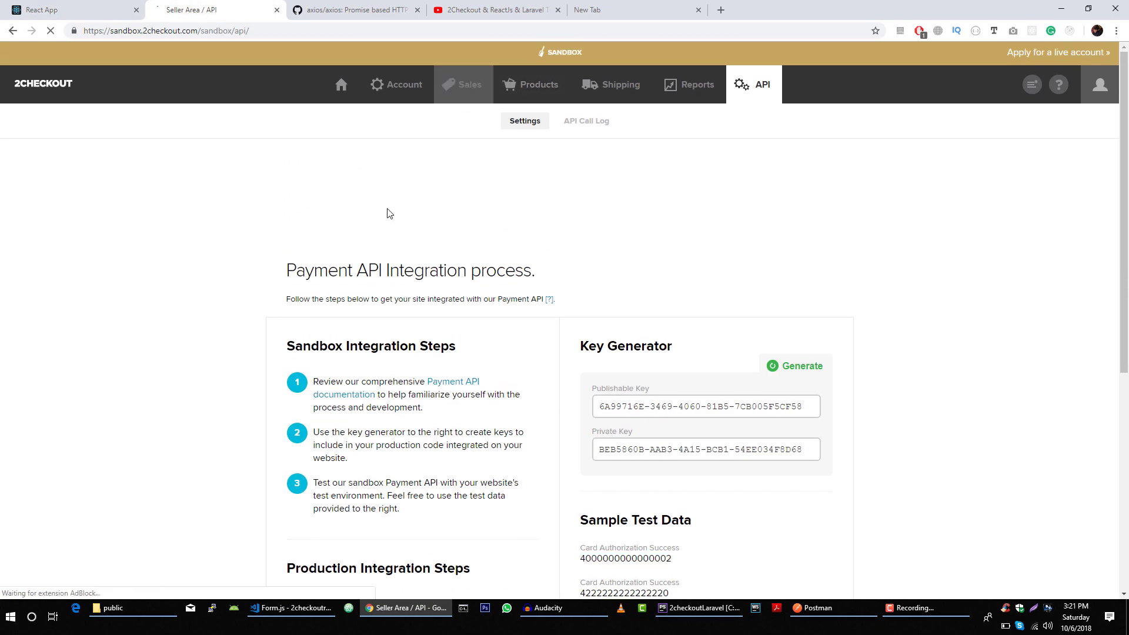
{"action": "left_click", "coordinate": [470, 84]}
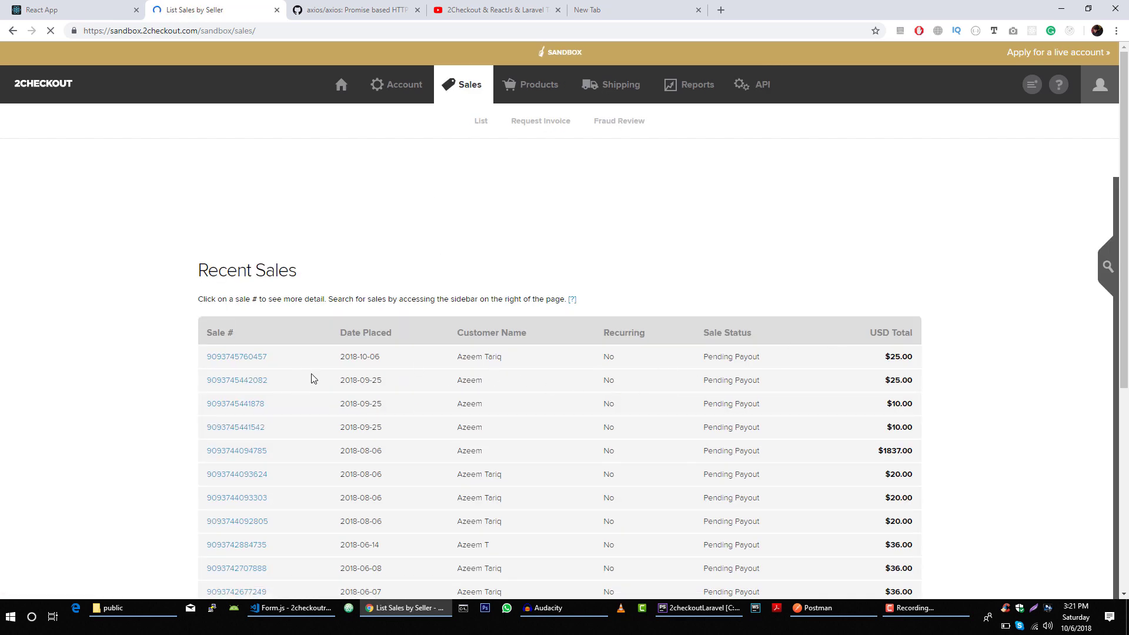
{"action": "double_click", "coordinate": [359, 357]}
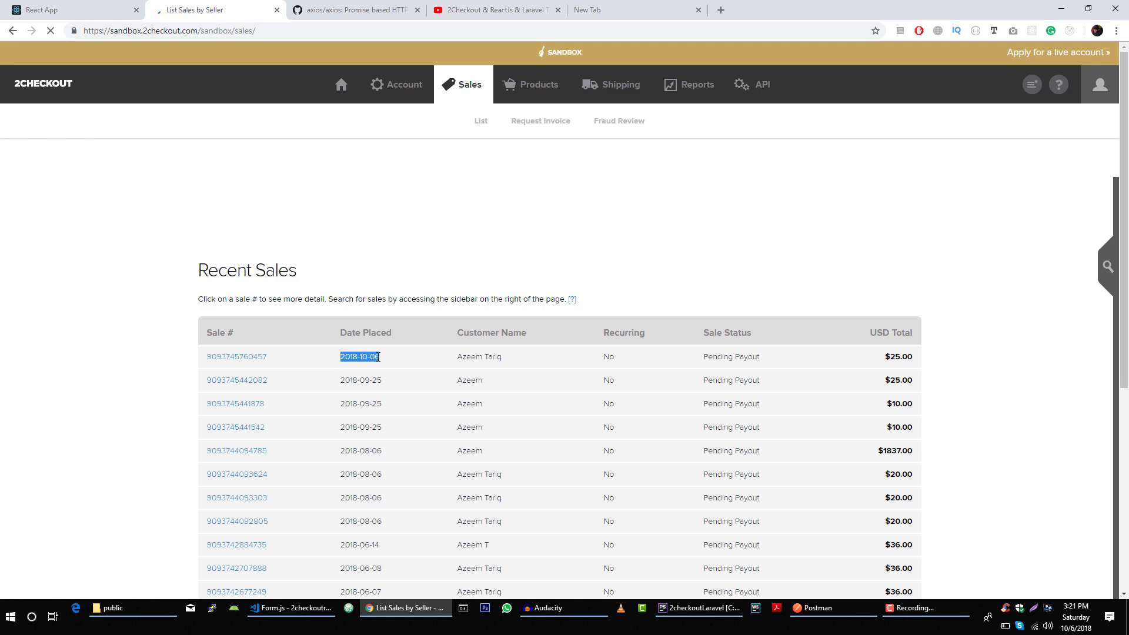
{"action": "left_click", "coordinate": [900, 357]}
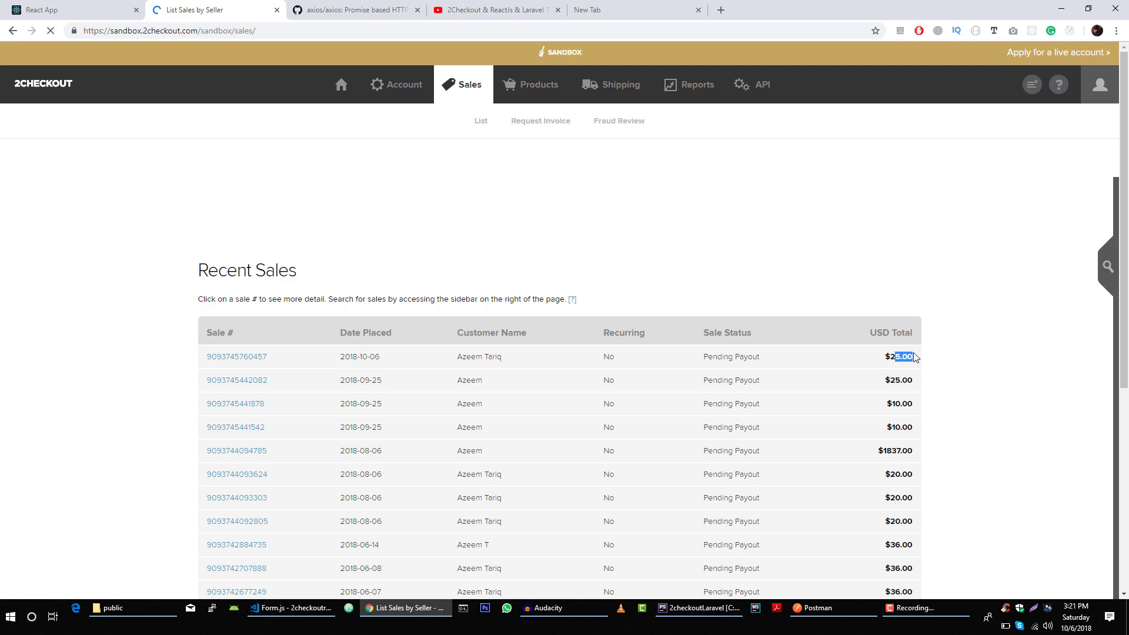
{"action": "left_click", "coordinate": [696, 608]}
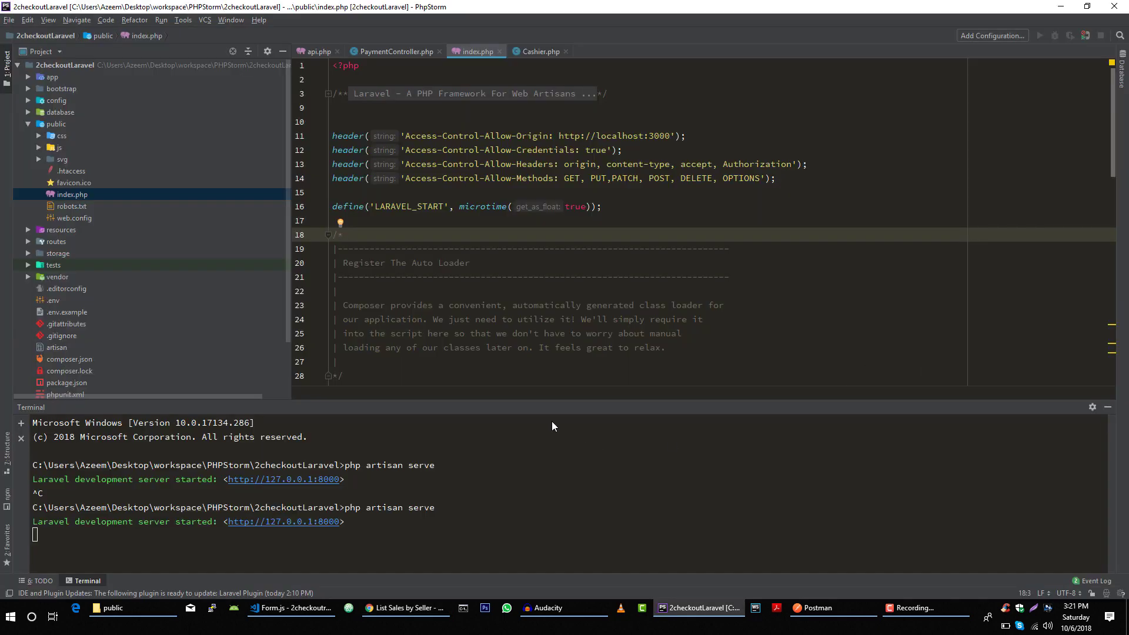
Step: Change the order total in PaymentController's $info array, then return to the React checkout form
{"action": "left_click", "coordinate": [394, 51]}
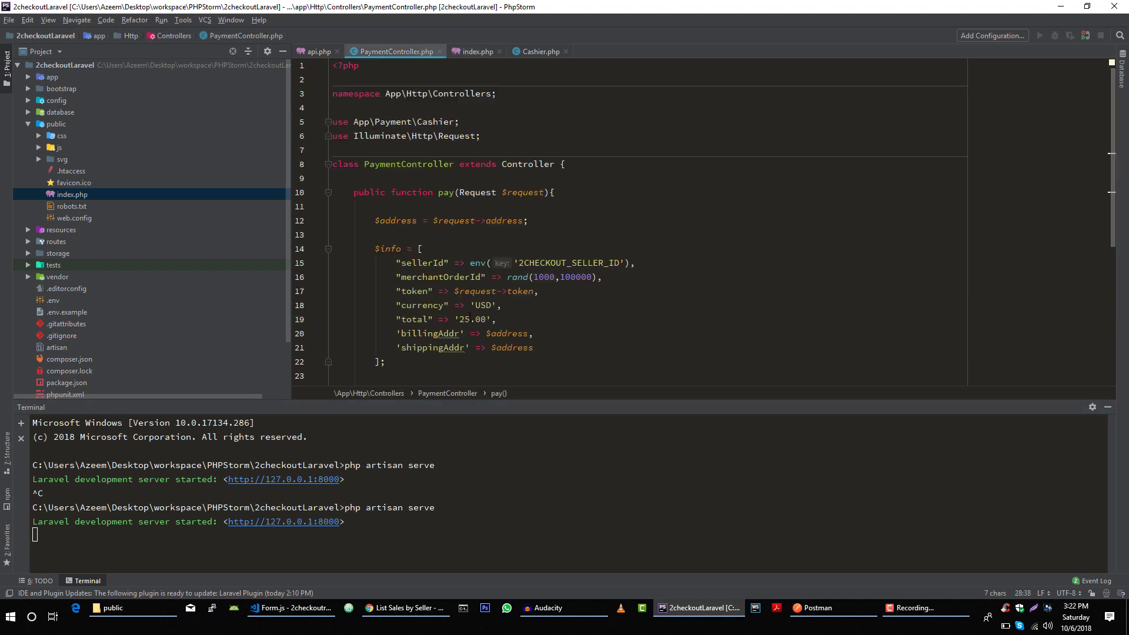
{"action": "left_click", "coordinate": [466, 318]}
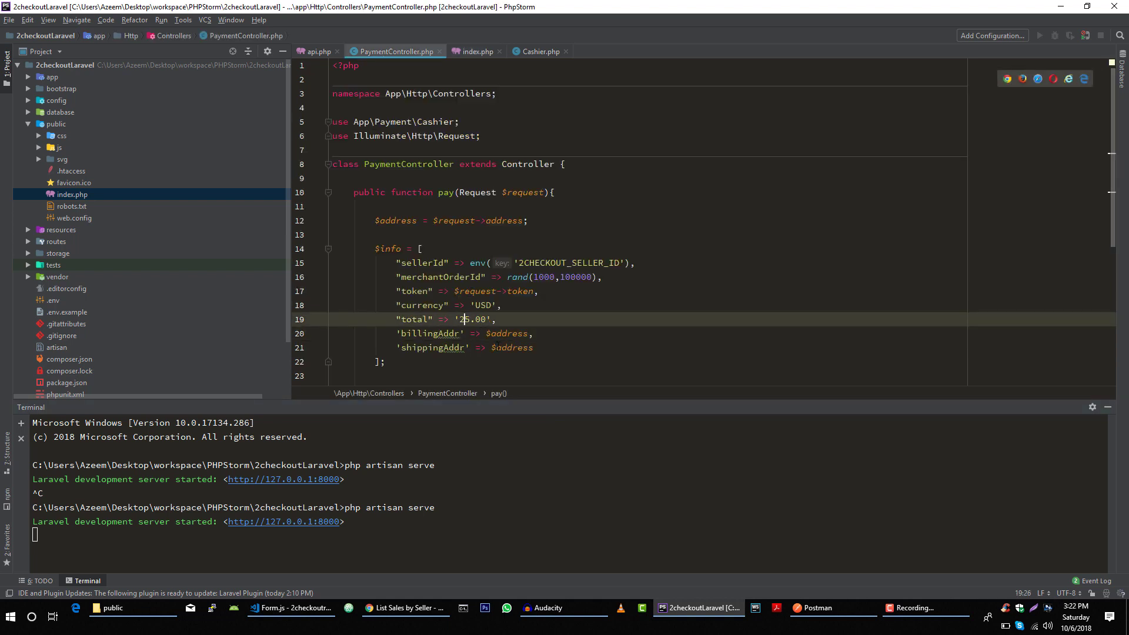
{"action": "type", "text": "1"}
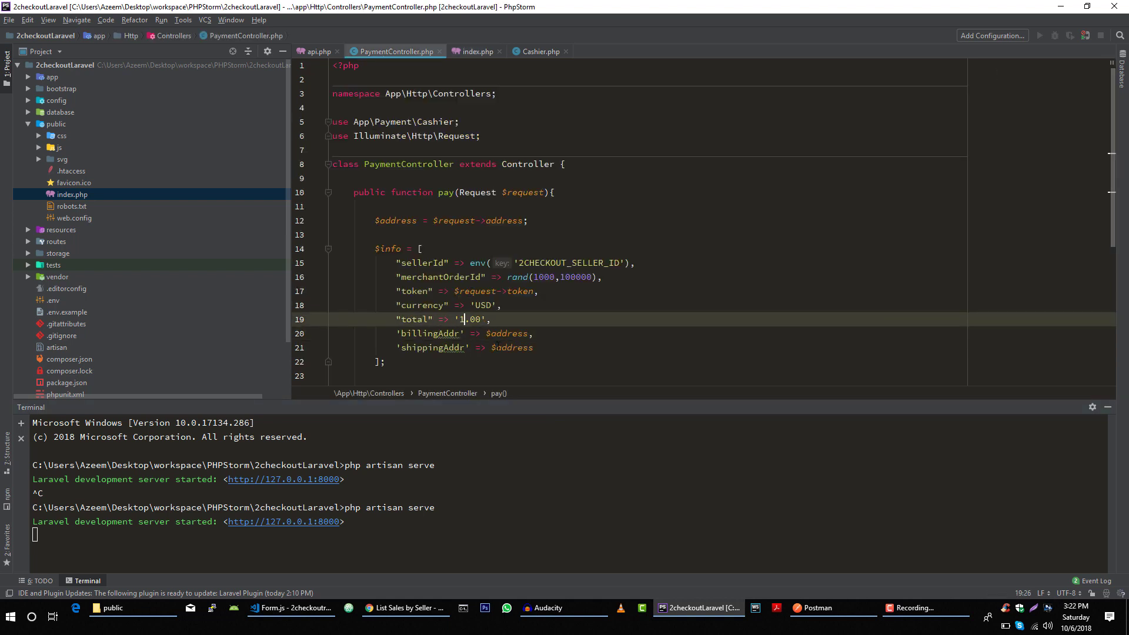
{"action": "left_click", "coordinate": [404, 607]}
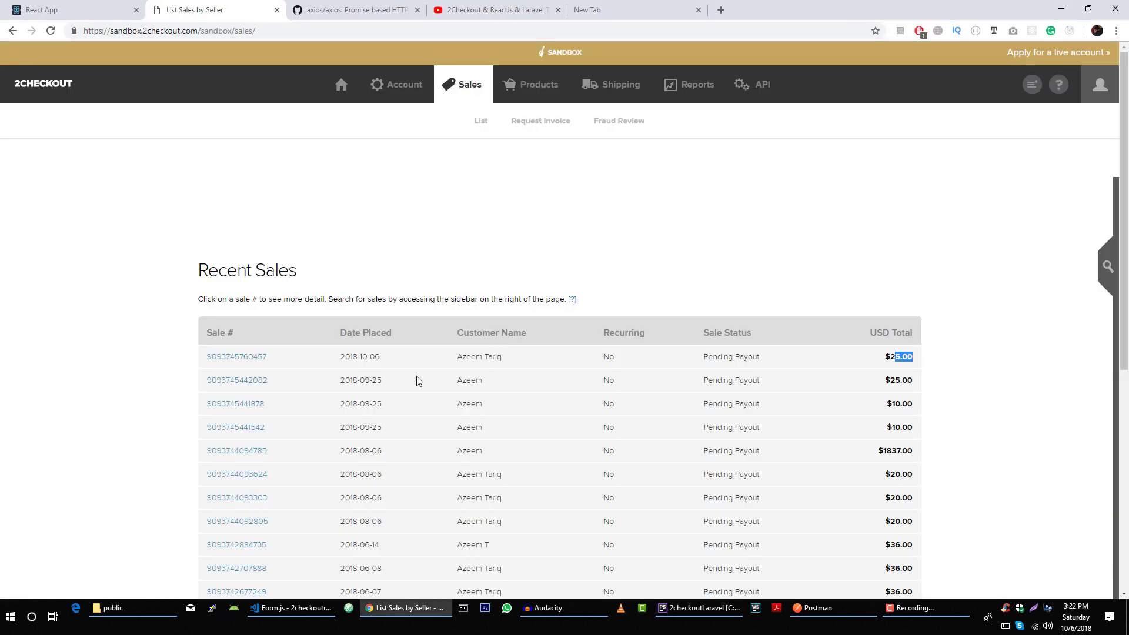
{"action": "left_click", "coordinate": [72, 10]}
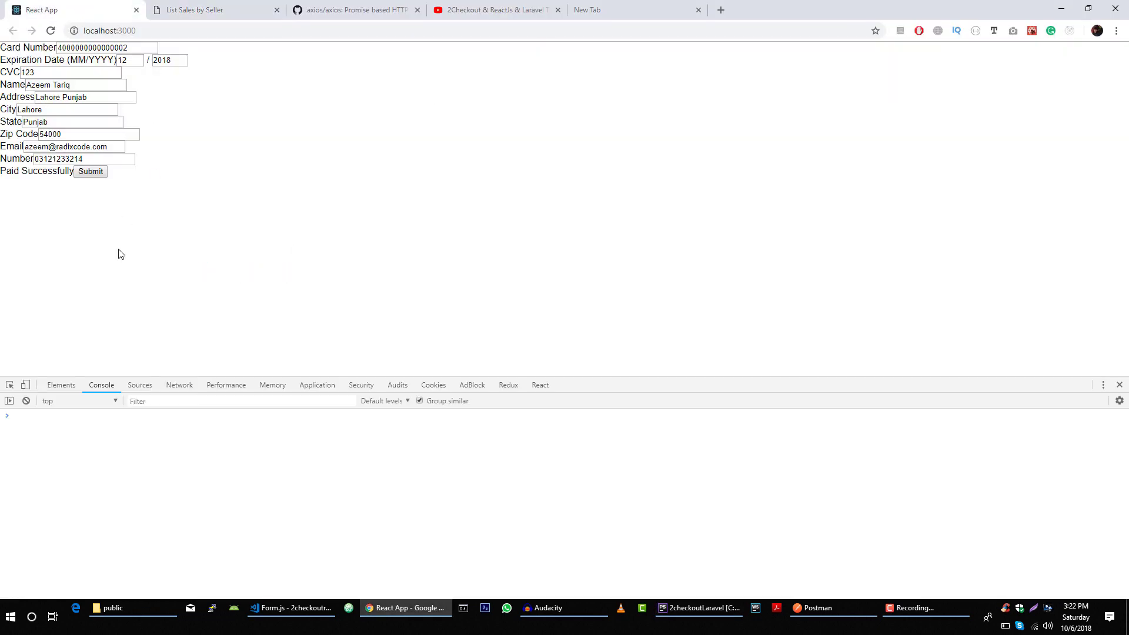
Step: Clear the Network log, resubmit the checkout, and inspect the pay request's 200 OK headers
{"action": "left_click", "coordinate": [179, 384]}
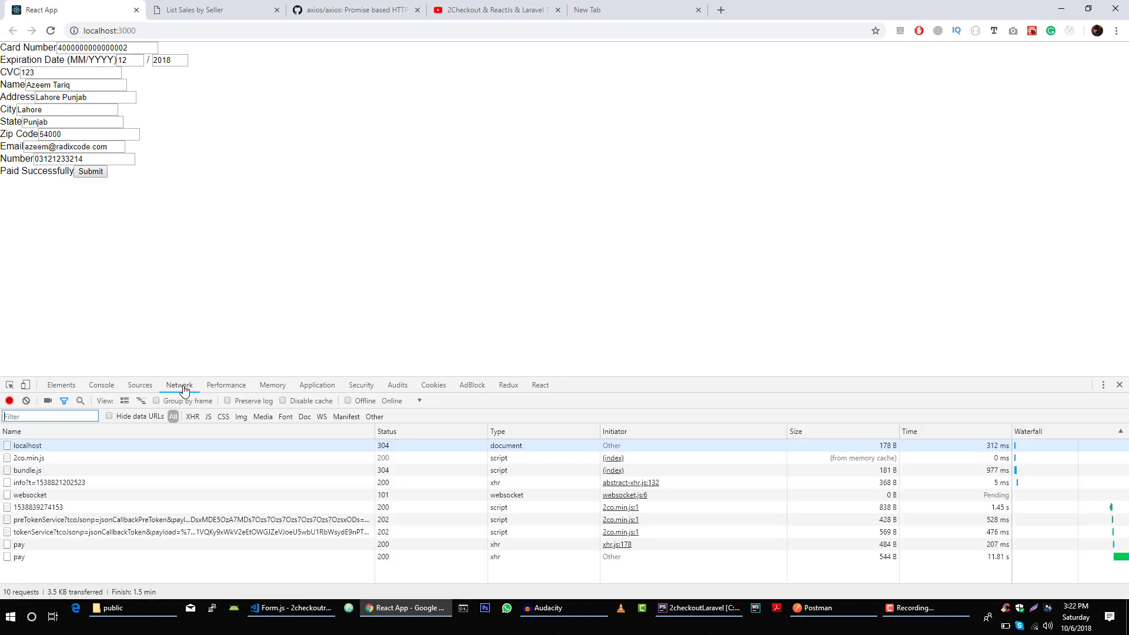
{"action": "left_click", "coordinate": [25, 401]}
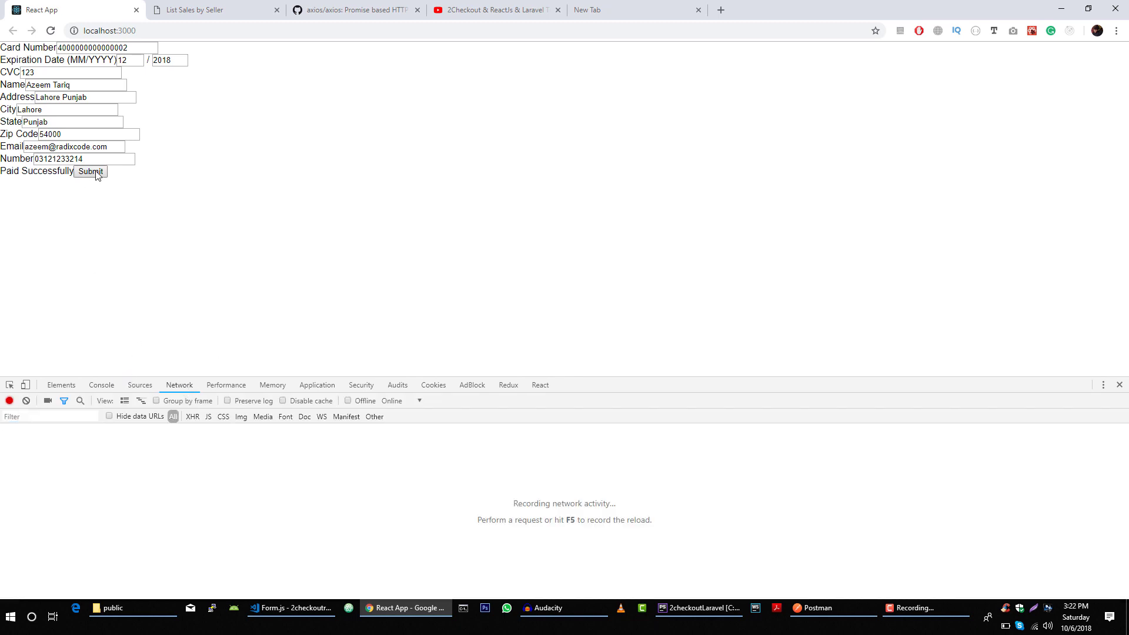
{"action": "left_click", "coordinate": [90, 171]}
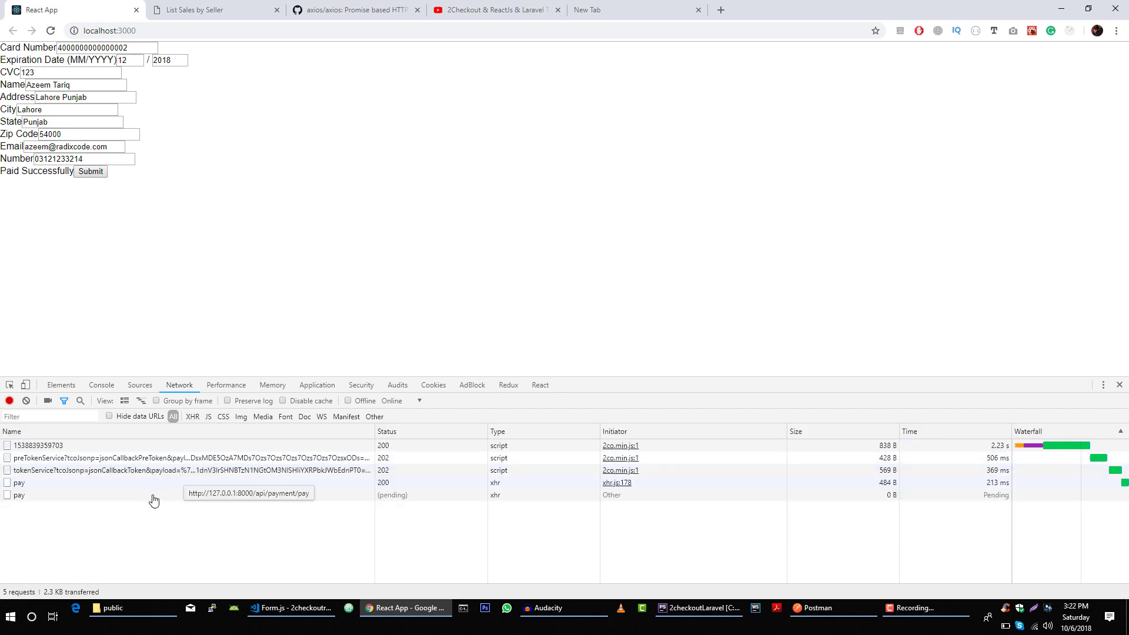
{"action": "left_click", "coordinate": [19, 496]}
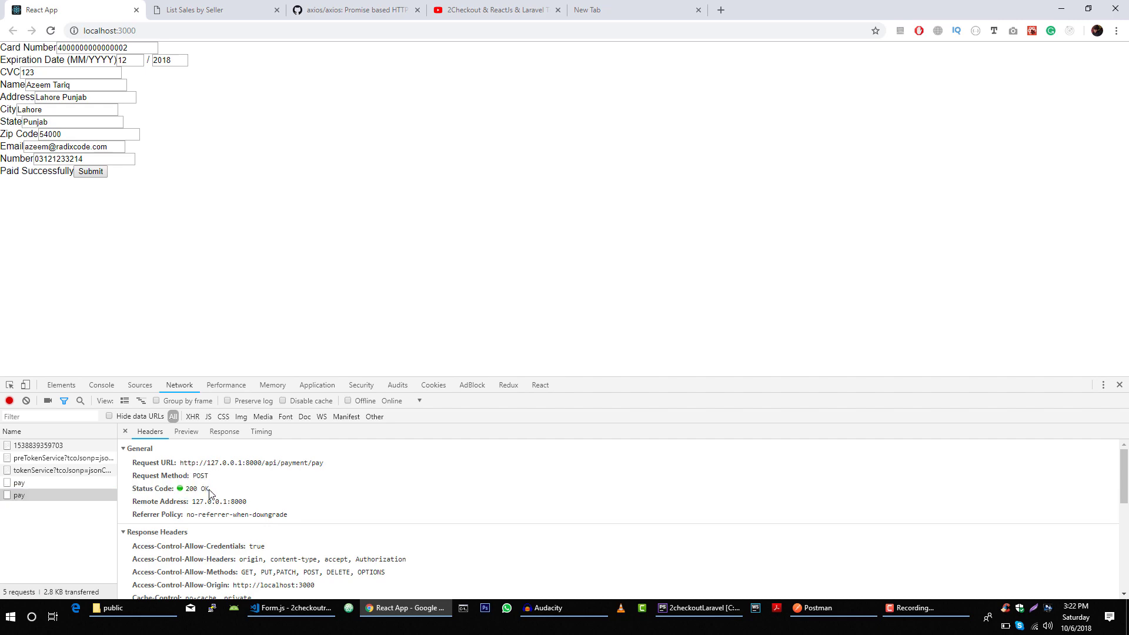
{"action": "left_click", "coordinate": [352, 9]}
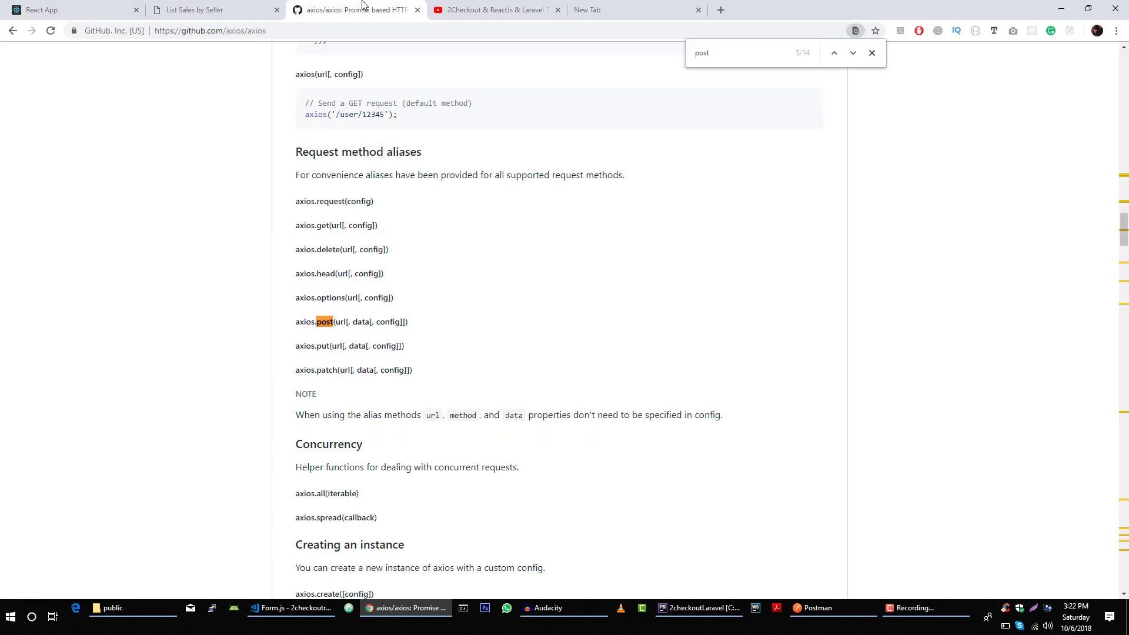
Step: Go back to the 2Checkout sandbox recent sales tab and reload the list
{"action": "left_click", "coordinate": [209, 9]}
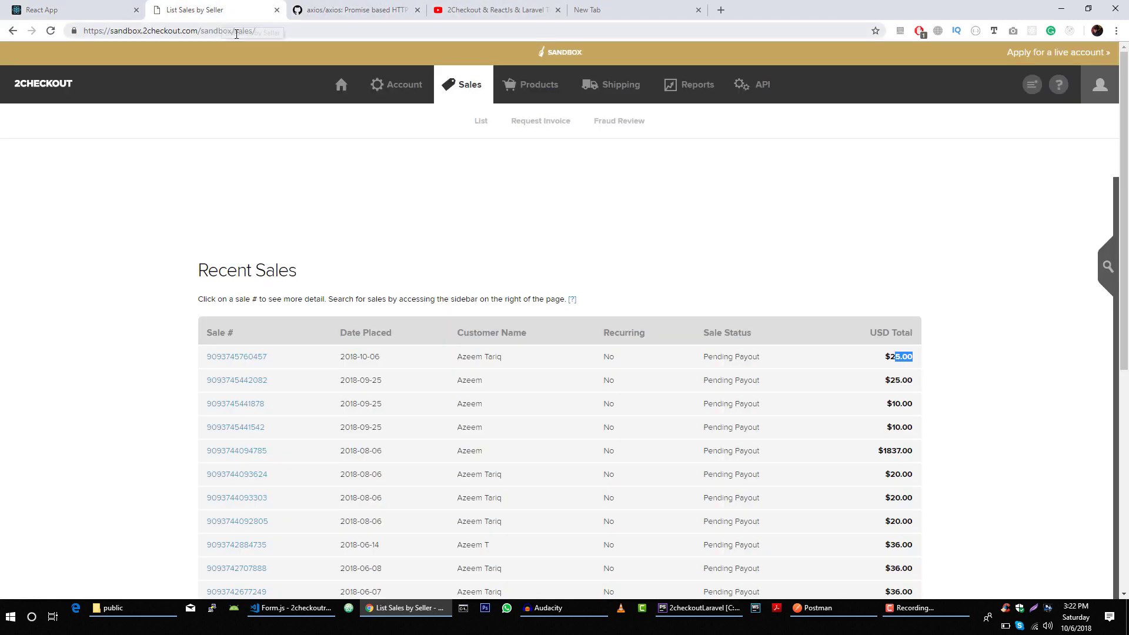
{"action": "left_click", "coordinate": [169, 30]}
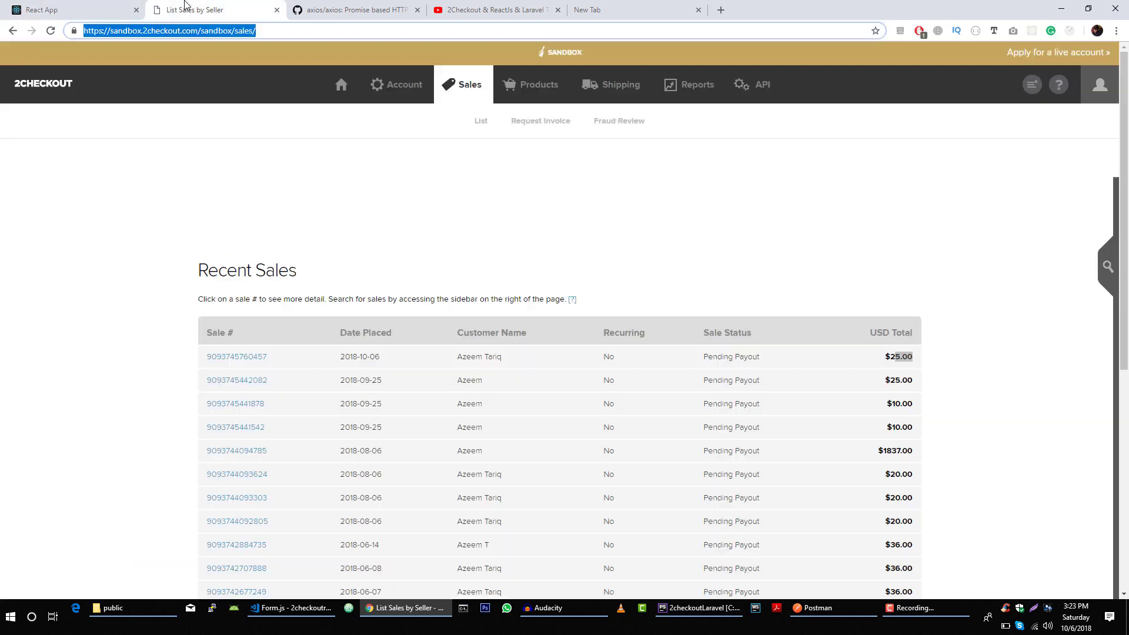